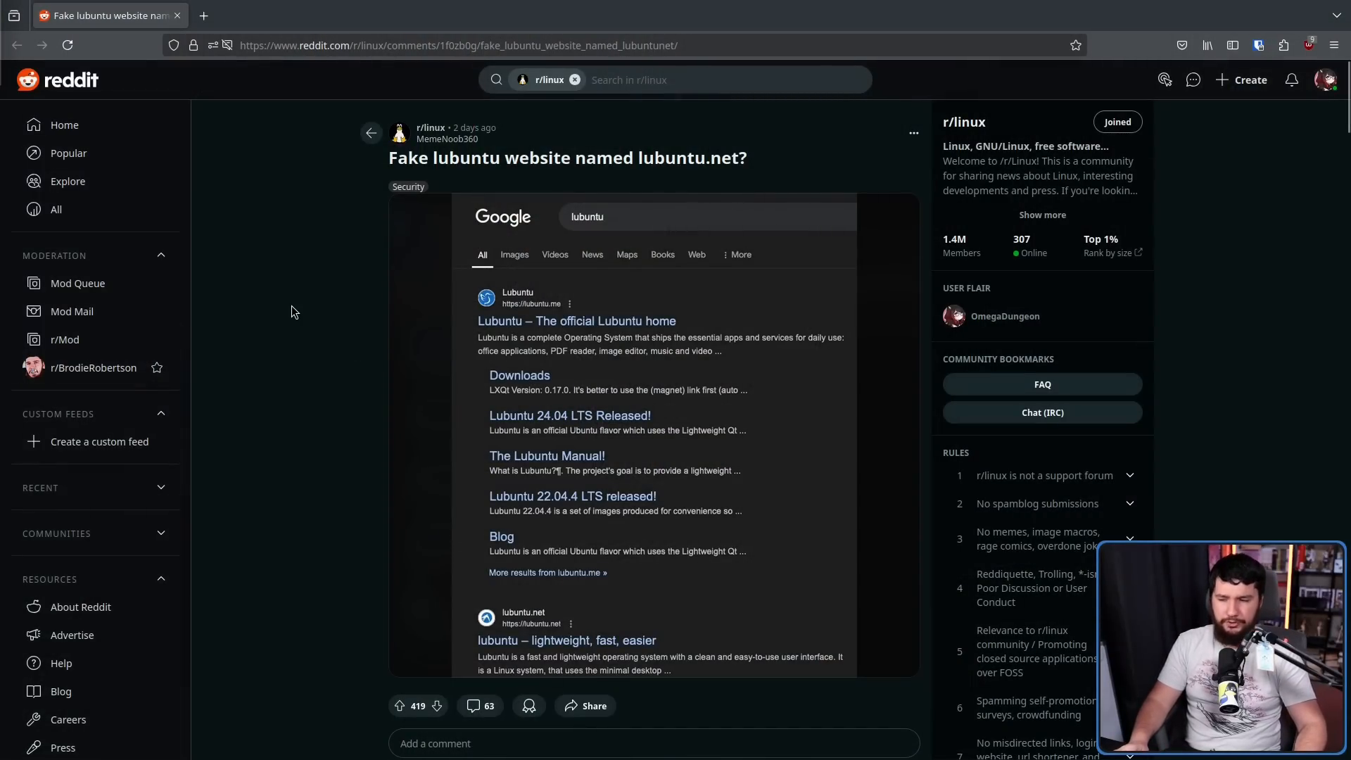
pyautogui.moveTo(594, 304)
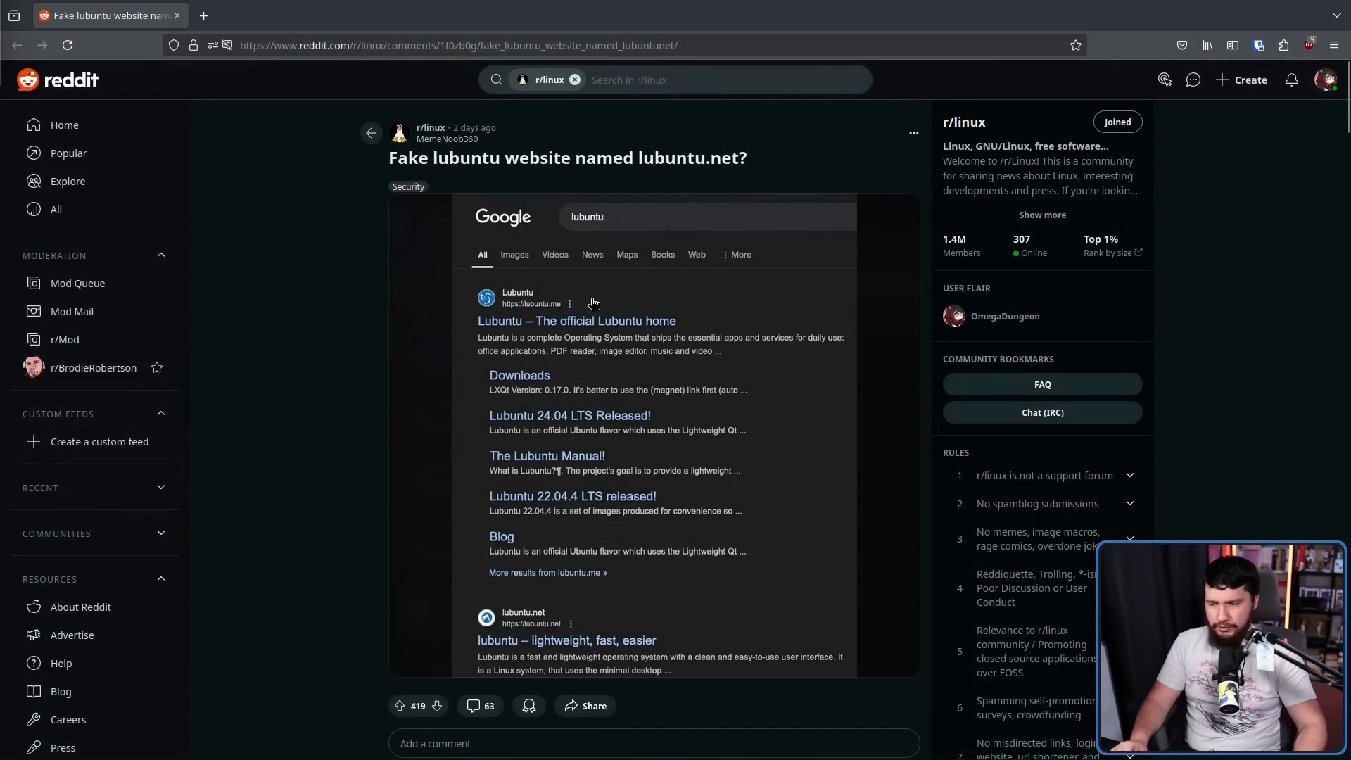
pyautogui.moveTo(668, 565)
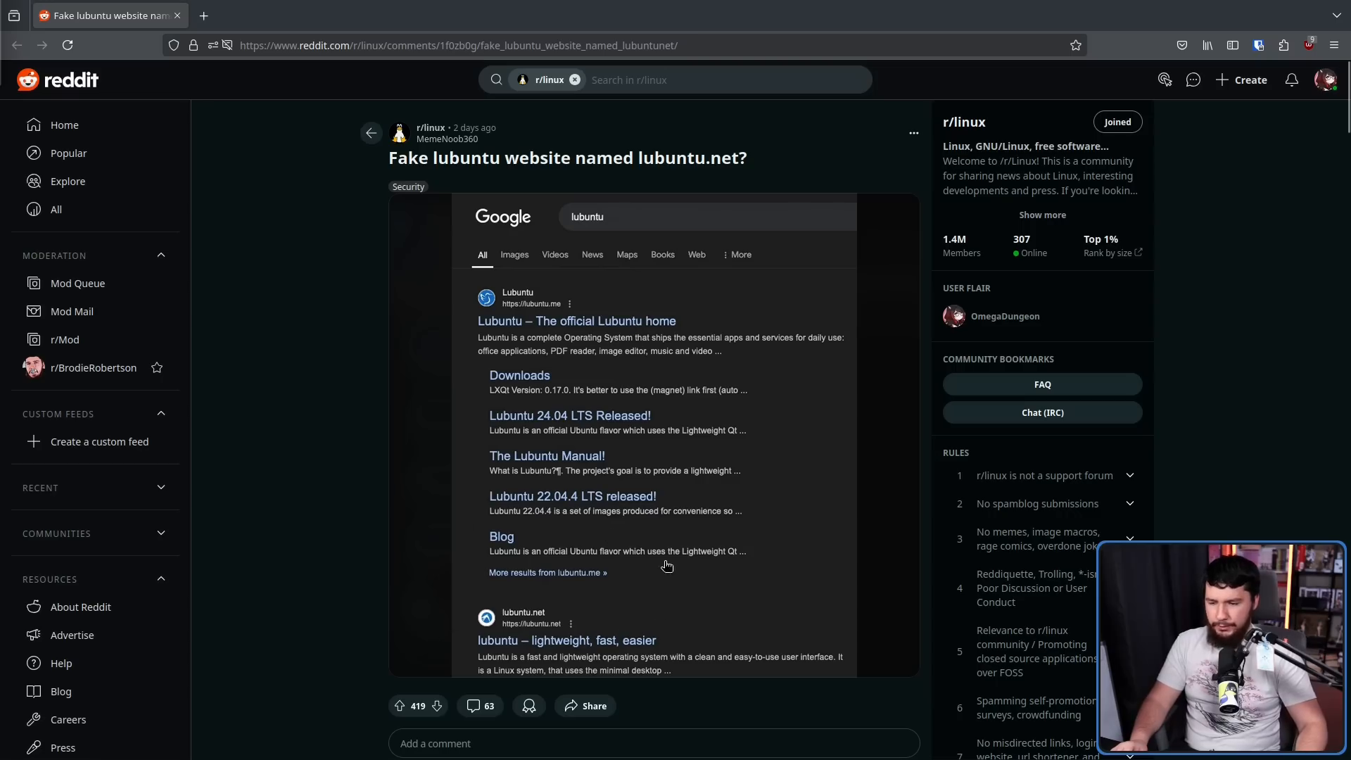
pyautogui.moveTo(552, 636)
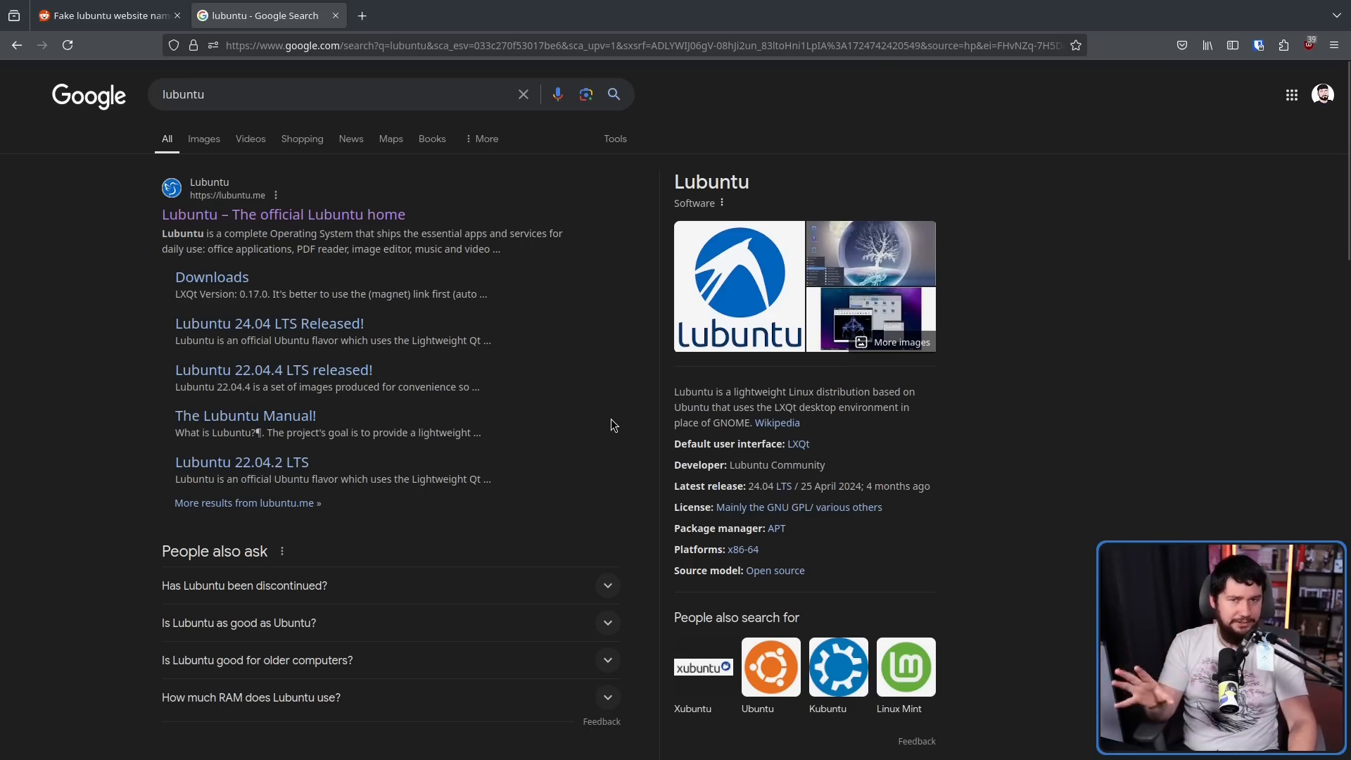
# Step: Enlarge the Google results for lubuntu and scroll down to the lubuntu.me and Ubuntu flavours results
pyautogui.press('ctrl+plus')
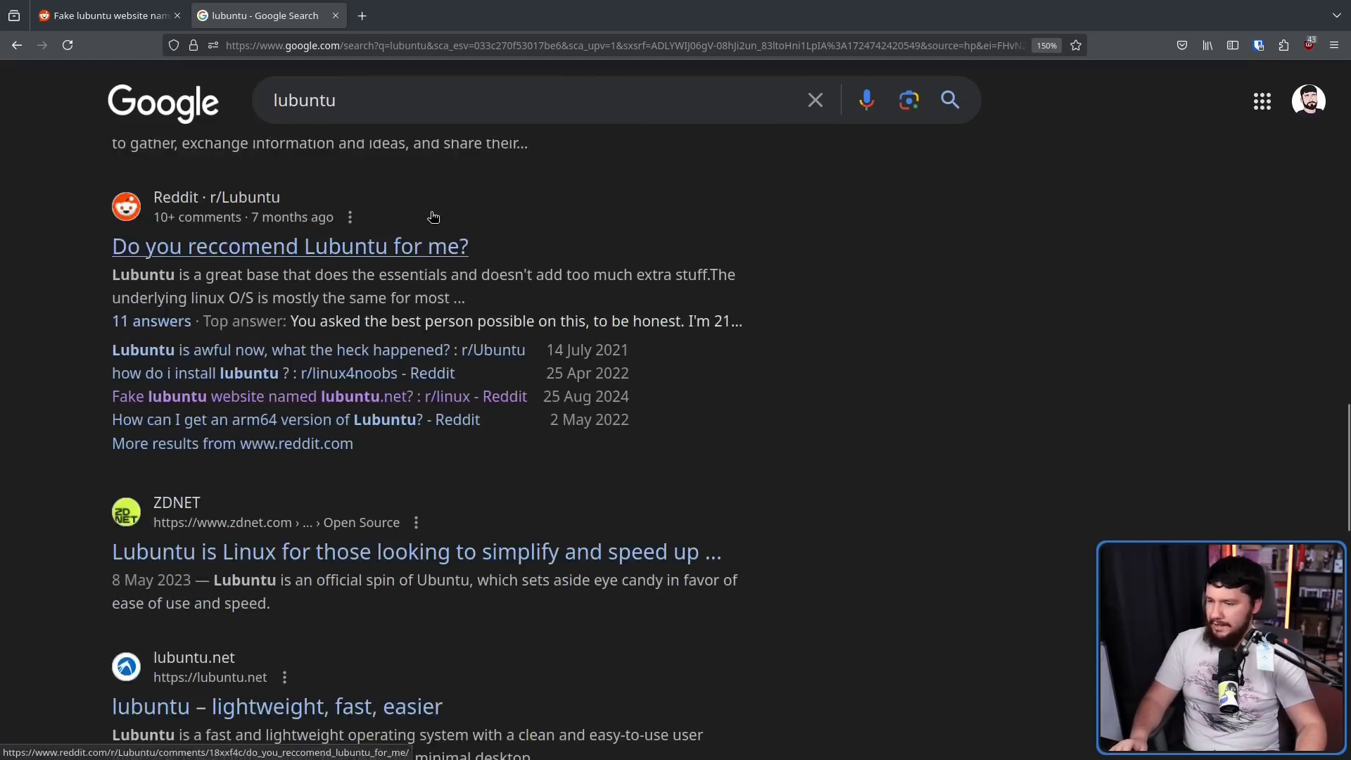
pyautogui.scroll(-3)
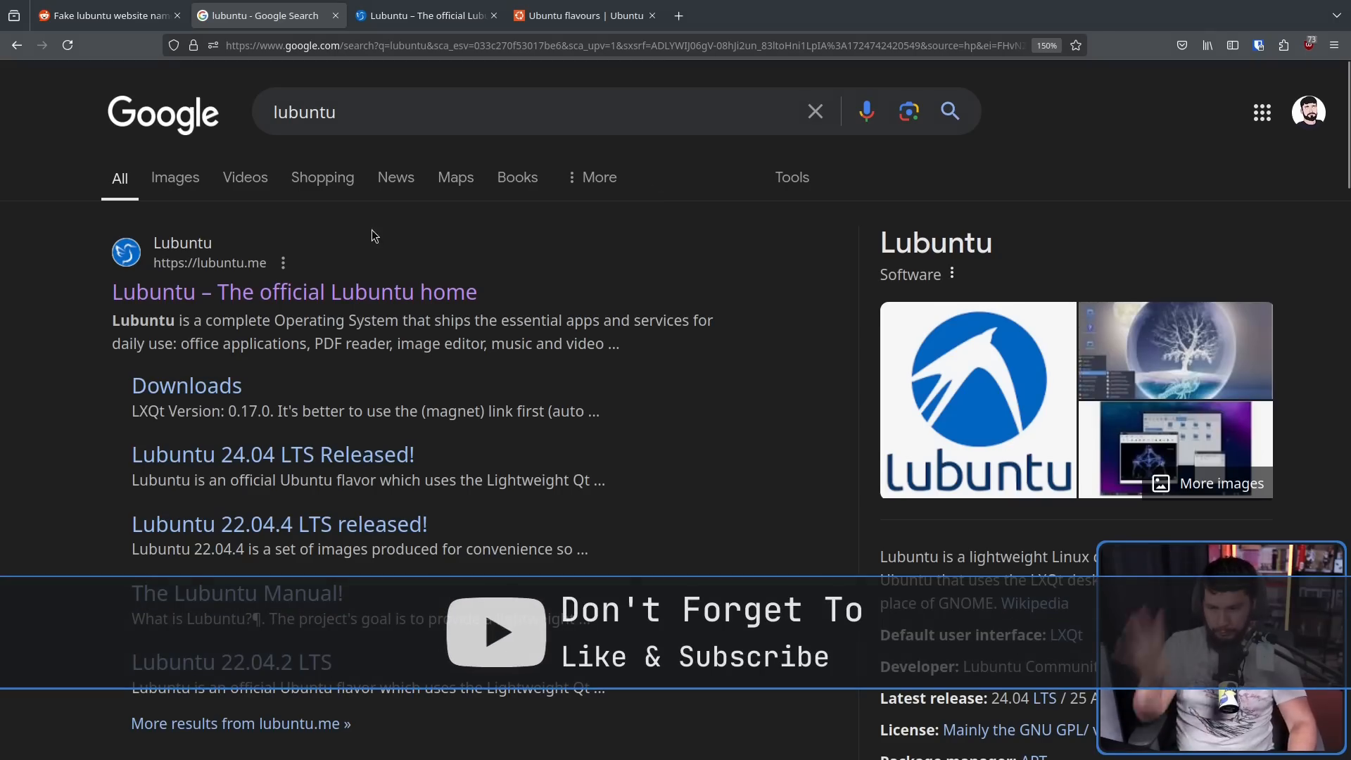
# Step: Check that the Ubuntu flavours page's Lubuntu link leads to lubuntu.me, then return to the Google results
pyautogui.click(422, 16)
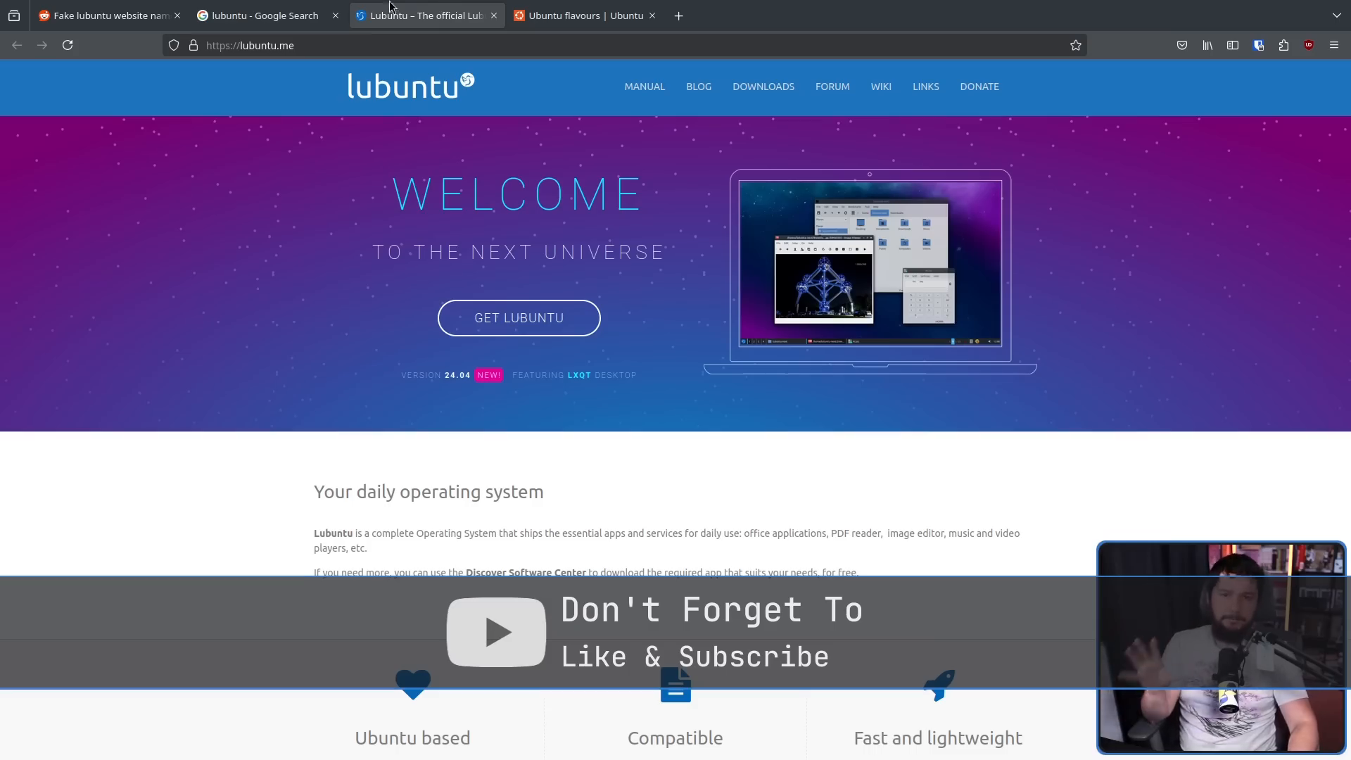
pyautogui.click(577, 15)
pyautogui.write('lubunu')
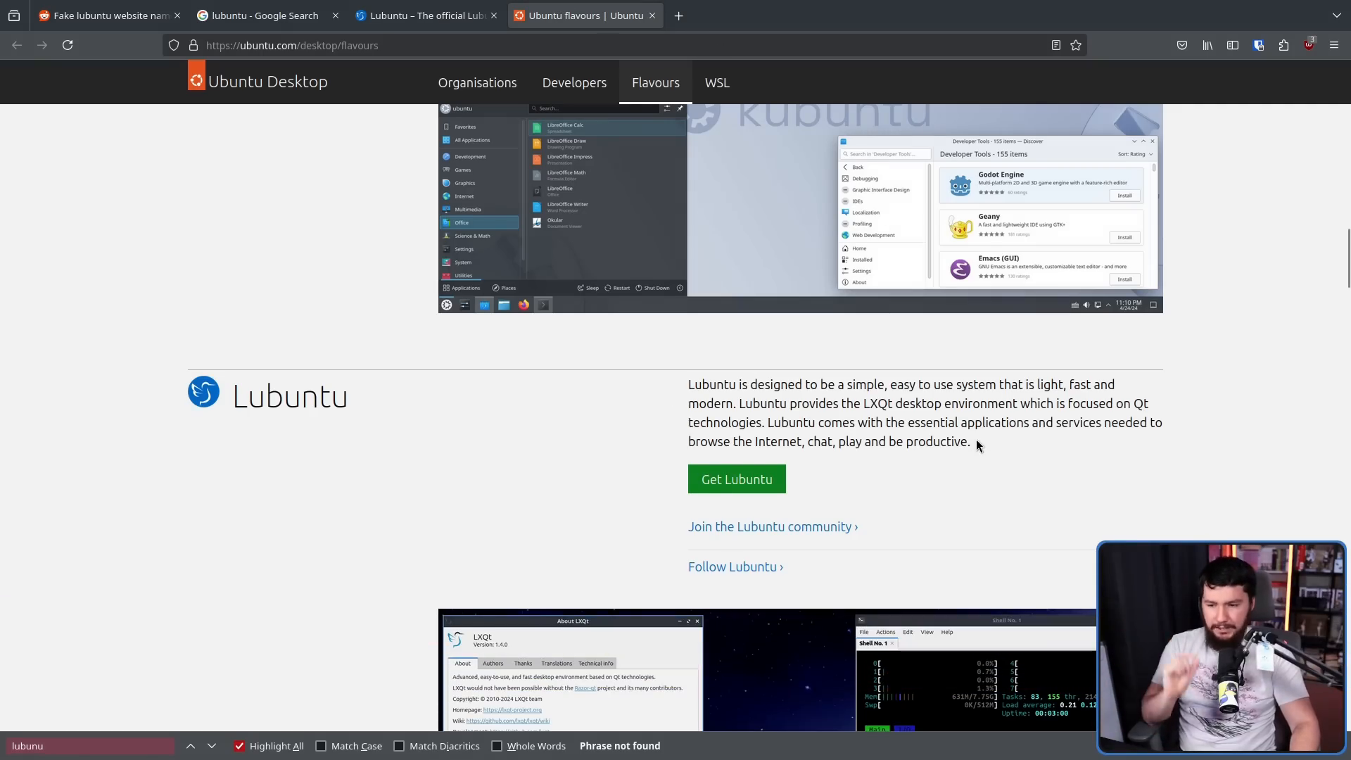
pyautogui.click(735, 478)
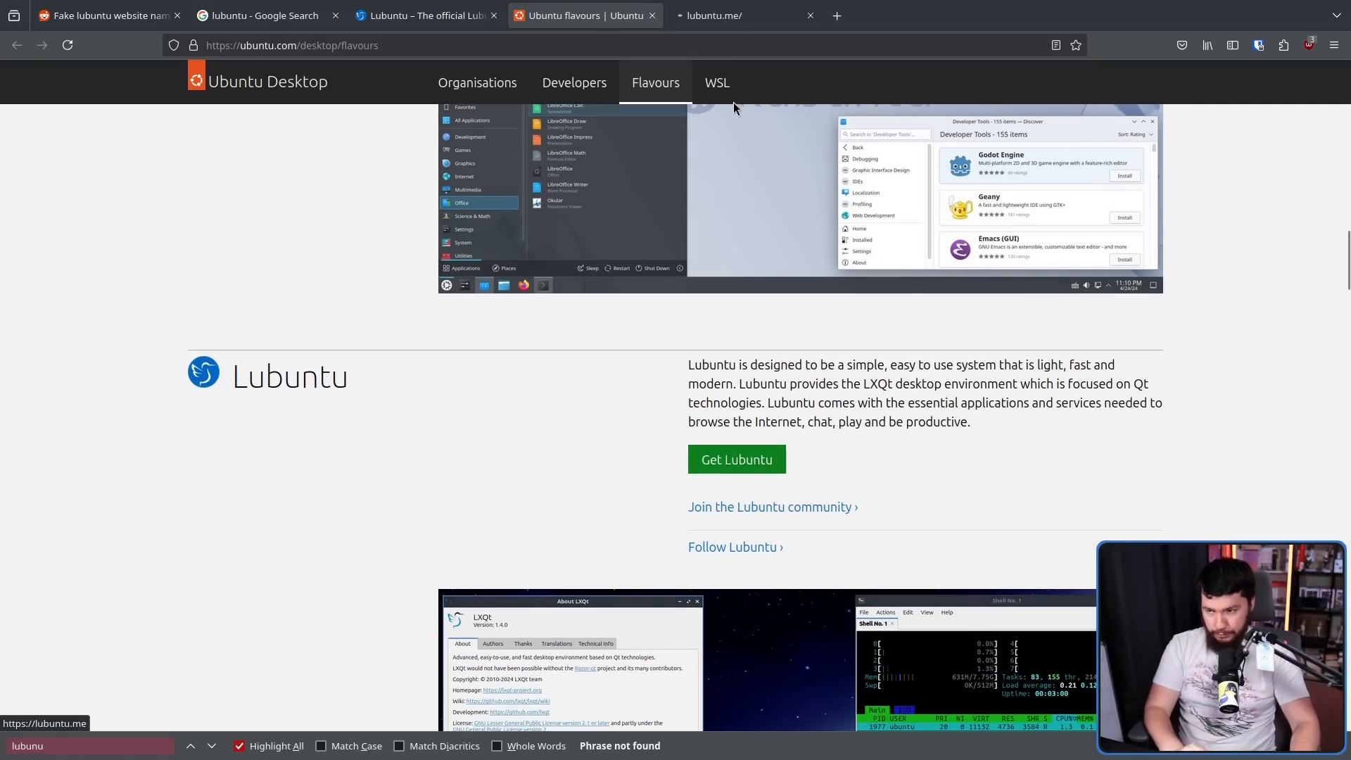
pyautogui.click(741, 15)
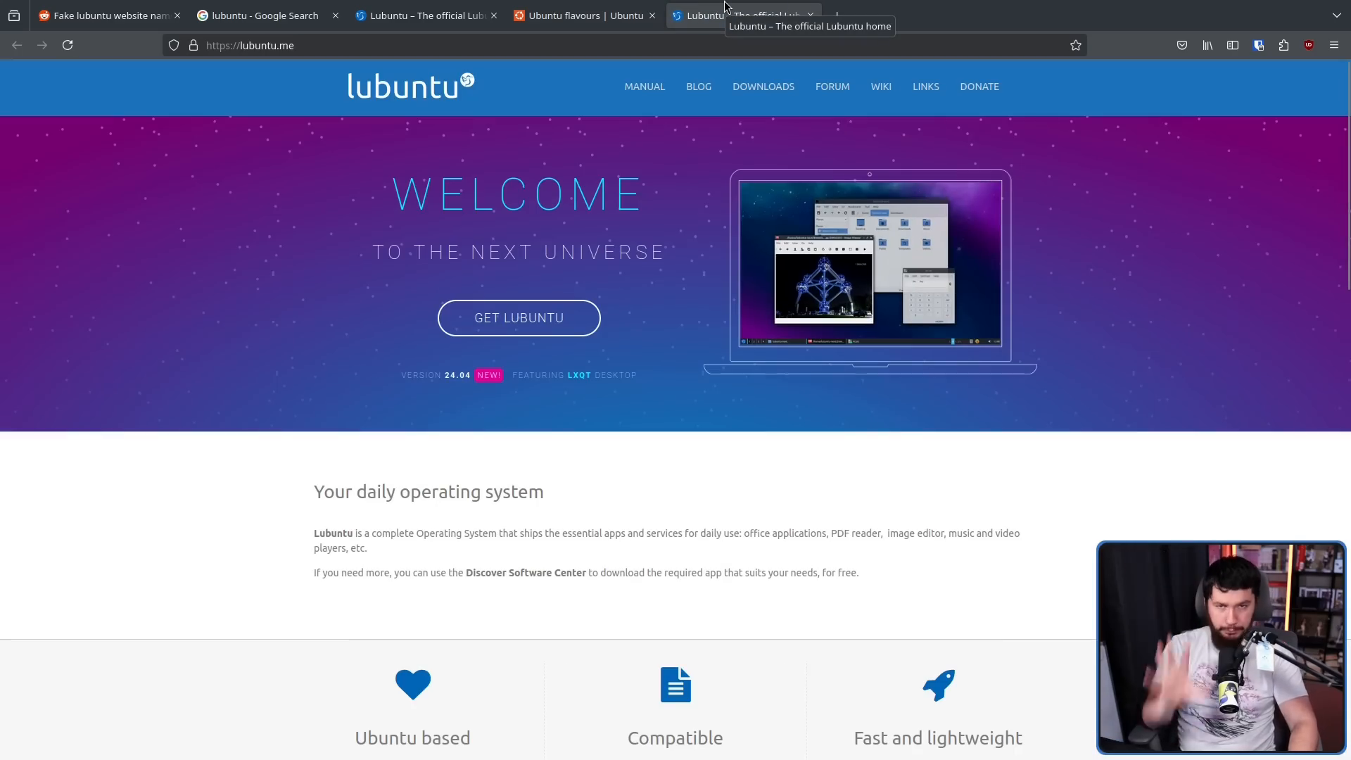
pyautogui.click(263, 16)
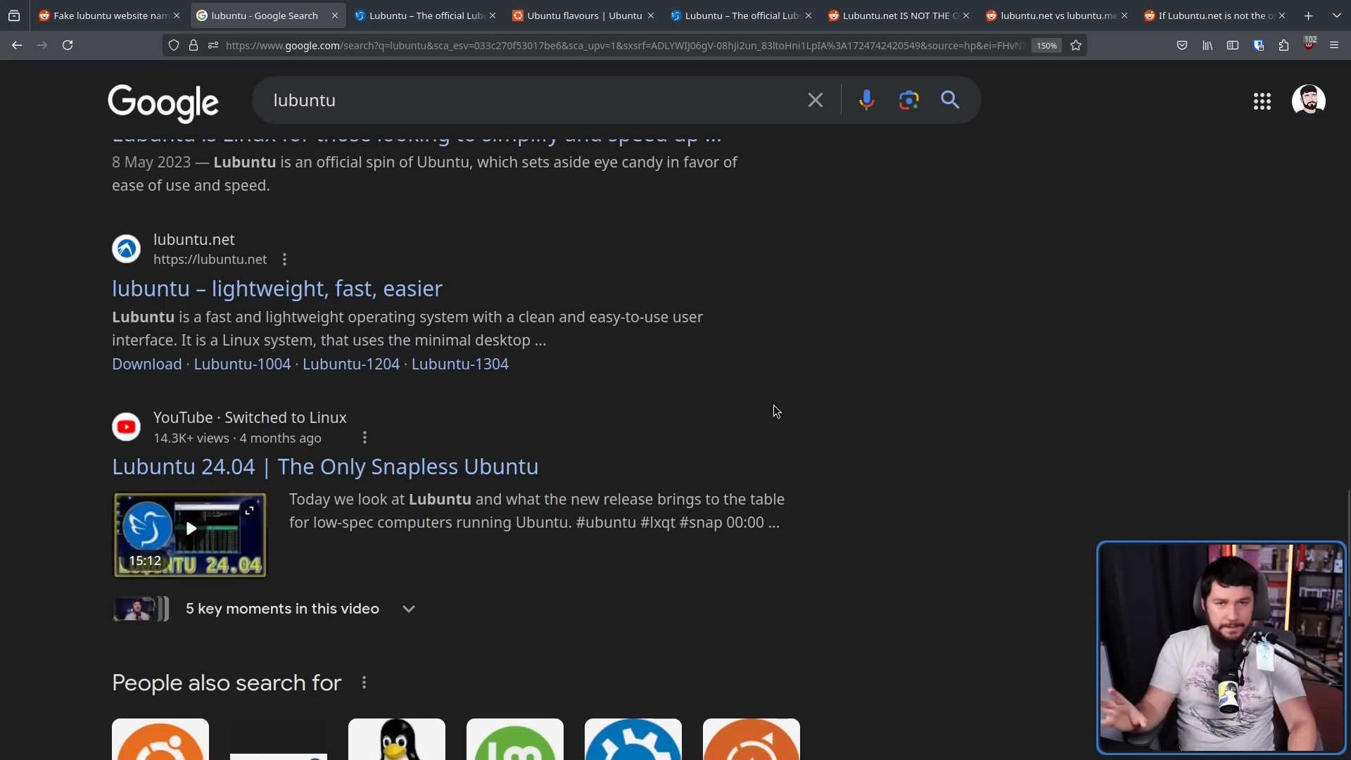
# Step: Read each r/Lubuntu thread about the fake lubuntu.net site, ending on the older lubuntu.me vs lubuntu.net thread
pyautogui.click(103, 16)
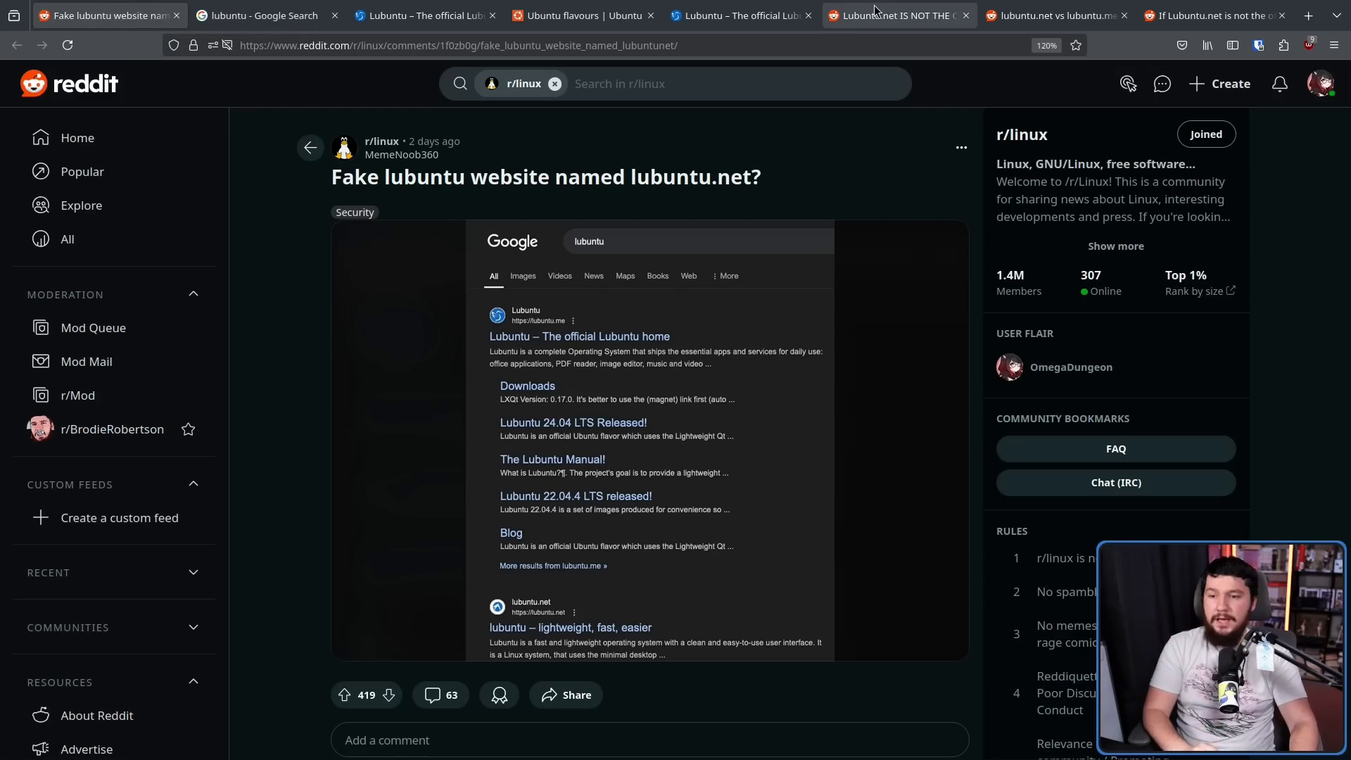
pyautogui.click(896, 14)
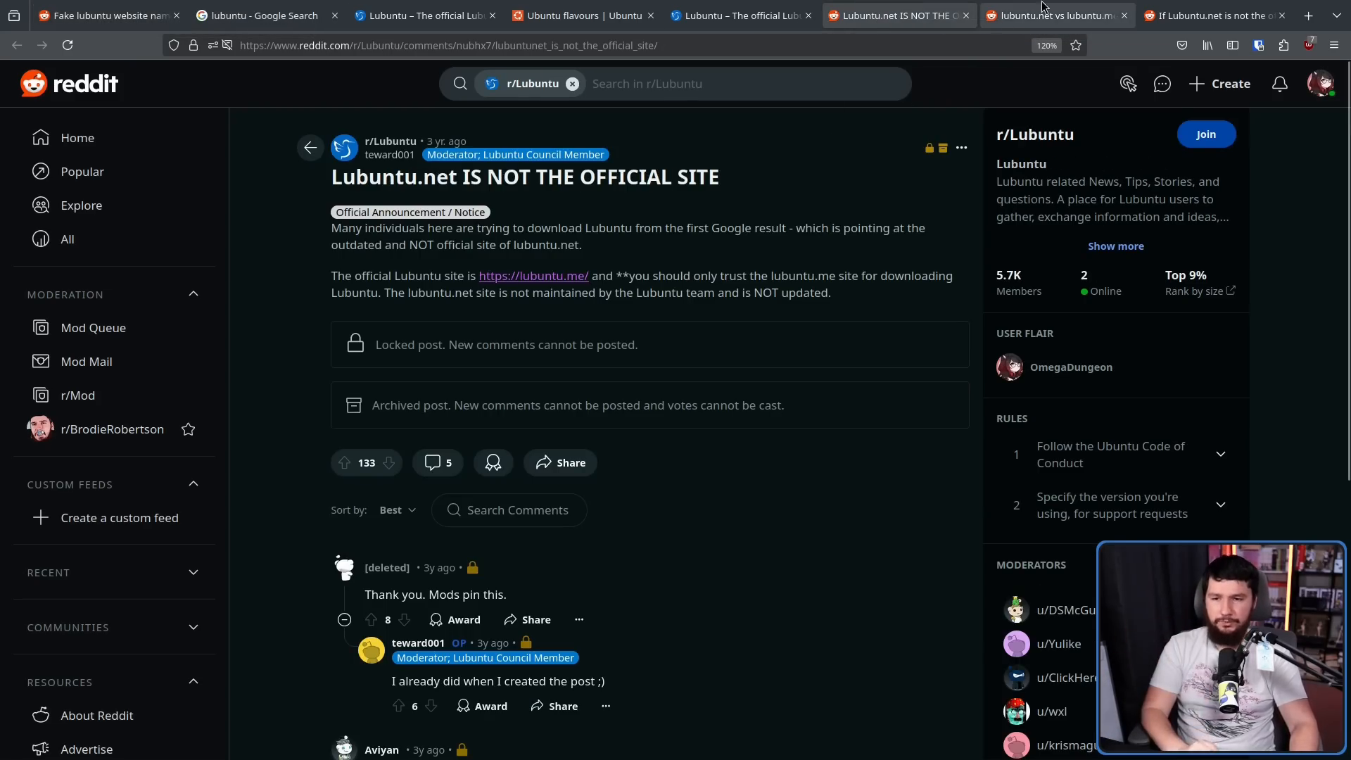
pyautogui.click(1056, 16)
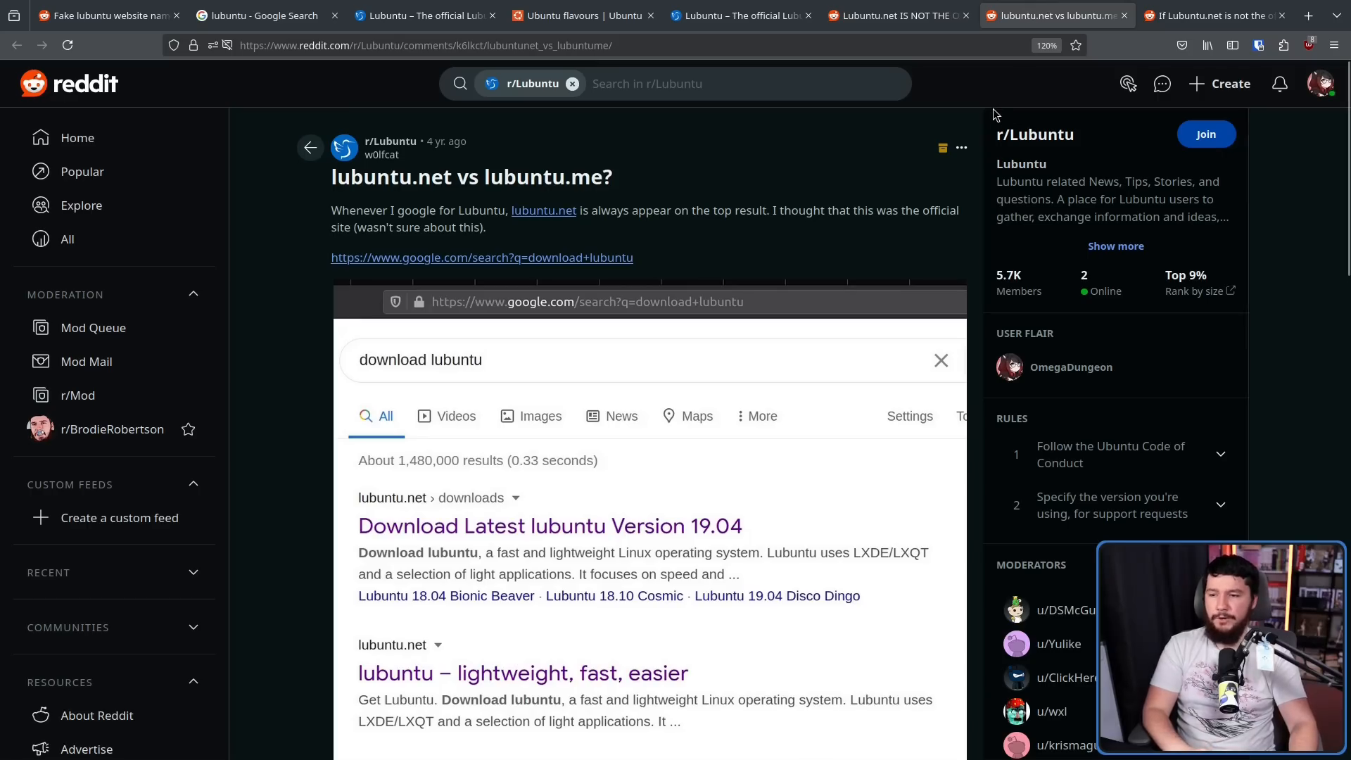
pyautogui.click(1210, 16)
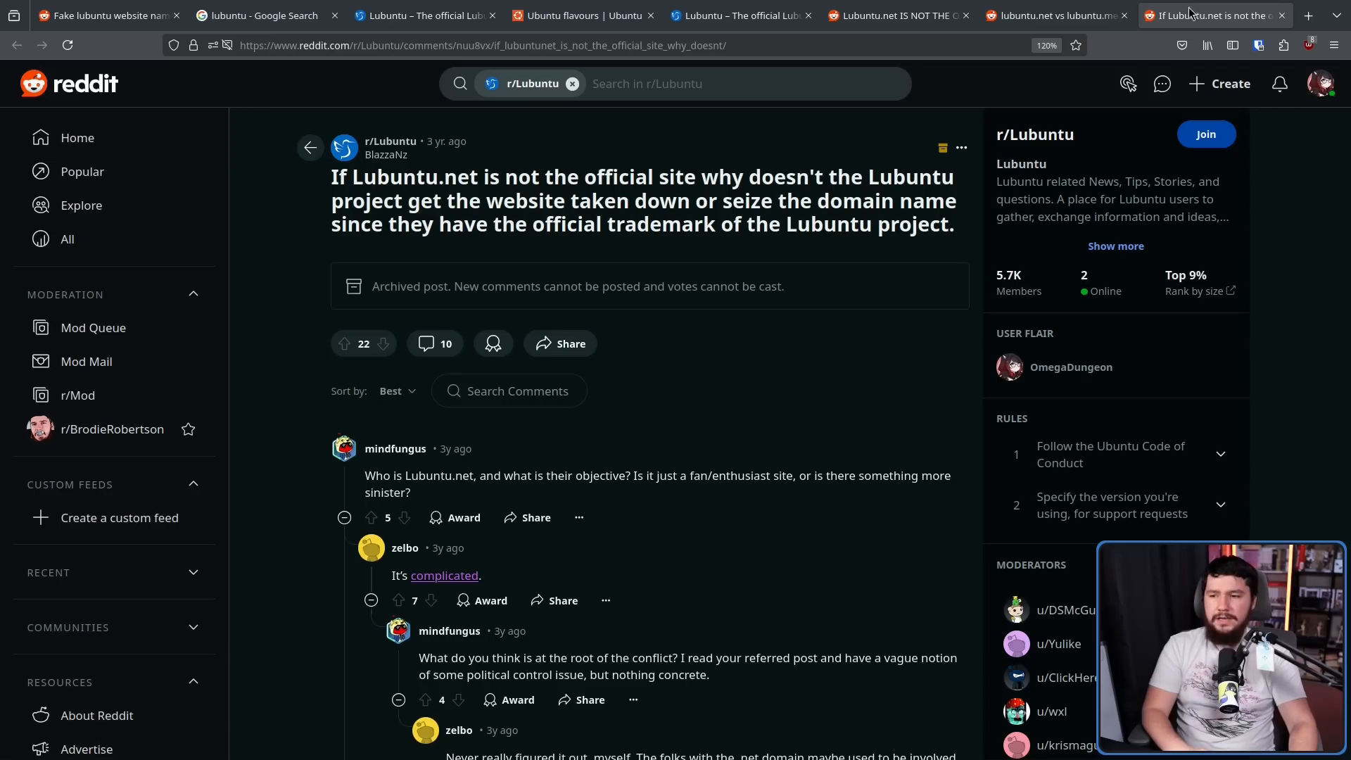
pyautogui.moveTo(772, 166)
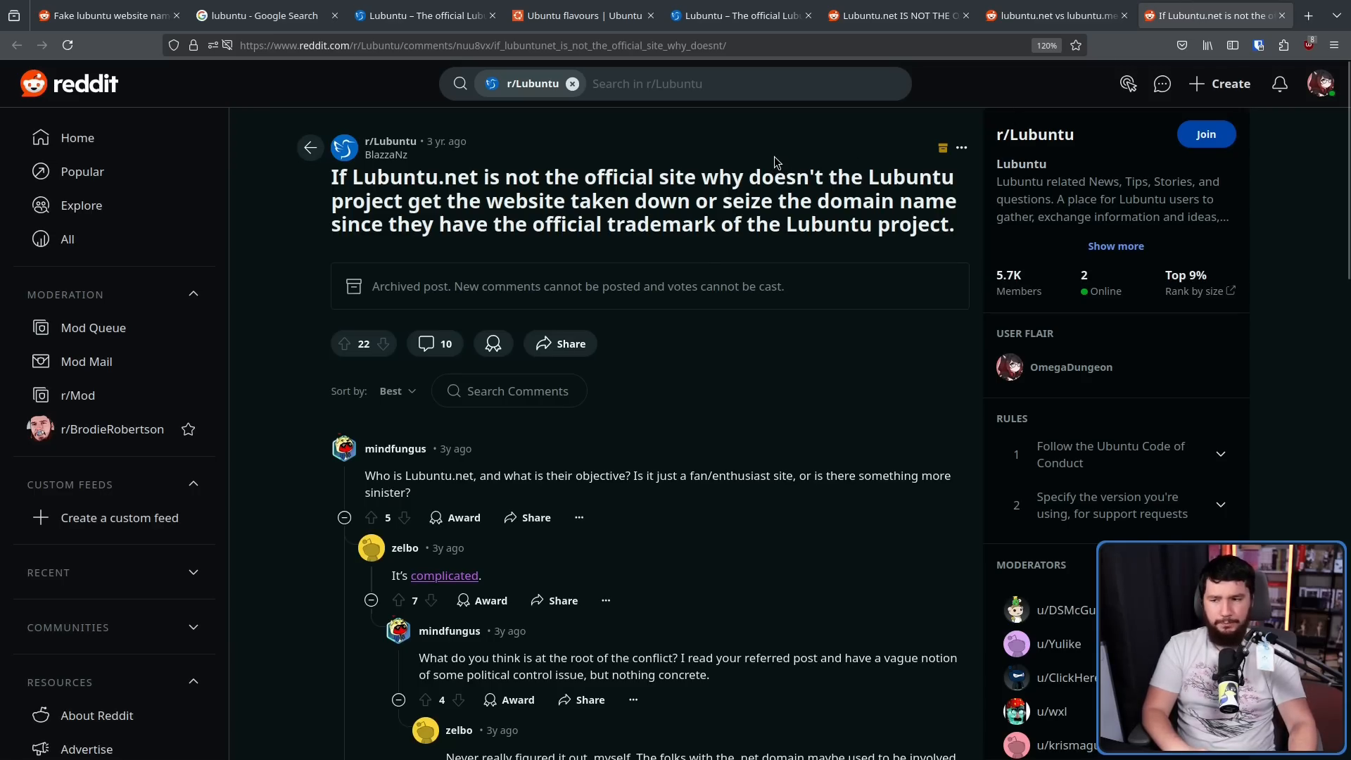
pyautogui.moveTo(783, 136)
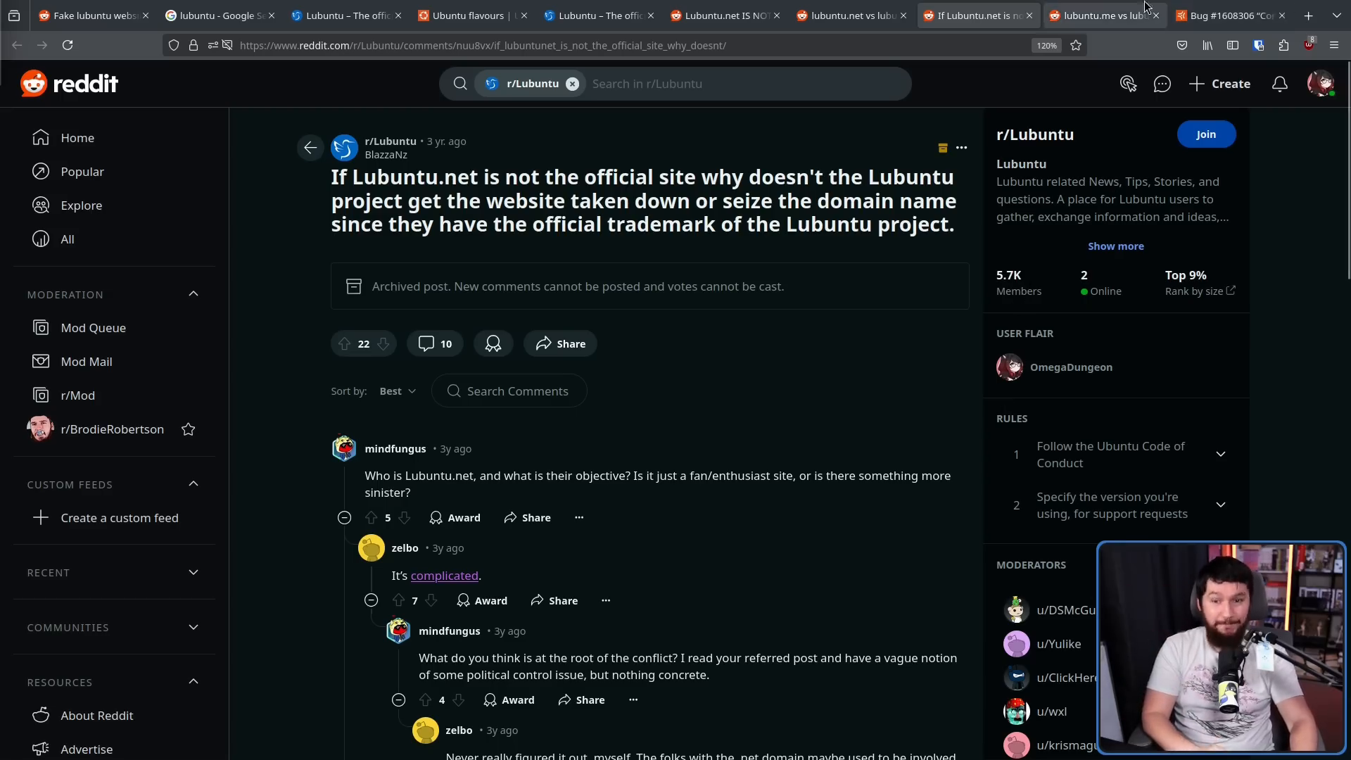
pyautogui.click(1103, 15)
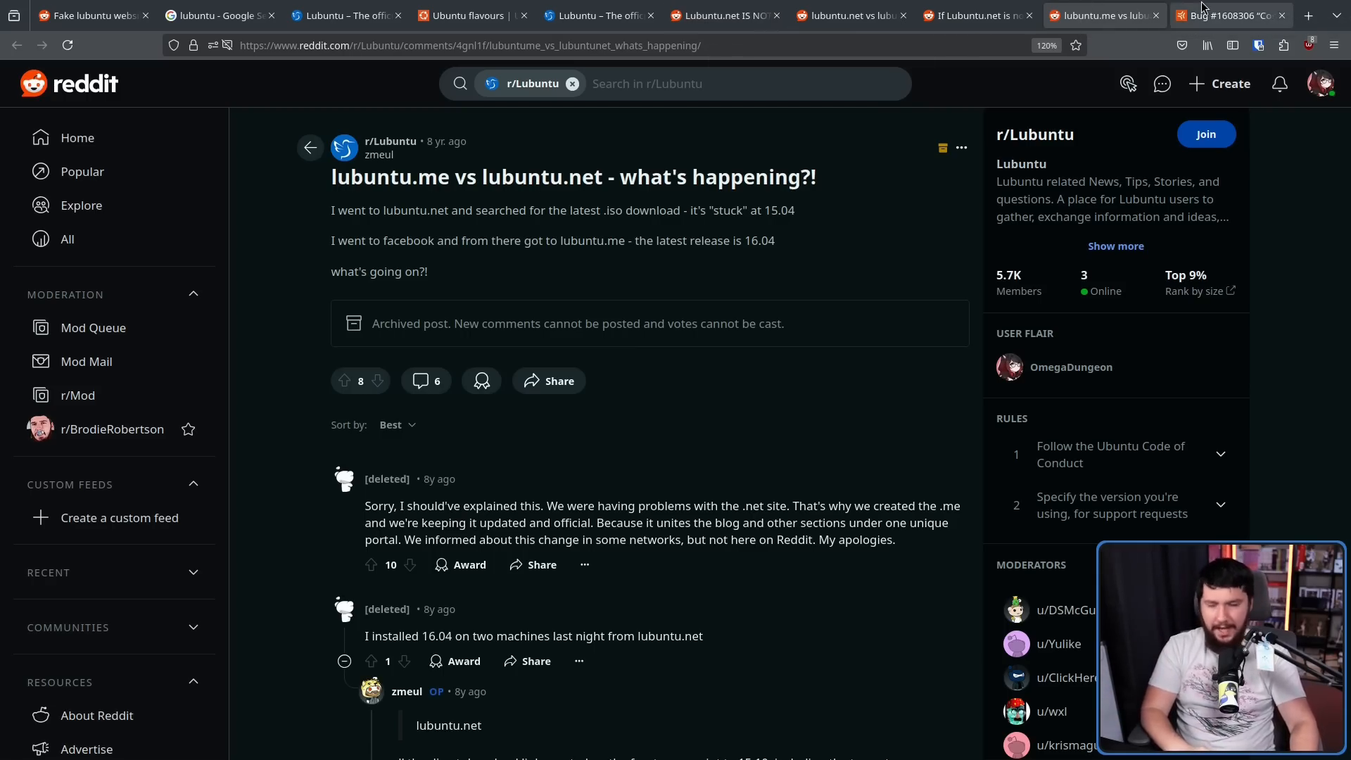
# Step: Review Launchpad bug #1608306 'Confusing for users with many websites', then go back to the Google results
pyautogui.click(1228, 16)
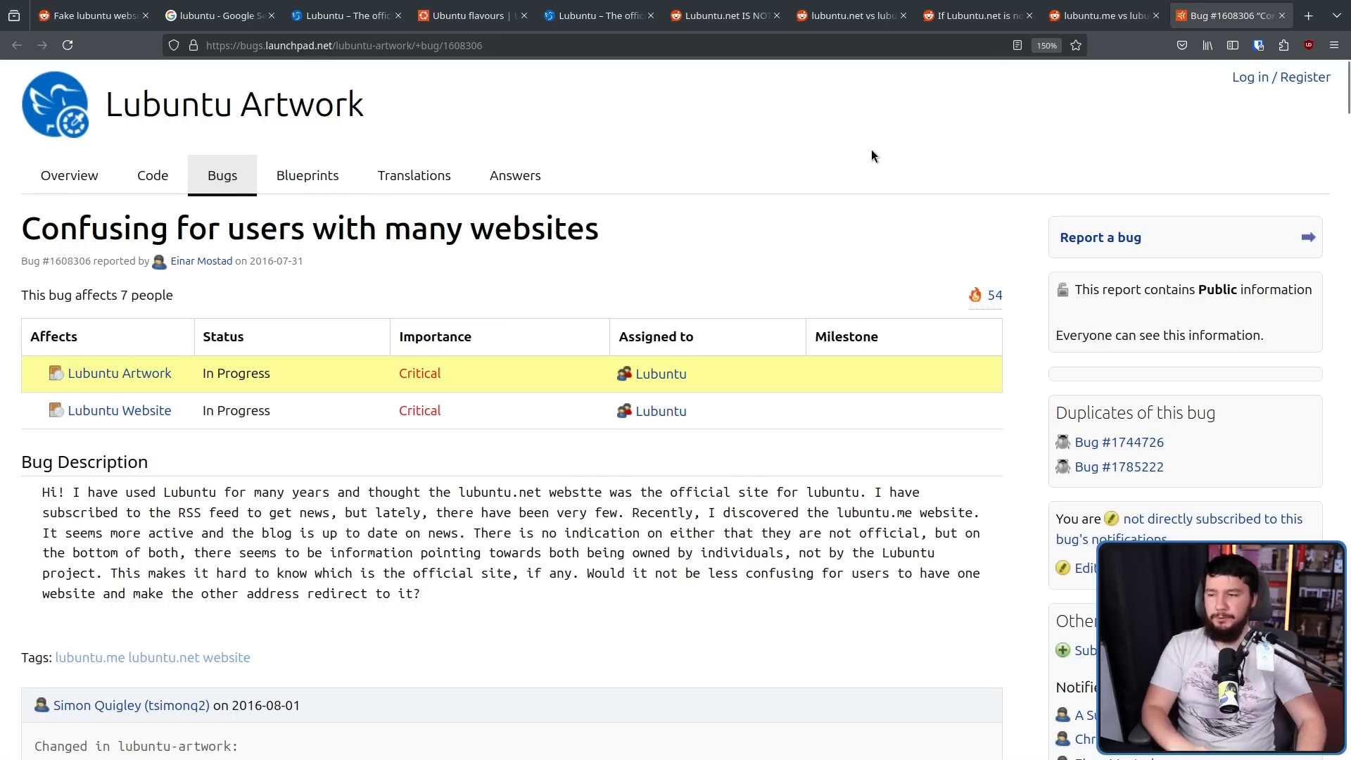
pyautogui.moveTo(826, 189)
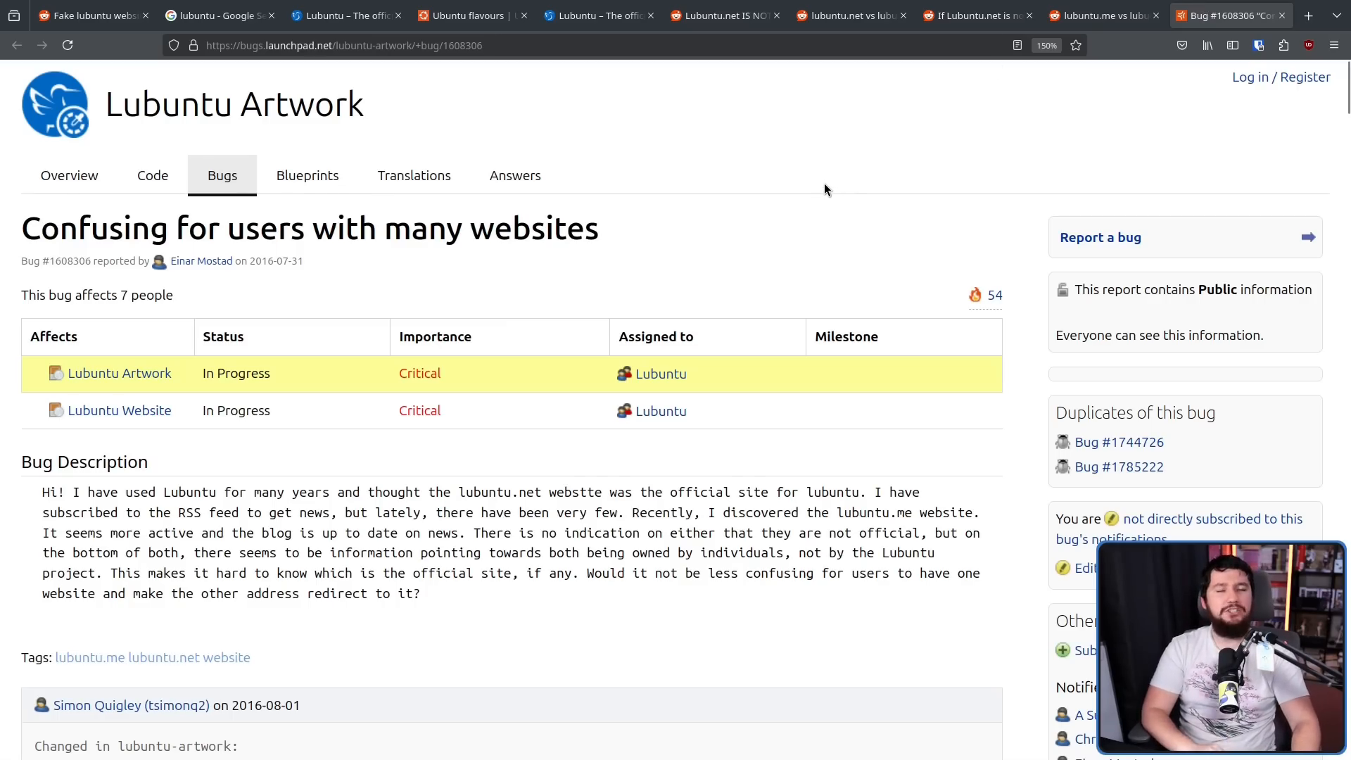
pyautogui.click(219, 16)
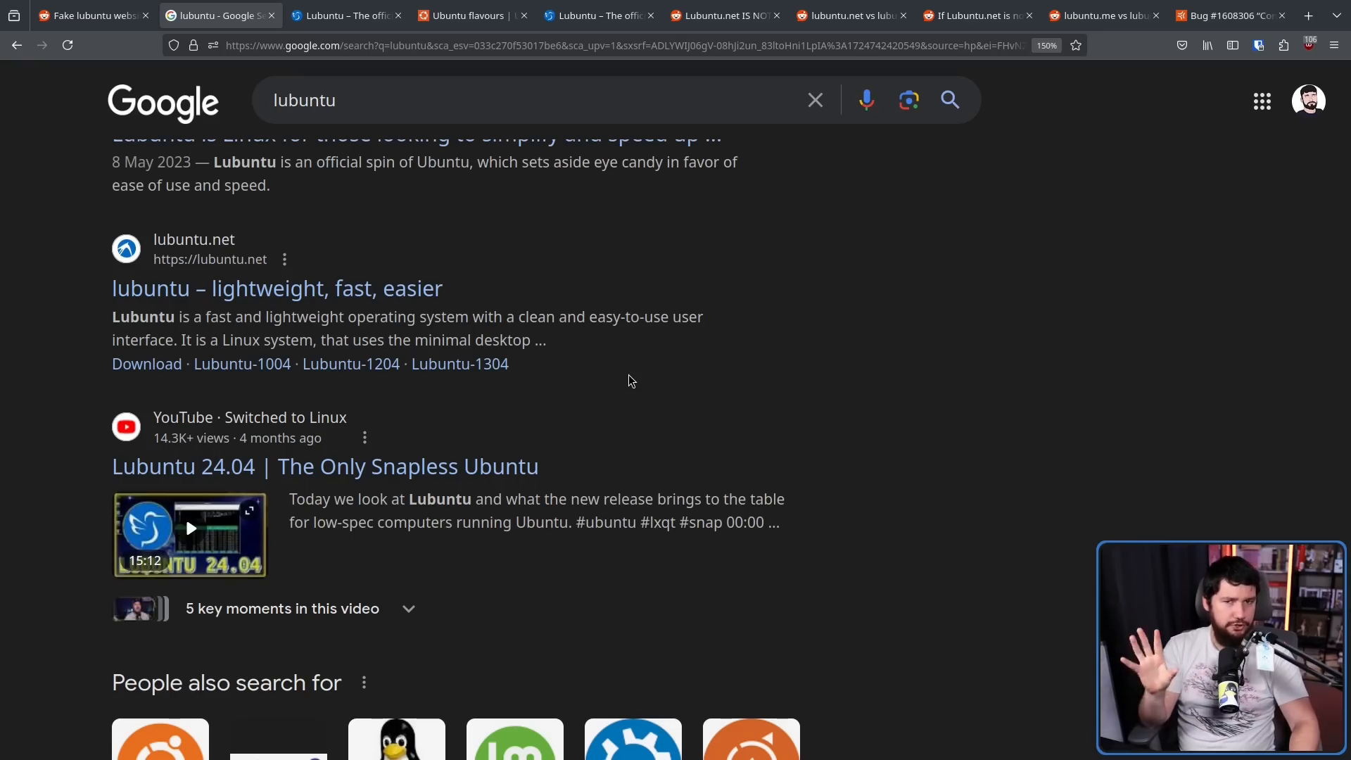
pyautogui.moveTo(416, 308)
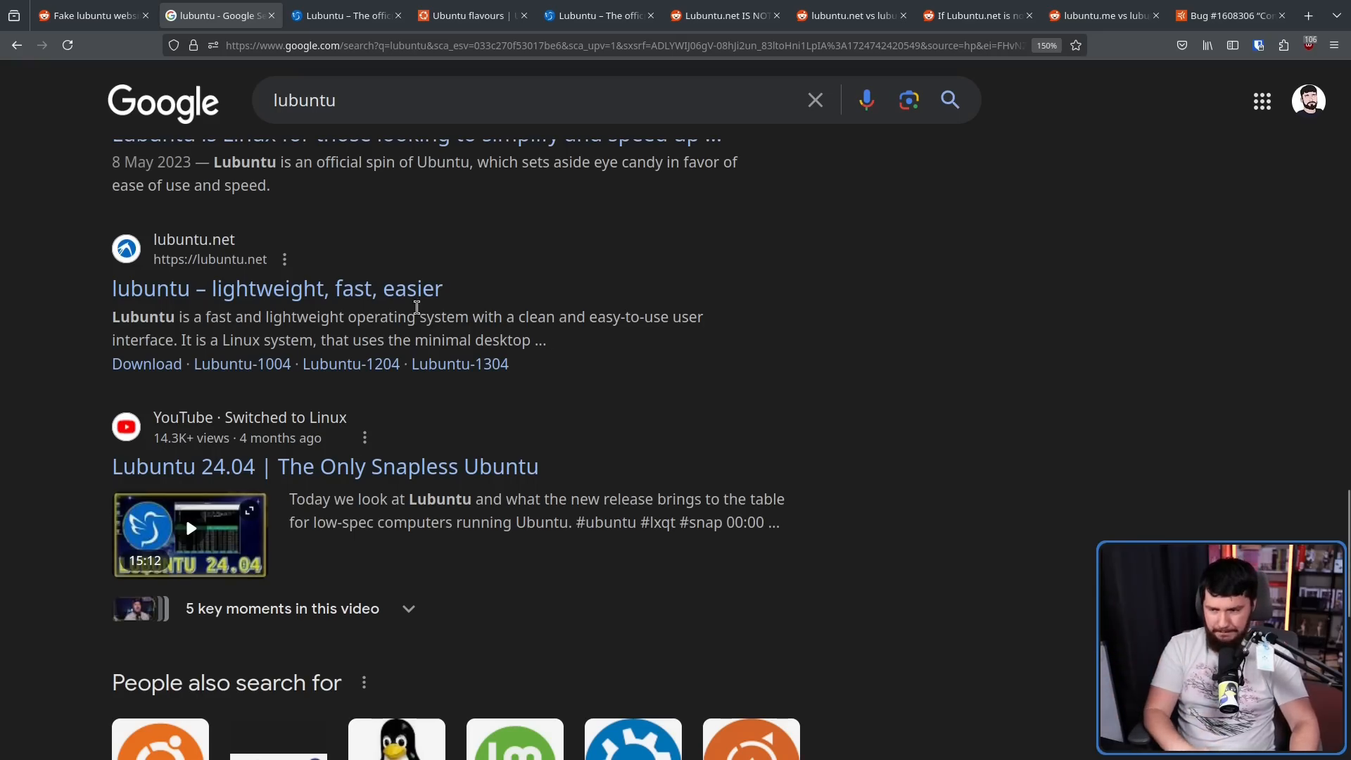
# Step: Visit lubuntu.net from the results and proceed past uBlock Origin's badware-risk block page
pyautogui.click(276, 288)
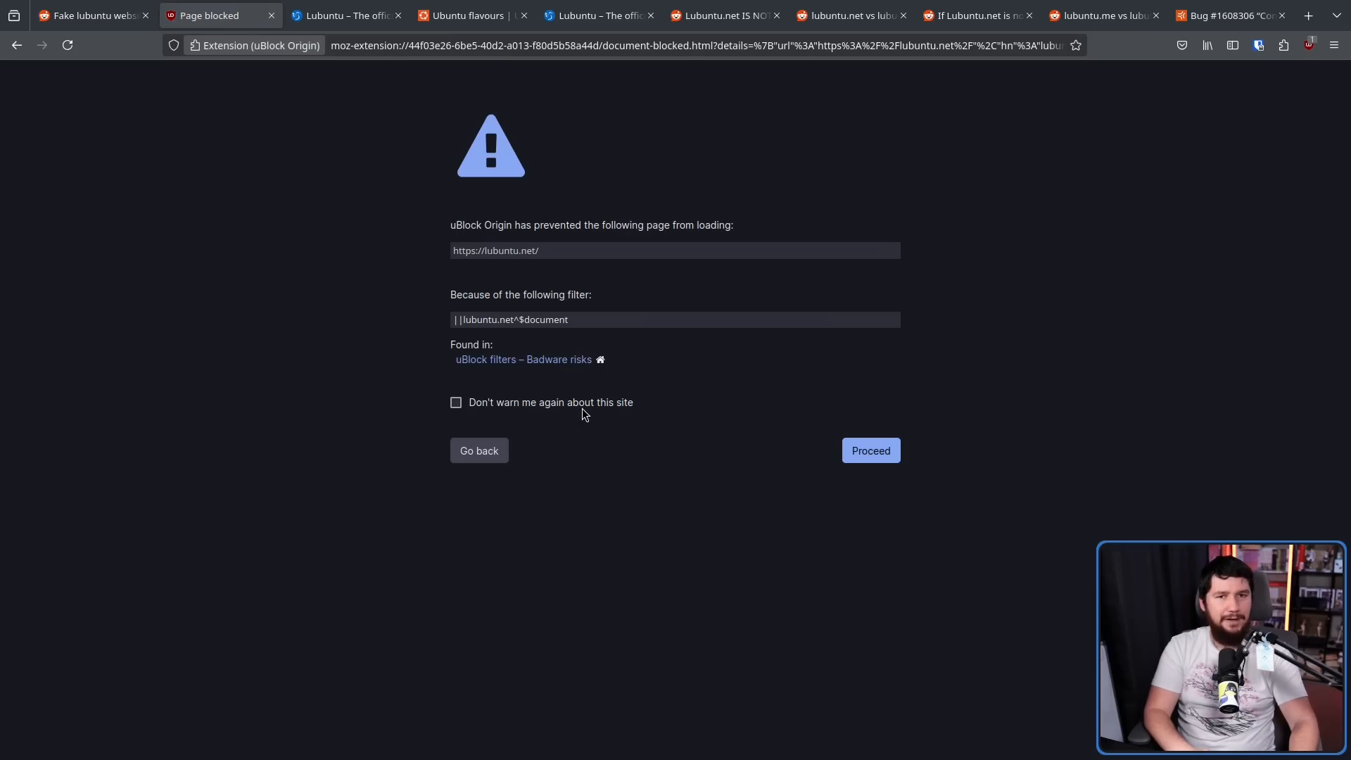
pyautogui.click(871, 450)
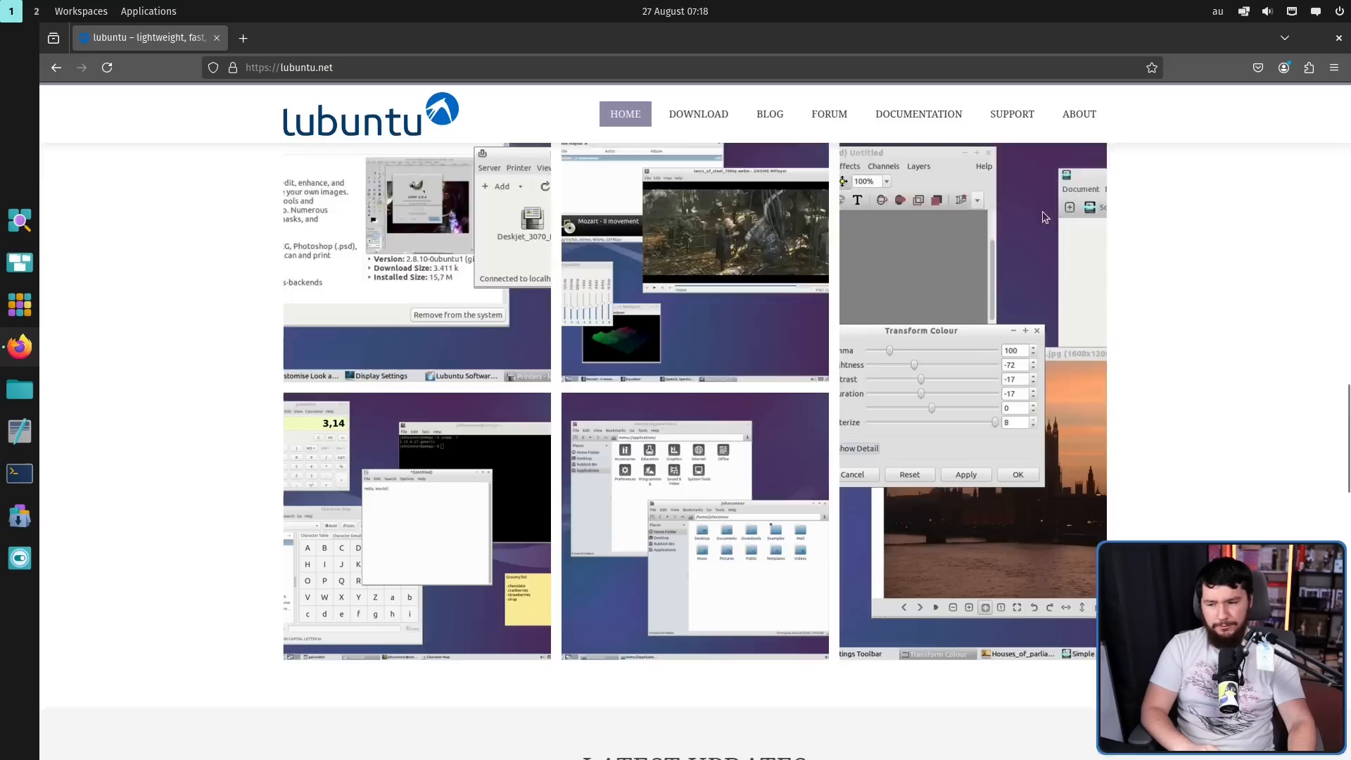
# Step: Scroll lubuntu.net, view its download page offering 19.04, and follow the 64-bit link to a 404 Not Found
pyautogui.scroll(-3)
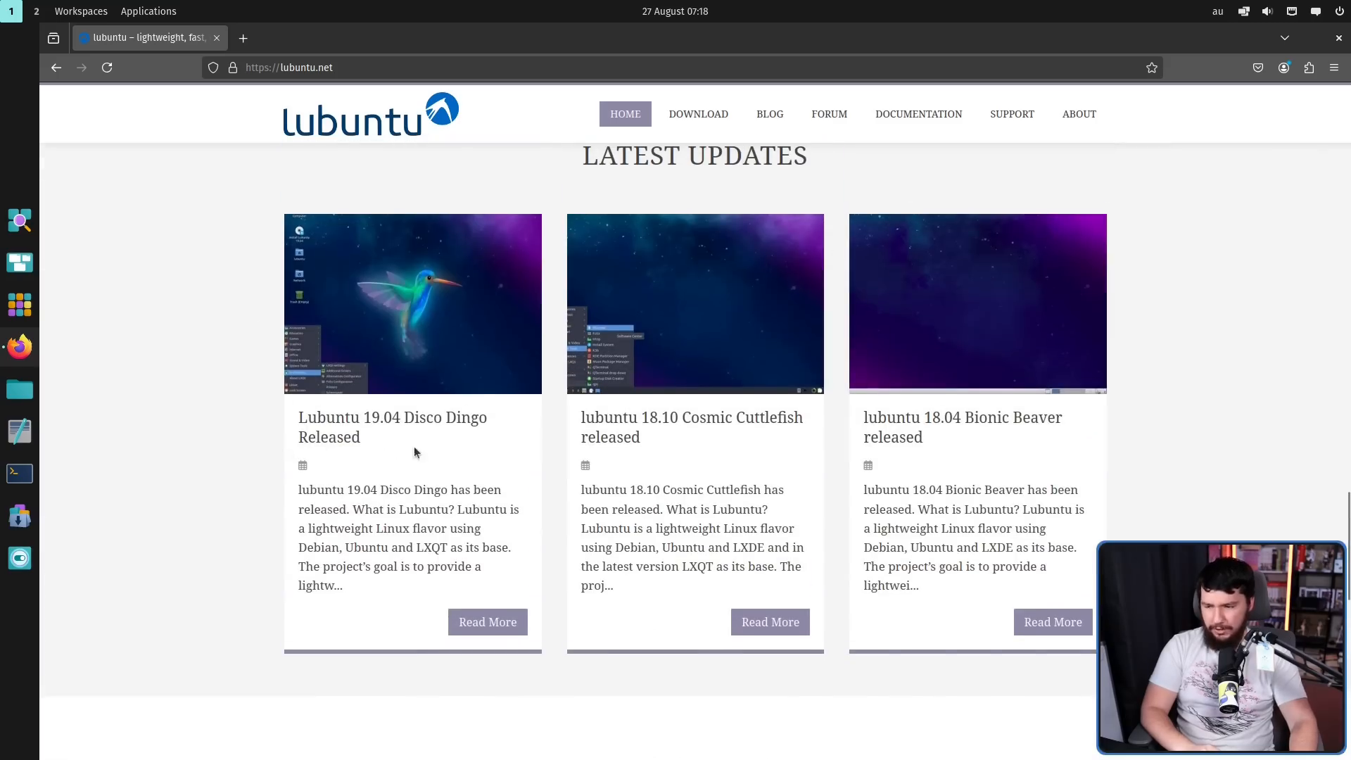
pyautogui.moveTo(433, 442)
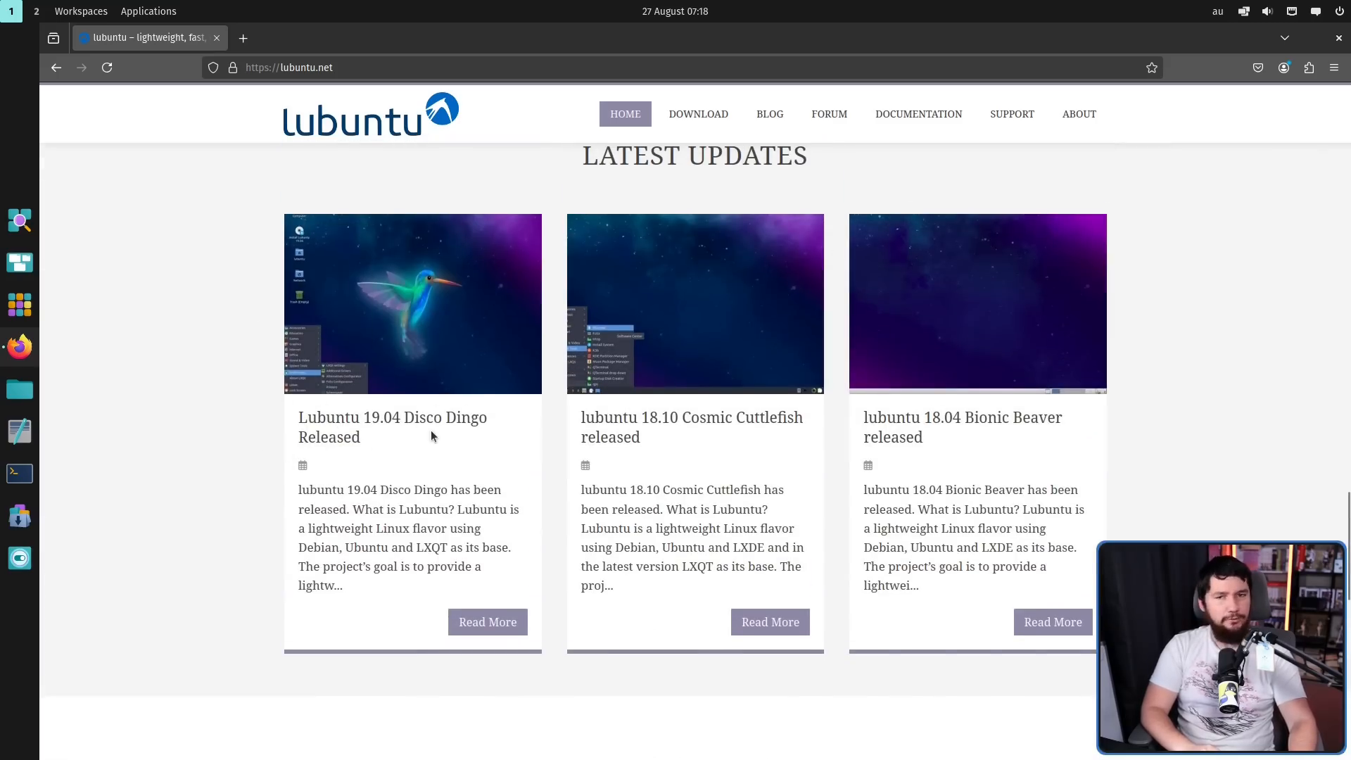
pyautogui.click(698, 114)
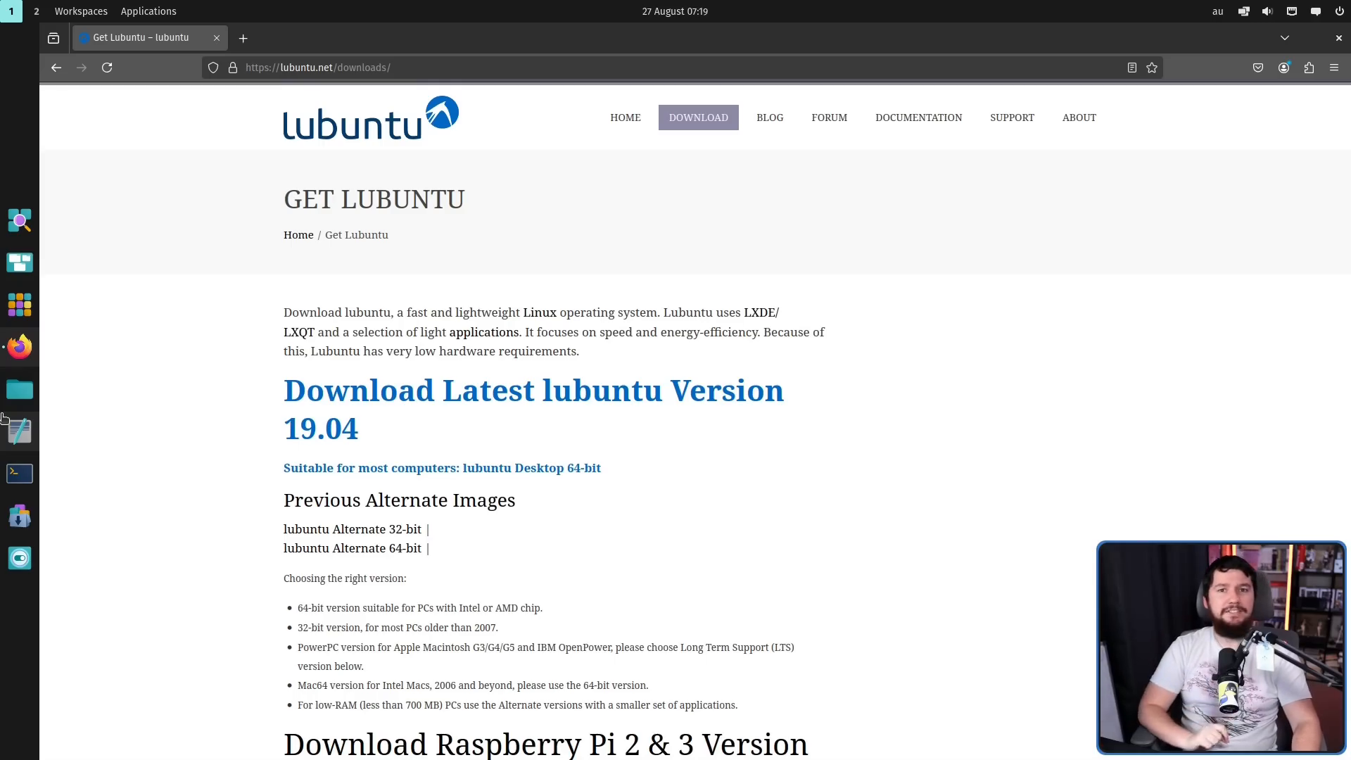
pyautogui.moveTo(533, 468)
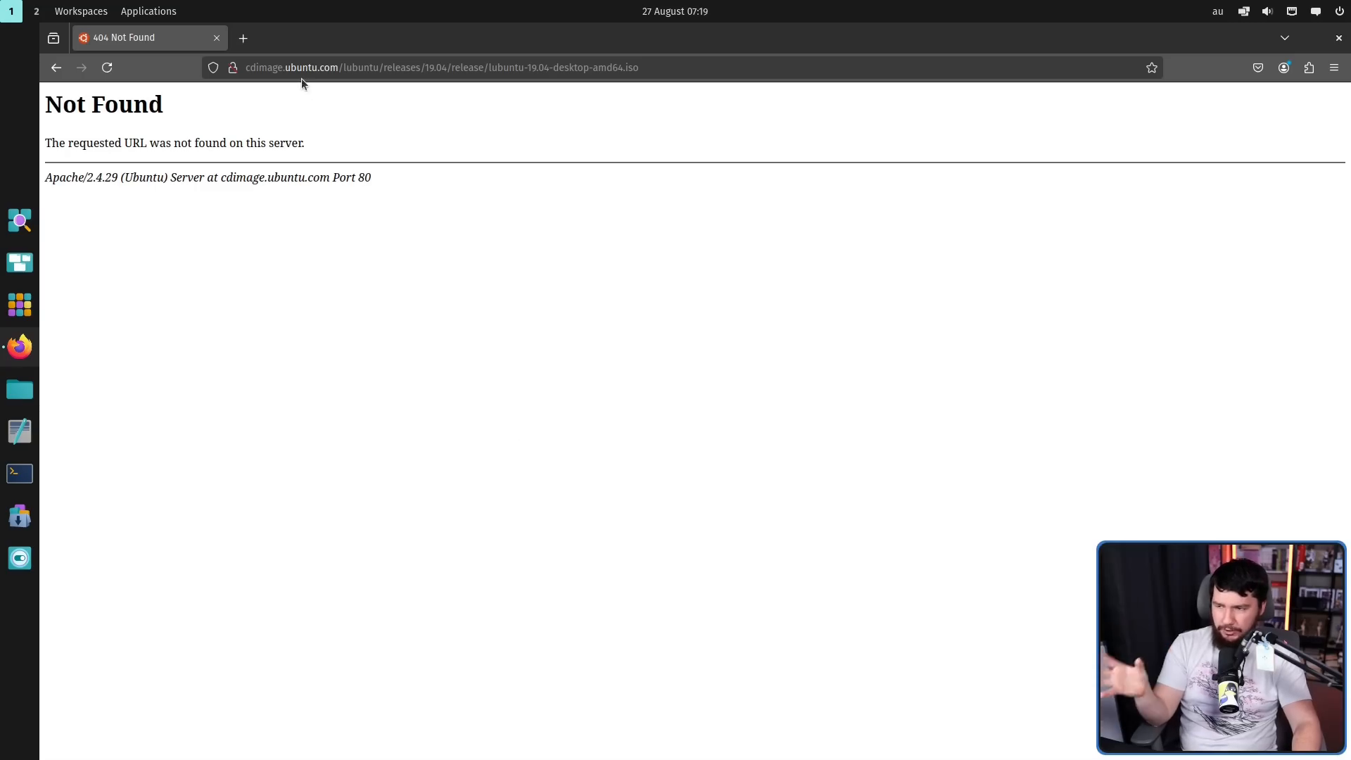
pyautogui.click(440, 67)
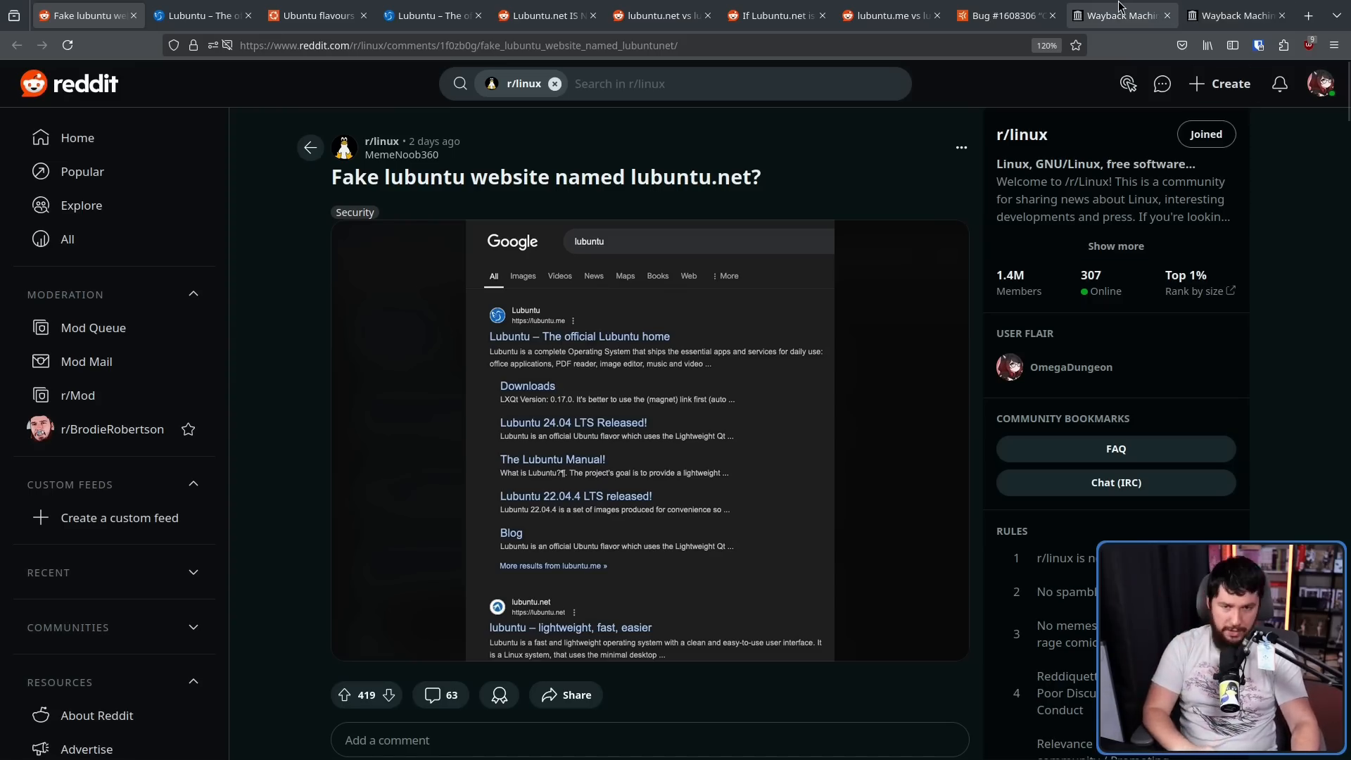
# Step: View the Wayback Machine capture calendars for lubuntu.me (797 saves) and lubuntu.net (2,369 saves)
pyautogui.click(1120, 15)
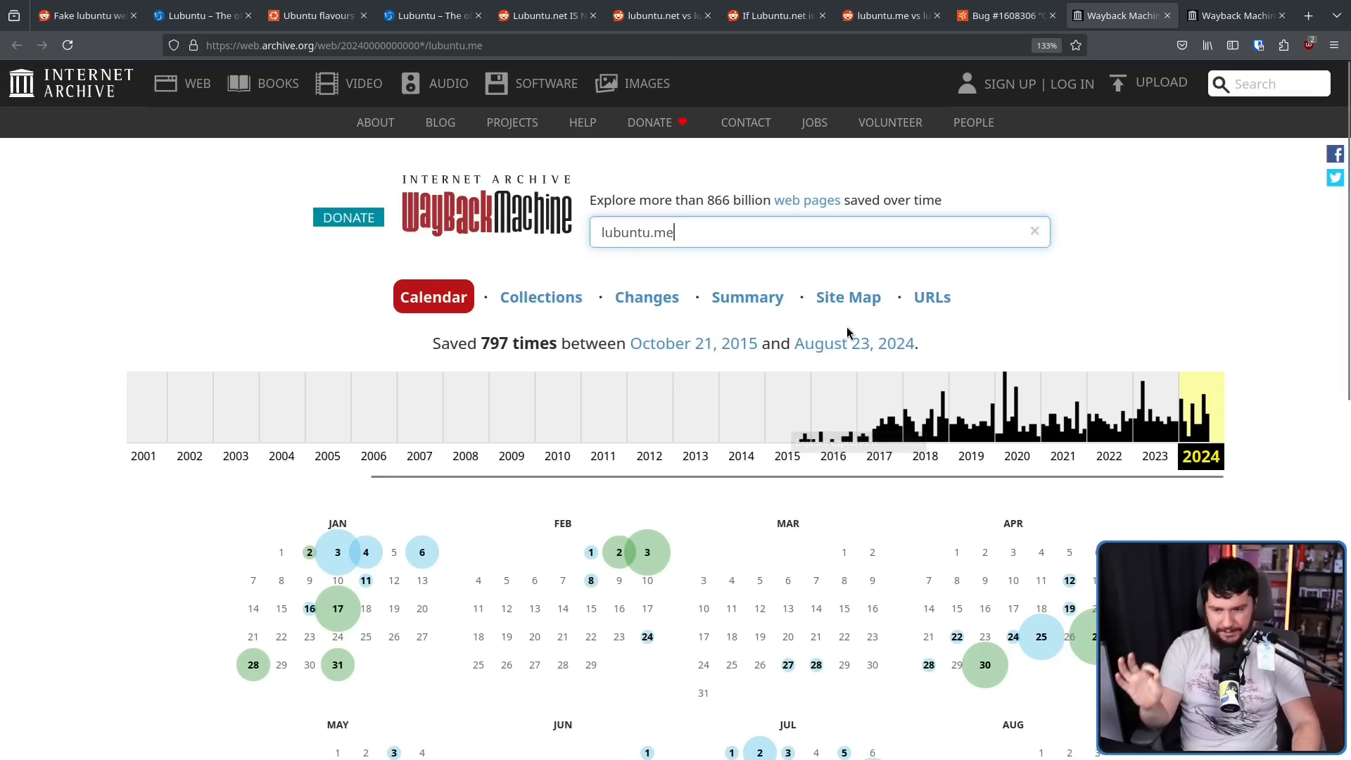
pyautogui.click(1236, 16)
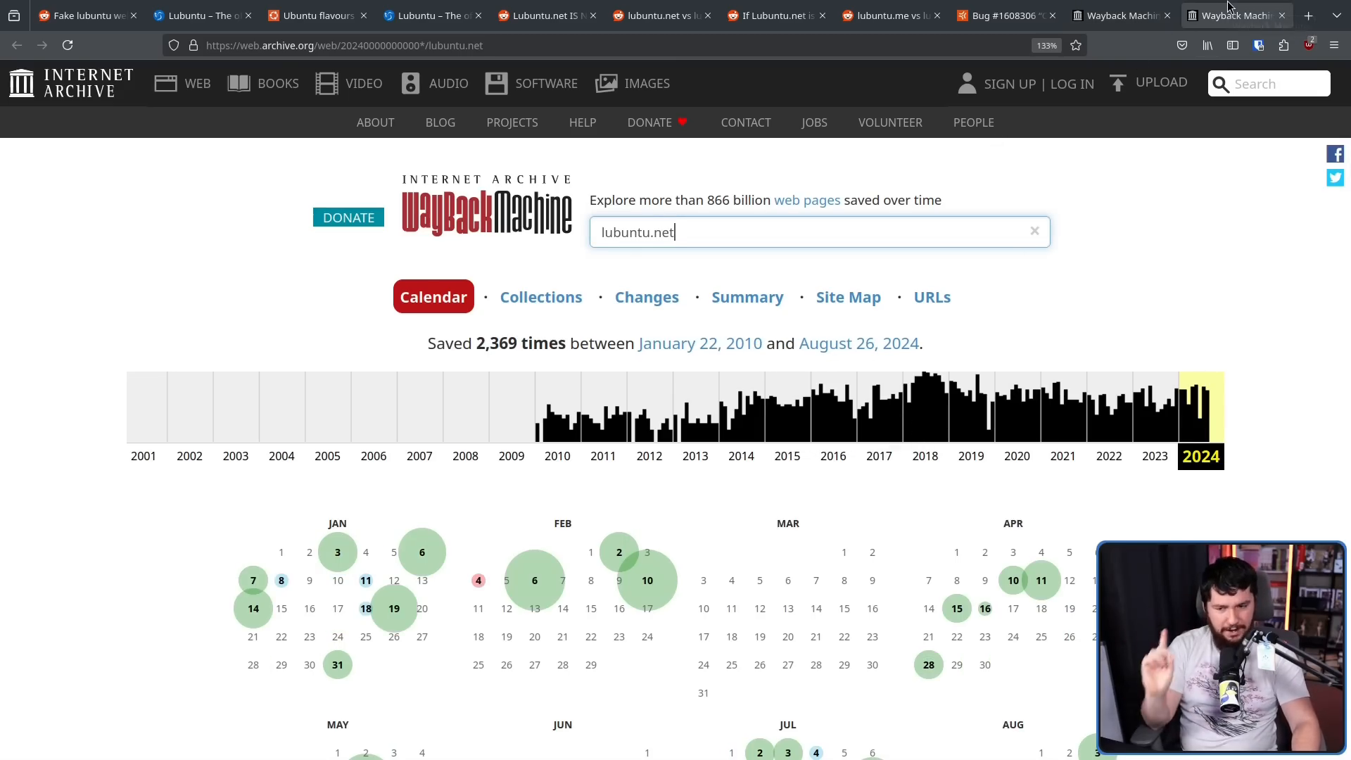
pyautogui.moveTo(1237, 16)
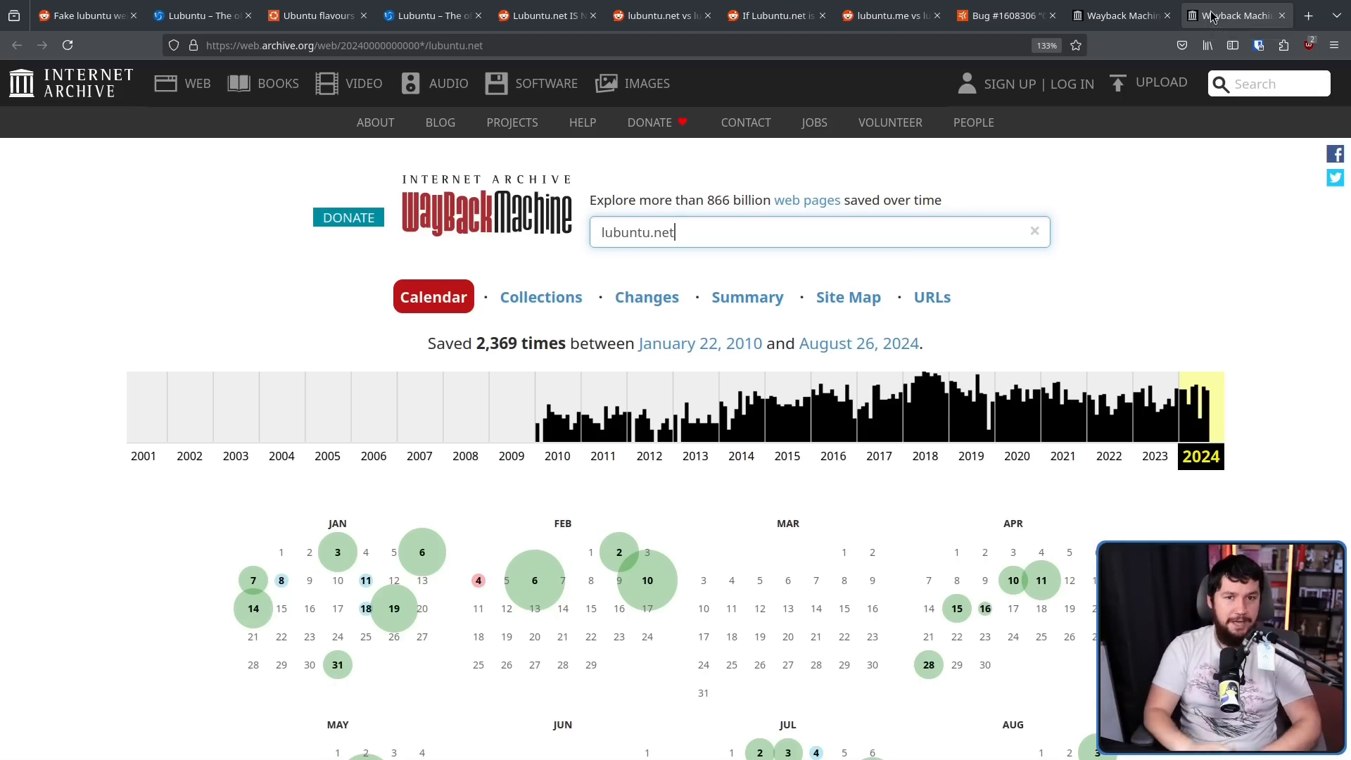
pyautogui.moveTo(1236, 15)
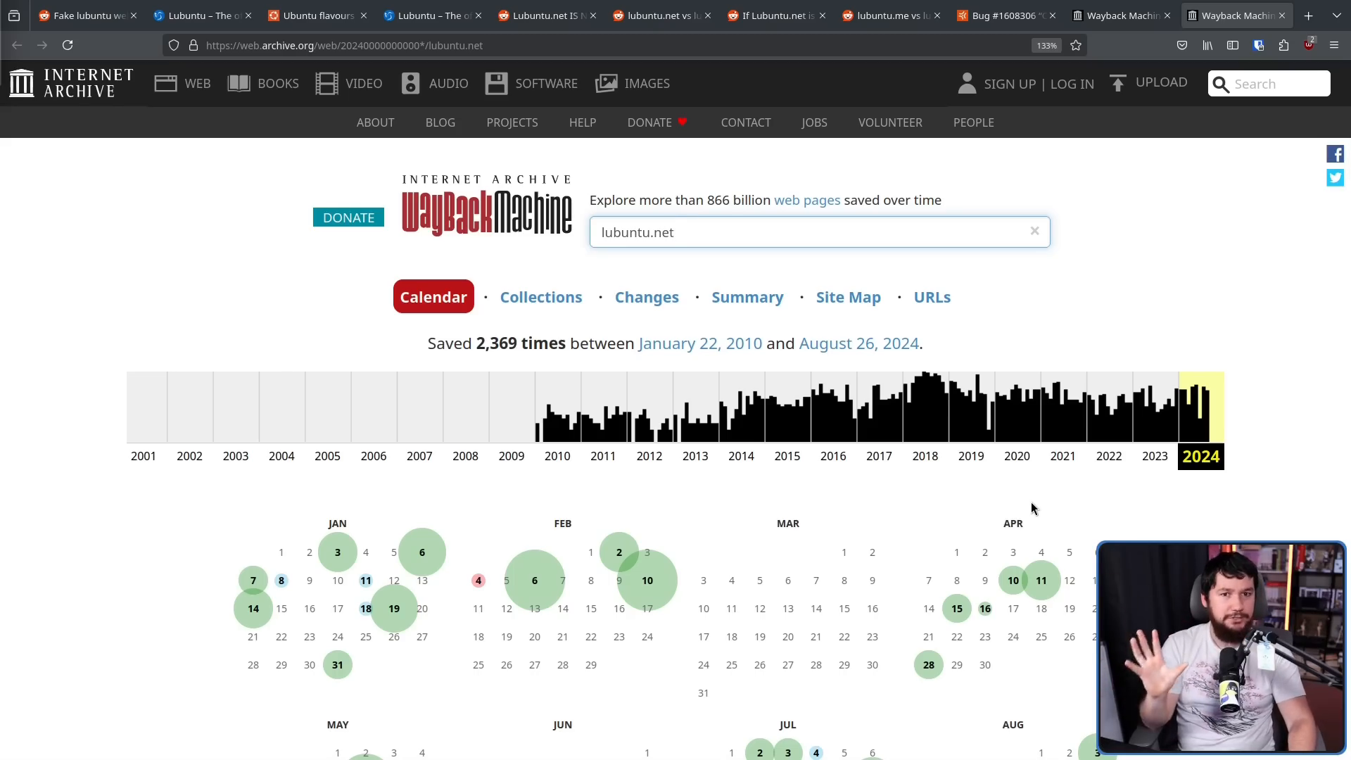
pyautogui.moveTo(1017, 406)
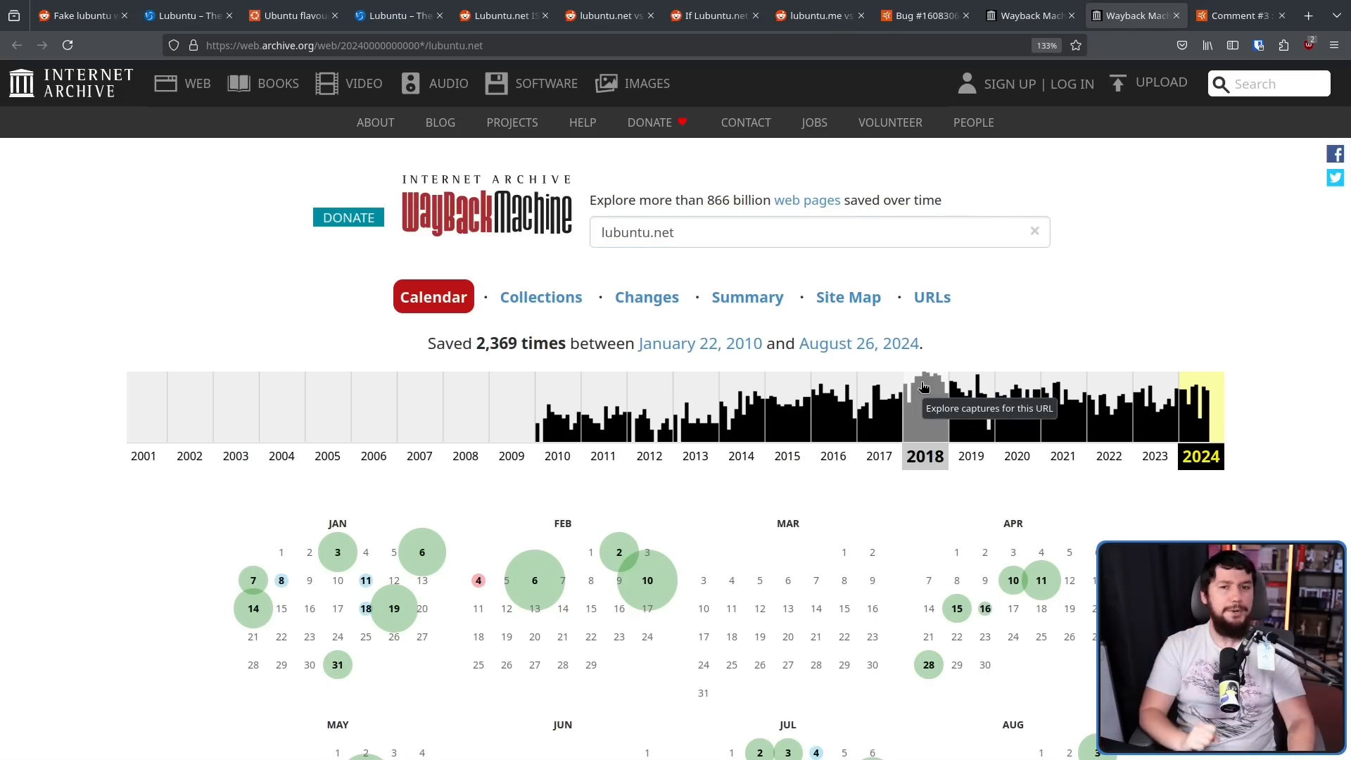
pyautogui.moveTo(1232, 7)
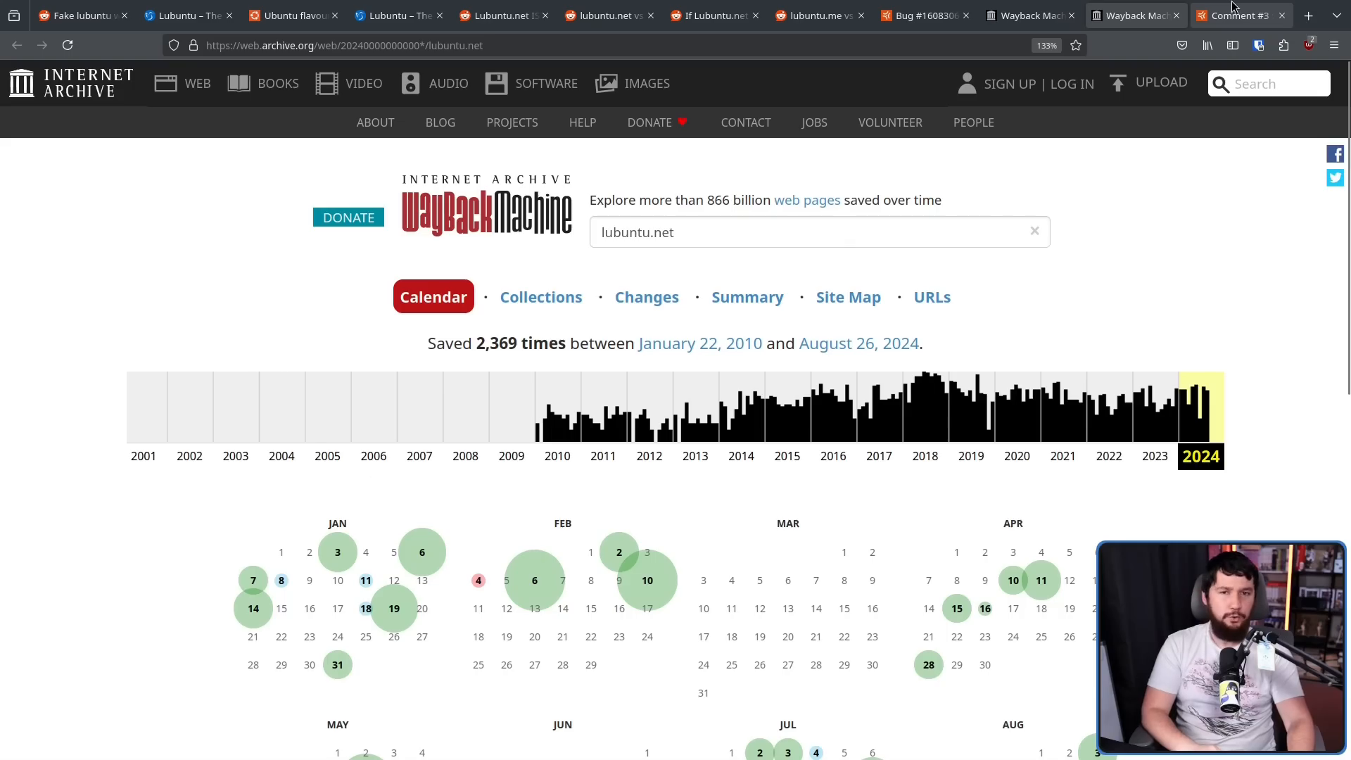
# Step: Read Launchpad comment #3 on lubuntu.me's footer changes, glance at the lubuntu.net calendar, then read bug 1608306 comment #5
pyautogui.click(1239, 15)
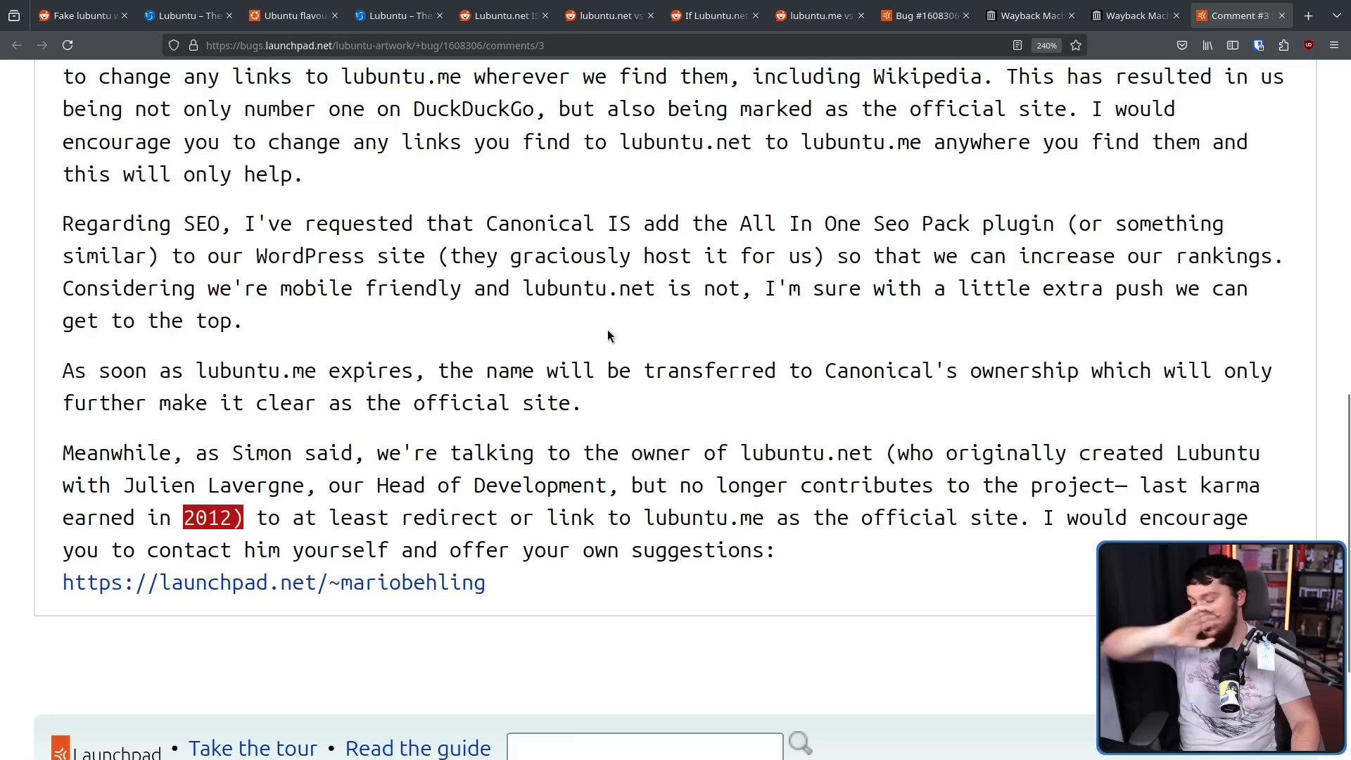
pyautogui.moveTo(785, 329)
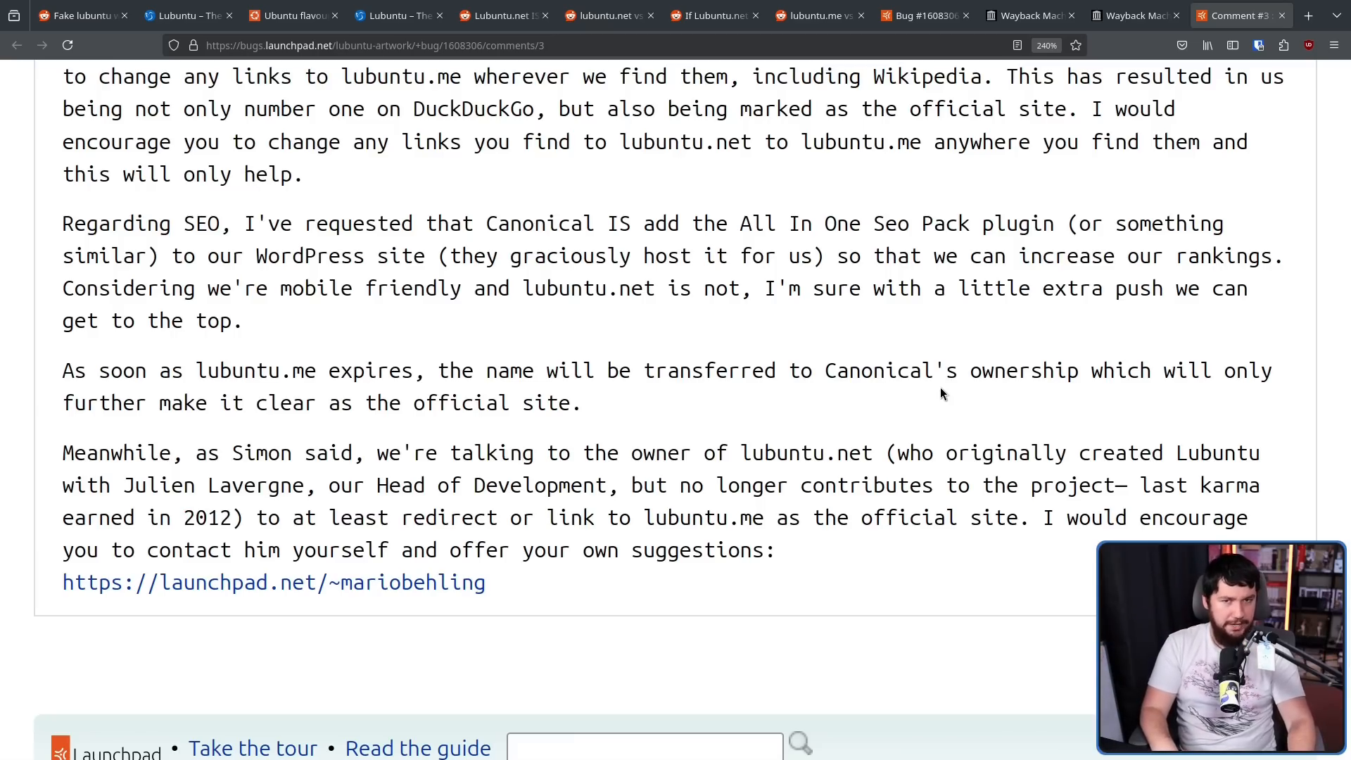
pyautogui.click(1136, 15)
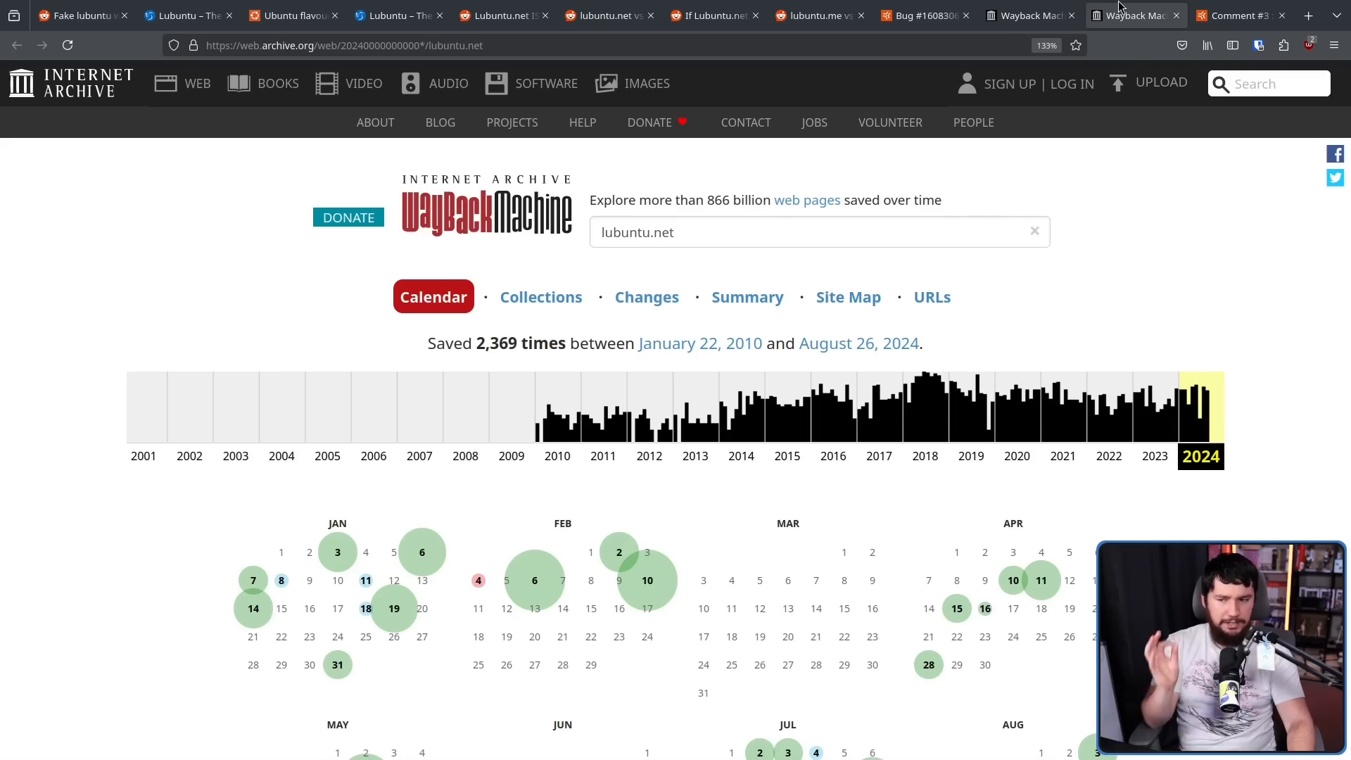
pyautogui.click(922, 15)
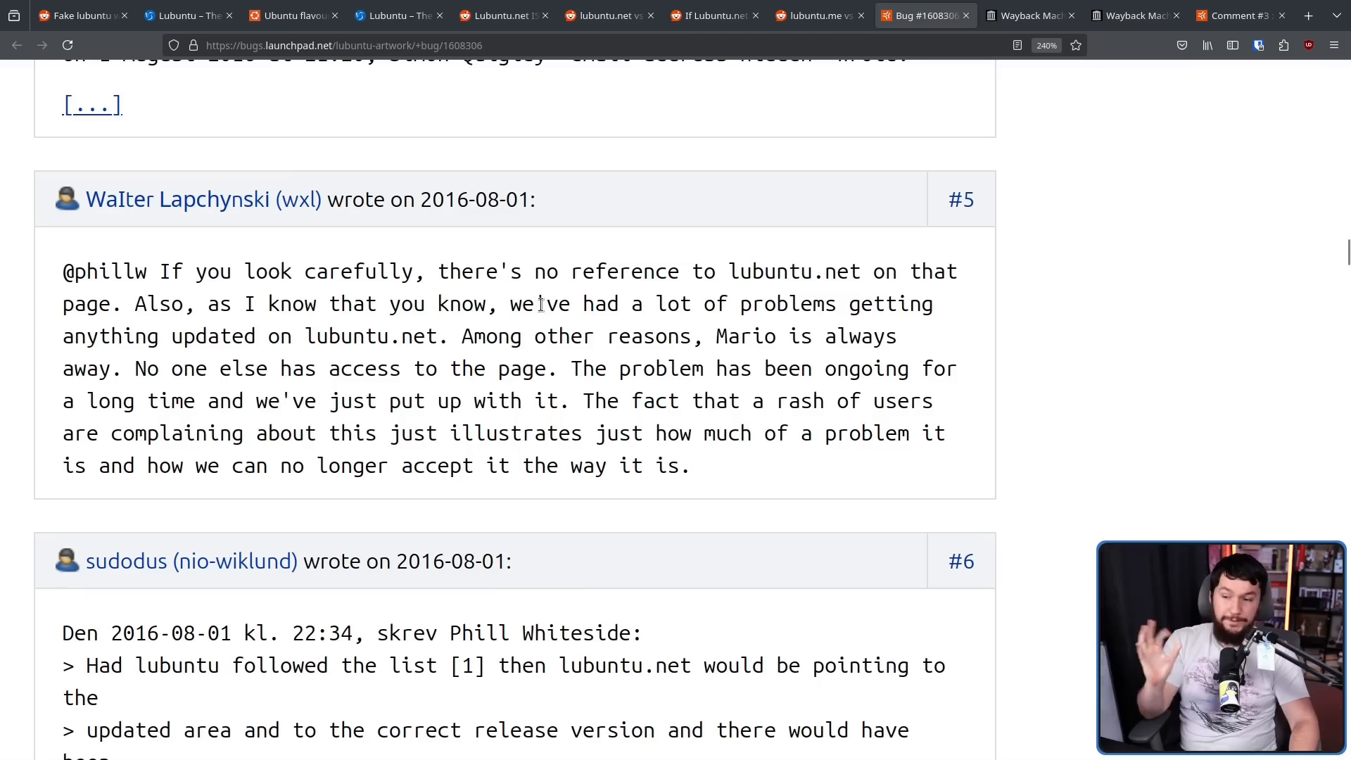
pyautogui.moveTo(560, 281)
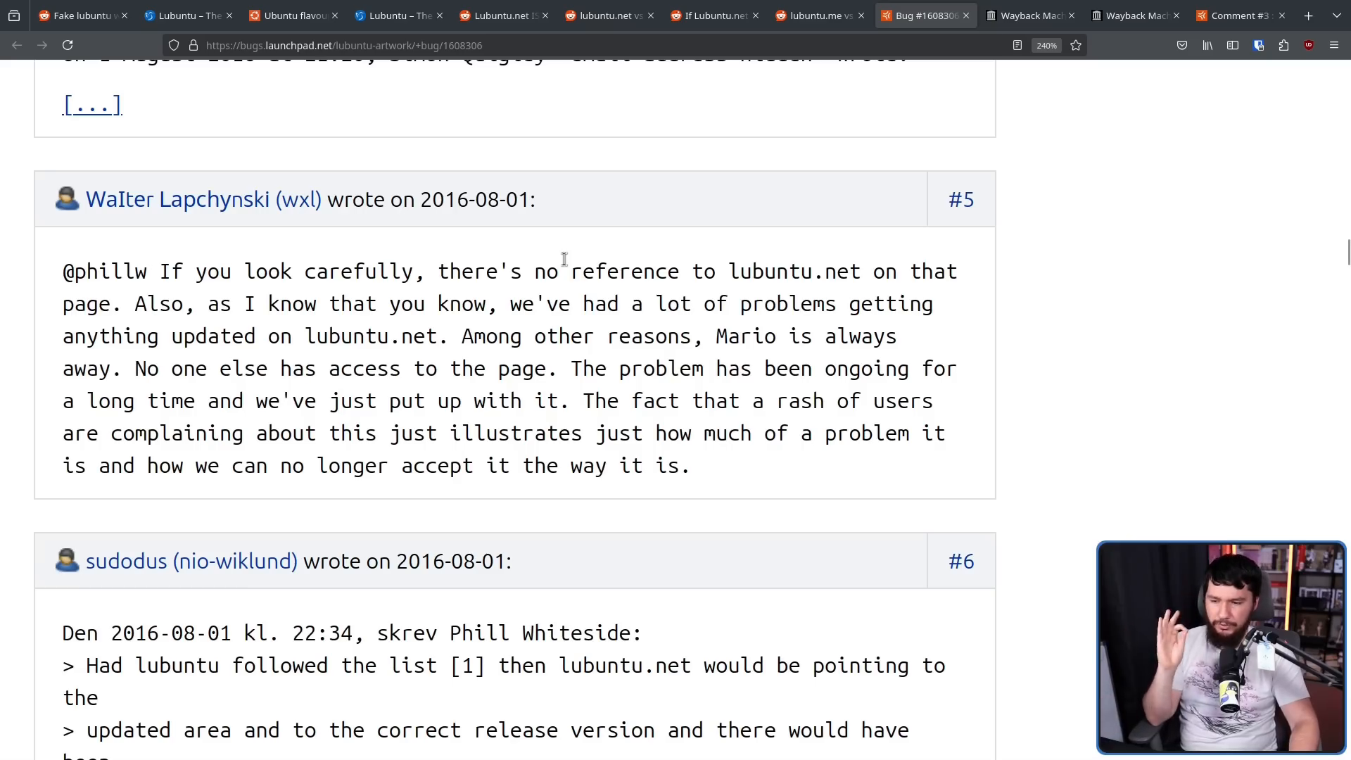
pyautogui.moveTo(463, 195)
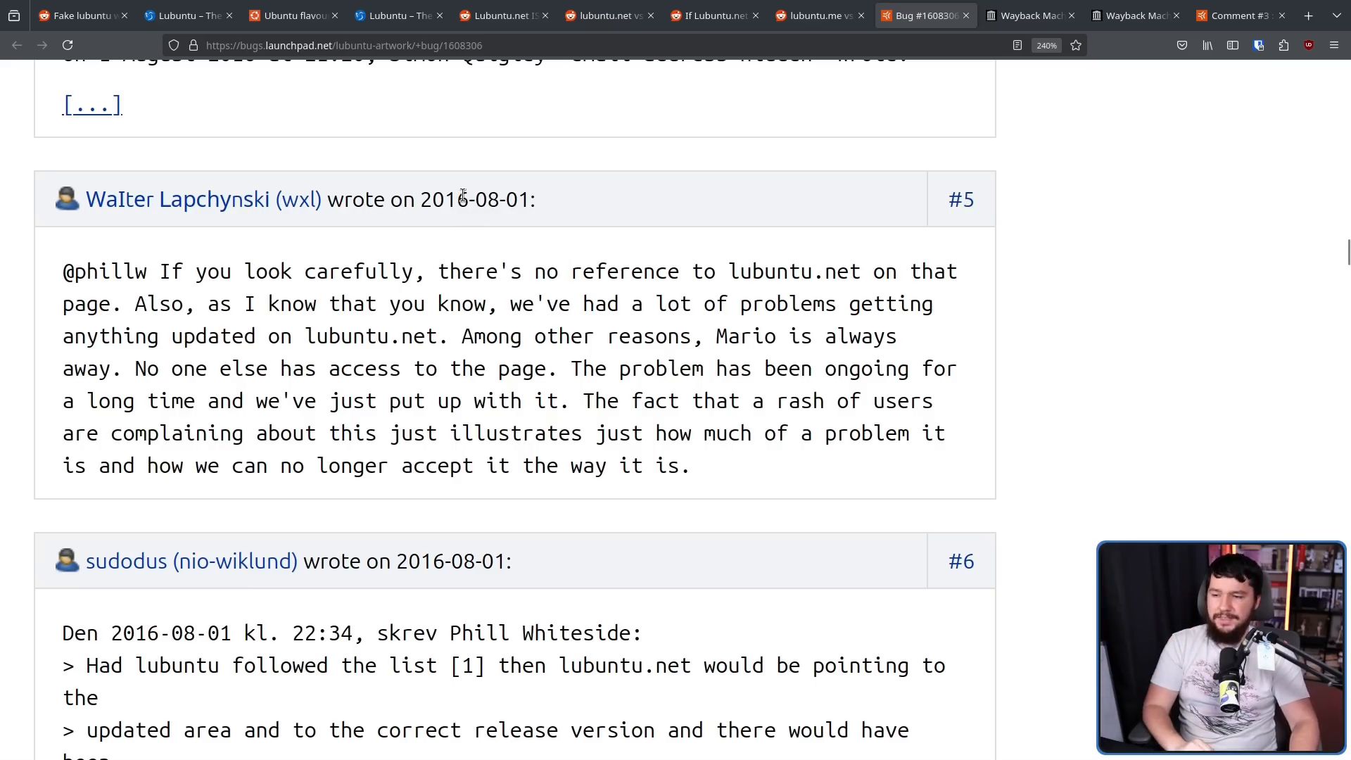
pyautogui.moveTo(552, 227)
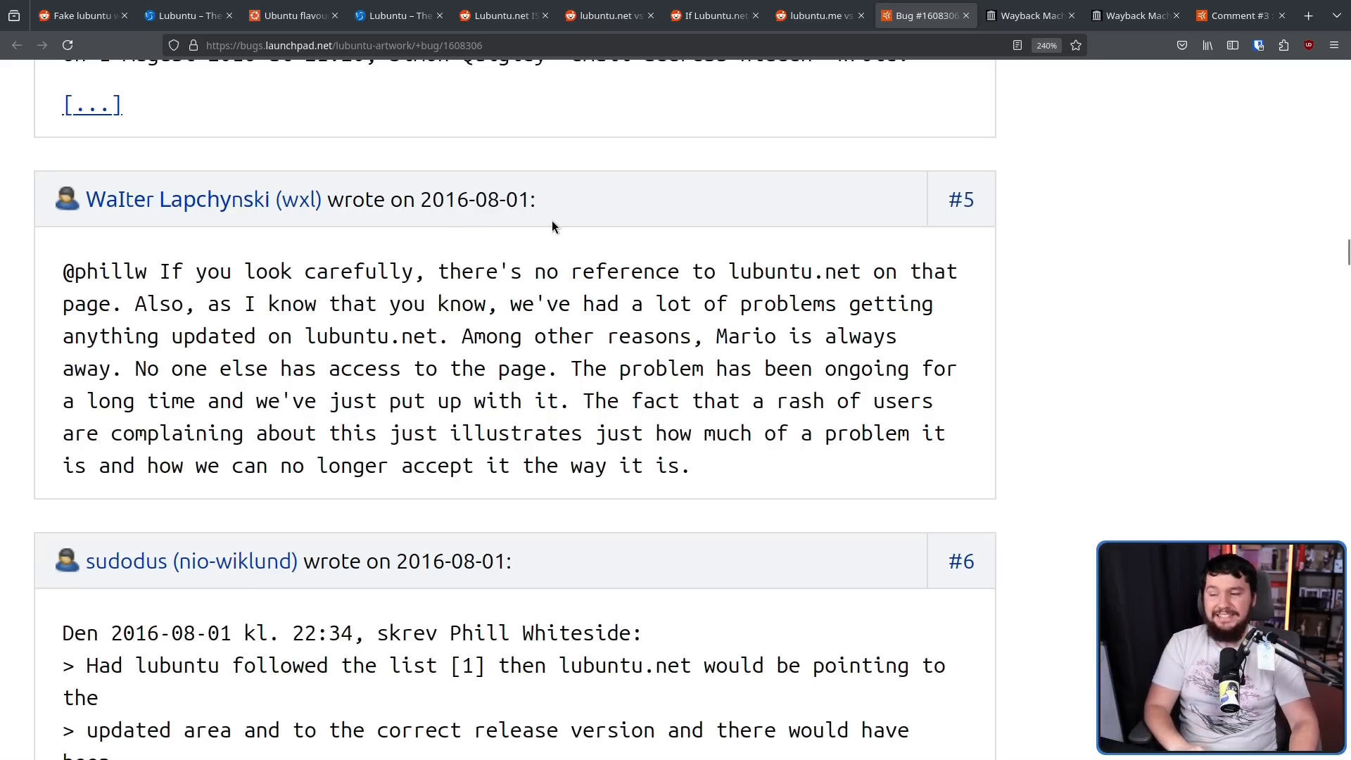
# Step: Reopen the 8-year-old r/Lubuntu post 'lubuntu.me vs lubuntu.net - what's happening?!' and its archived replies
pyautogui.click(817, 15)
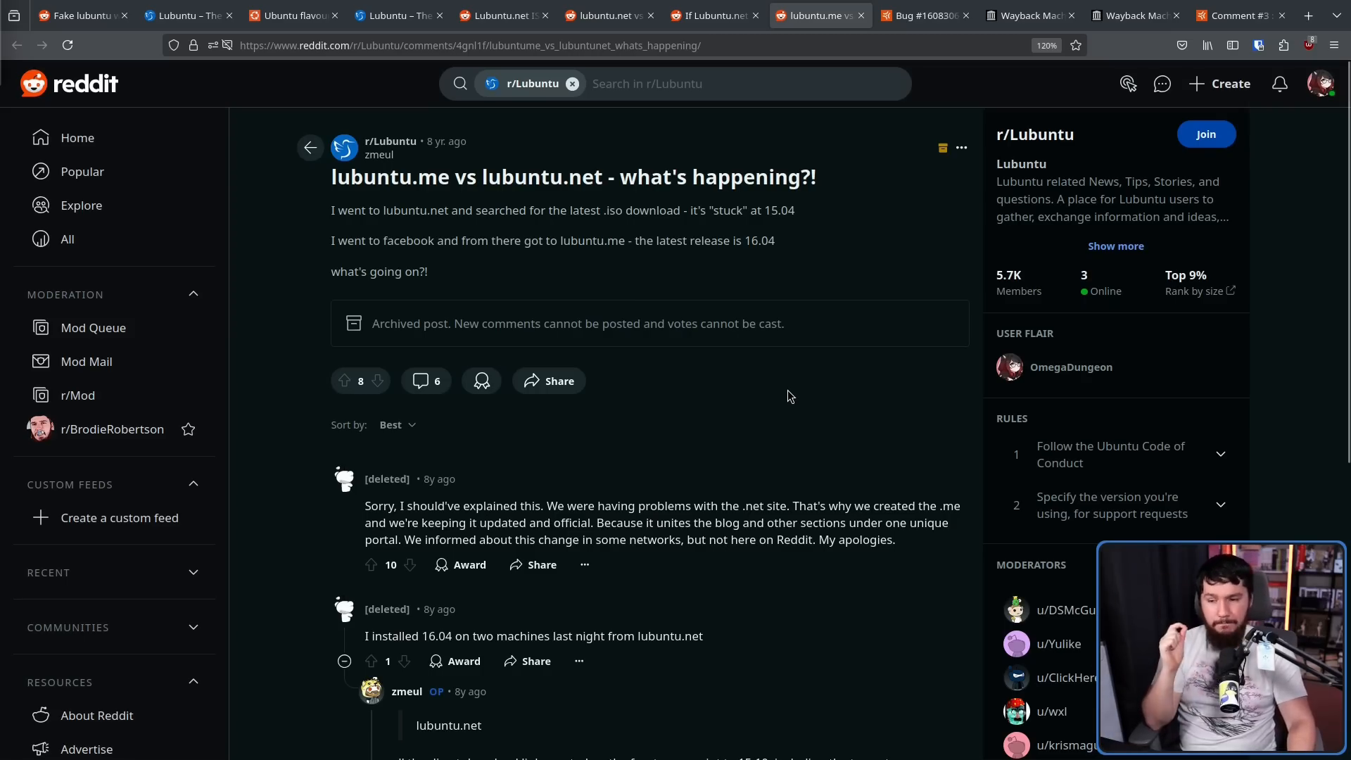
pyautogui.moveTo(769, 259)
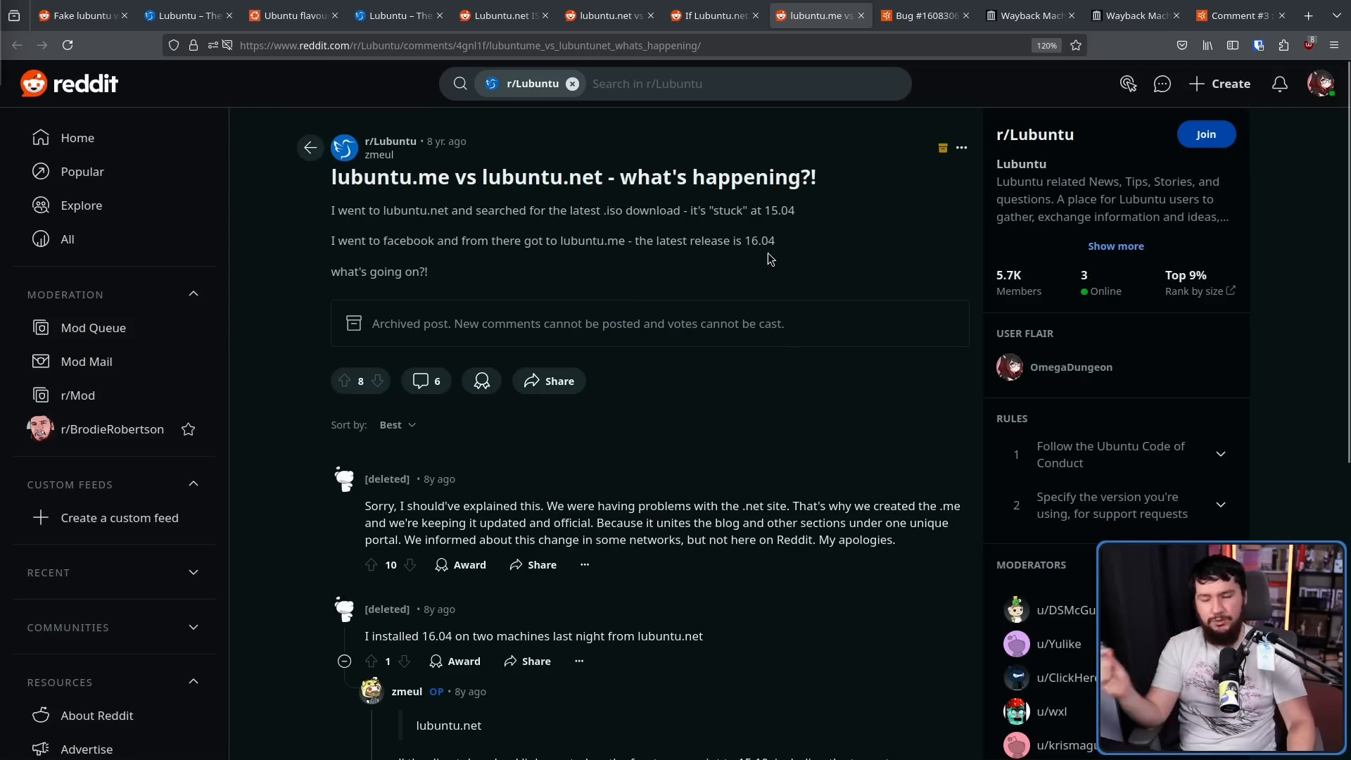
pyautogui.moveTo(767, 239)
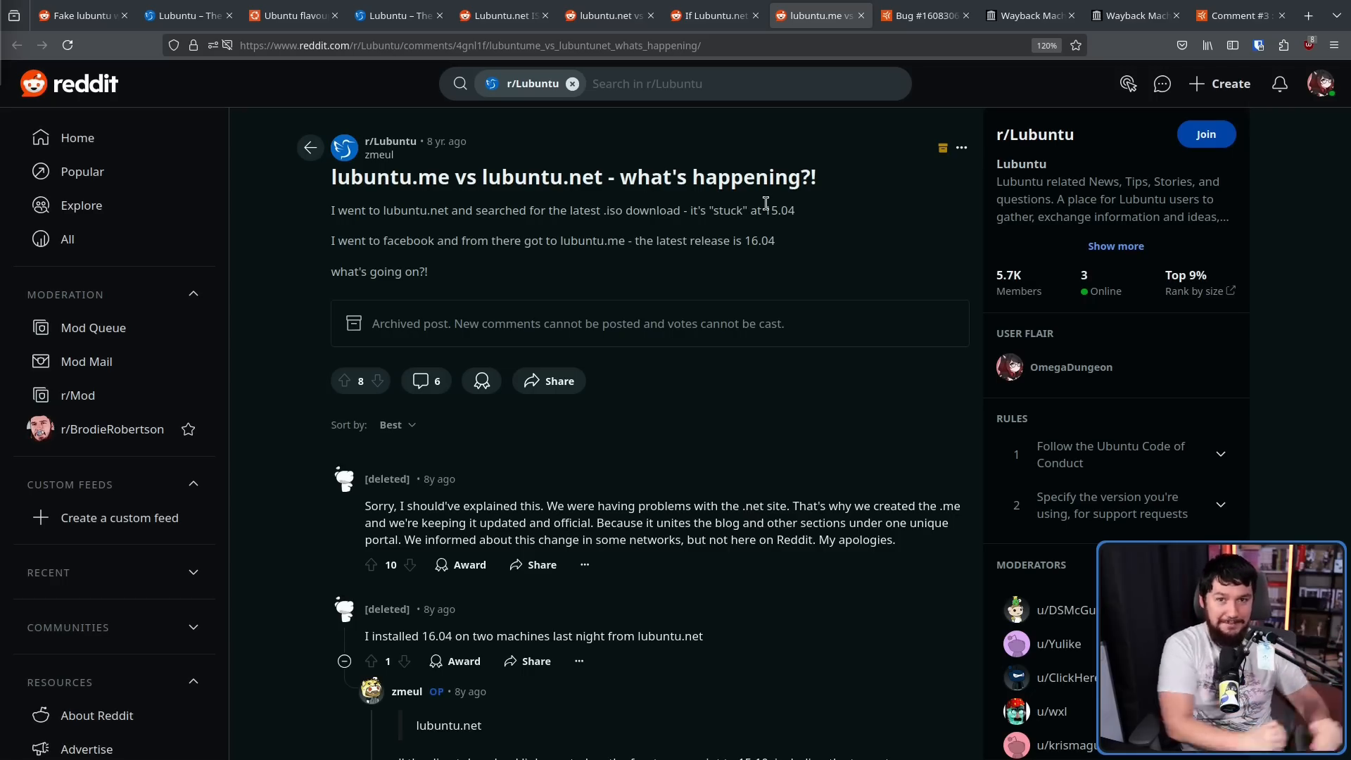
pyautogui.moveTo(922, 264)
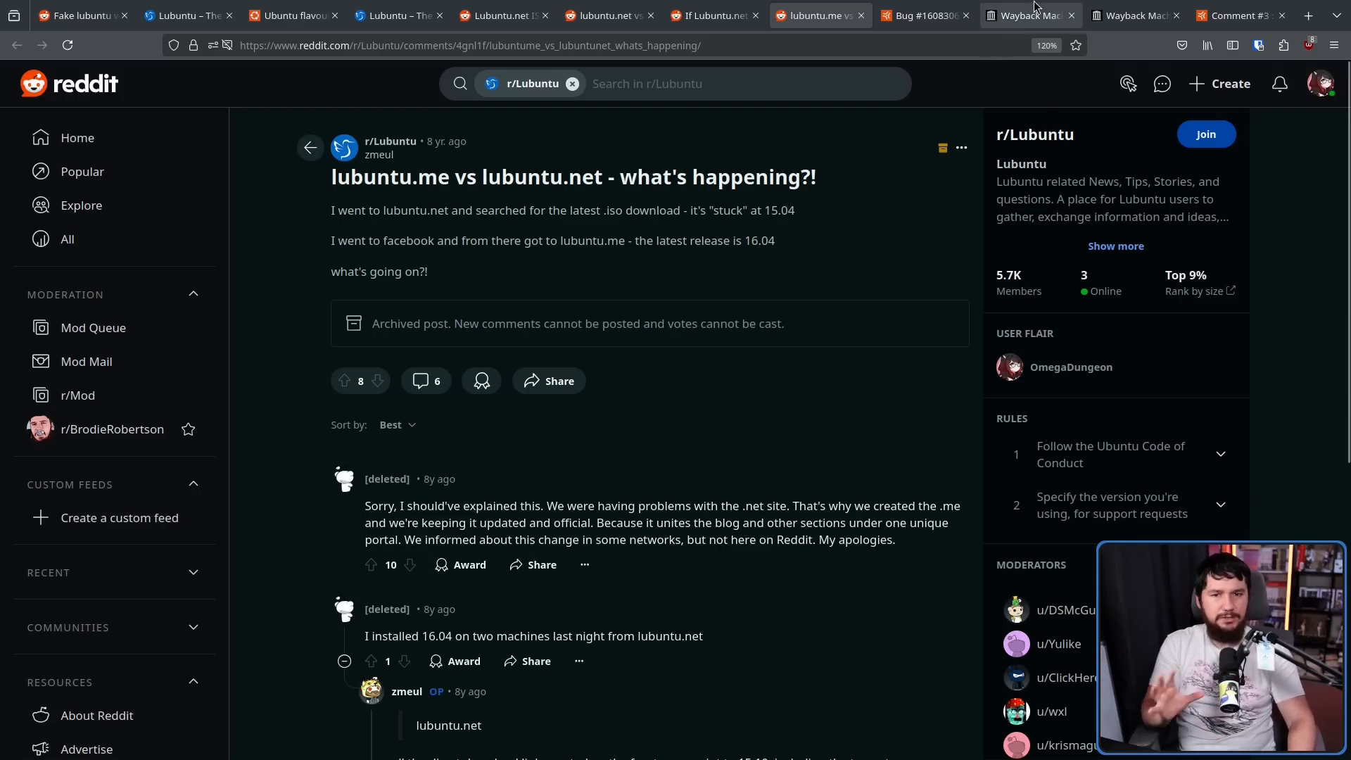
# Step: Revisit the Wayback Machine calendar for lubuntu.me, then return to Launchpad comment #3 on bug 1608306
pyautogui.click(1030, 15)
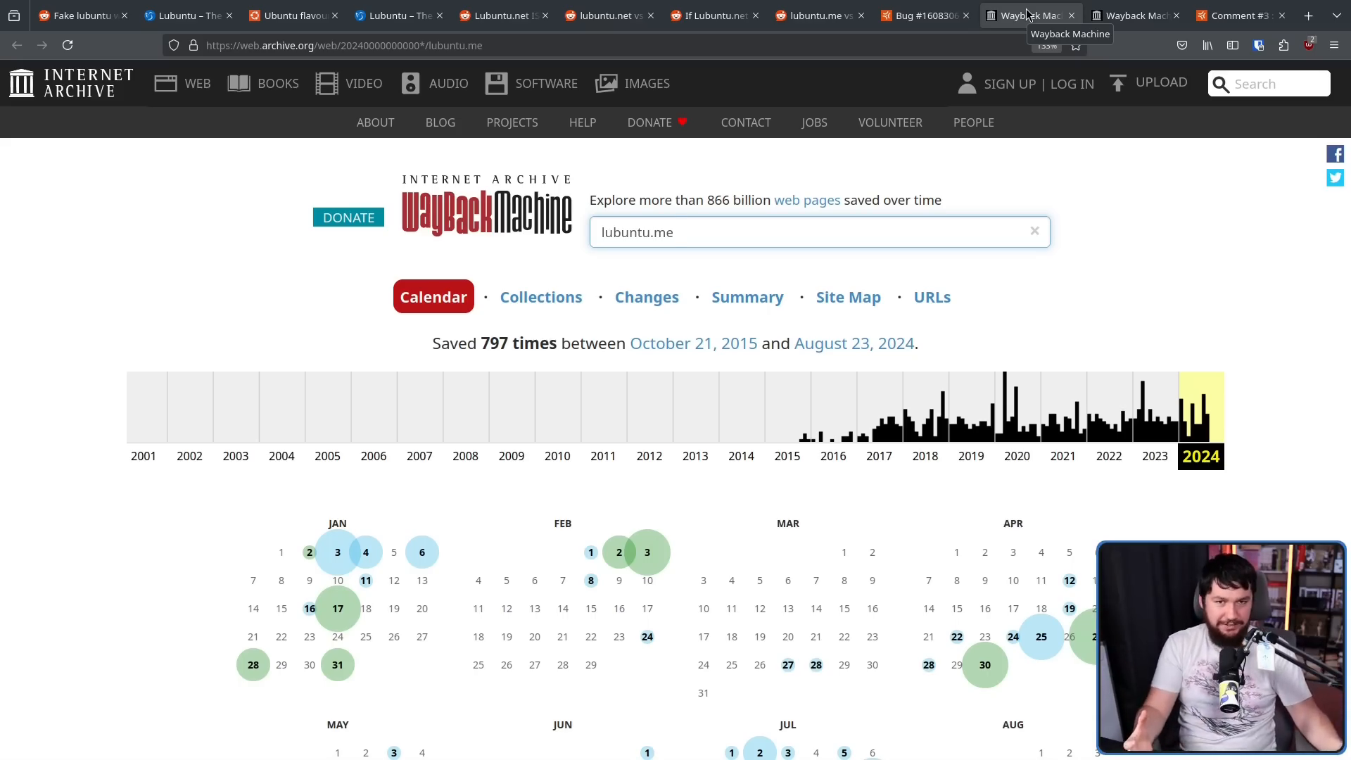
pyautogui.click(1234, 16)
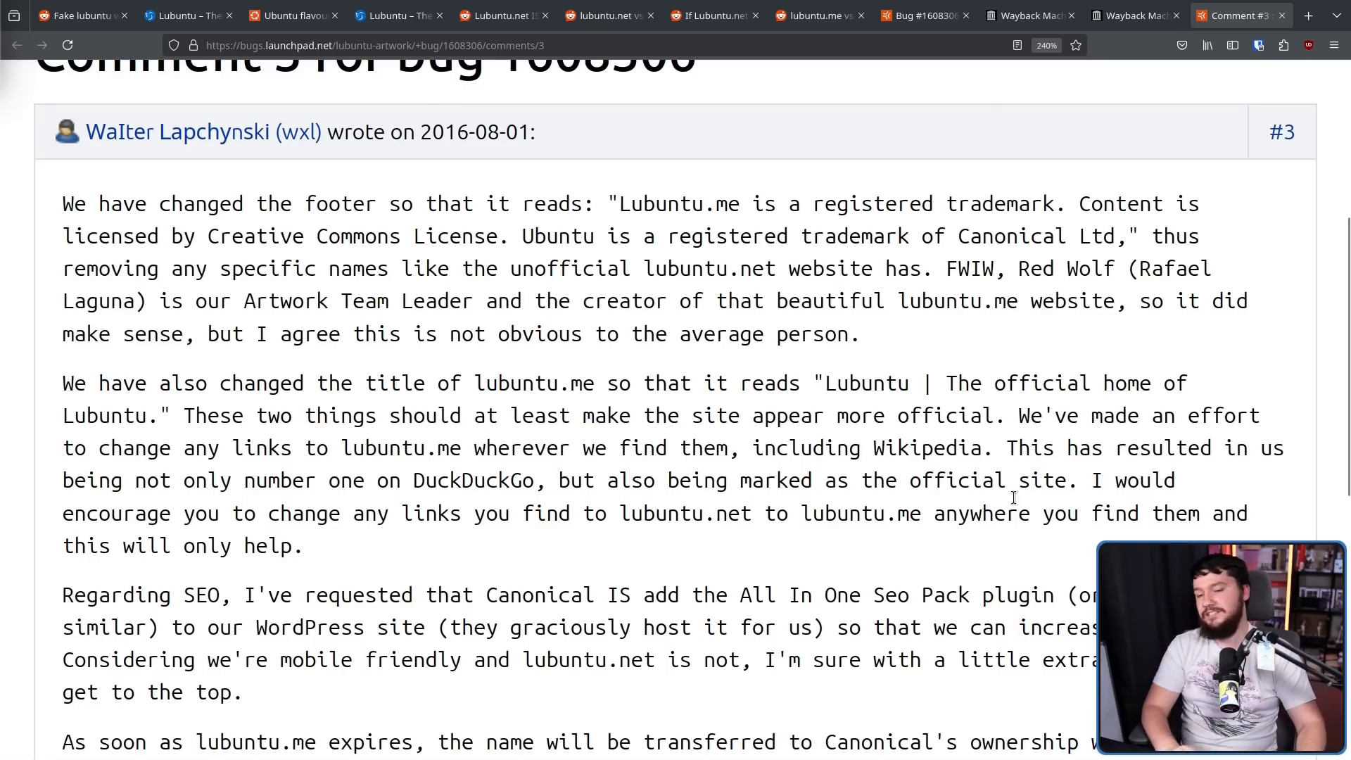
# Step: Read Comment #3, then view wxl's comment on bug #1608306 about transferring lubuntu.me to Canonical
pyautogui.doubleClick(867, 383)
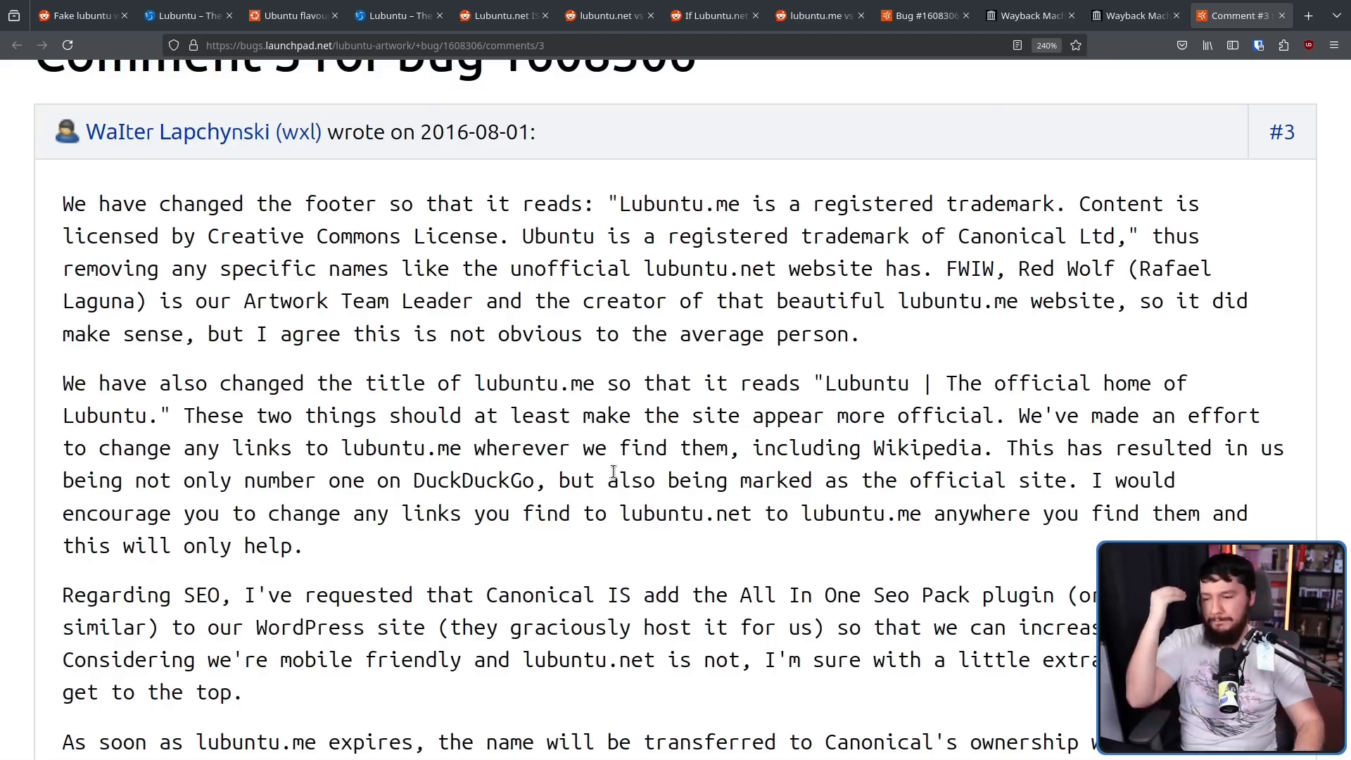
pyautogui.moveTo(728, 448)
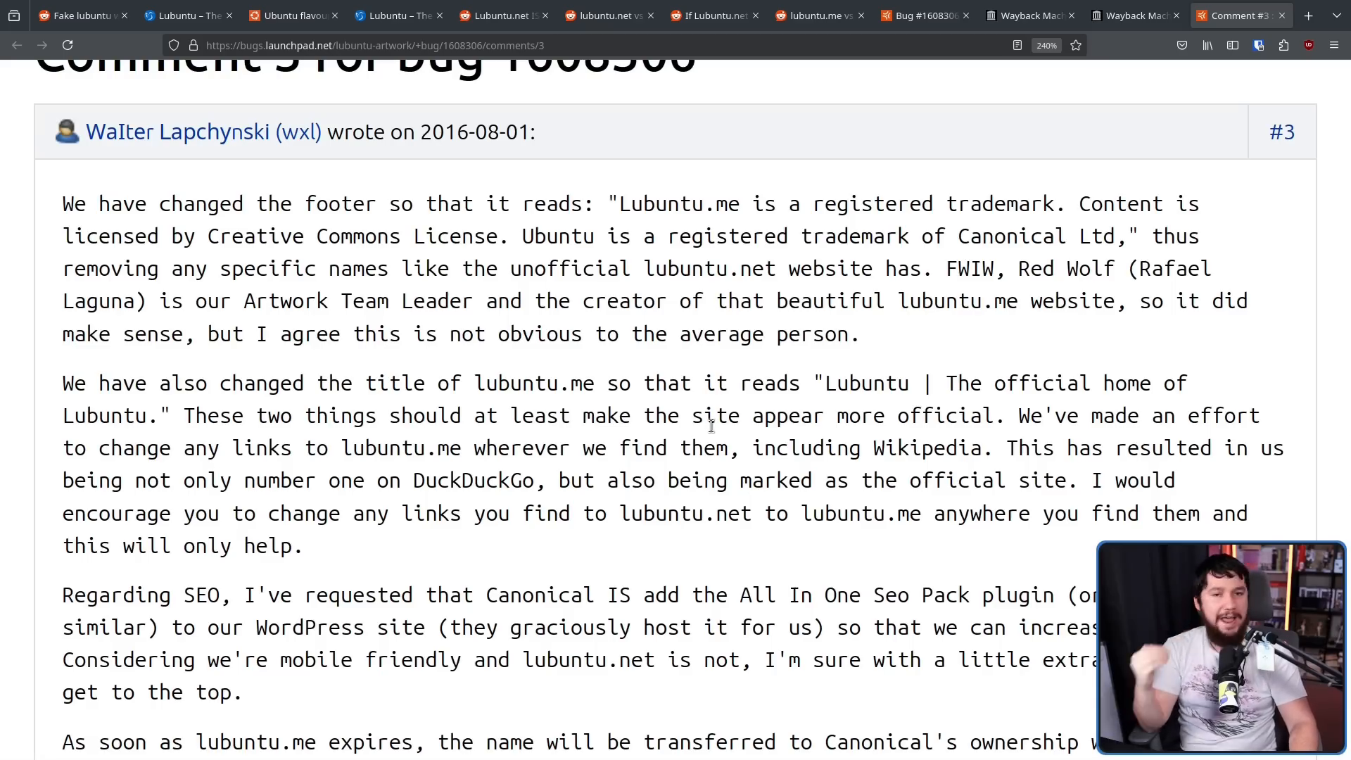
pyautogui.scroll(-3)
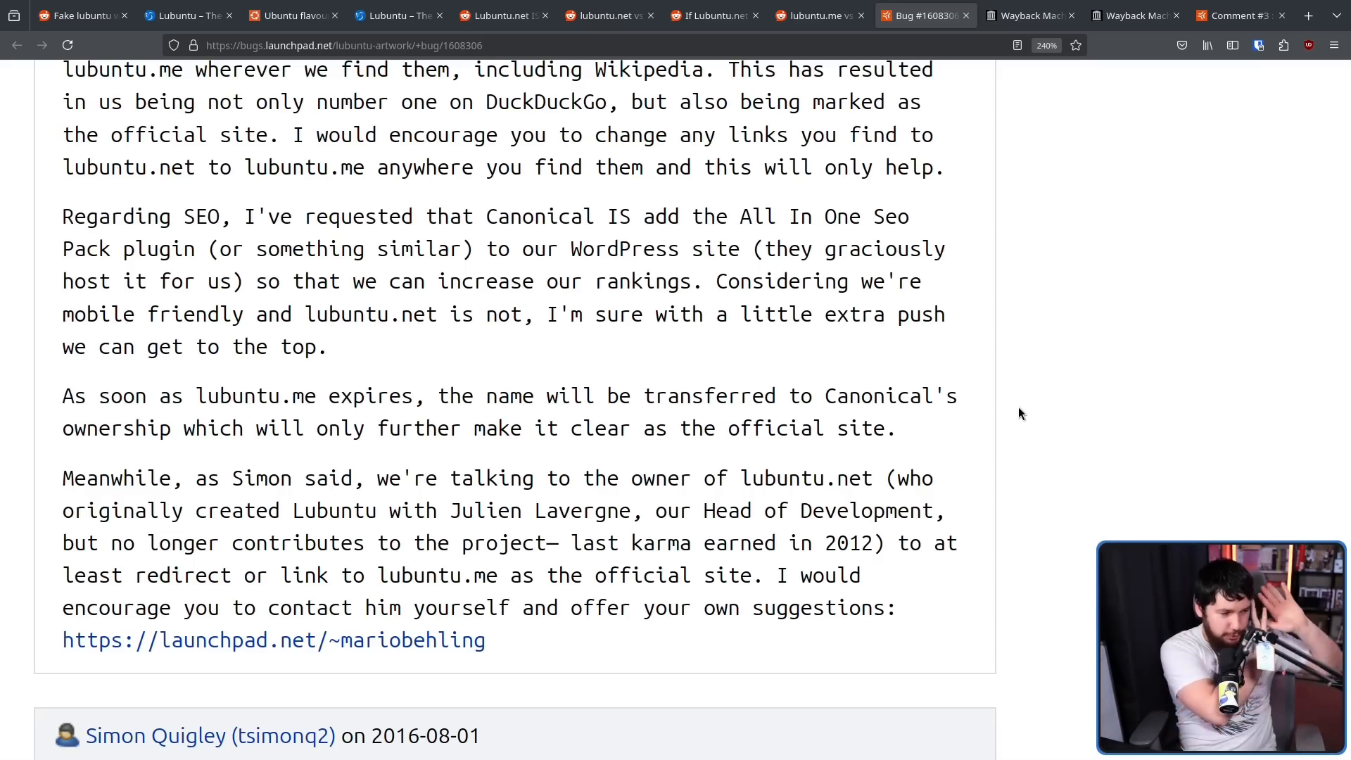
# Step: Scroll bug #1608306 to comment #10 on Canonical legal, then switch to the lubuntu.me development post
pyautogui.scroll(-3)
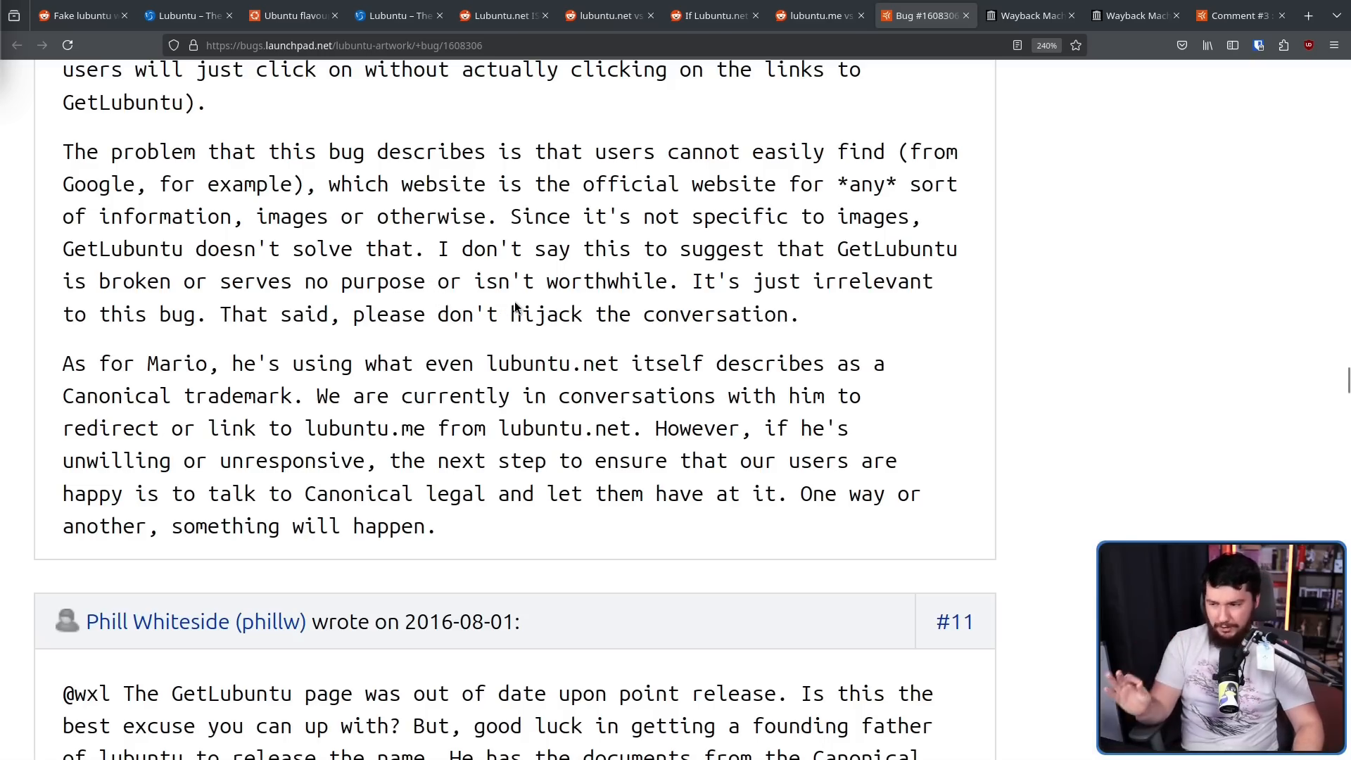
pyautogui.moveTo(494, 243)
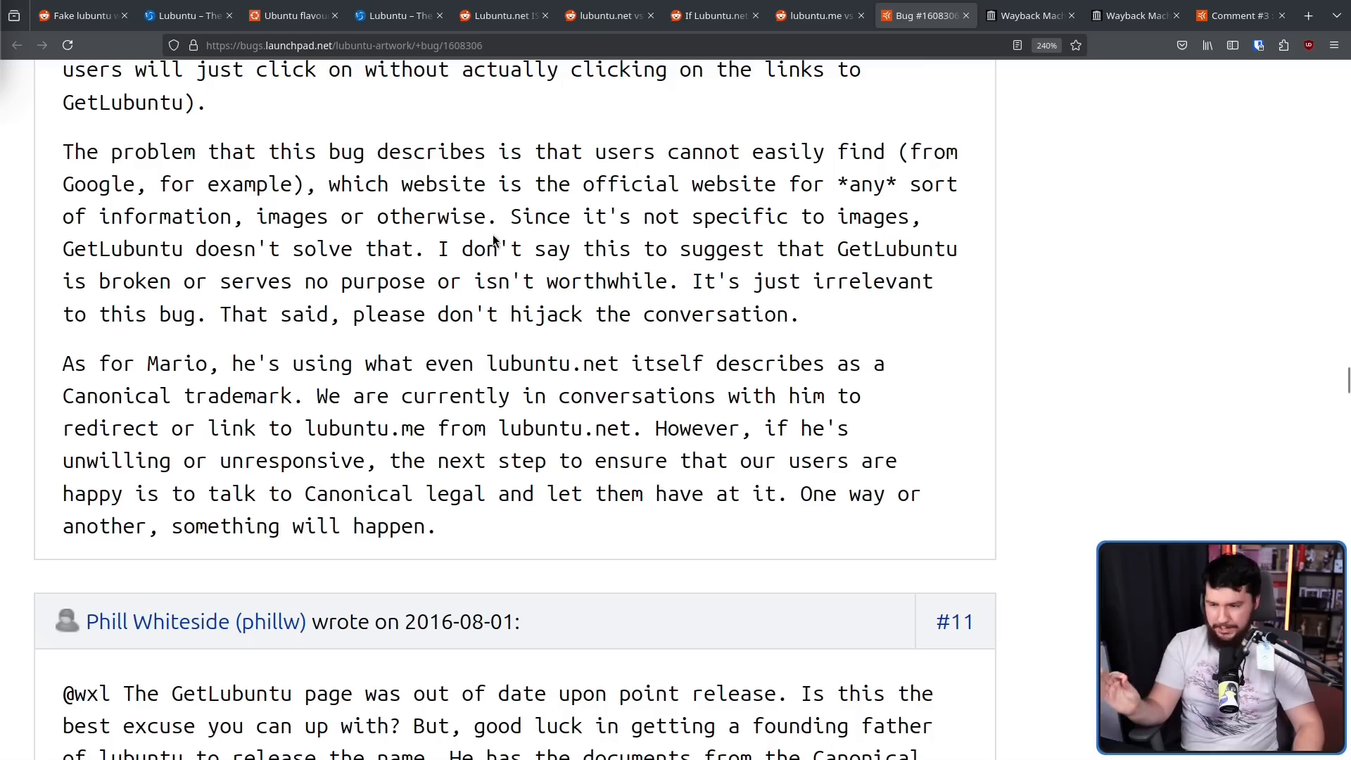
pyautogui.moveTo(518, 274)
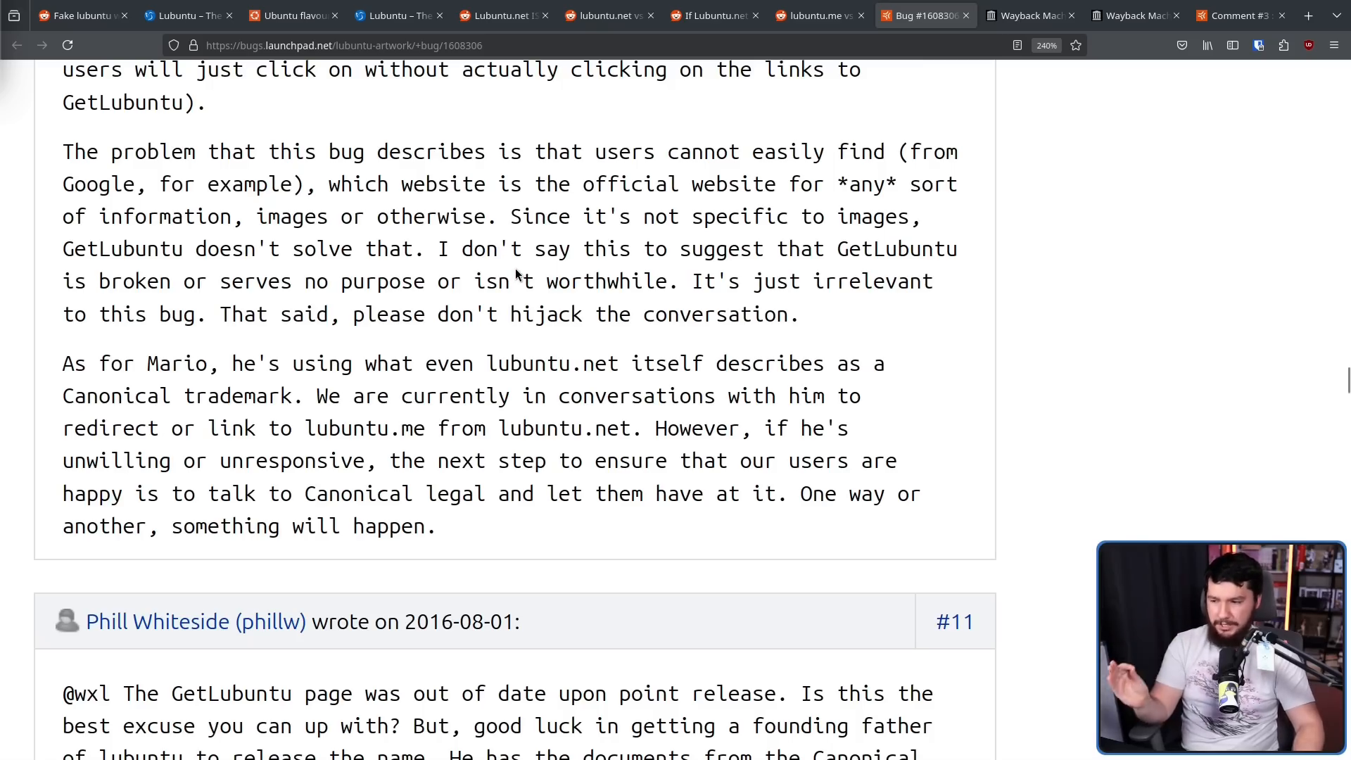
pyautogui.moveTo(398, 354)
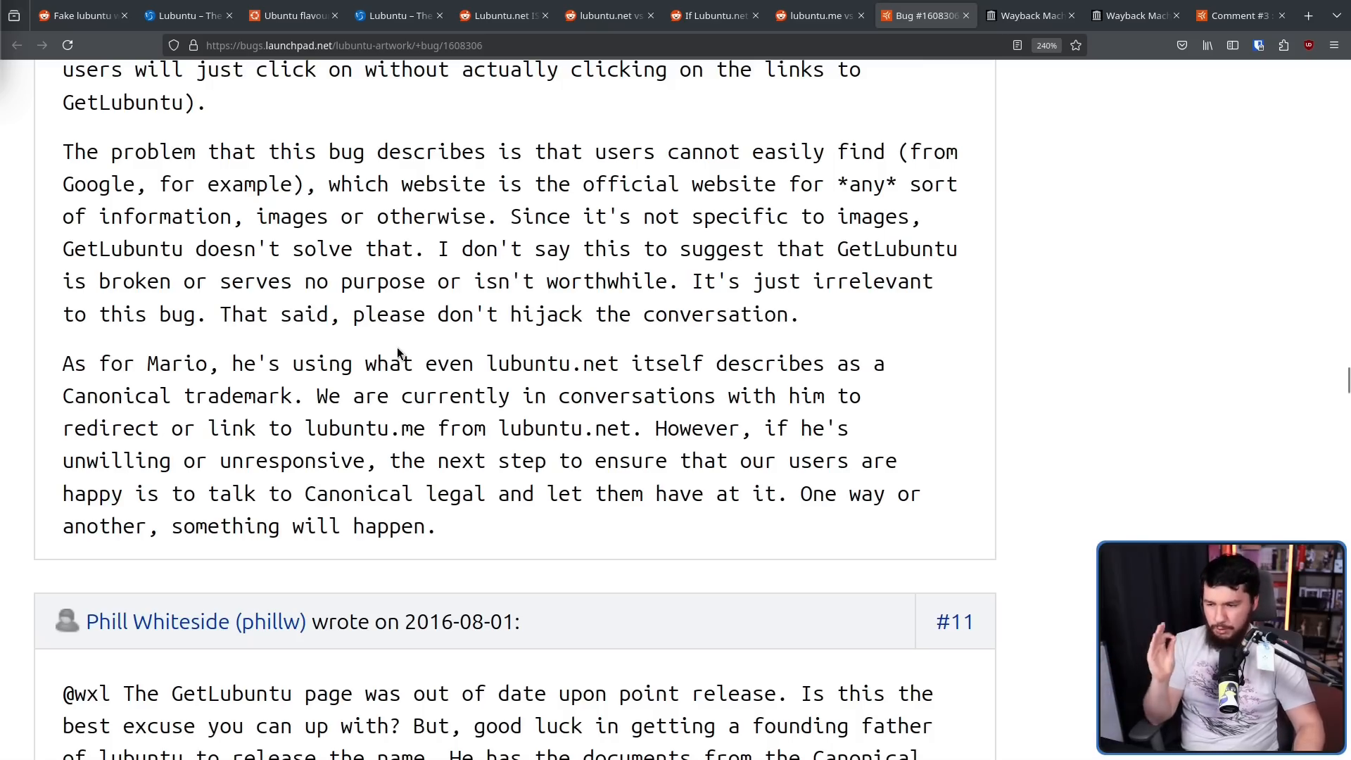
pyautogui.moveTo(400, 339)
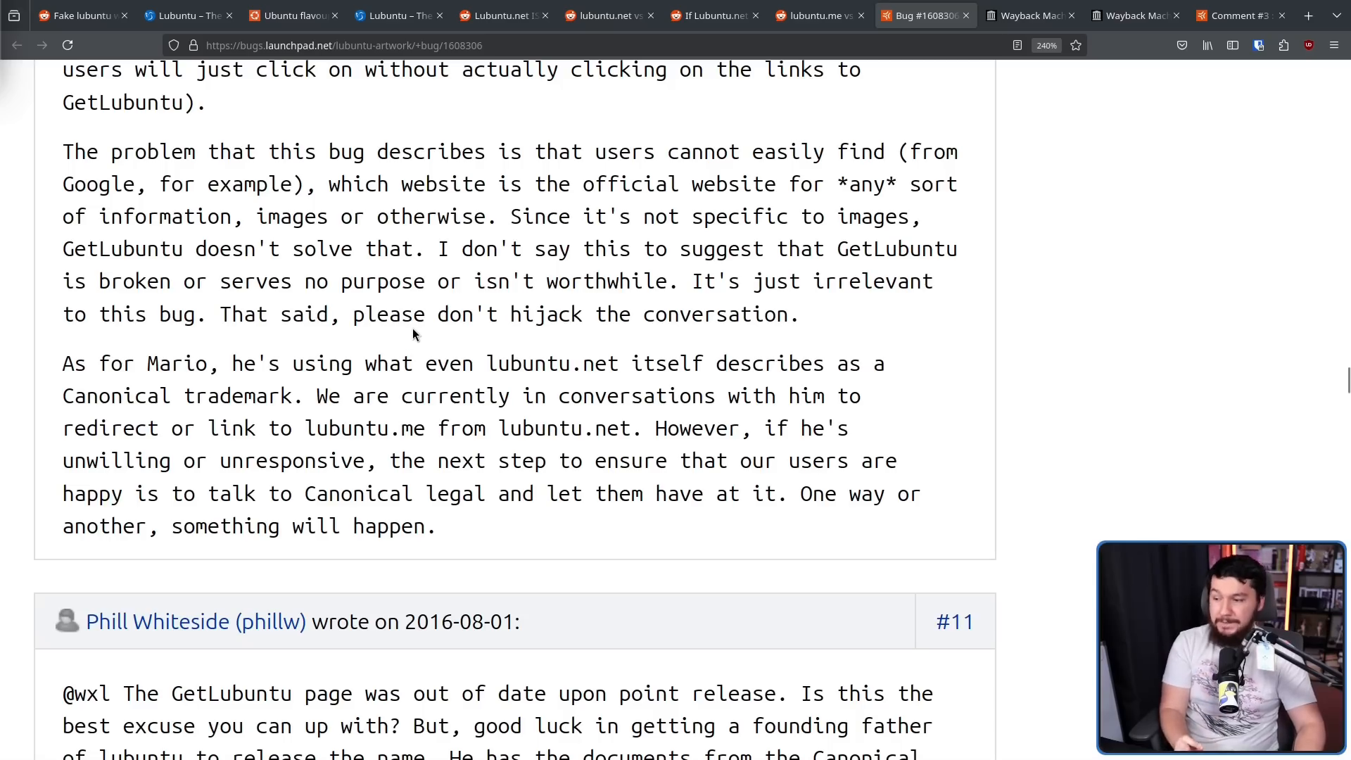
pyautogui.moveTo(730, 396)
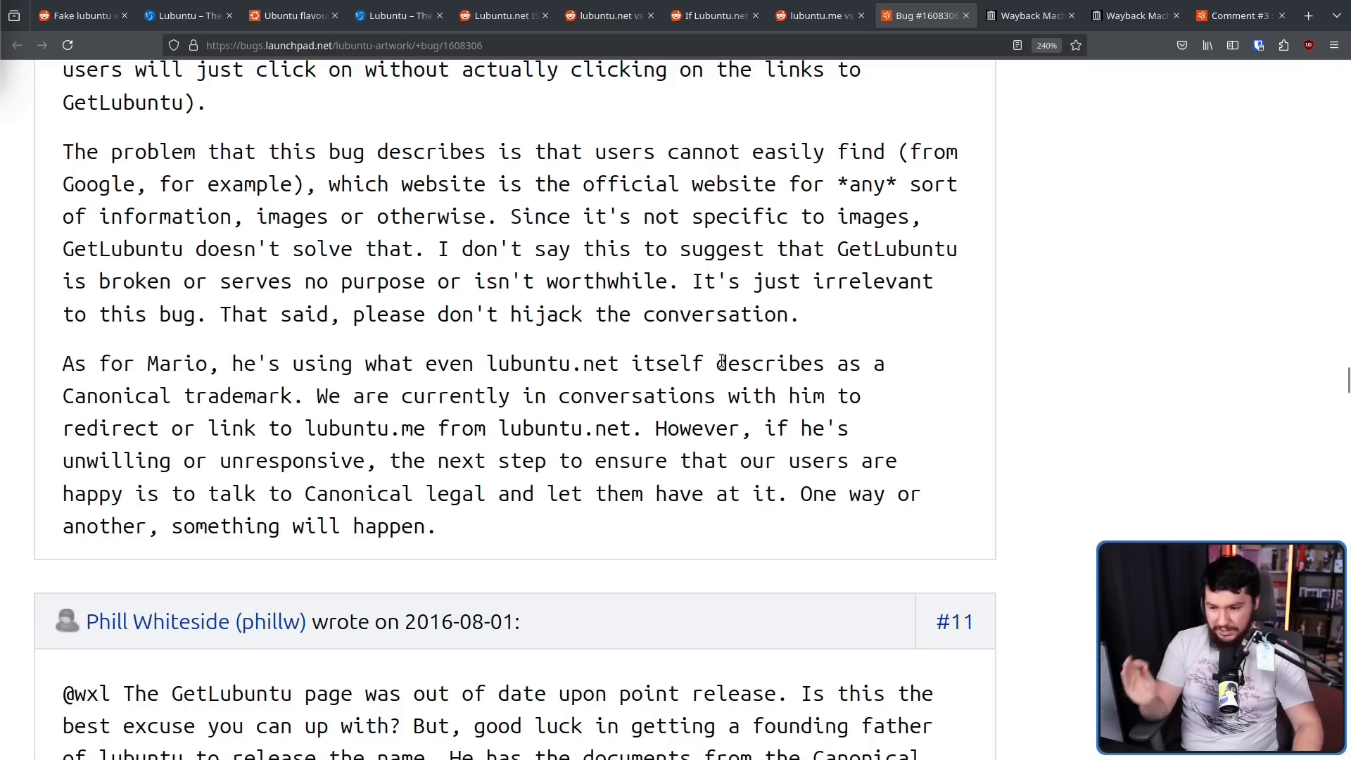
pyautogui.moveTo(718, 356)
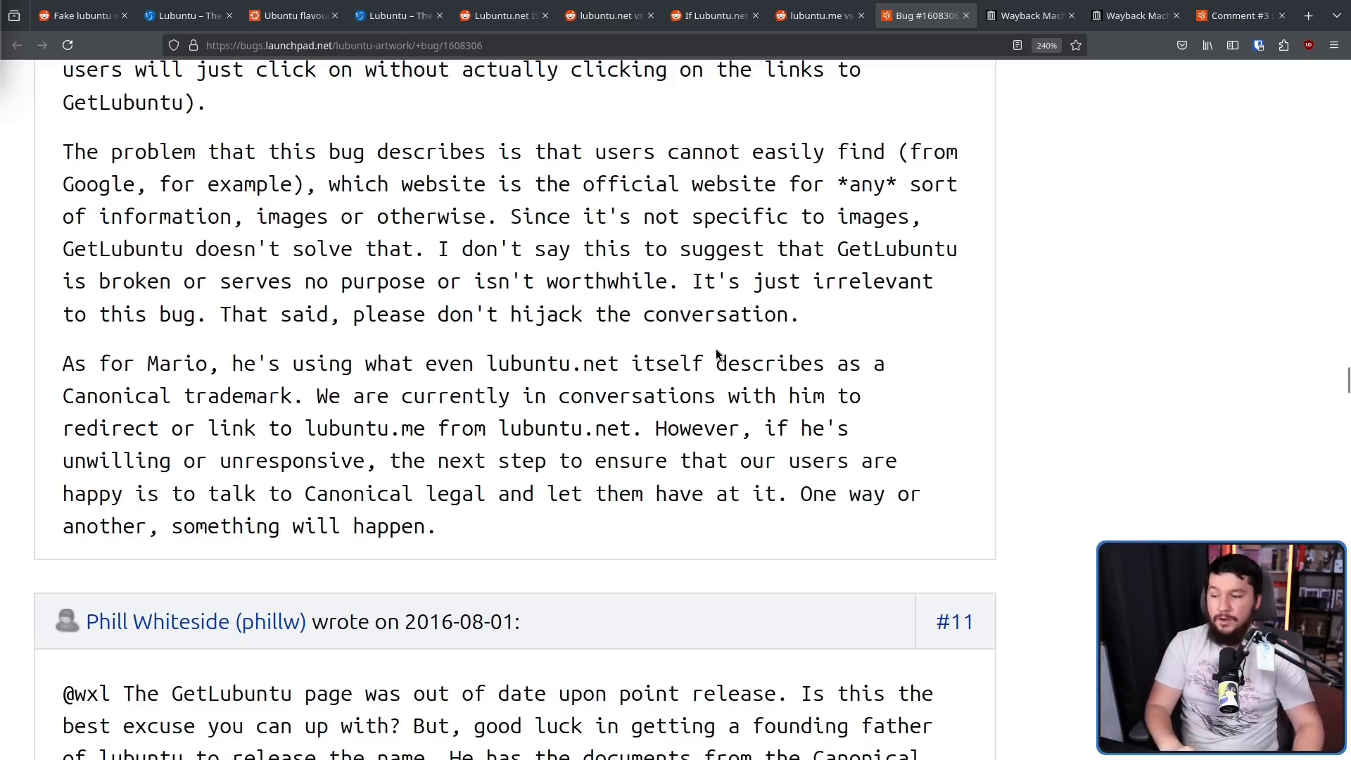
pyautogui.moveTo(698, 389)
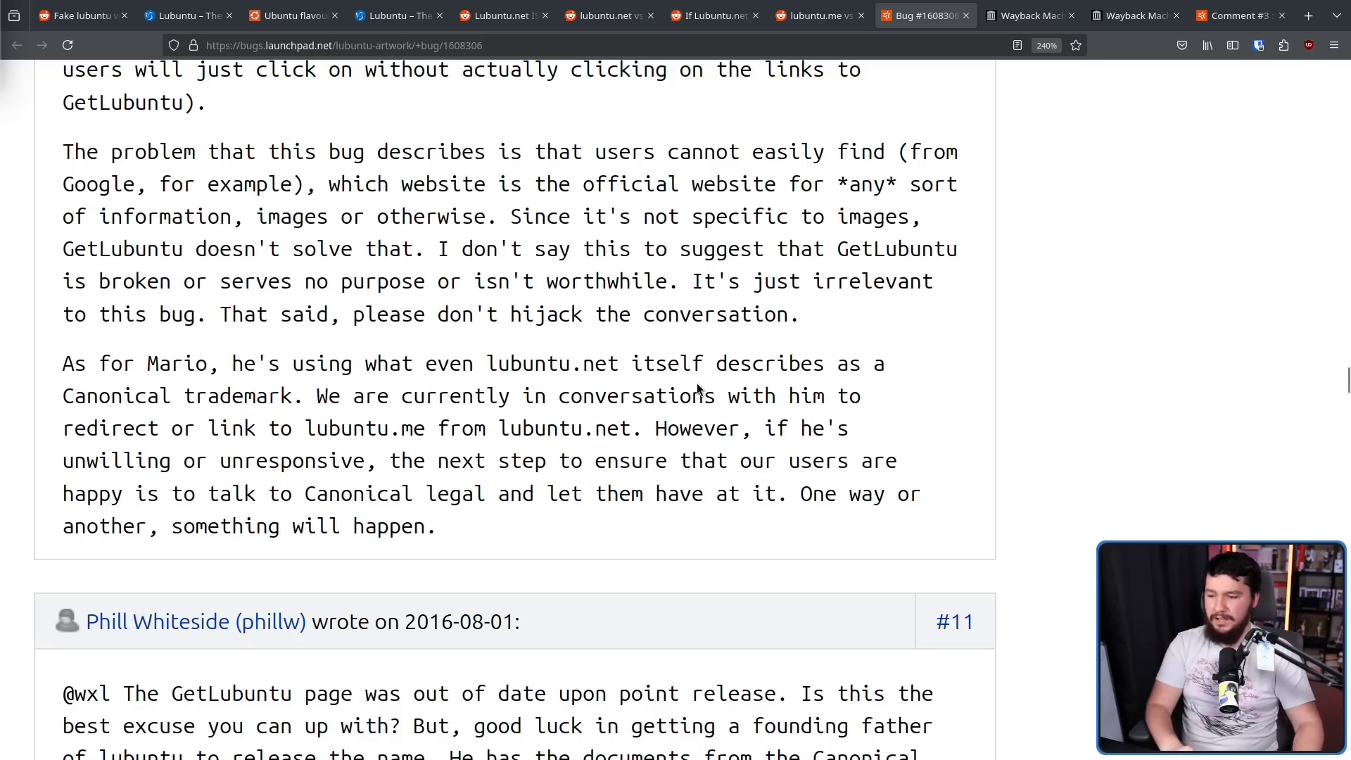
pyautogui.scroll(3)
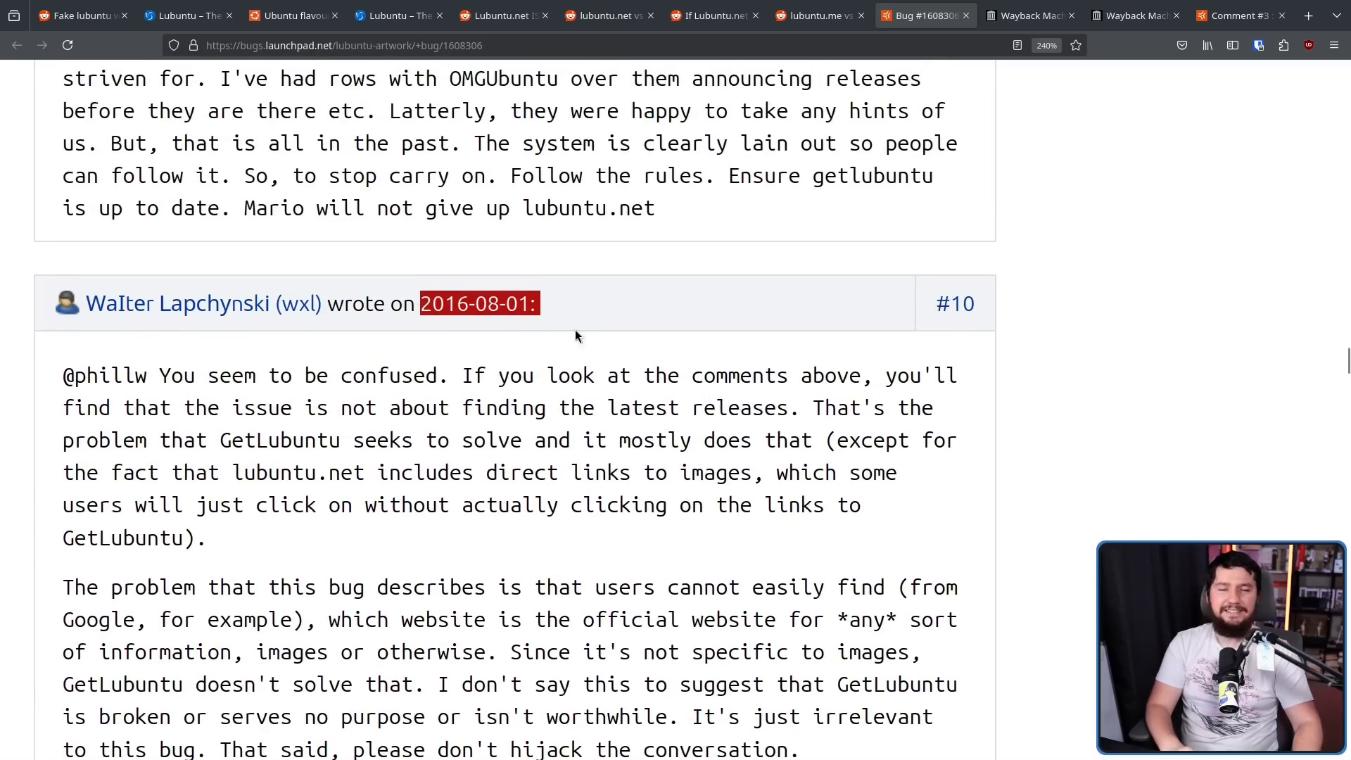
pyautogui.click(1241, 16)
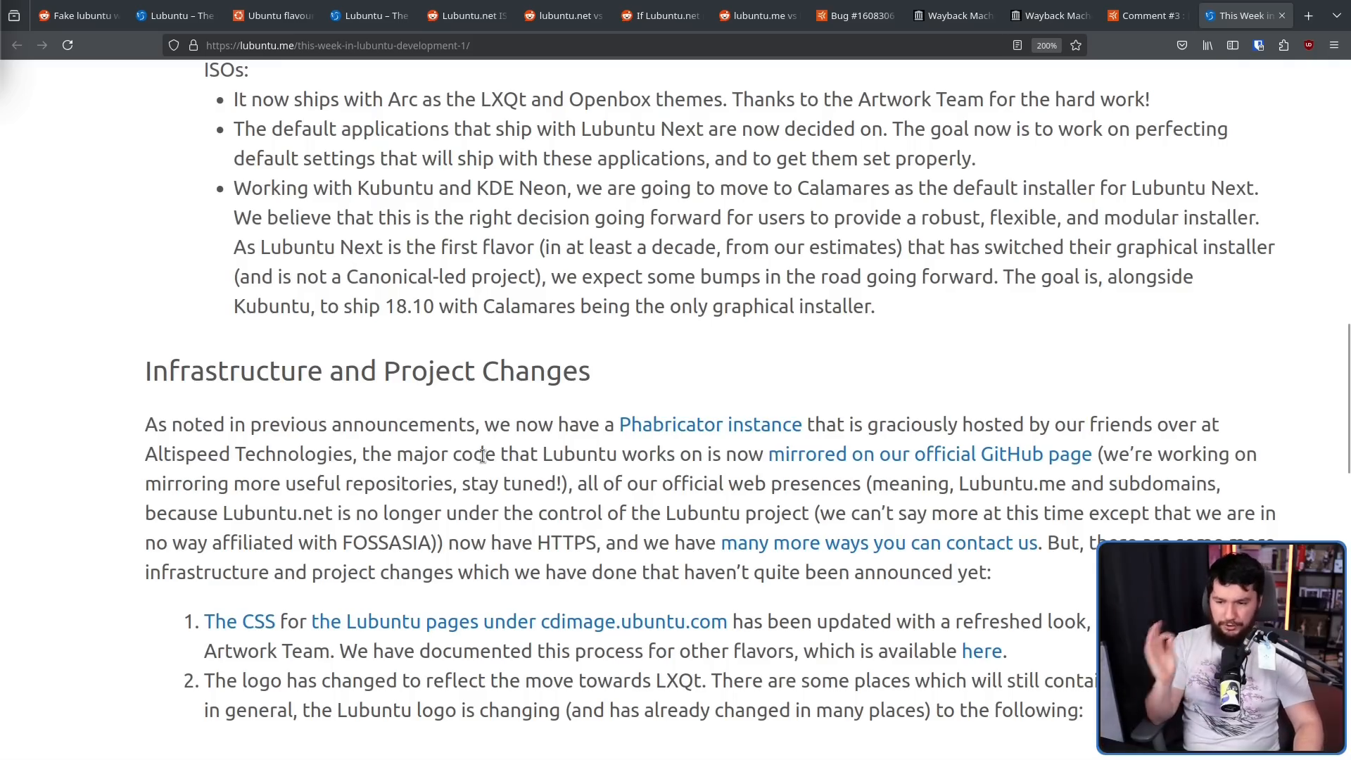
pyautogui.moveTo(1094, 446)
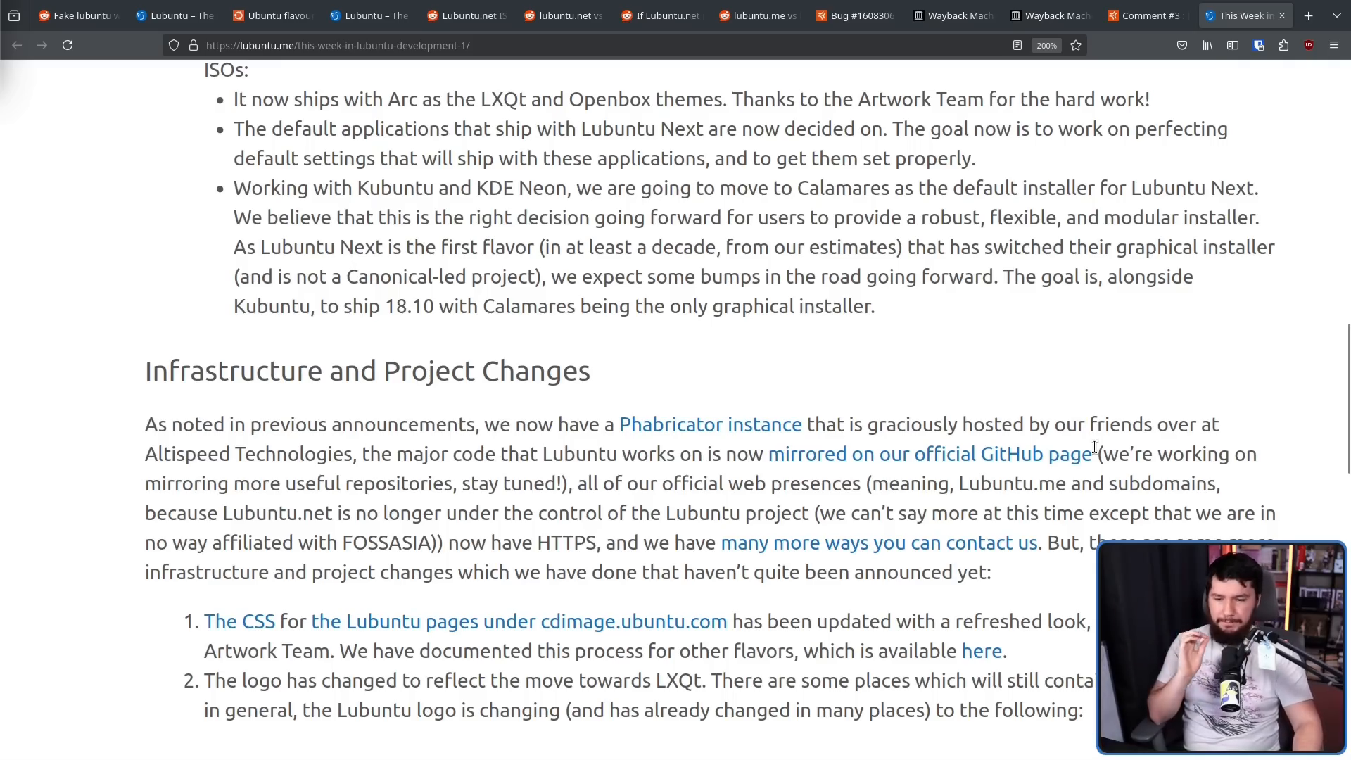
pyautogui.moveTo(487, 457)
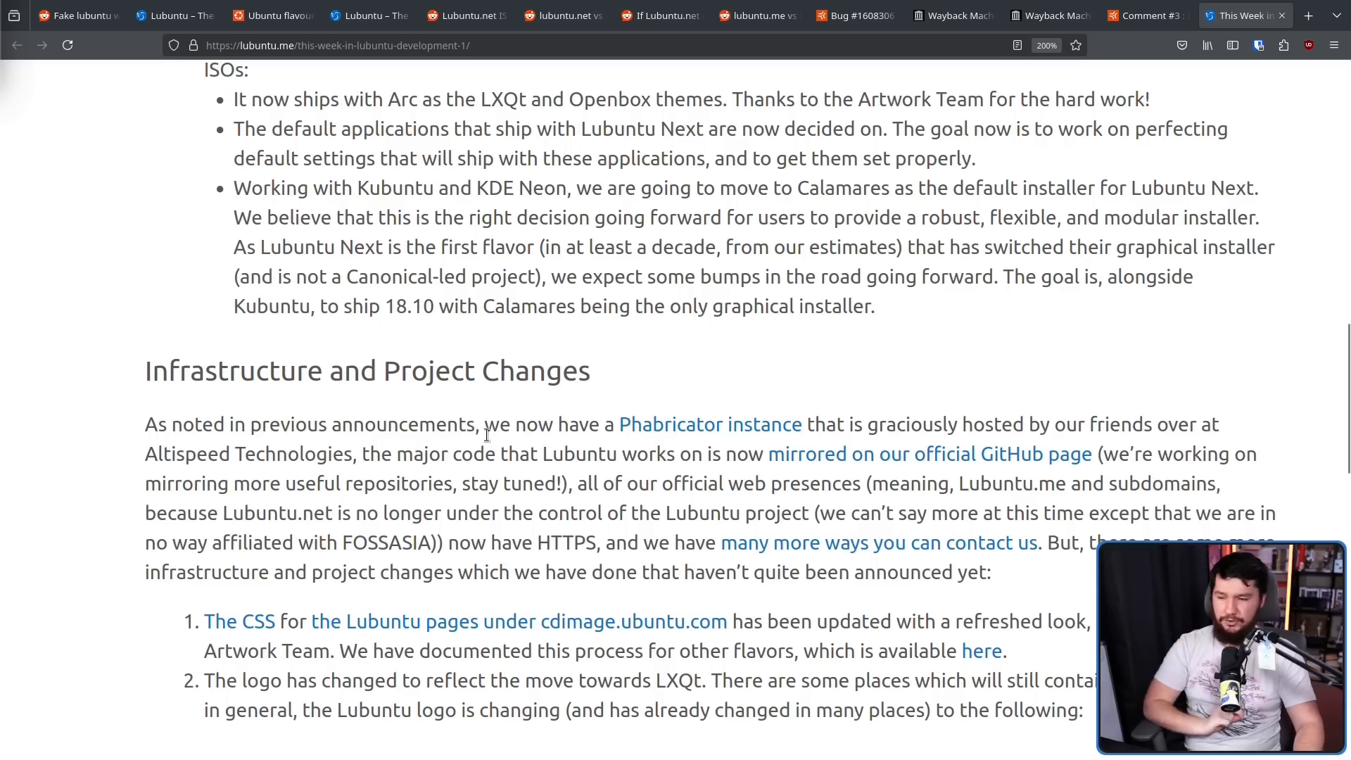
pyautogui.moveTo(870, 475)
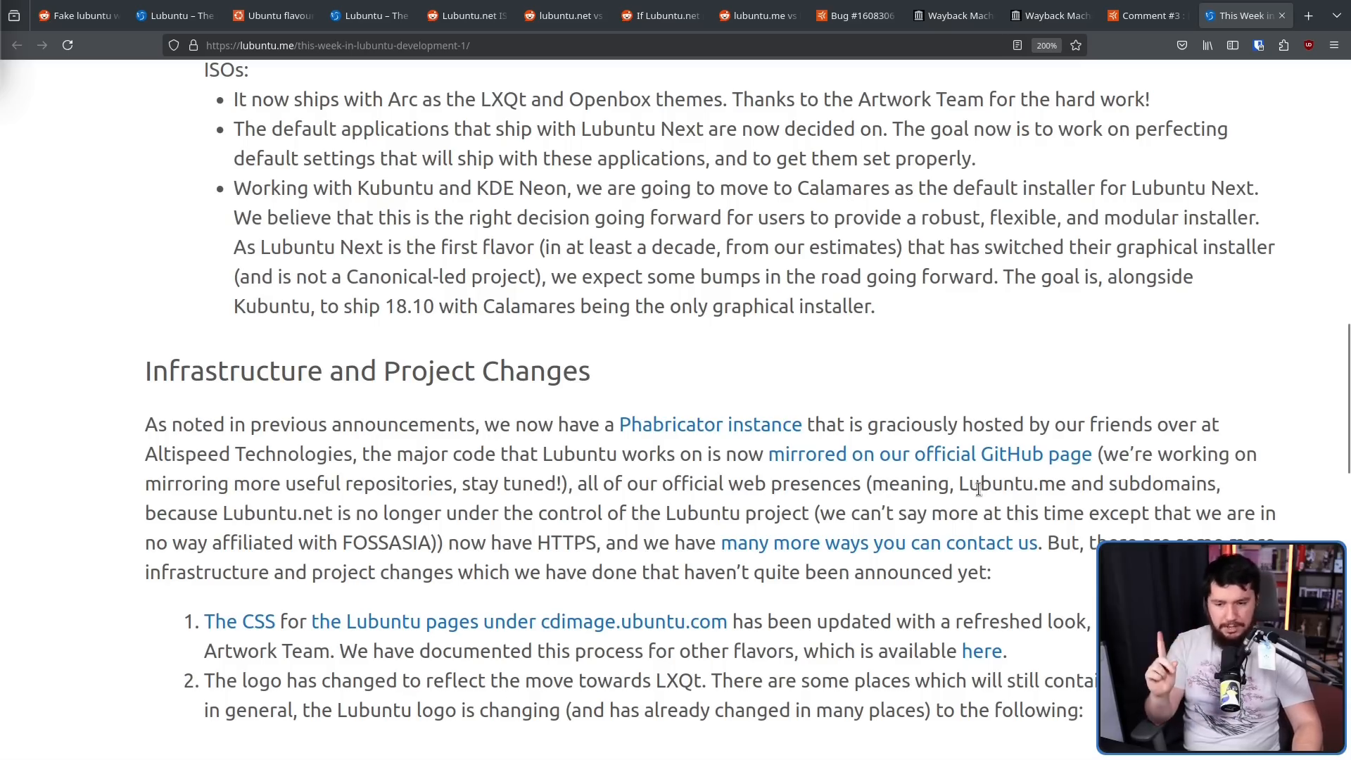
pyautogui.moveTo(312, 502)
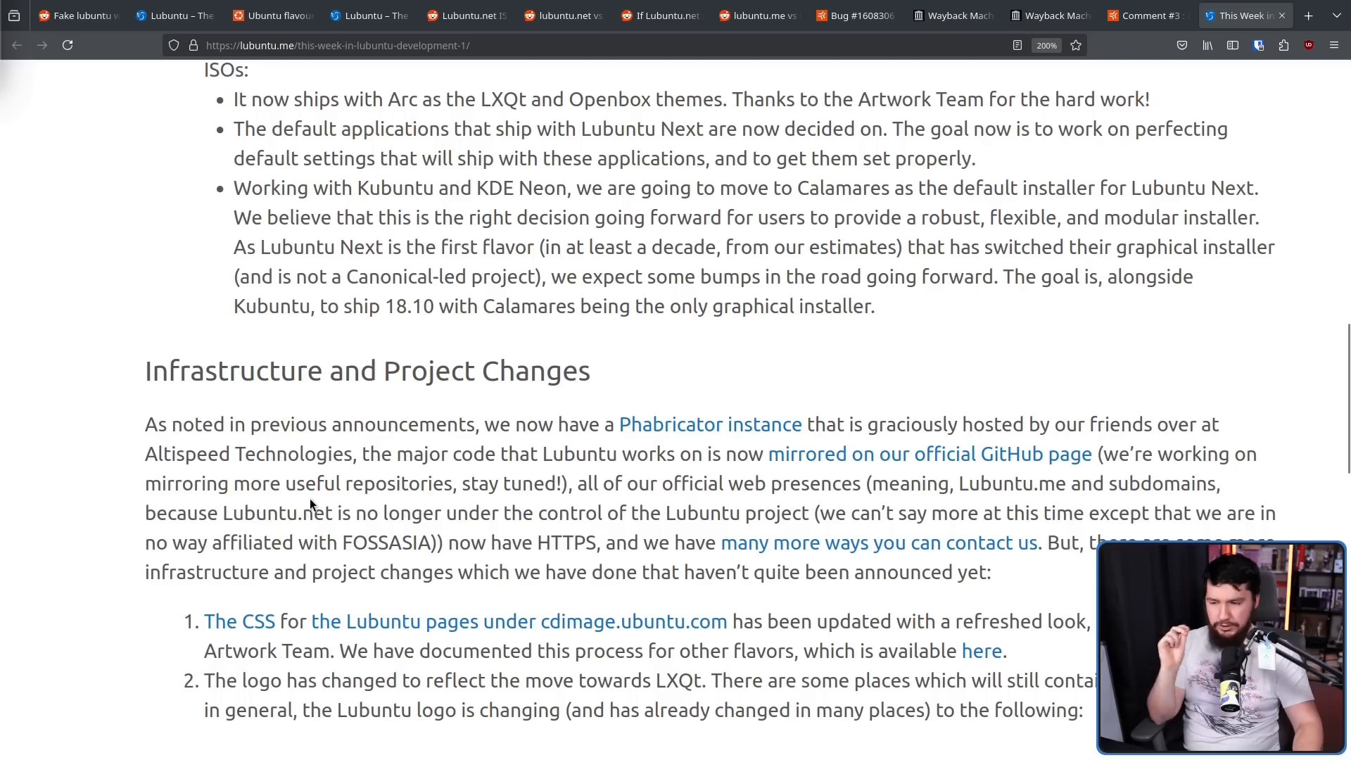
pyautogui.moveTo(704, 507)
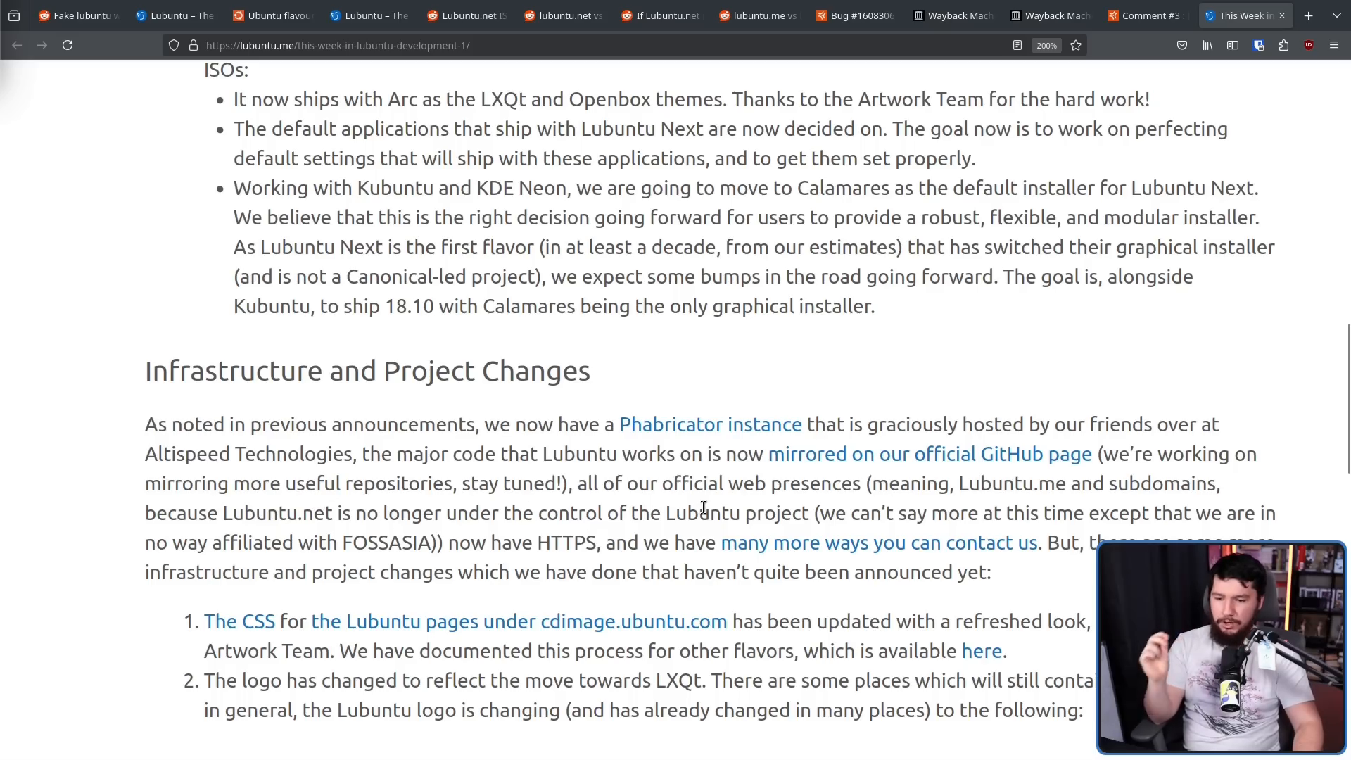
pyautogui.moveTo(931, 515)
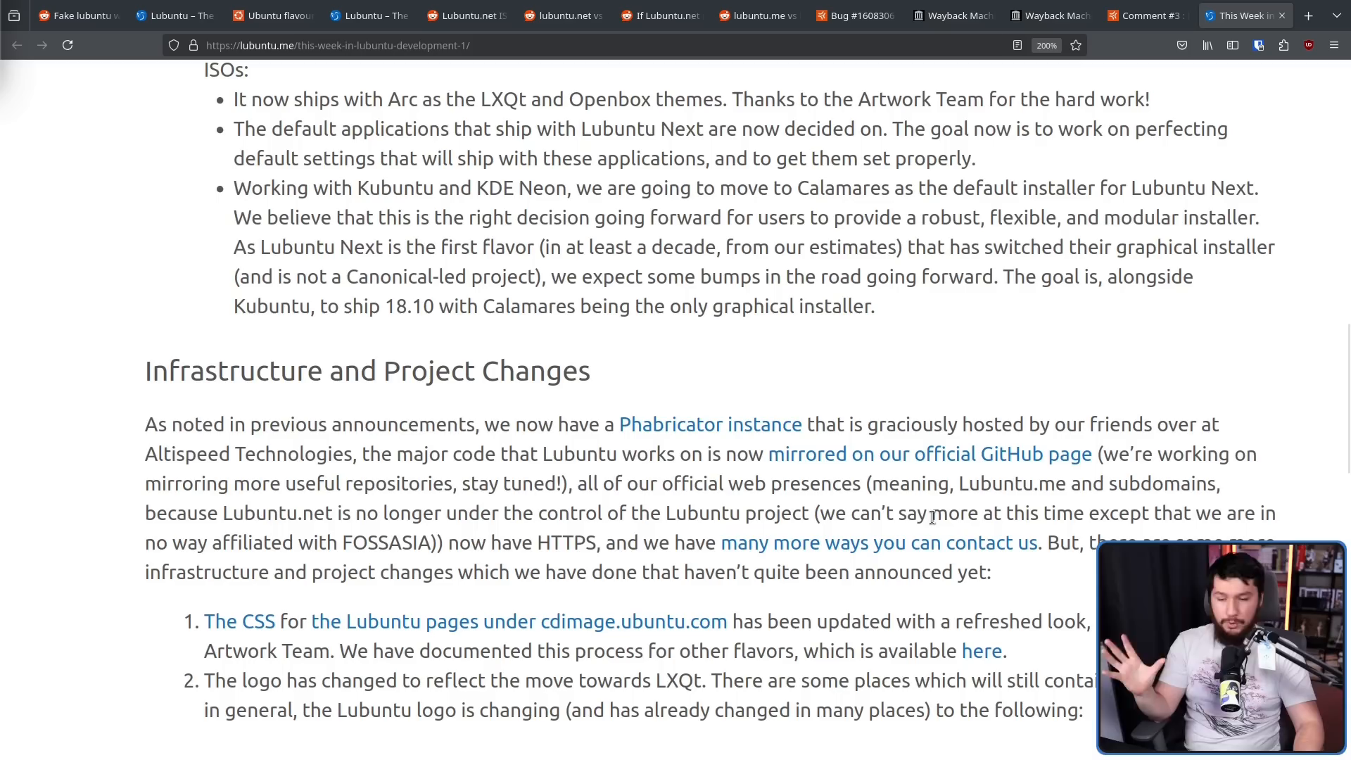
pyautogui.moveTo(480, 473)
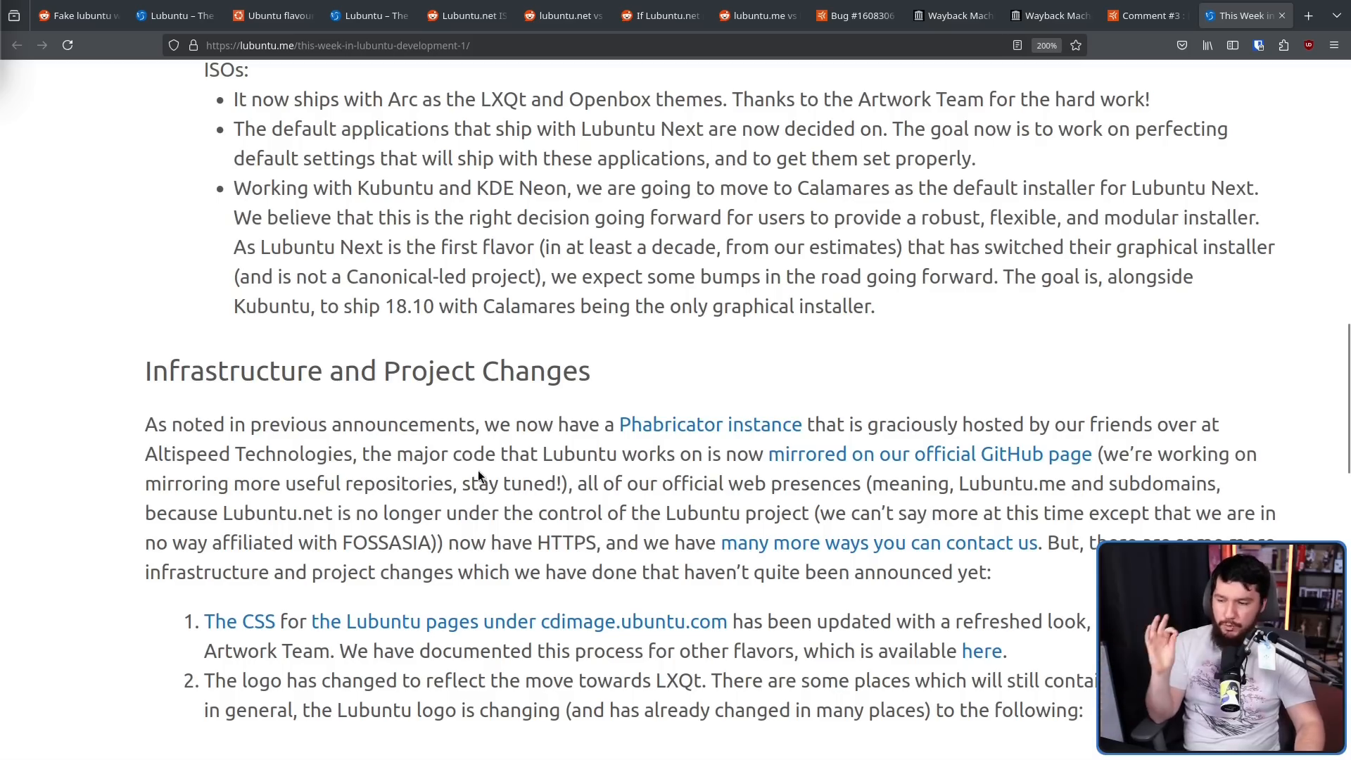
pyautogui.moveTo(430, 515)
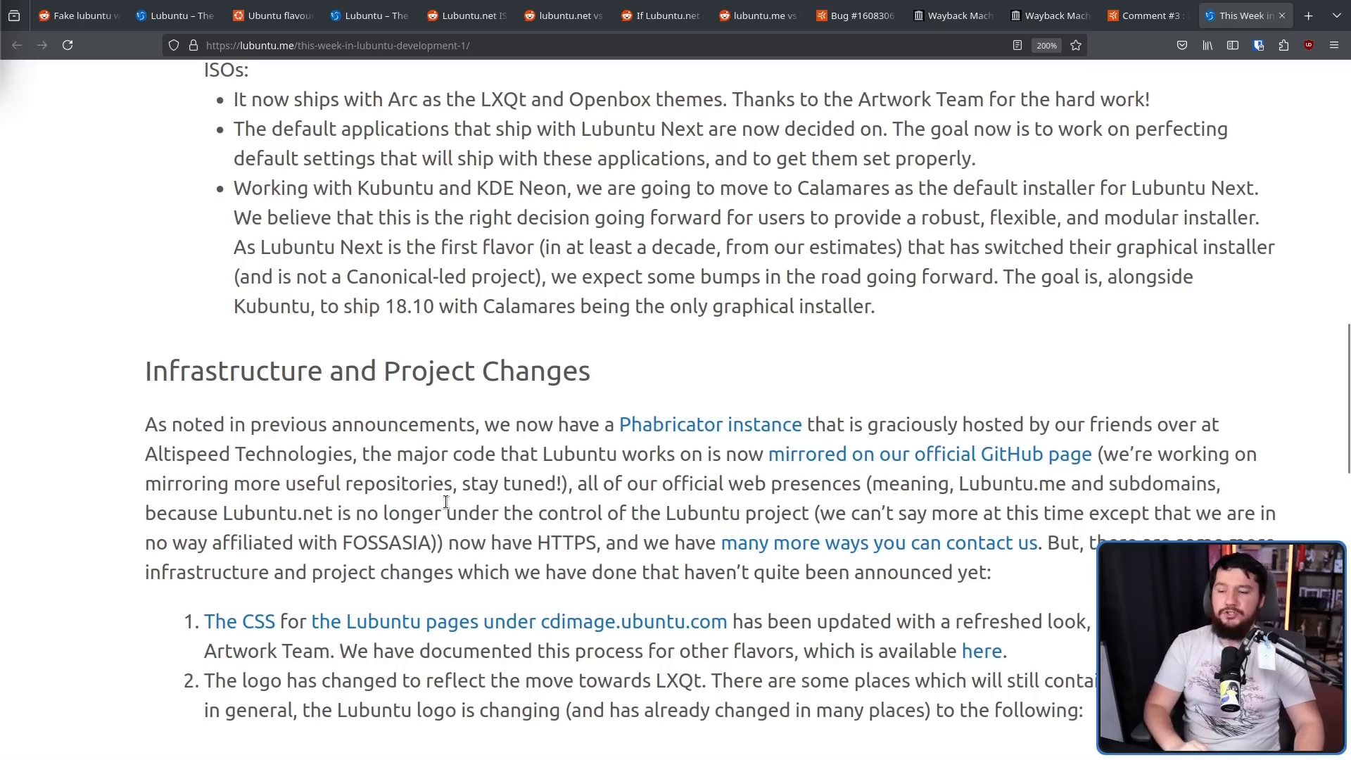
# Step: Open the irclogs.ubuntu.com #lubuntu log link from the Lubuntu blog post in a background tab
pyautogui.doubleClick(399, 542)
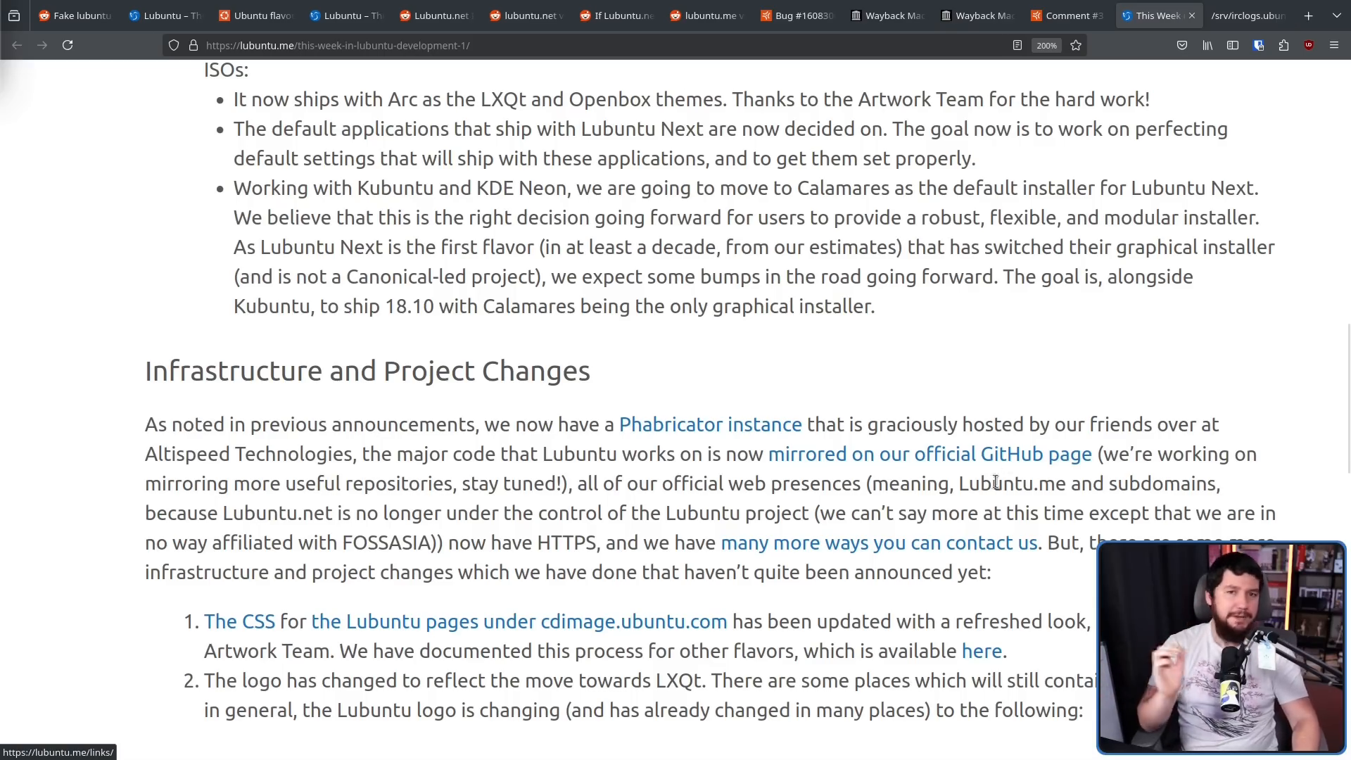
pyautogui.moveTo(1245, 15)
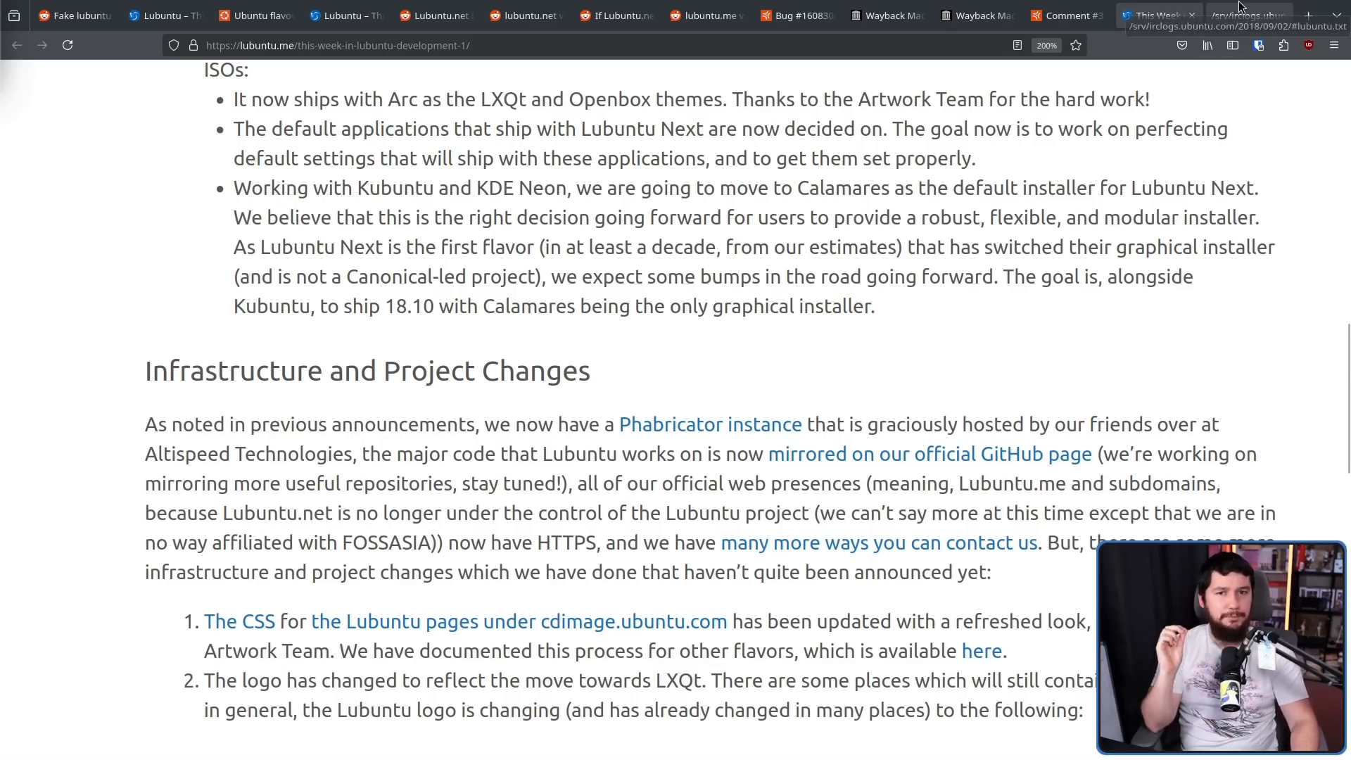
# Step: Read the 2018/09/02 #lubuntu IRC log, highlighting 'oh' and 'FOSSASIA' where tsimonq2 names lubuntu.net's controller
pyautogui.click(1245, 16)
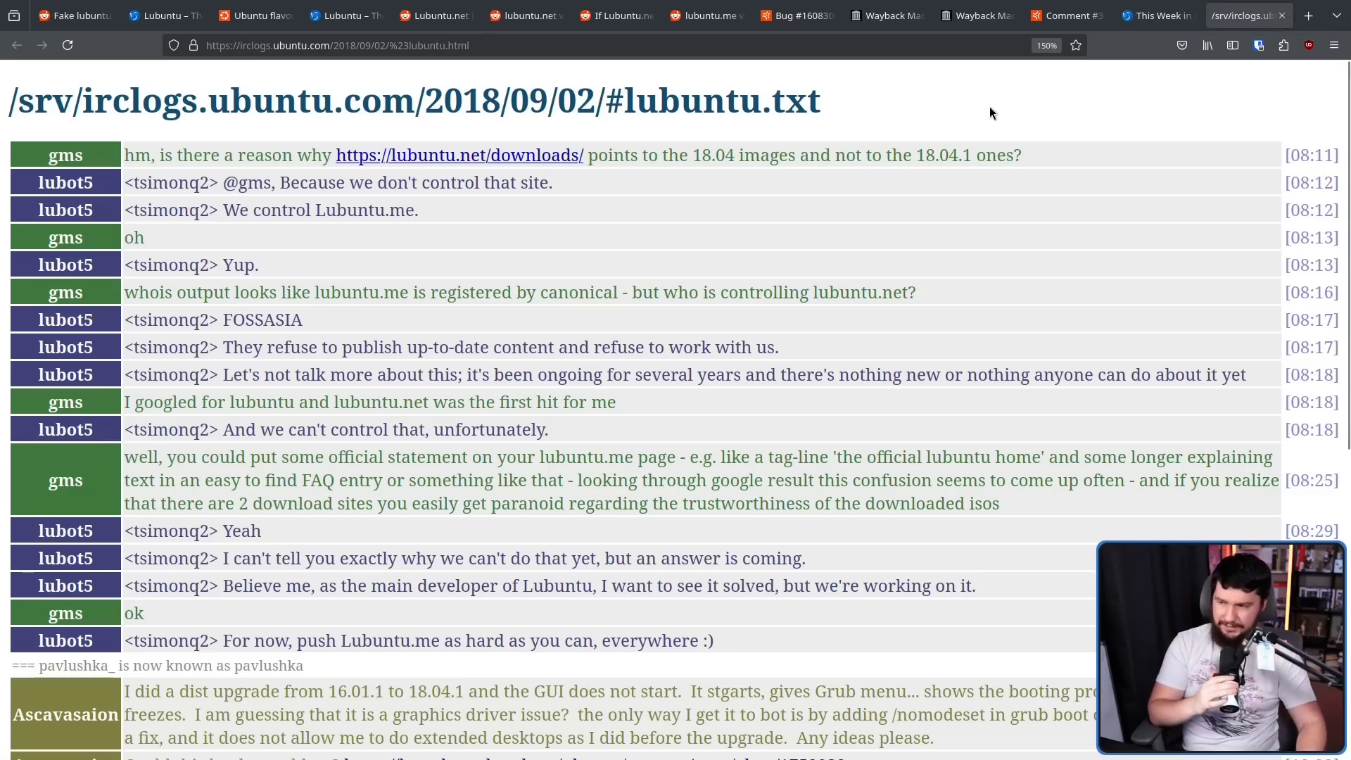
pyautogui.moveTo(656, 141)
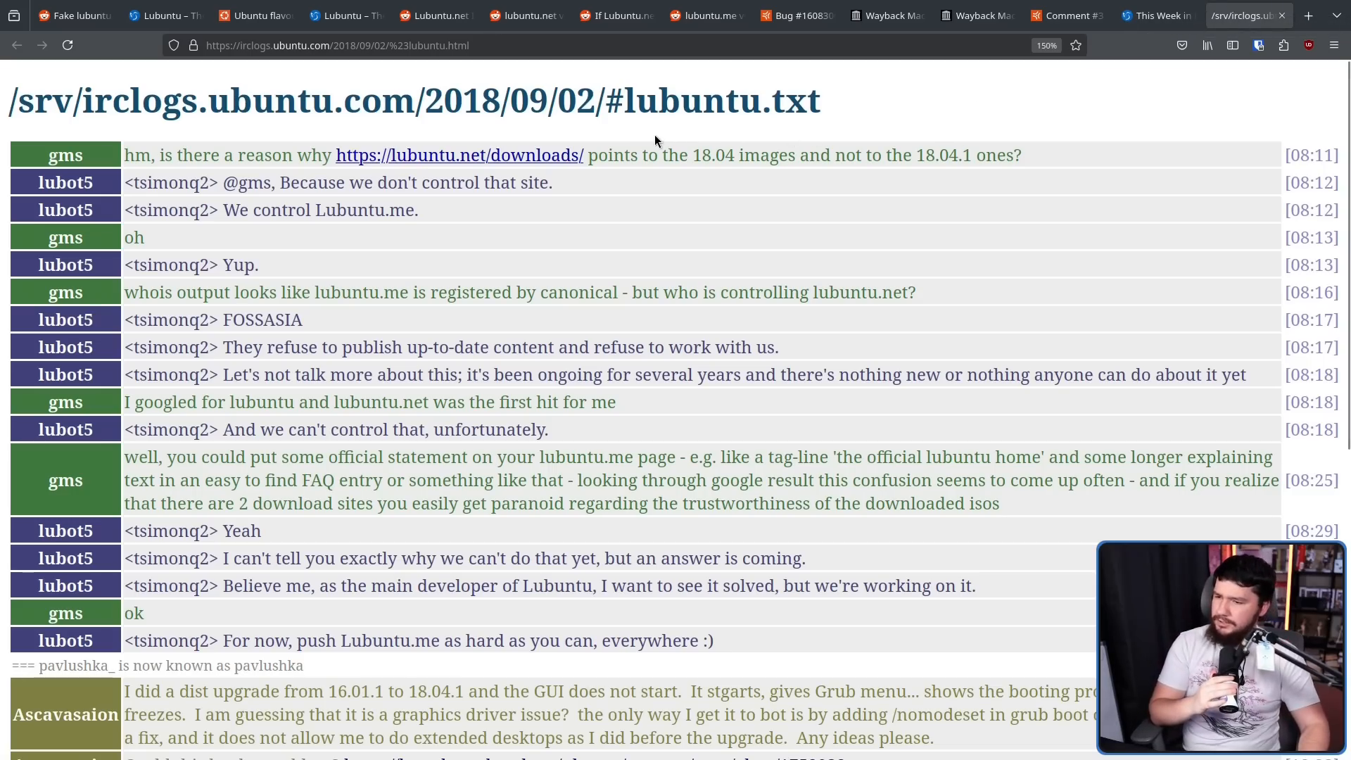
pyautogui.moveTo(628, 144)
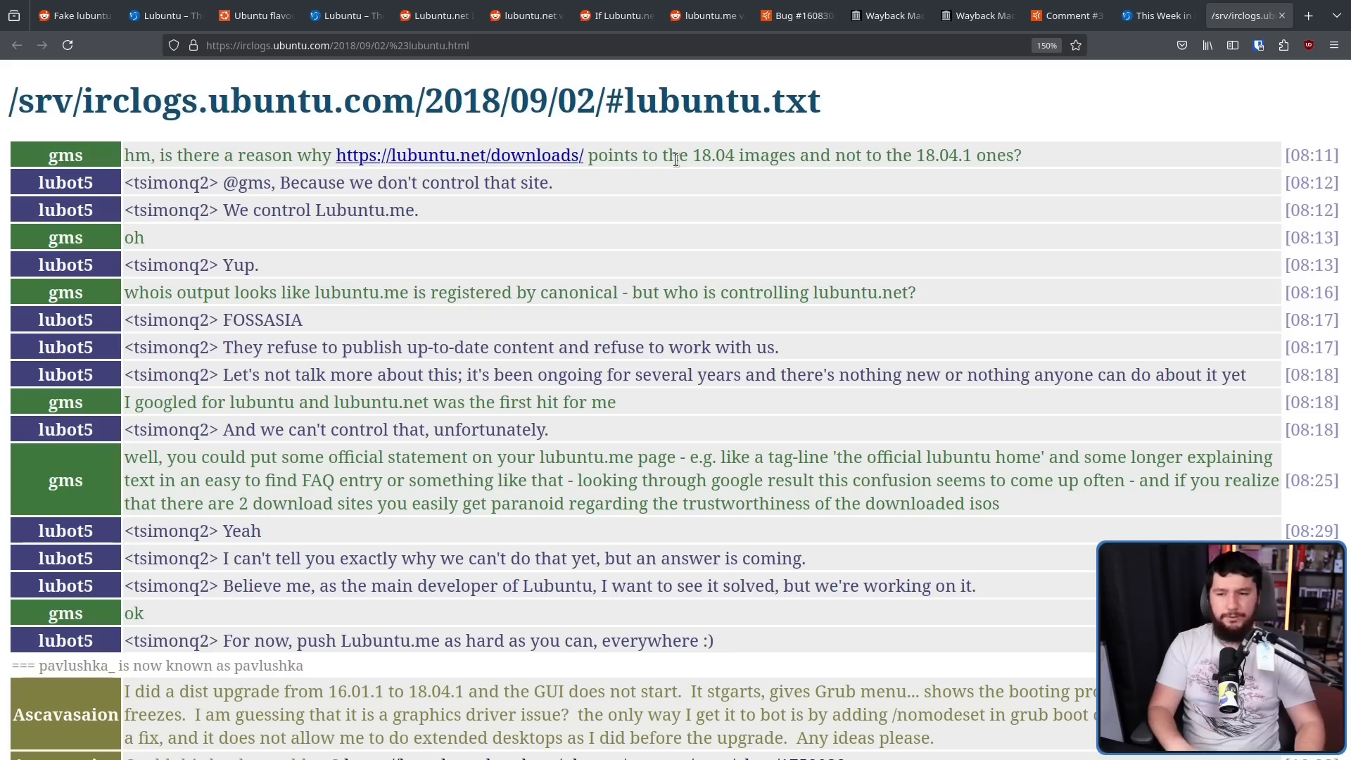
pyautogui.moveTo(933, 159)
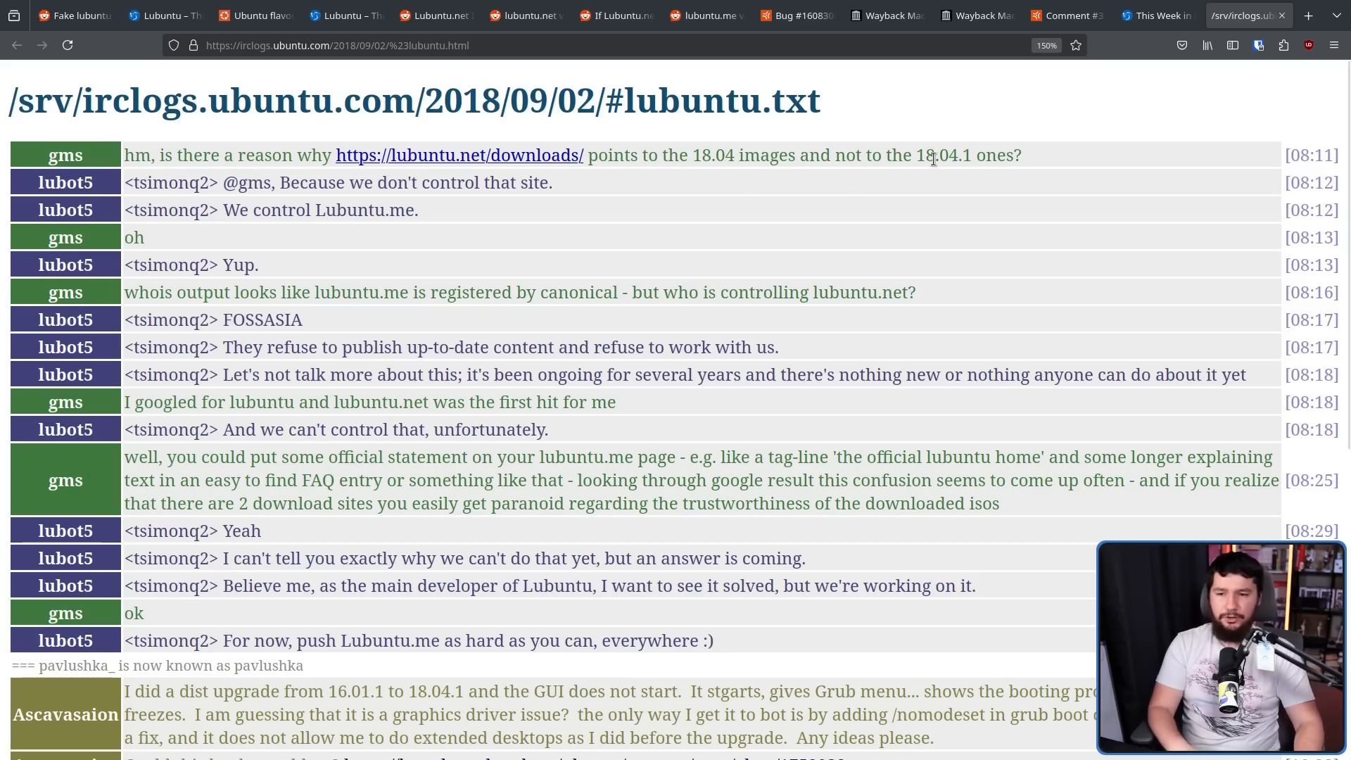
pyautogui.moveTo(356, 168)
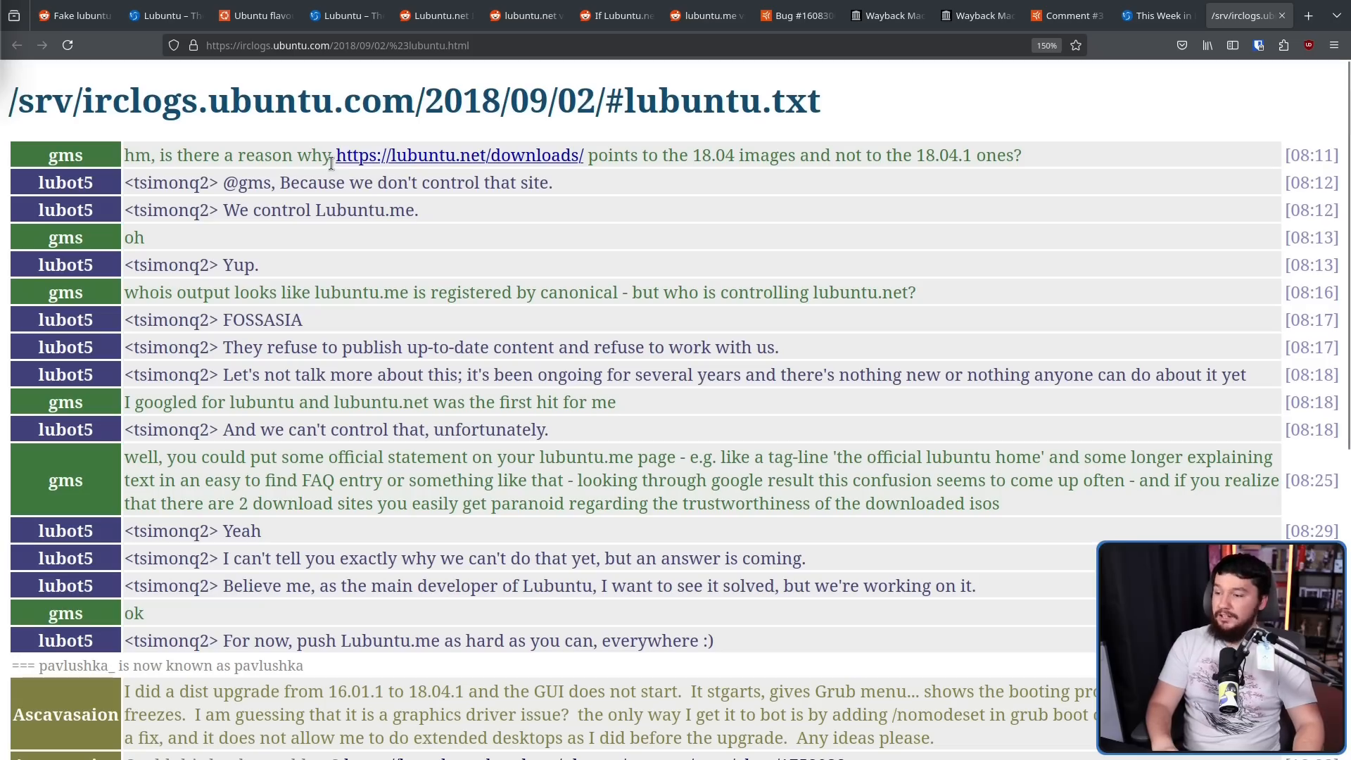
pyautogui.doubleClick(134, 238)
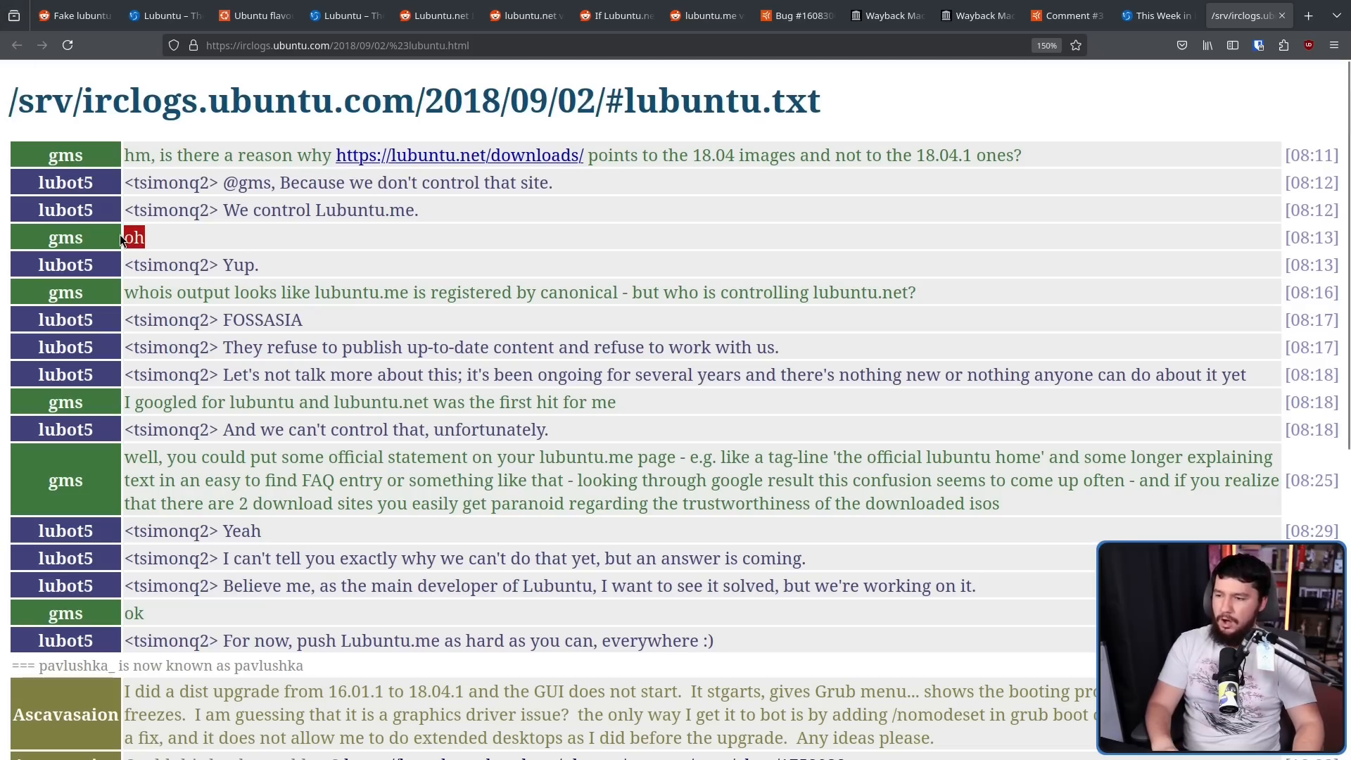
pyautogui.moveTo(293, 269)
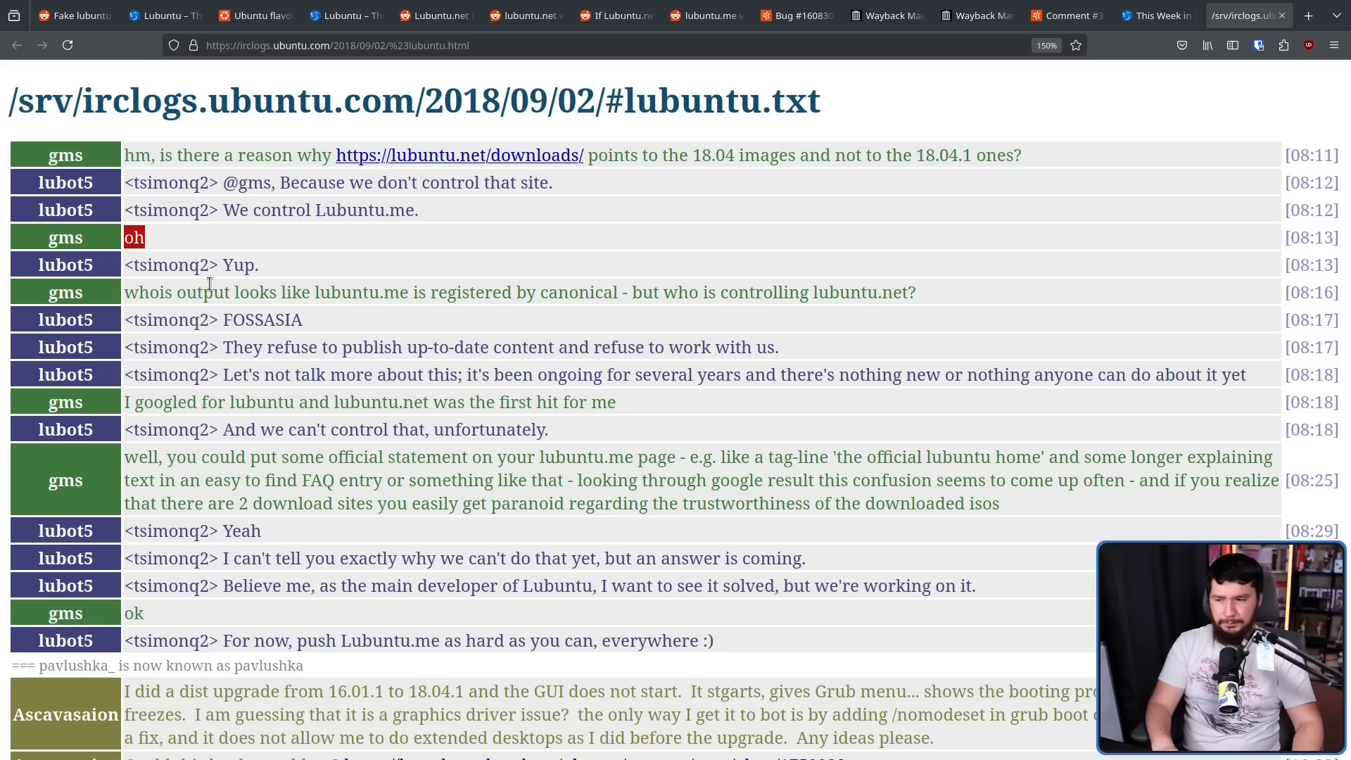
pyautogui.moveTo(603, 297)
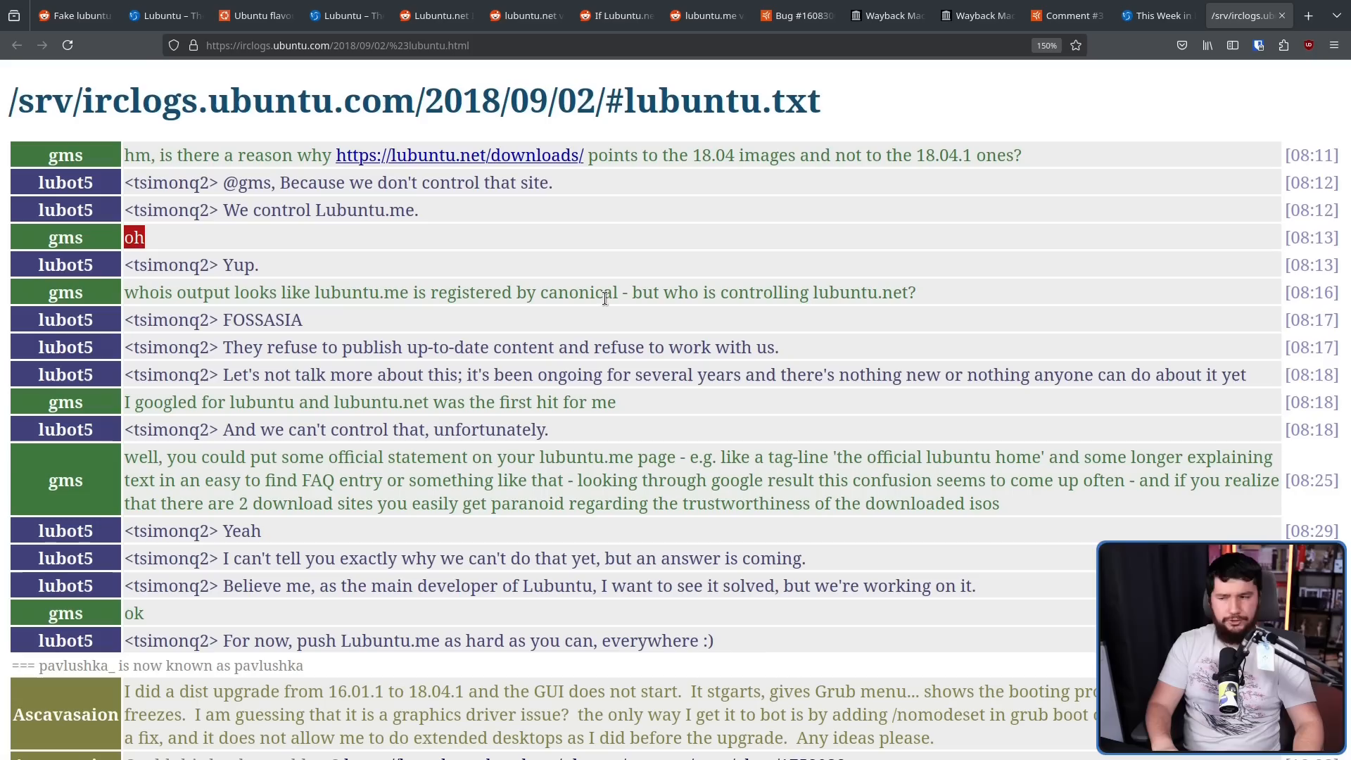
pyautogui.doubleClick(262, 320)
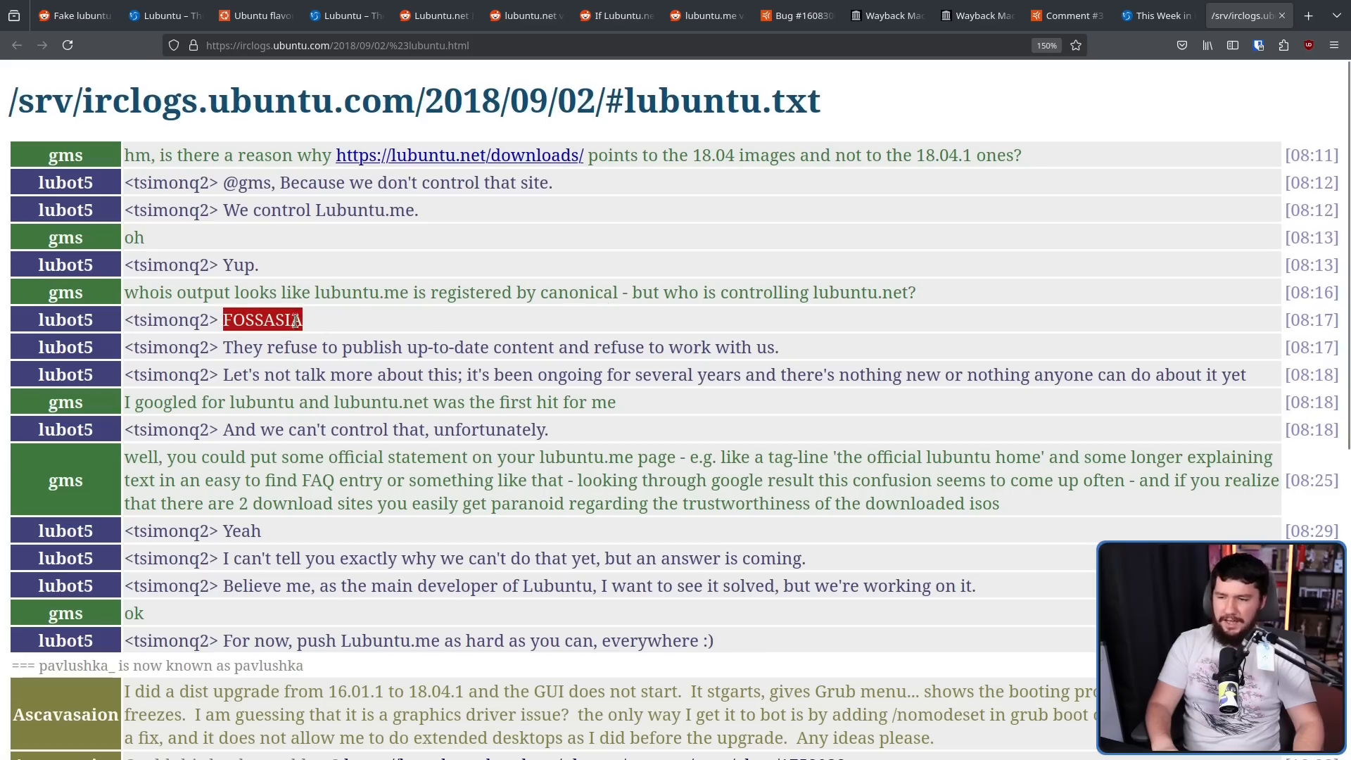
pyautogui.click(377, 301)
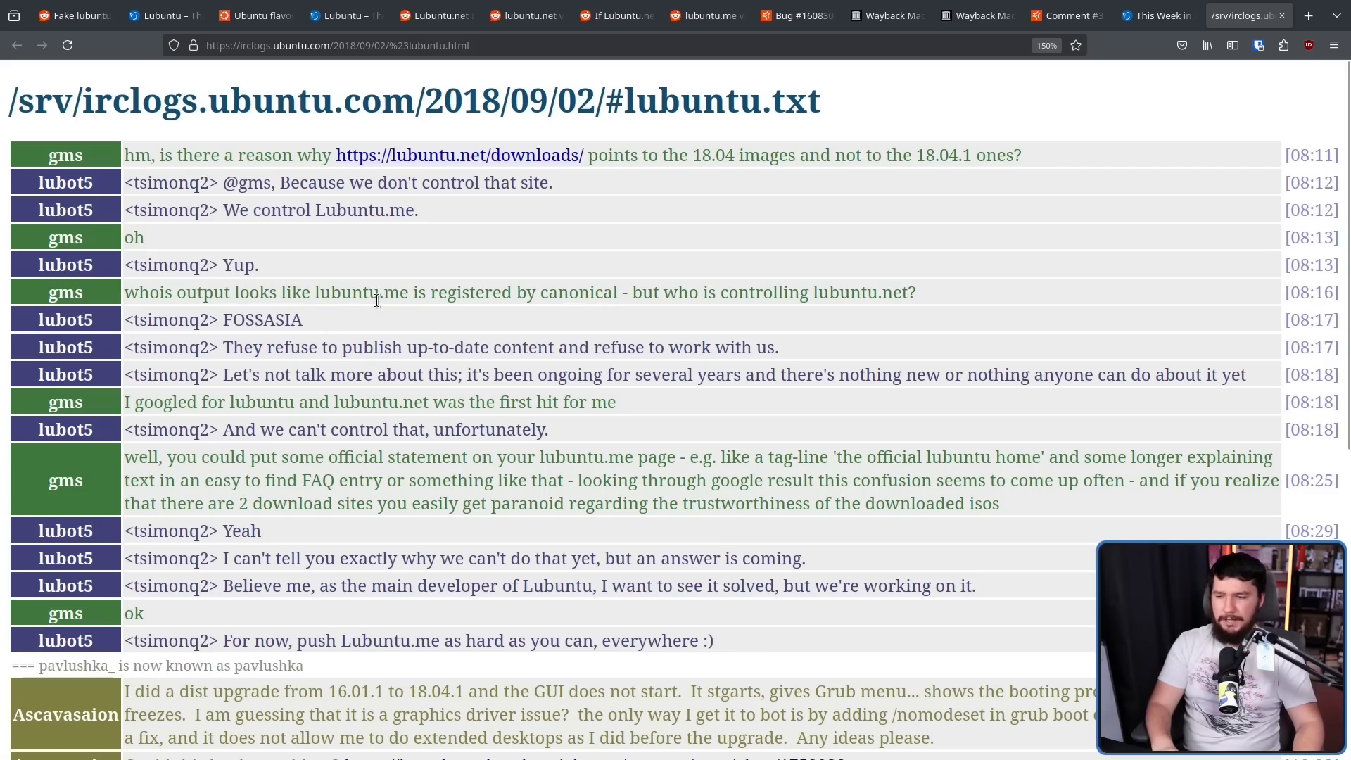
pyautogui.moveTo(718, 325)
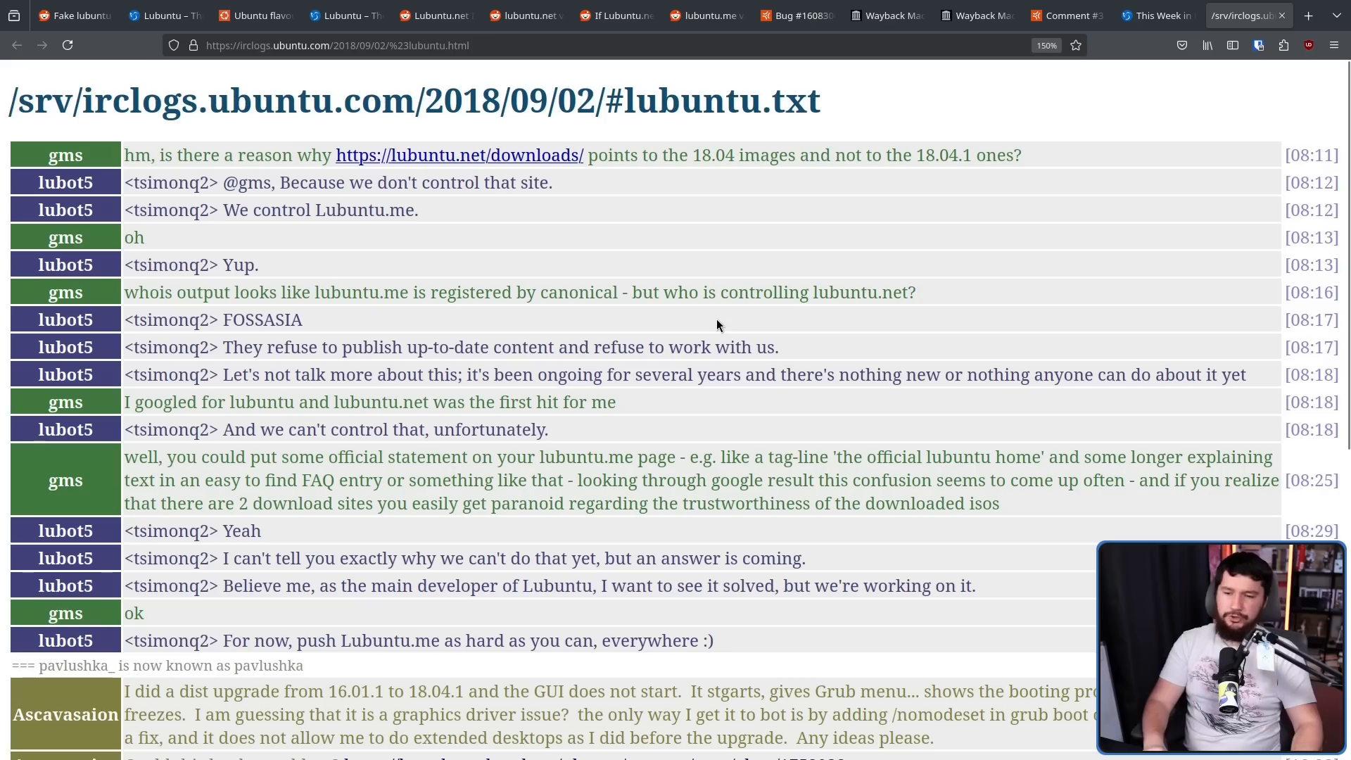
pyautogui.moveTo(699, 319)
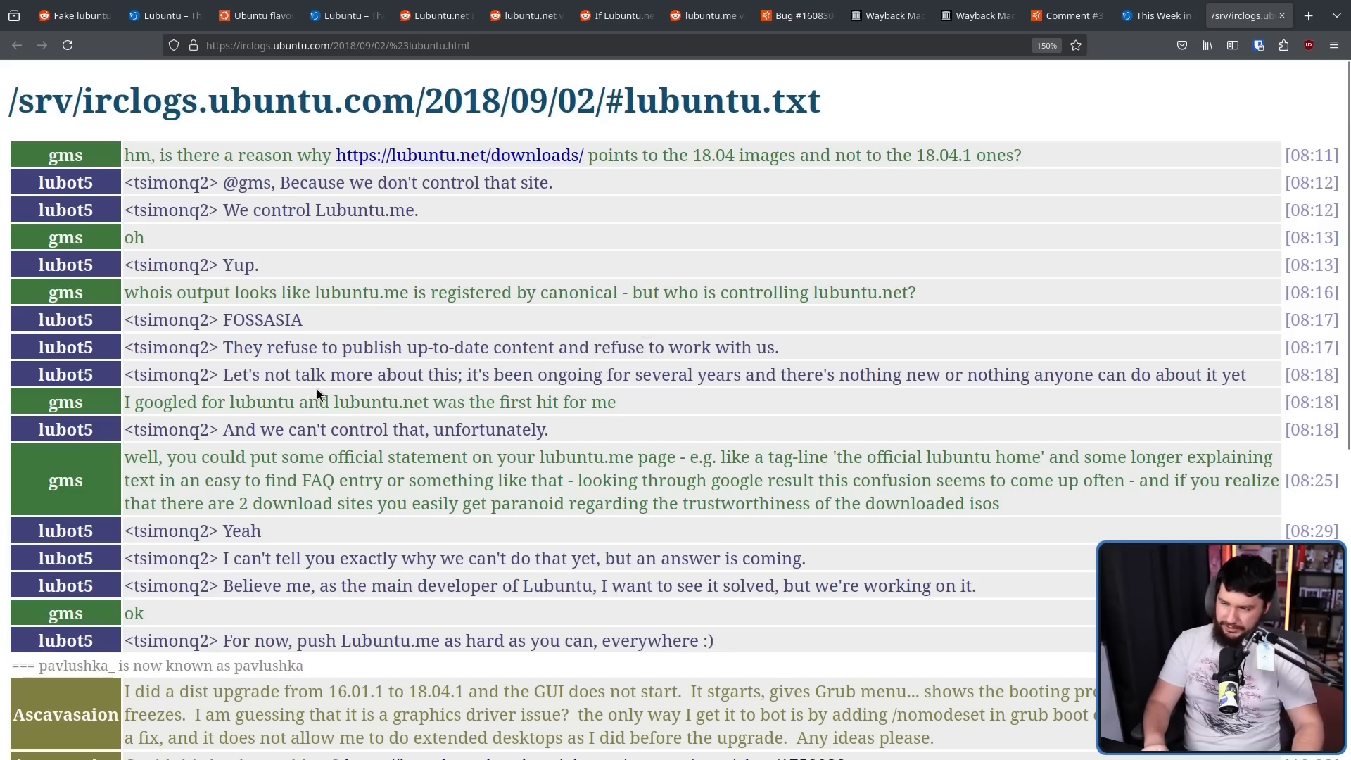
# Step: Scroll through the IRC log's advice to push Lubuntu.me everywhere and back to the top
pyautogui.scroll(-3)
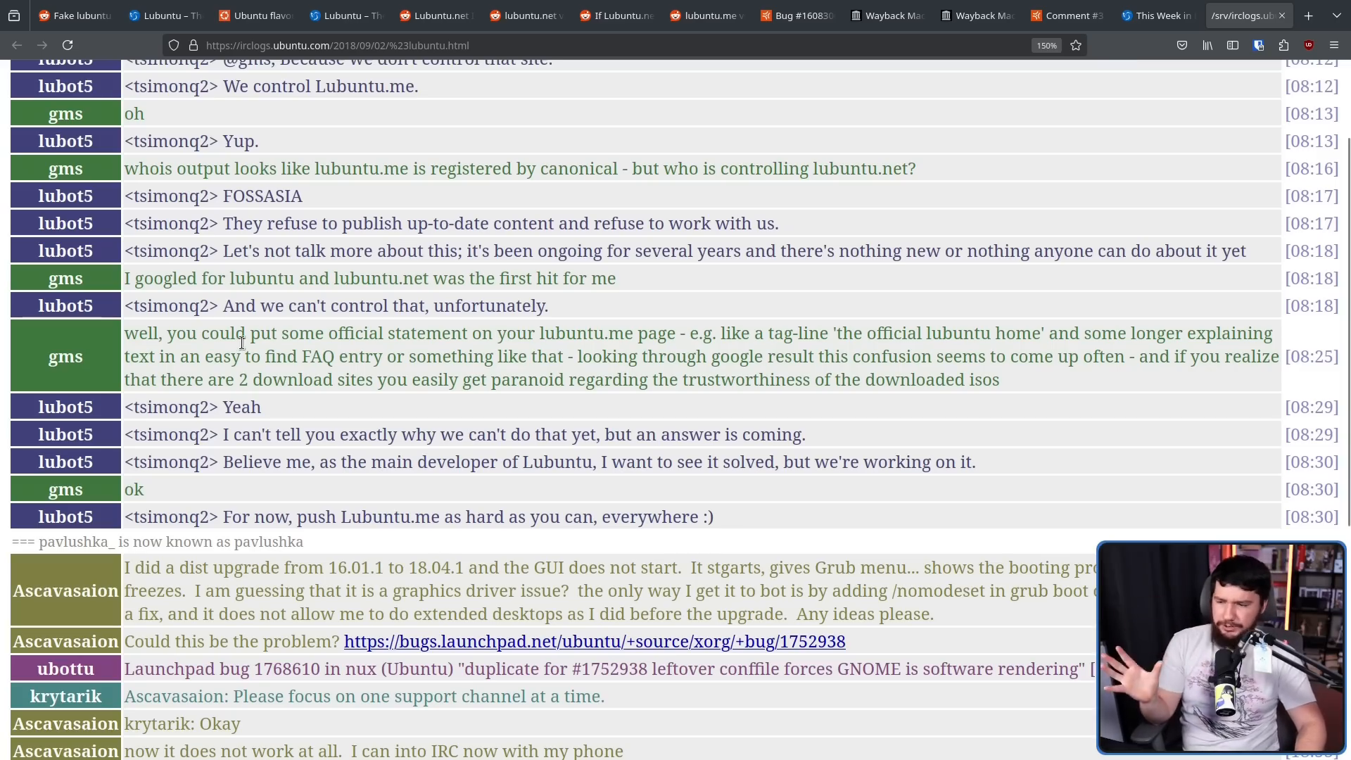
pyautogui.moveTo(756, 316)
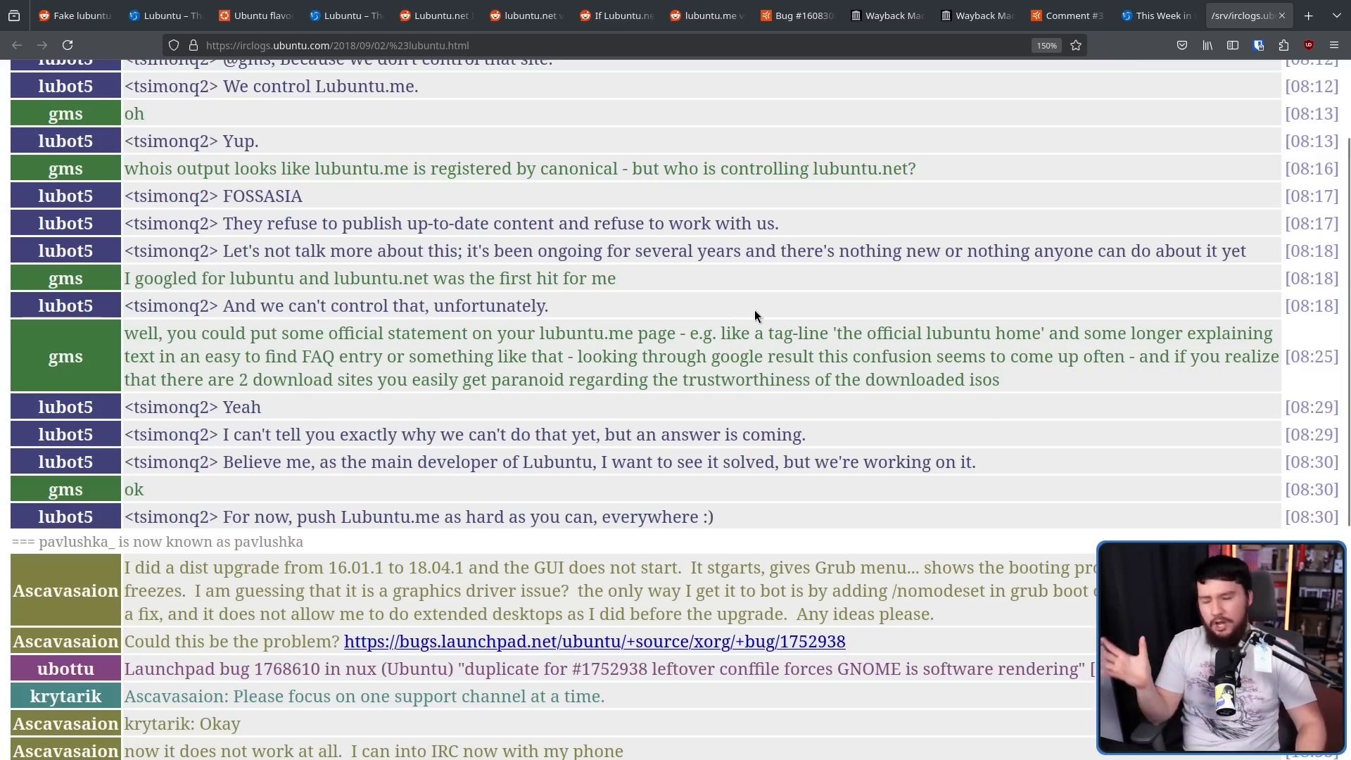
pyautogui.moveTo(825, 308)
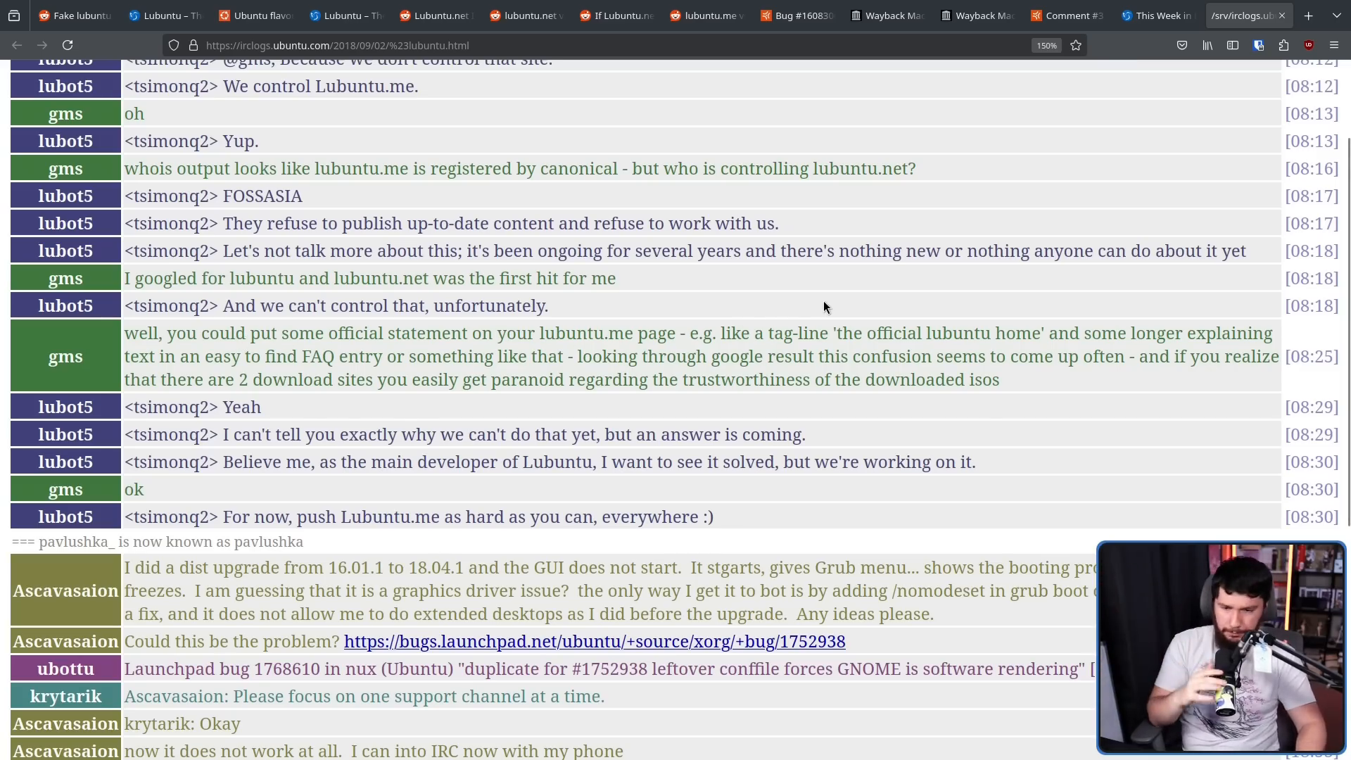
pyautogui.moveTo(982, 321)
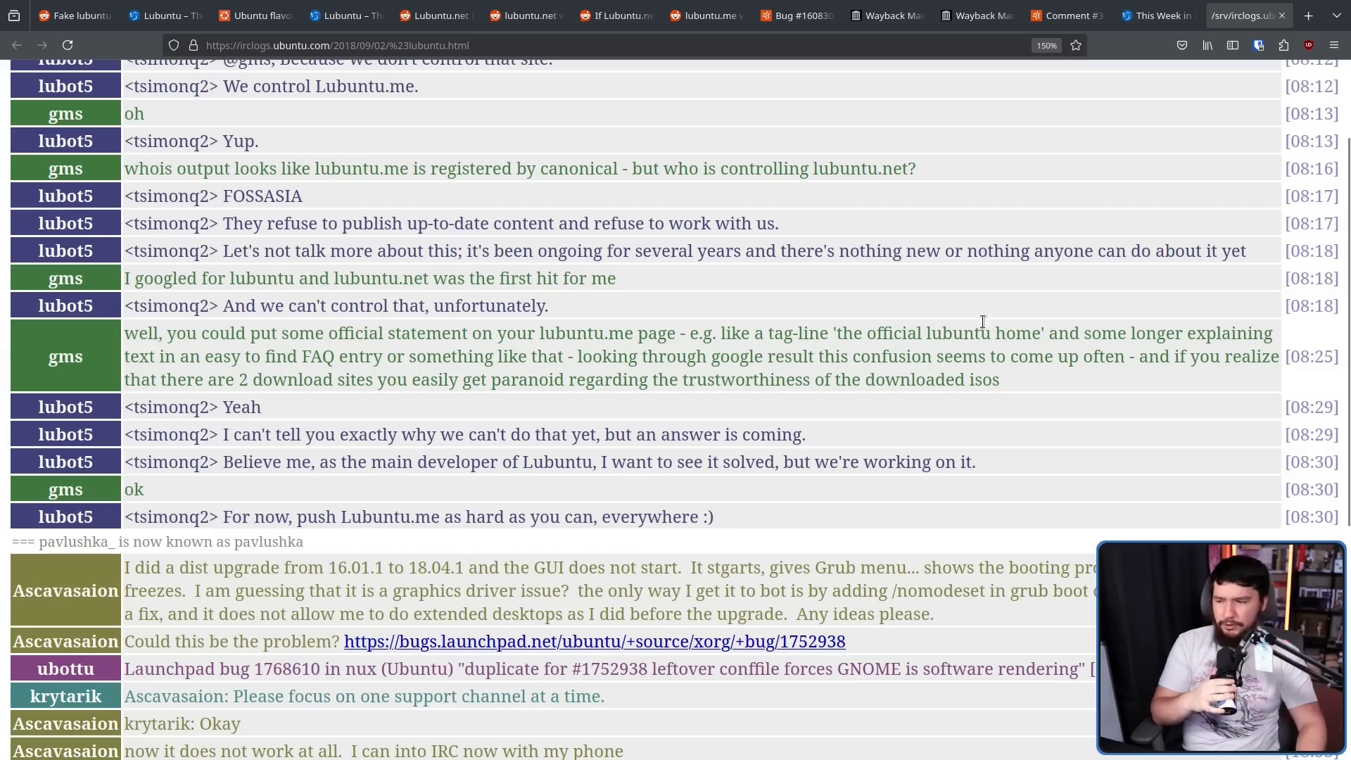
pyautogui.moveTo(722, 326)
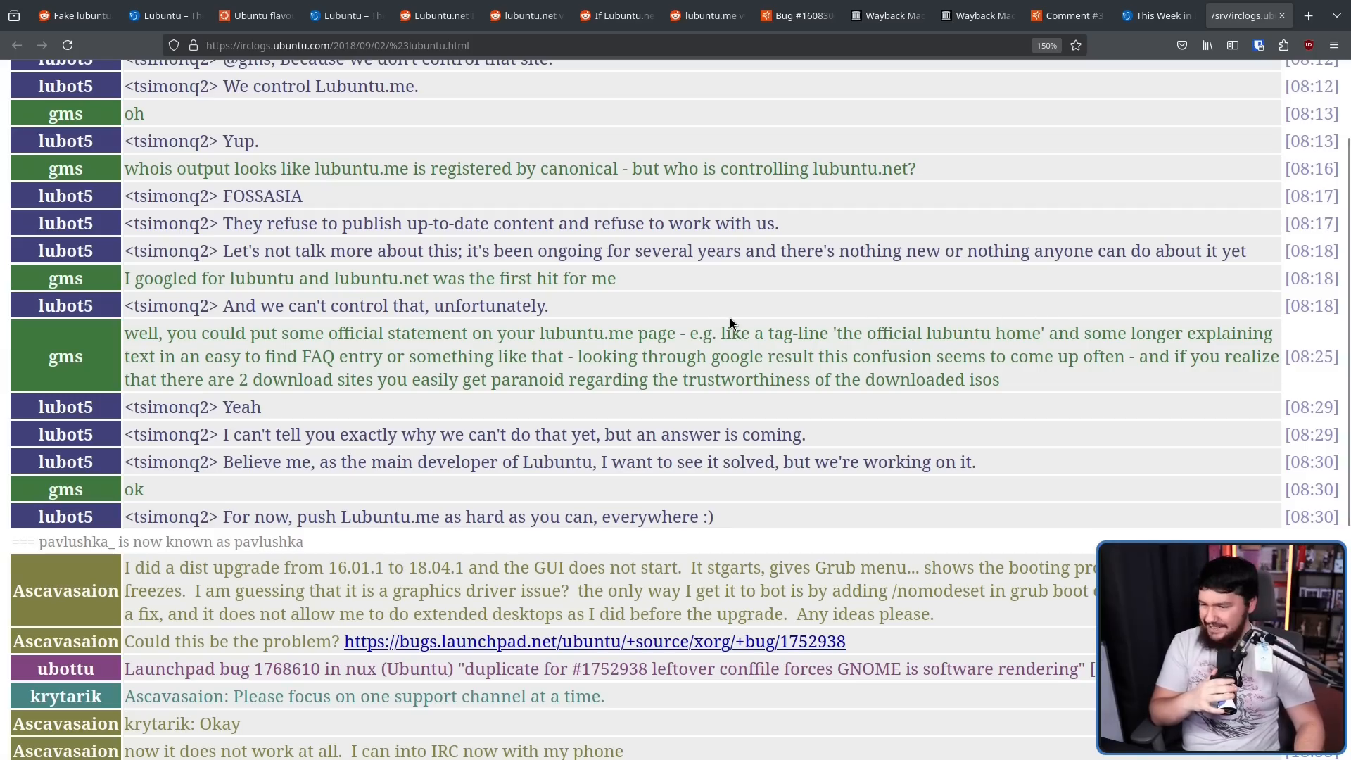
pyautogui.moveTo(744, 316)
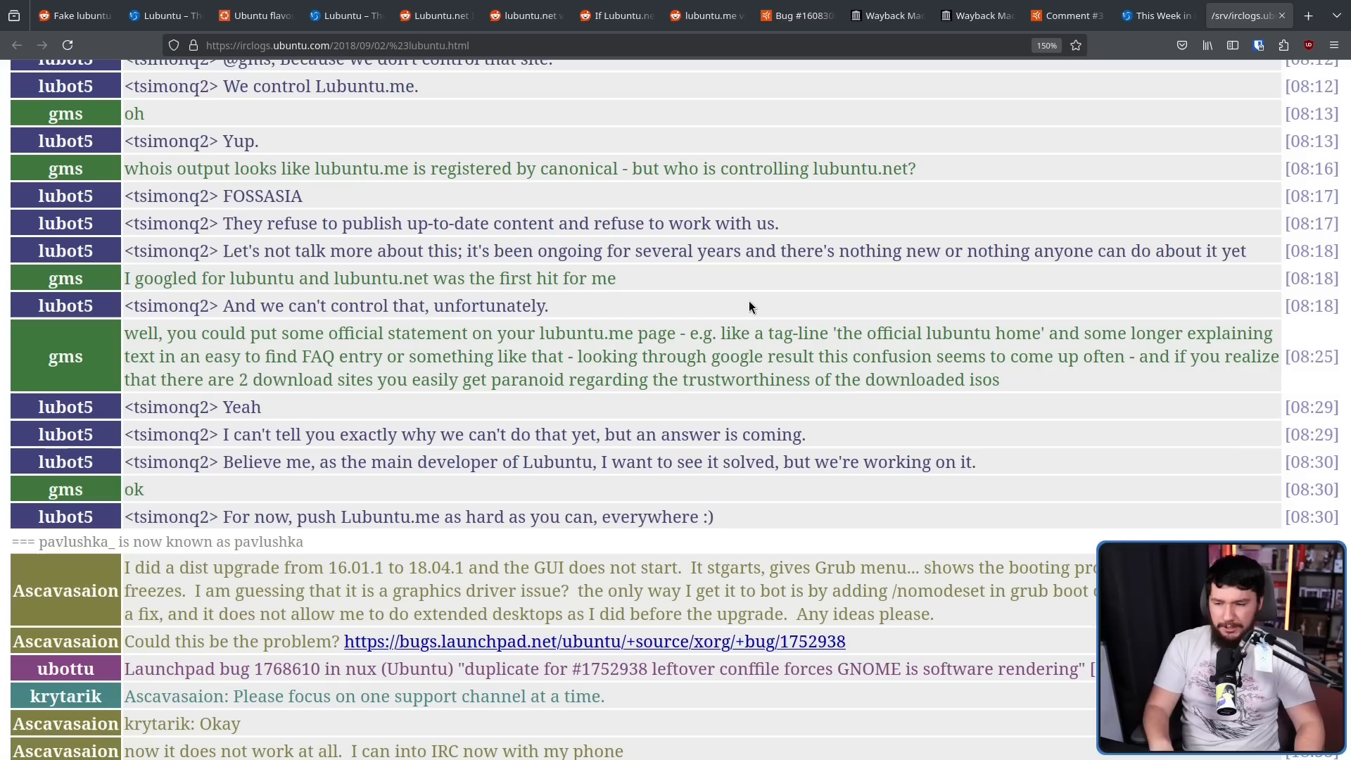
pyautogui.moveTo(768, 324)
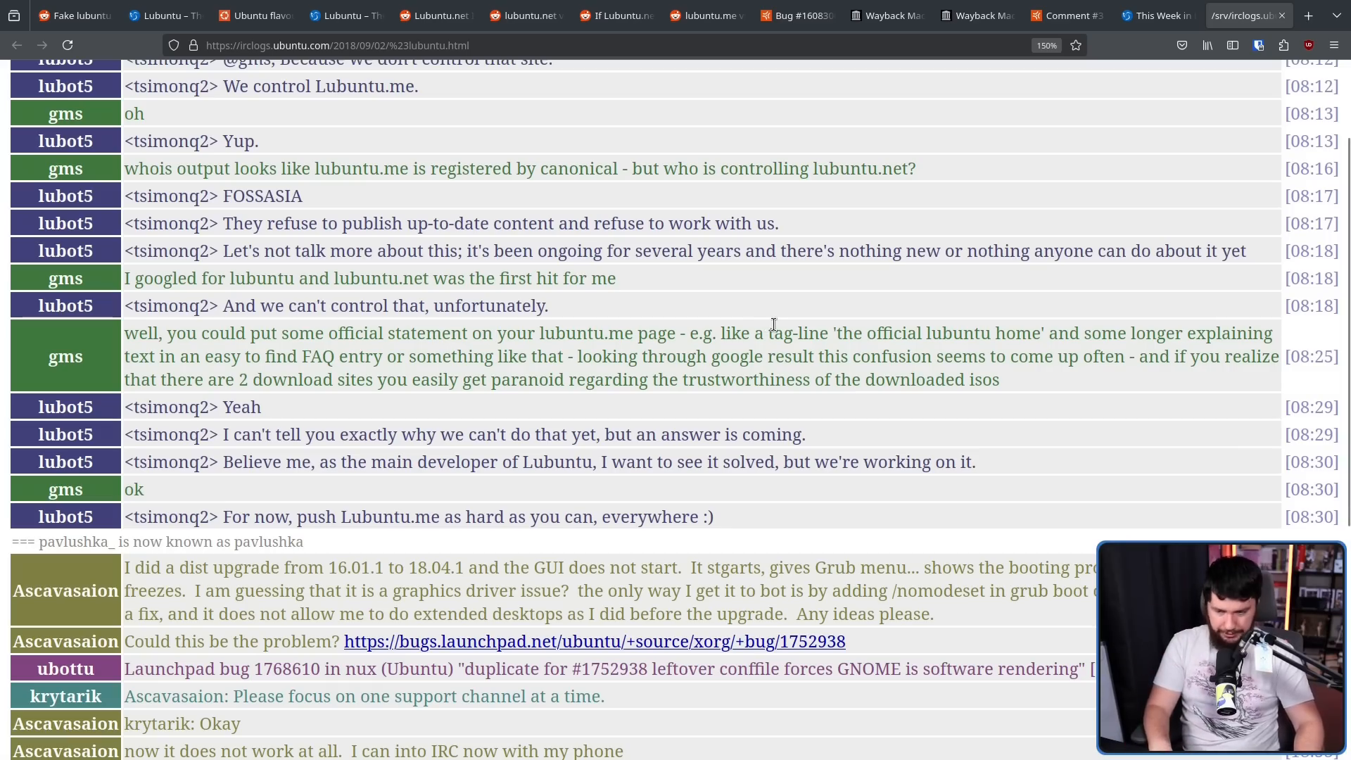
pyautogui.scroll(3)
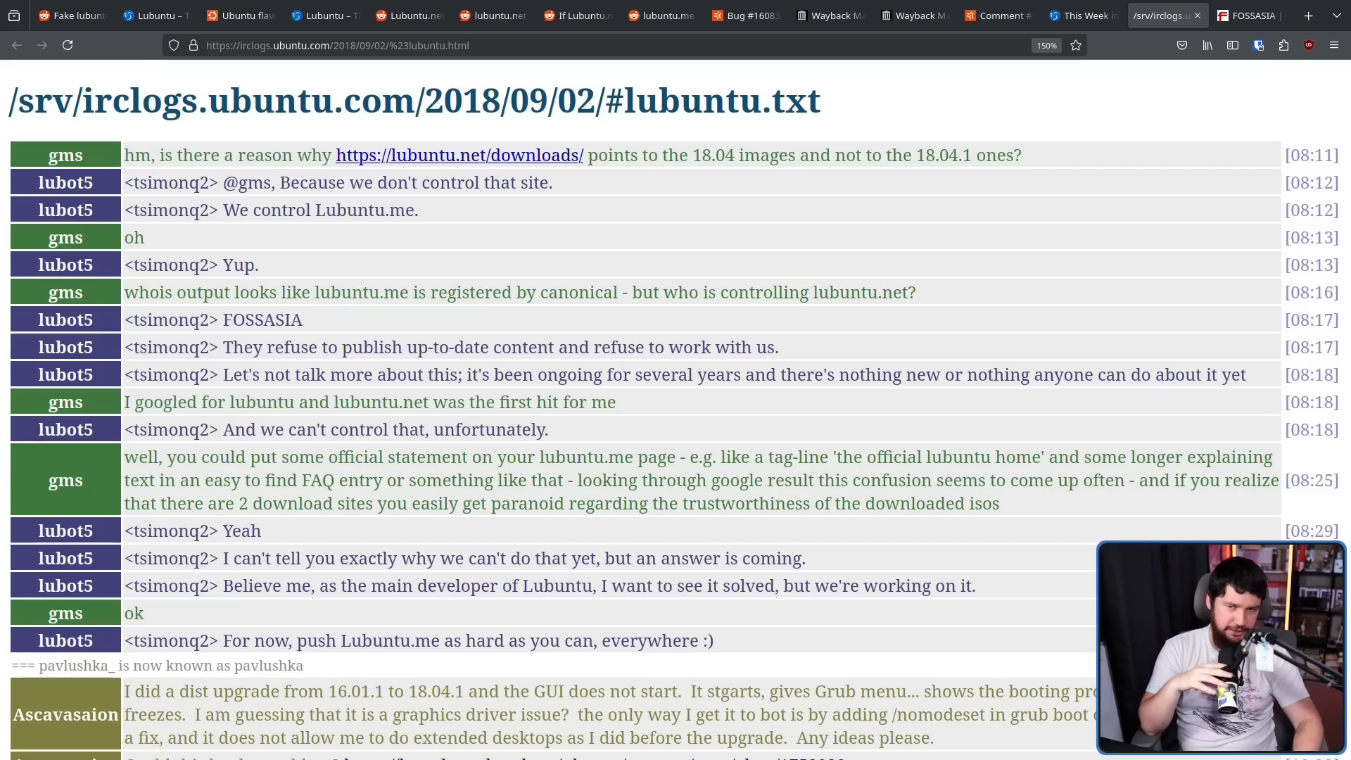
pyautogui.click(1250, 15)
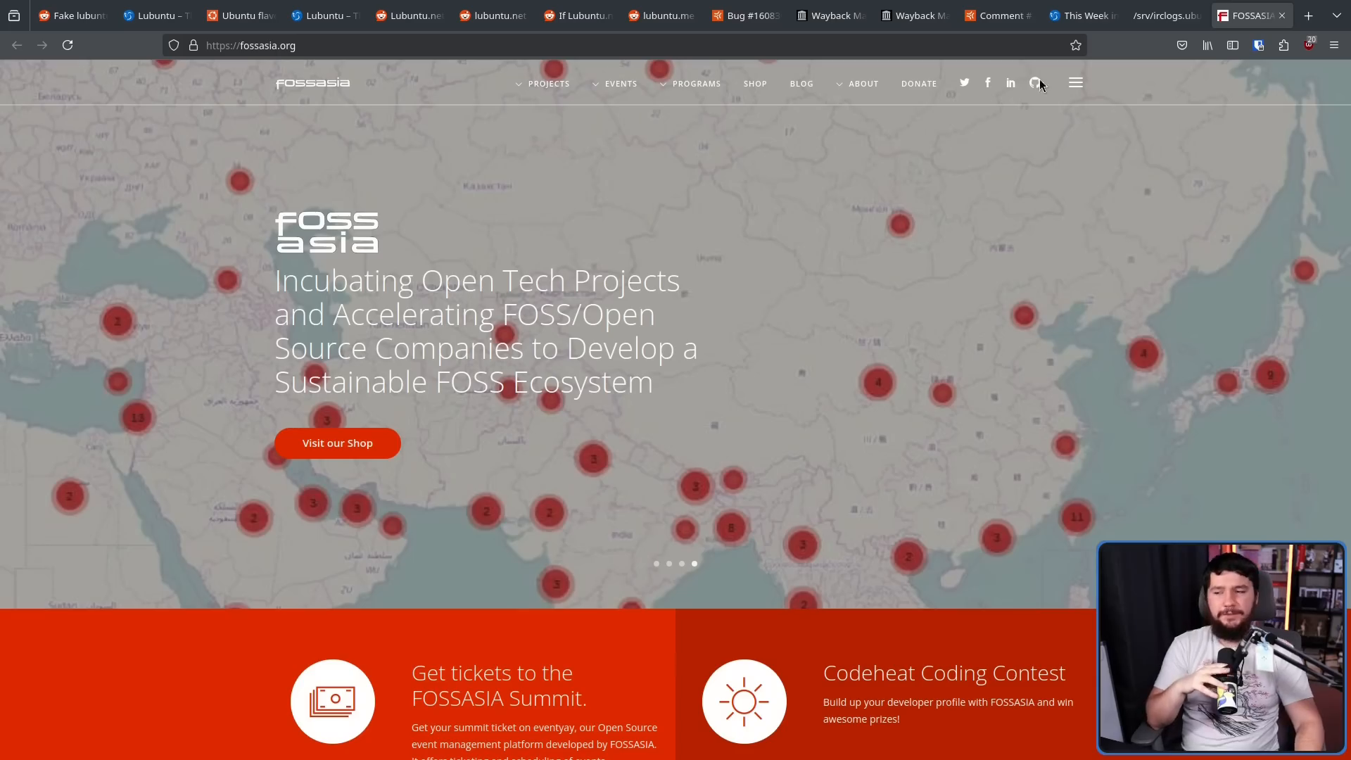
pyautogui.moveTo(937, 159)
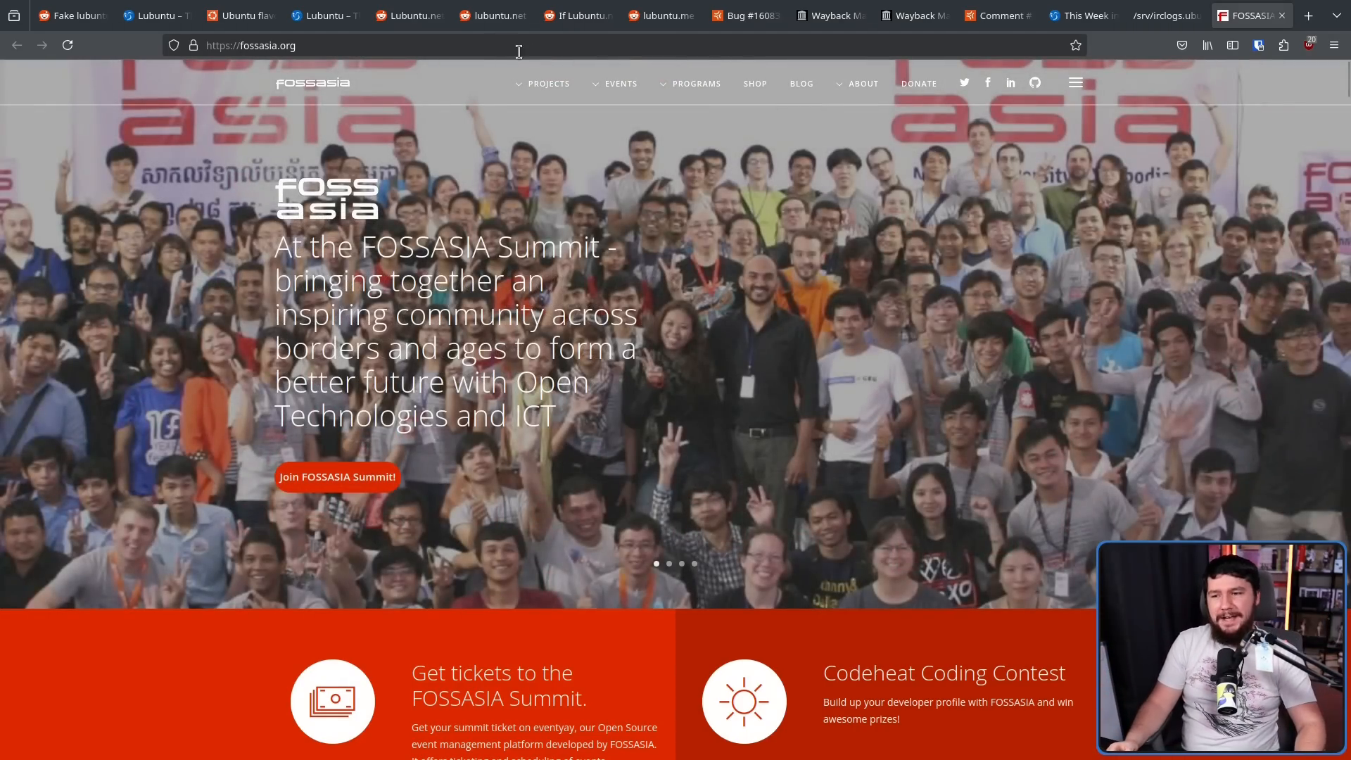
pyautogui.click(863, 84)
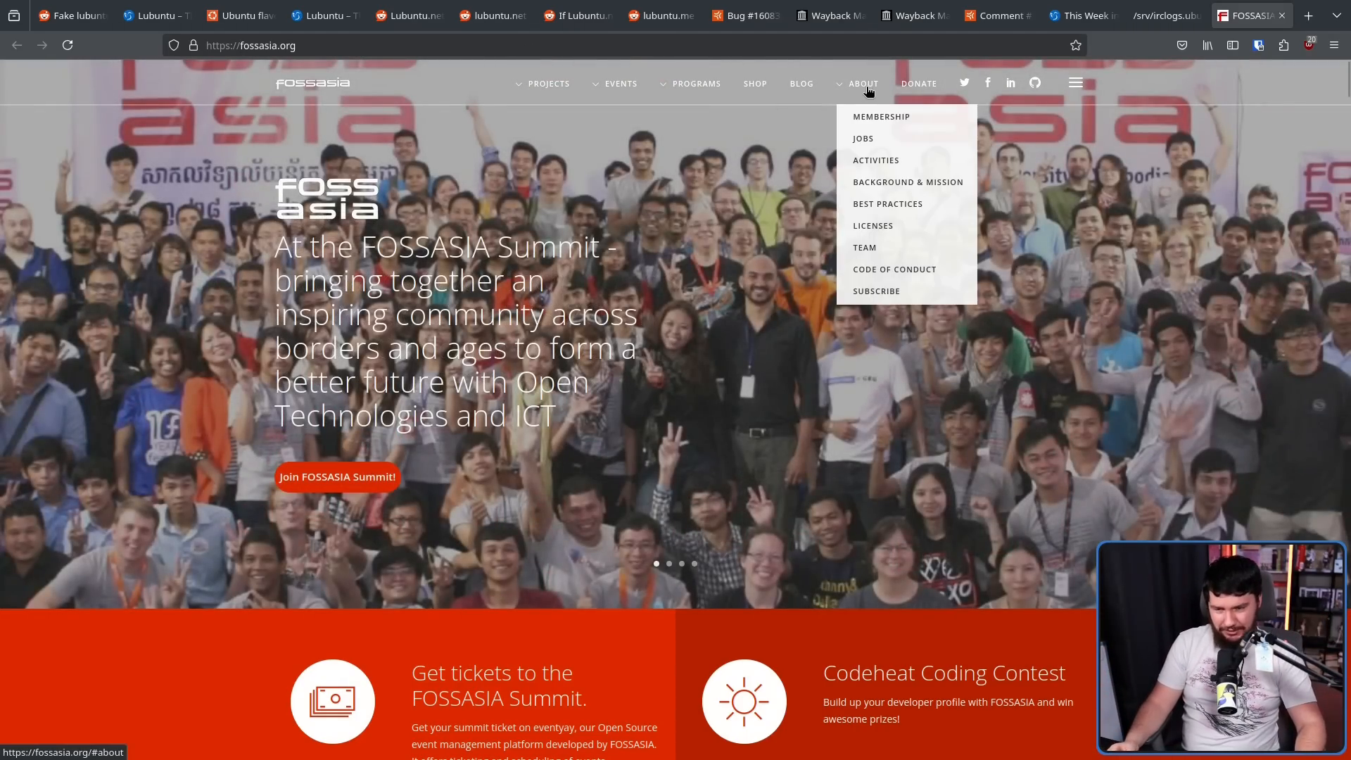
pyautogui.click(864, 248)
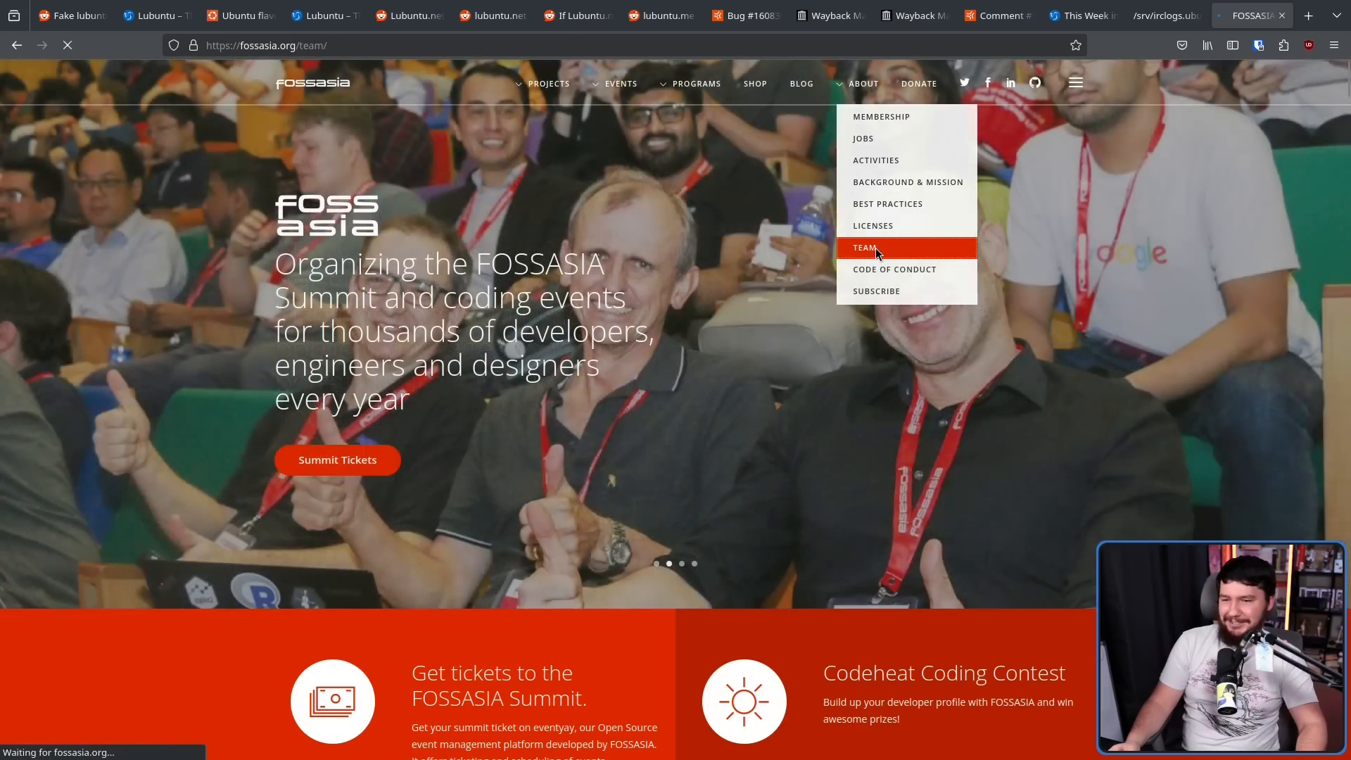
pyautogui.click(864, 247)
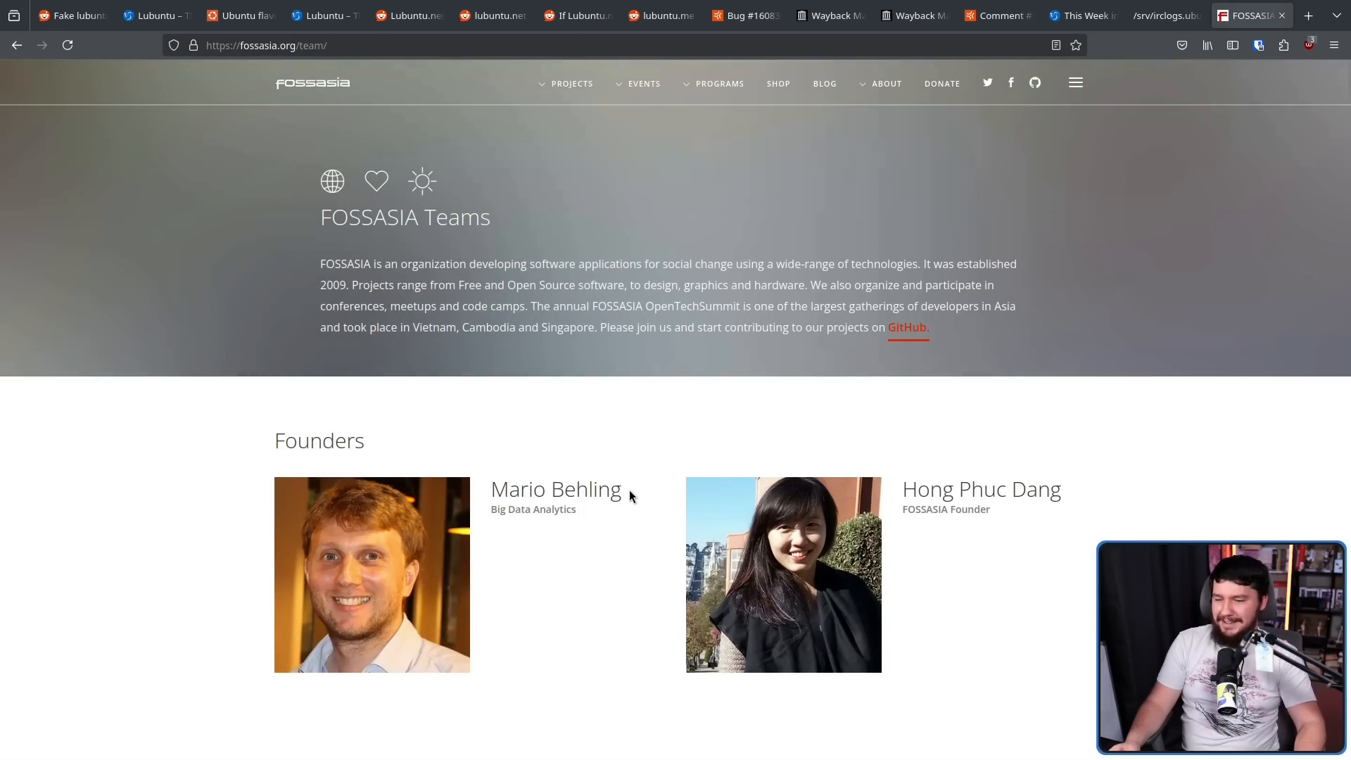
pyautogui.moveTo(1075, 364)
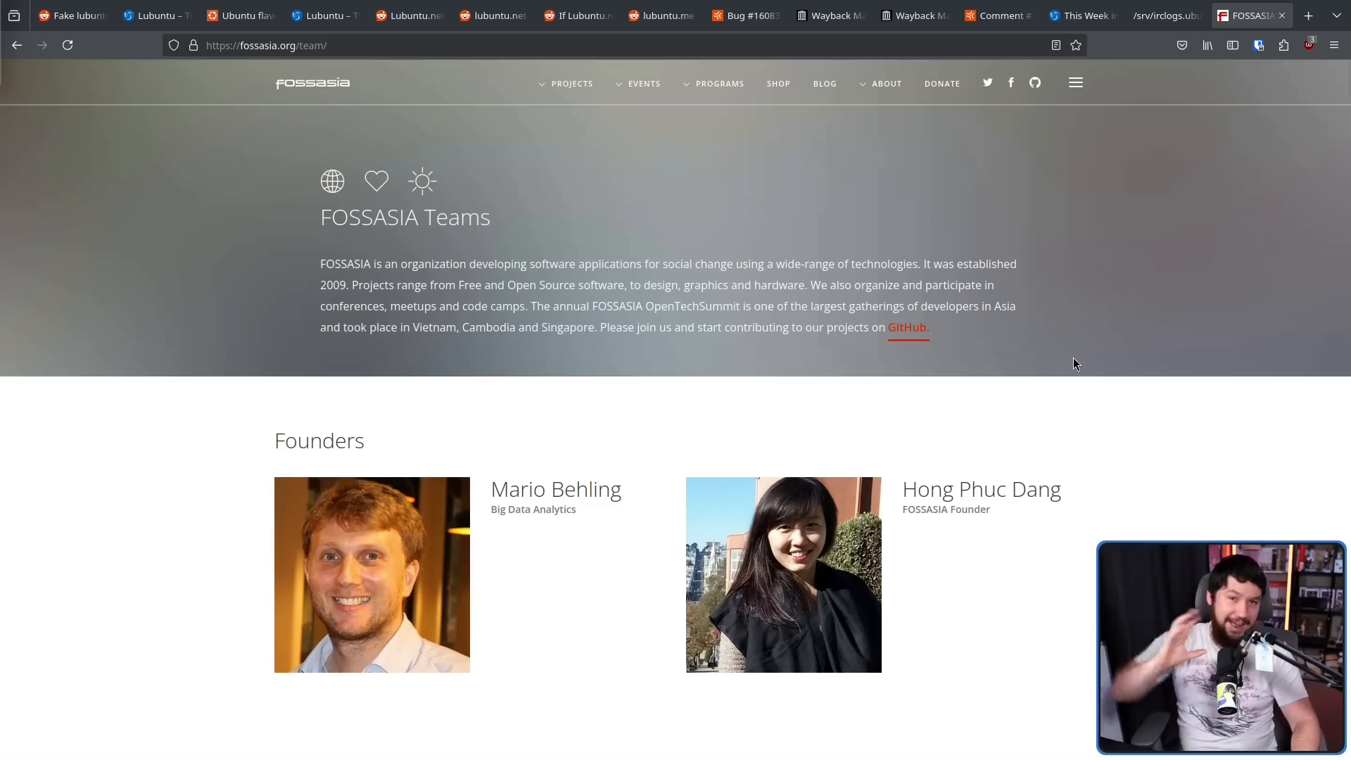
pyautogui.moveTo(1140, 176)
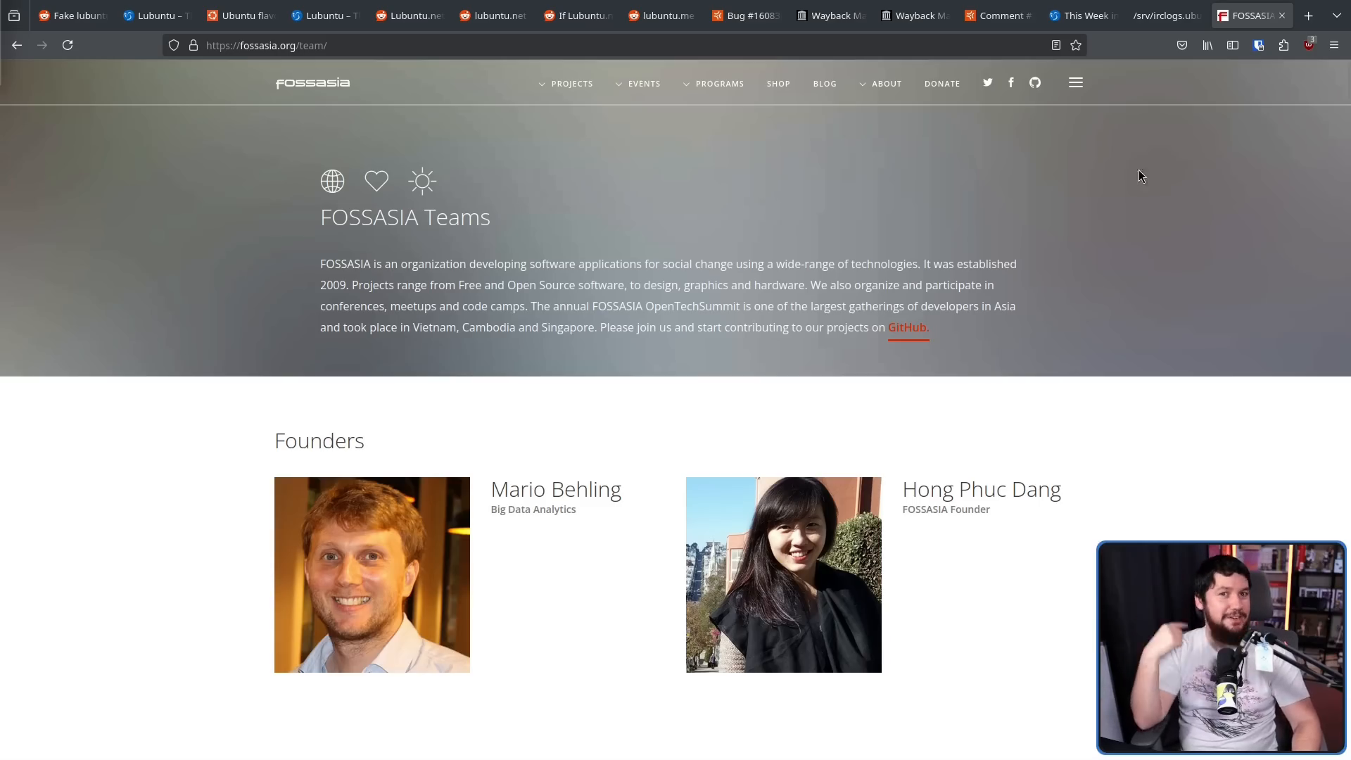
pyautogui.click(1166, 16)
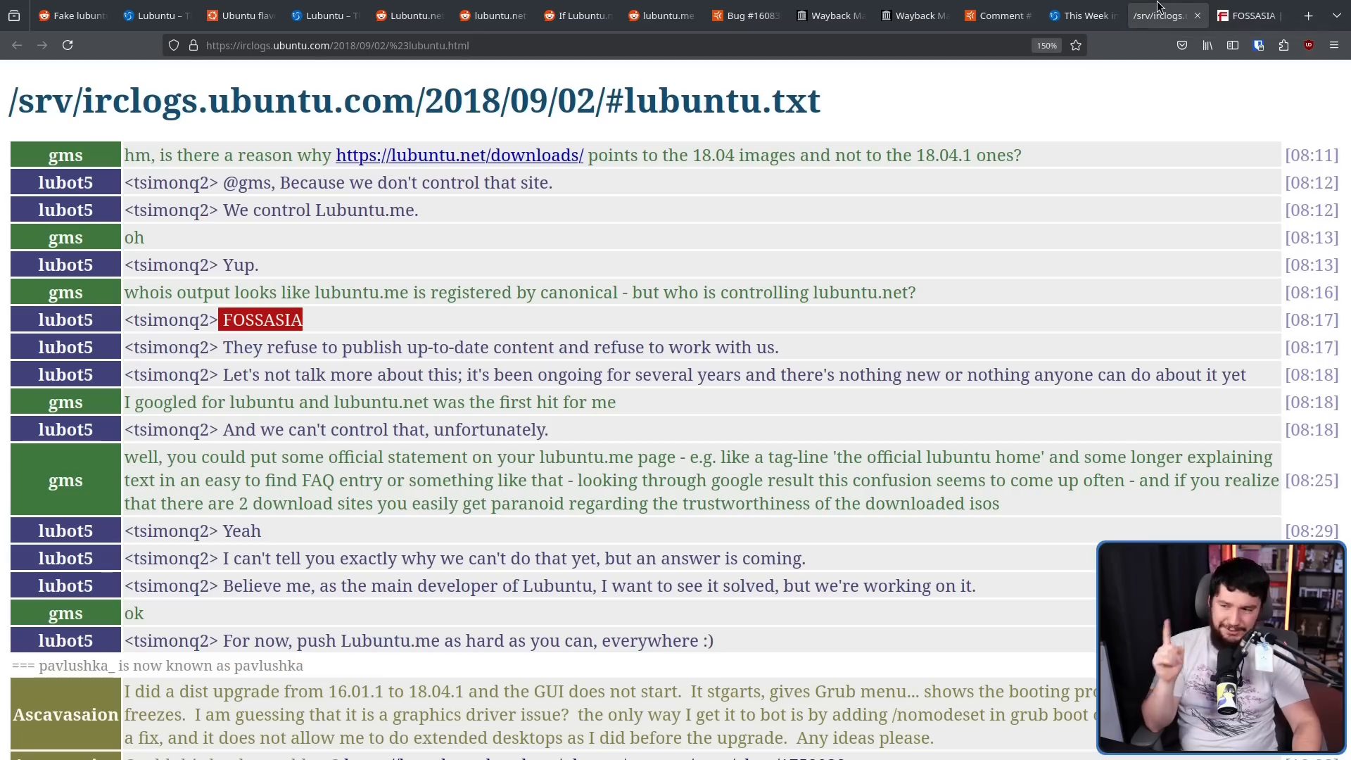
pyautogui.click(1245, 16)
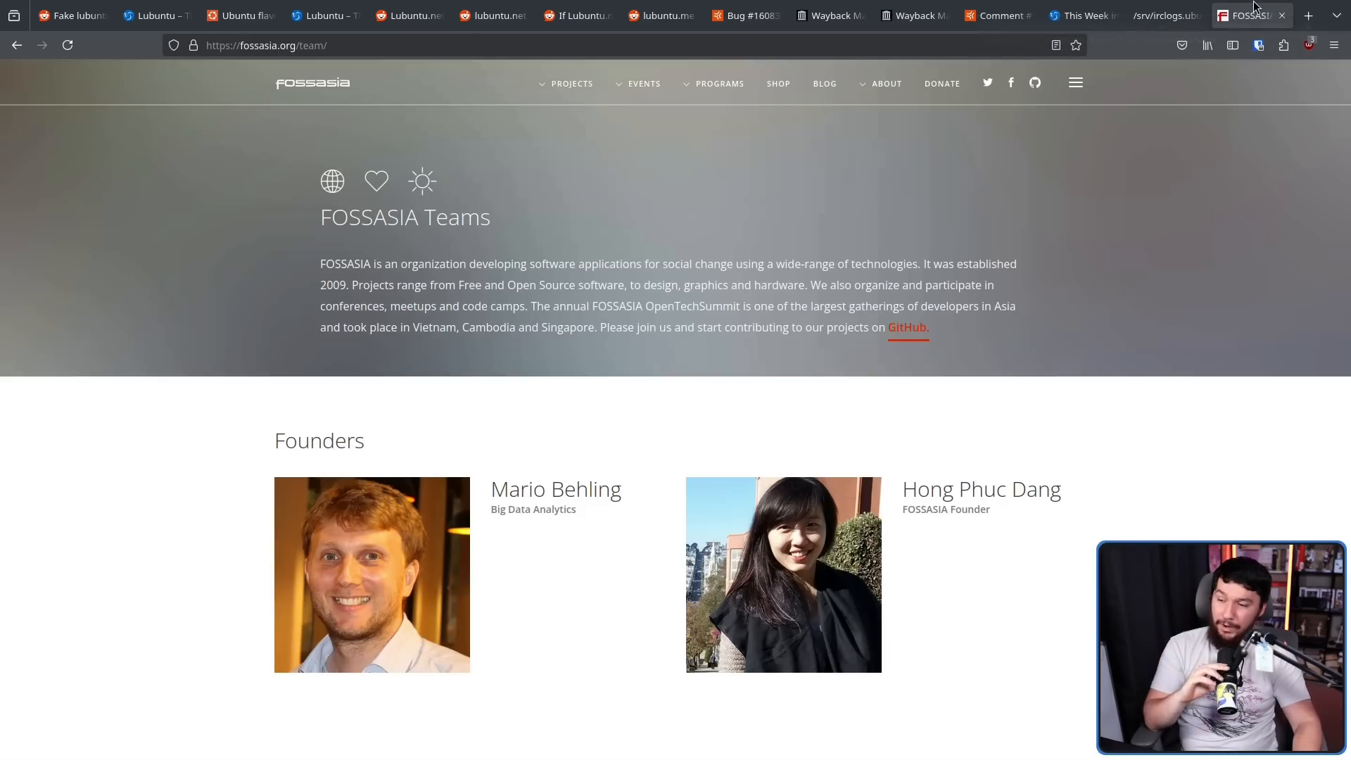
pyautogui.moveTo(1038, 143)
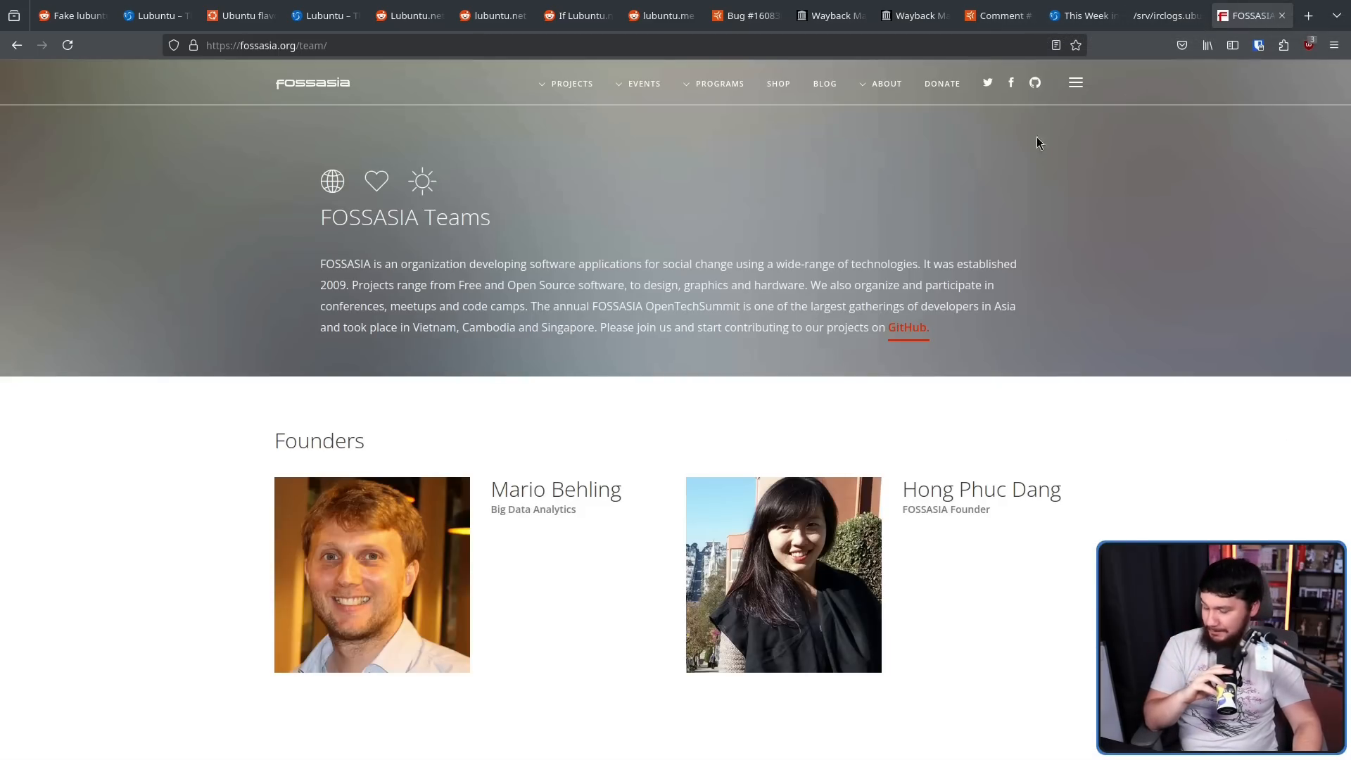
pyautogui.moveTo(780, 259)
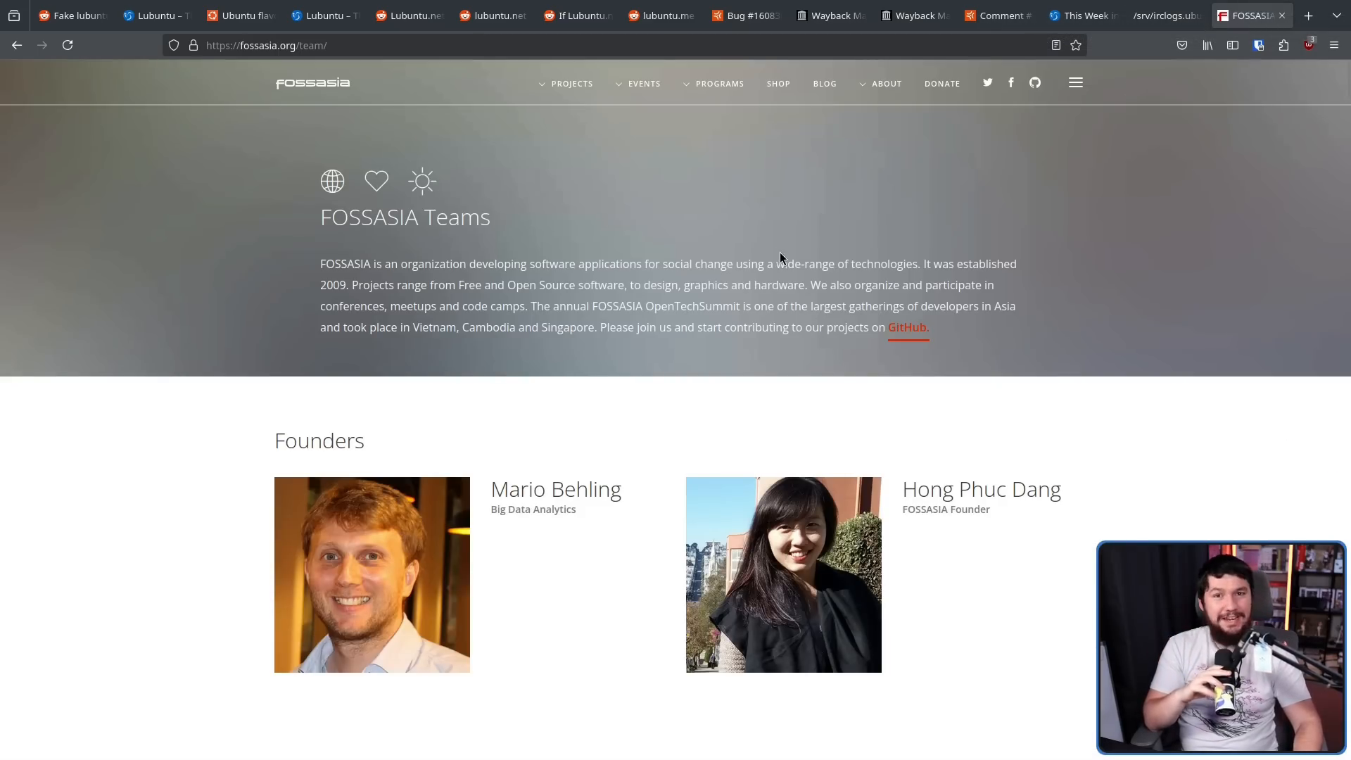
pyautogui.moveTo(619, 483)
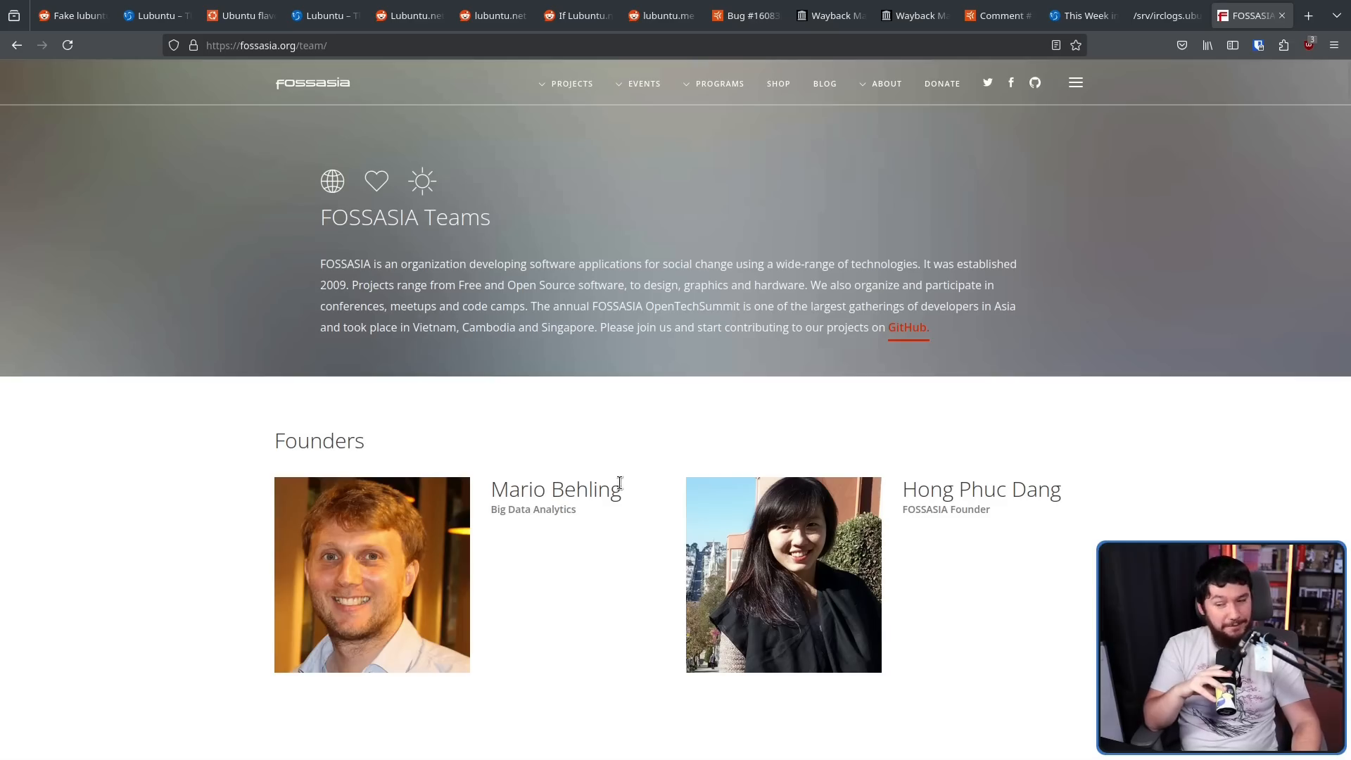
pyautogui.moveTo(626, 494)
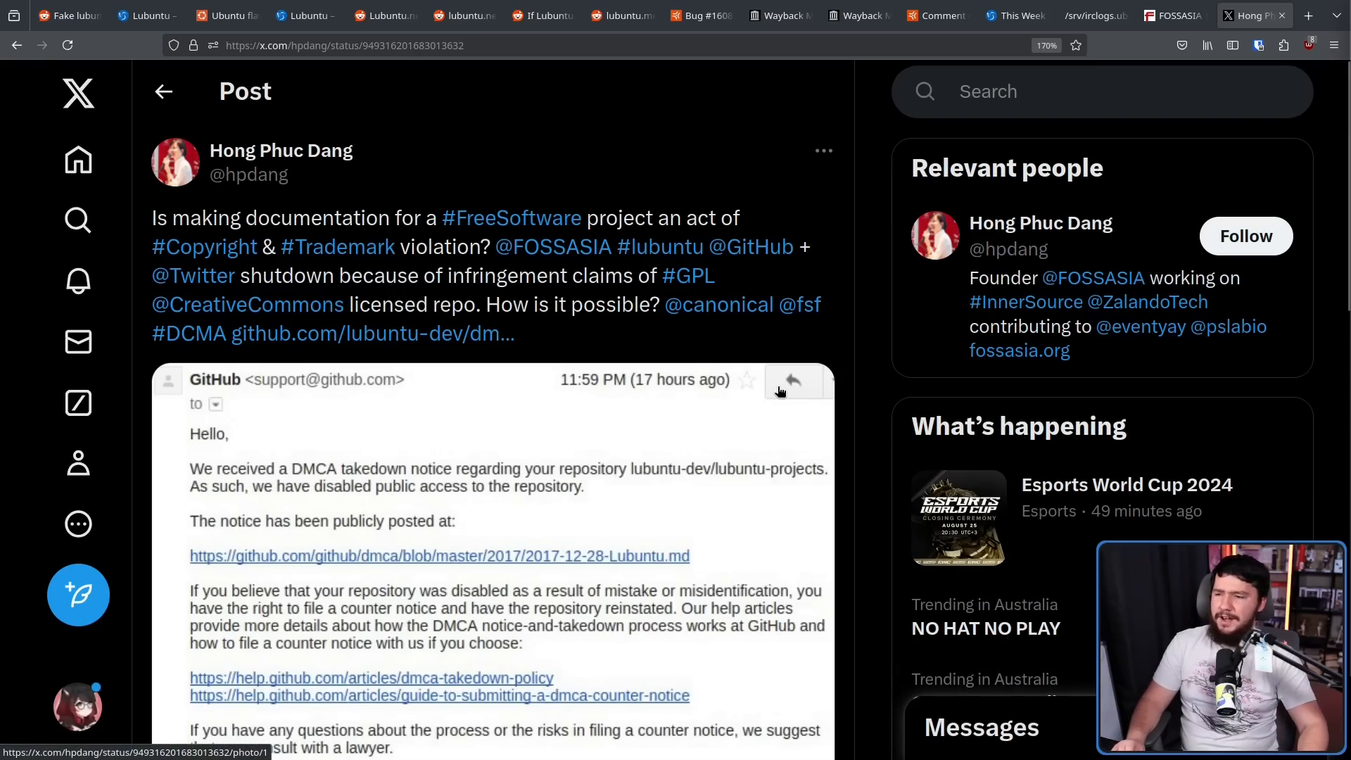
pyautogui.moveTo(771, 368)
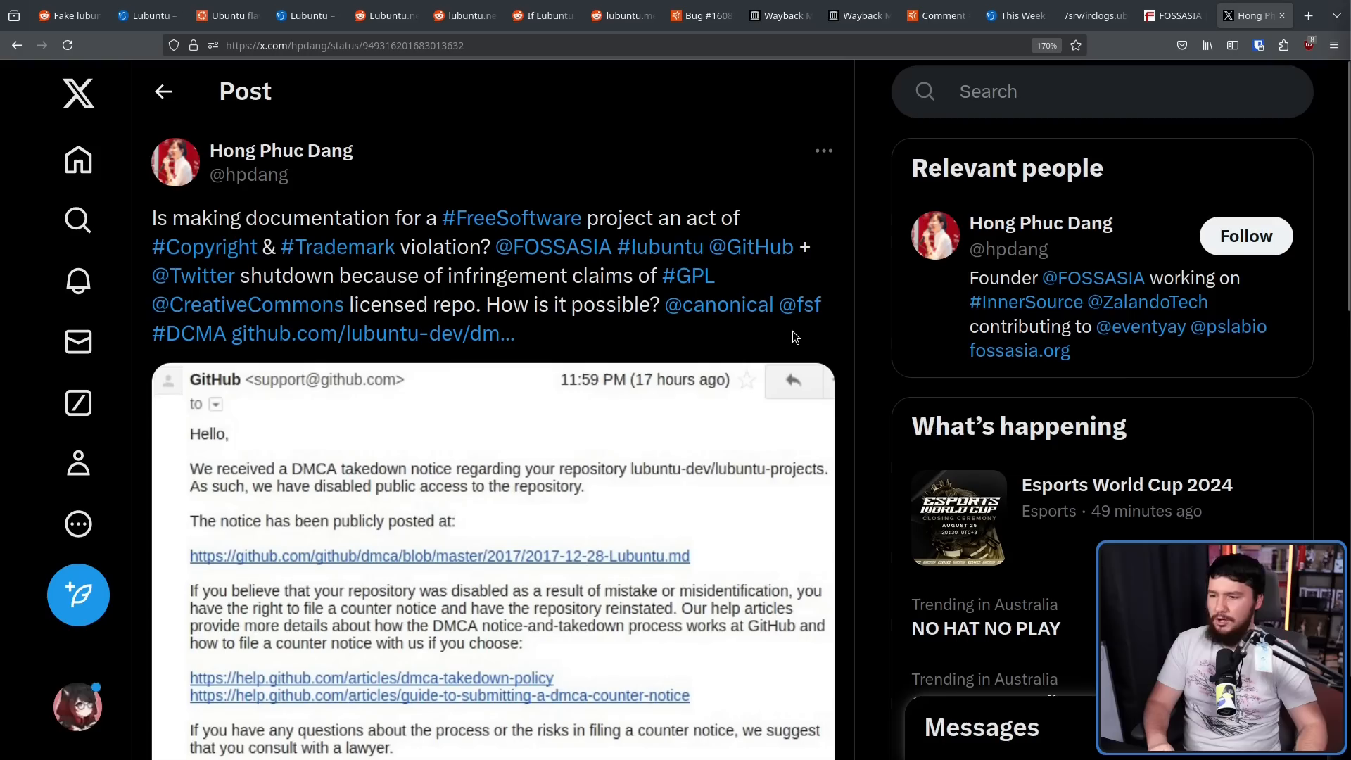
pyautogui.moveTo(767, 343)
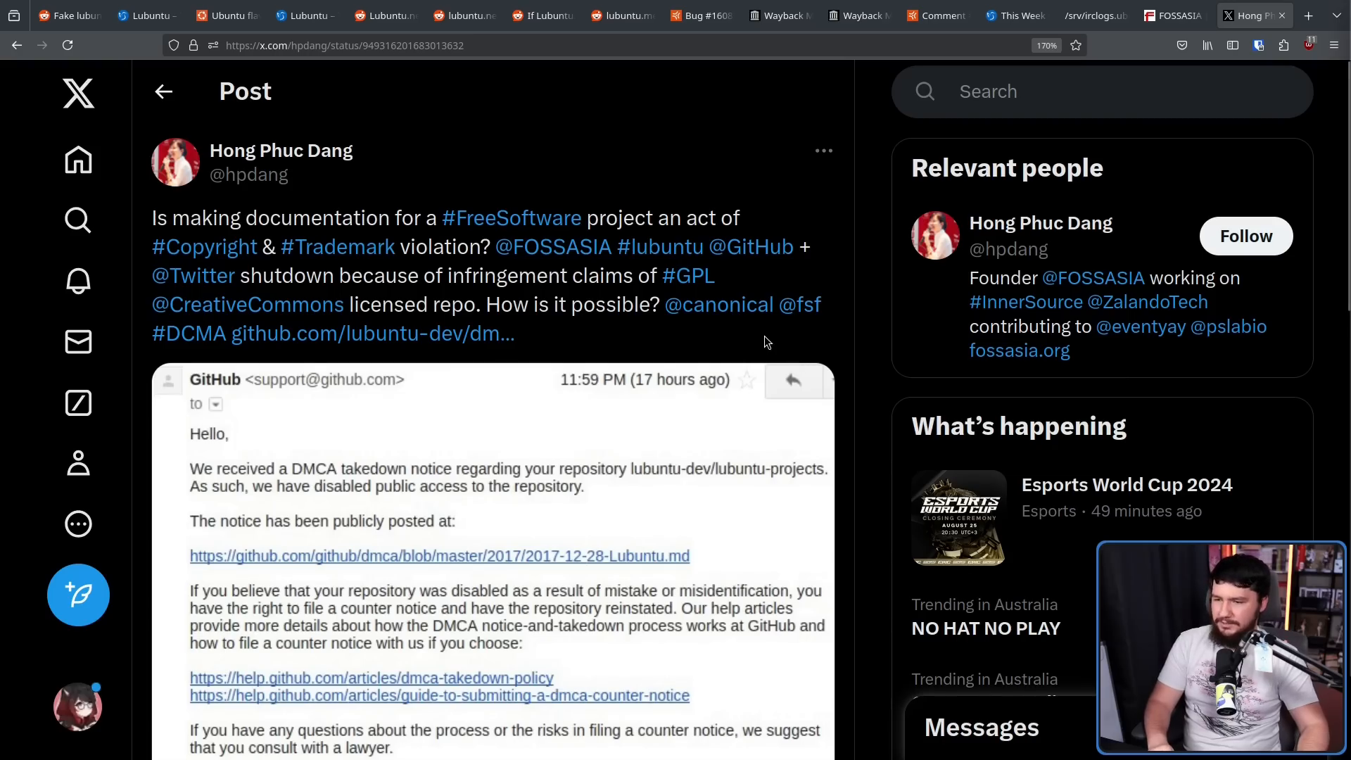
pyautogui.moveTo(652, 301)
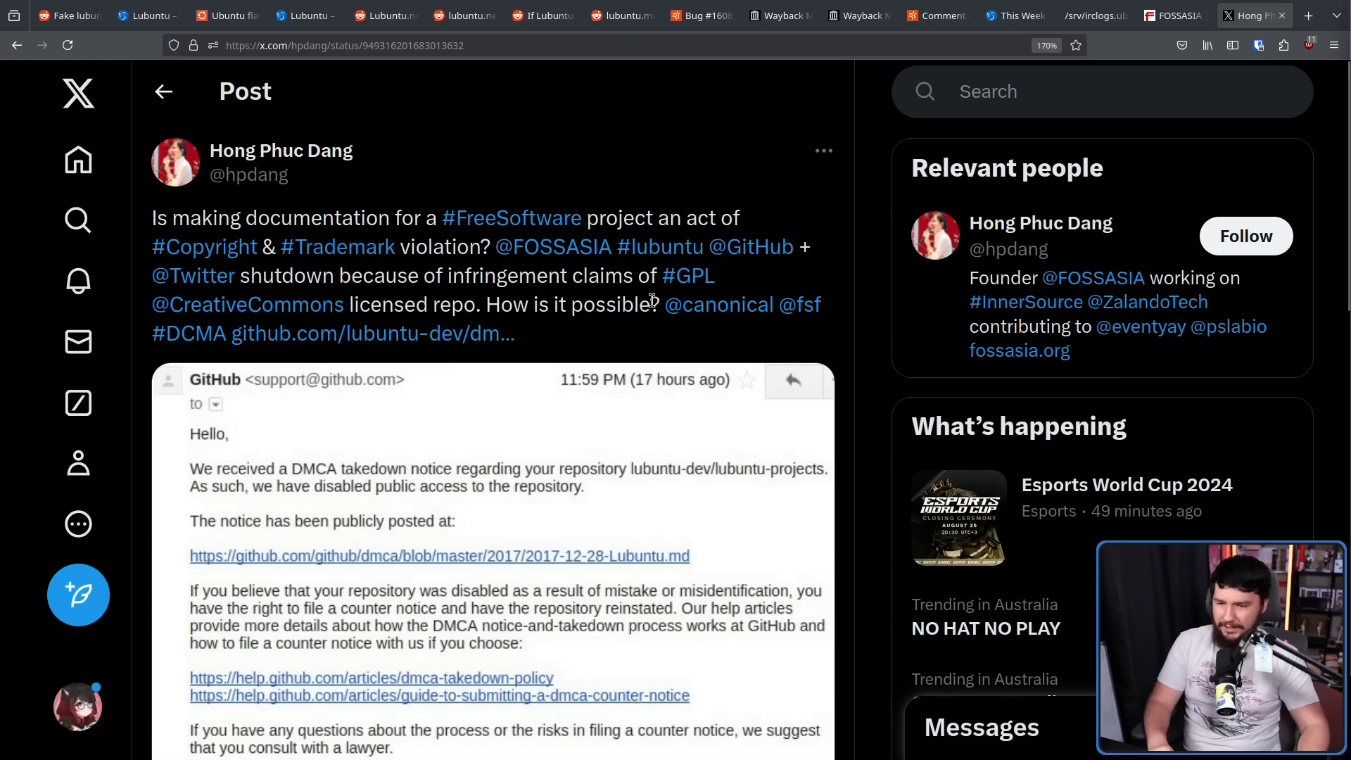
pyautogui.moveTo(190, 318)
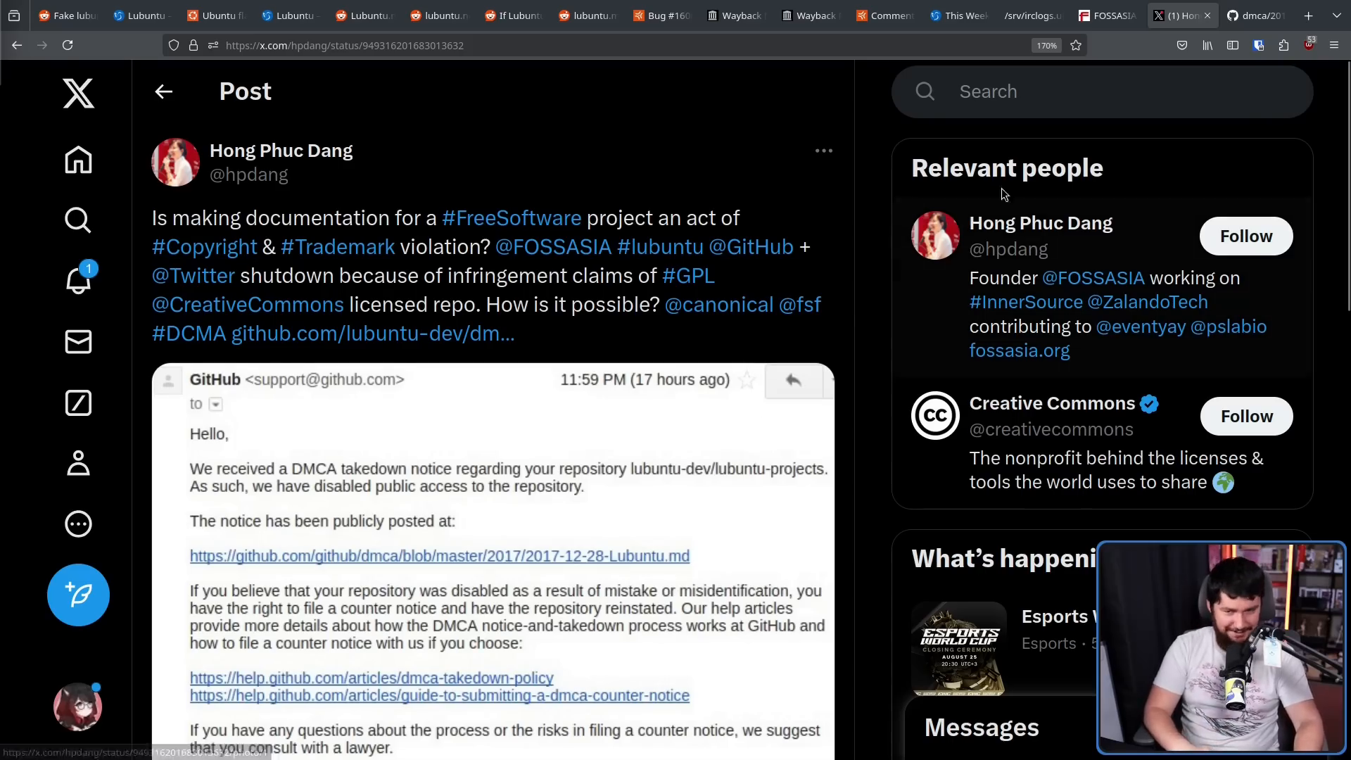
# Step: Switch to the 2017-12-28-Lubuntu.md DMCA notice on GitHub and mark the redacted name in its signature
pyautogui.click(439, 556)
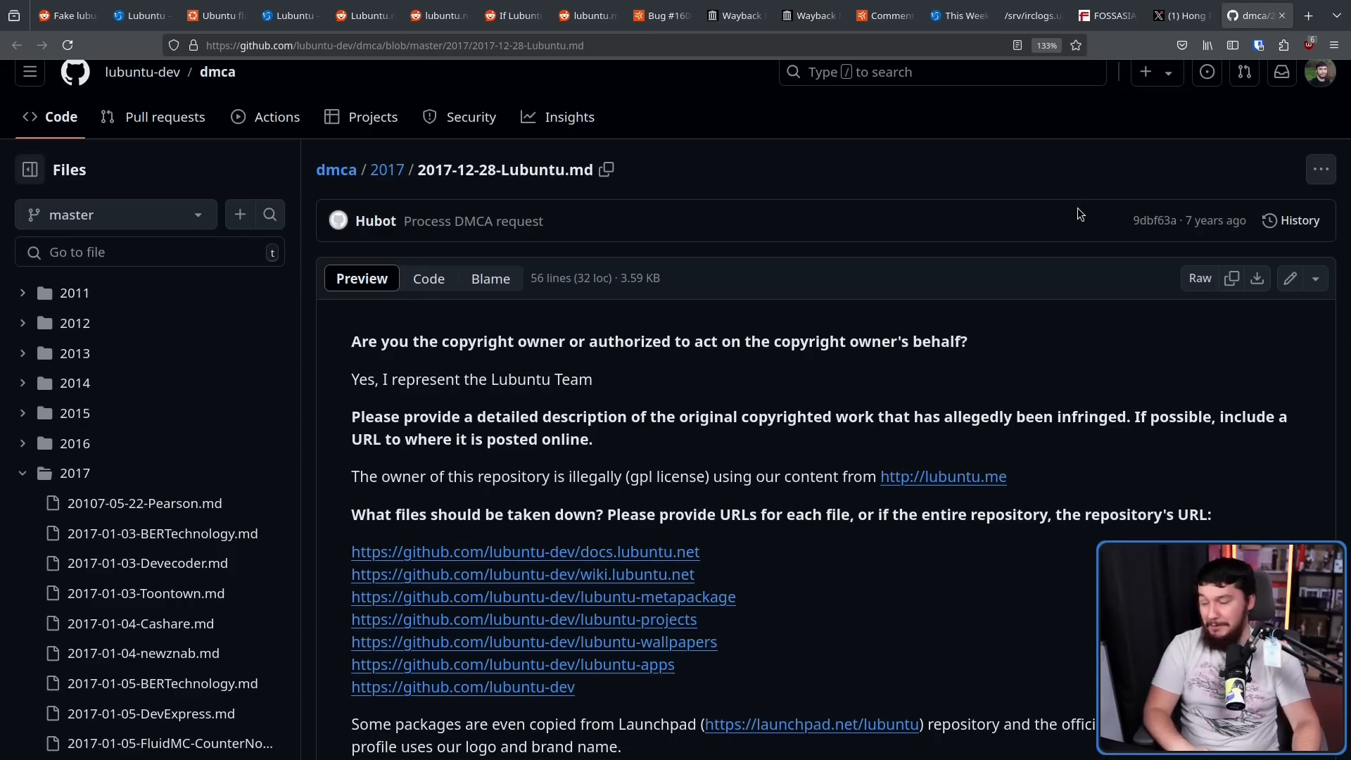
pyautogui.scroll(-3)
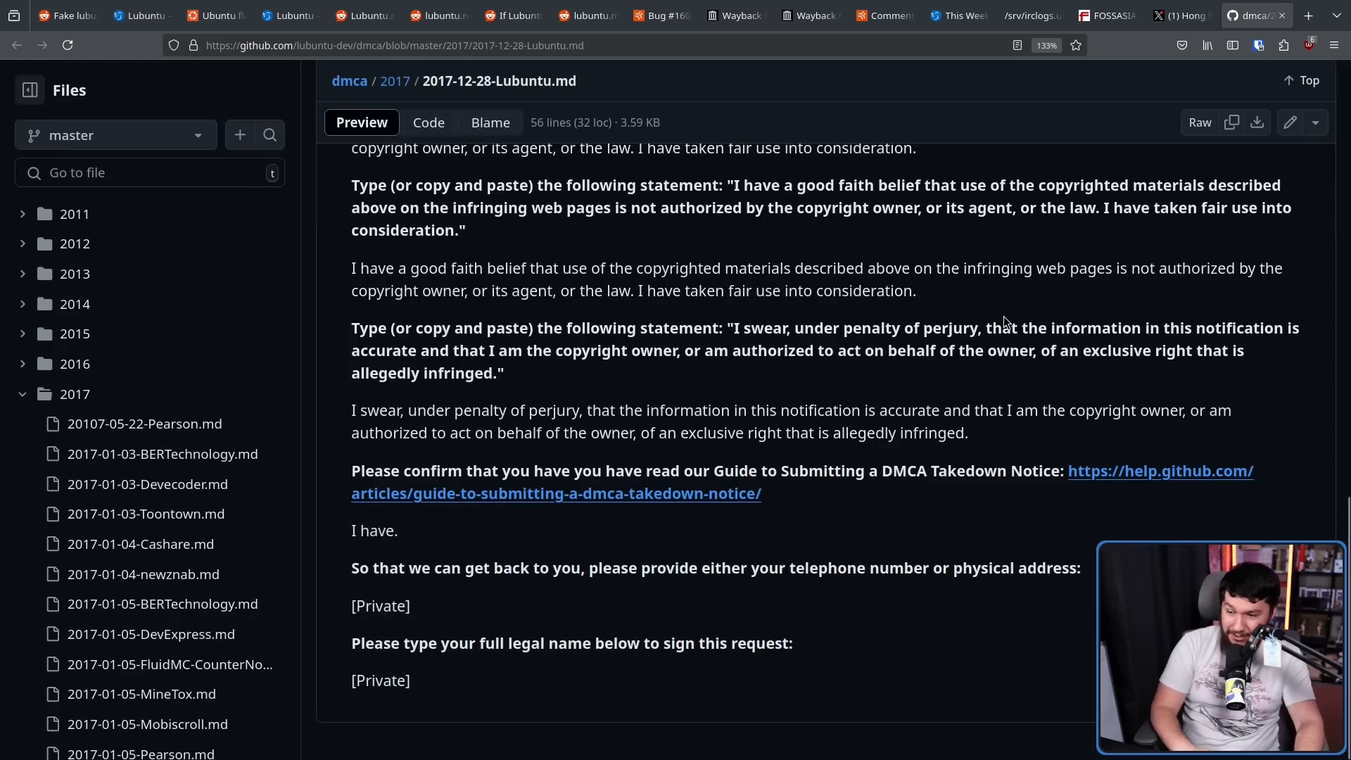
pyautogui.doubleClick(380, 680)
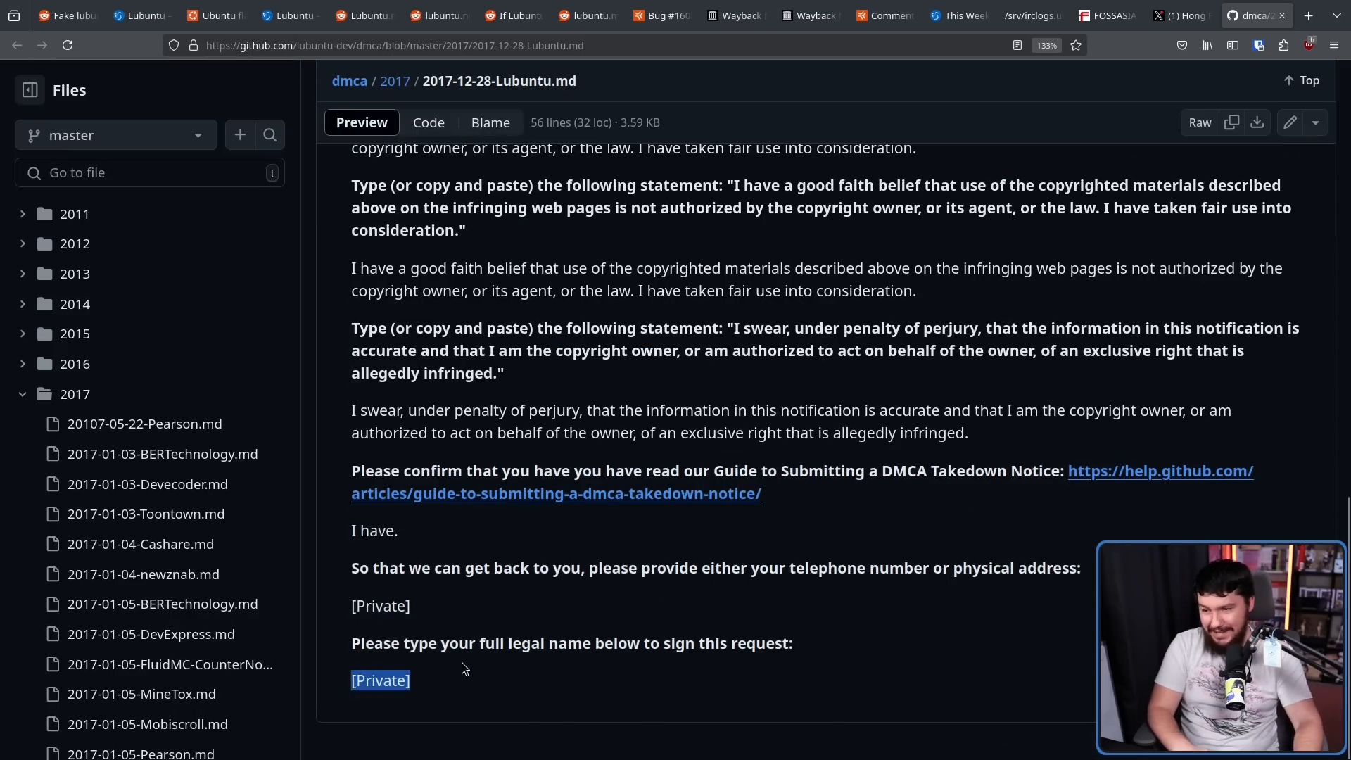
pyautogui.scroll(3)
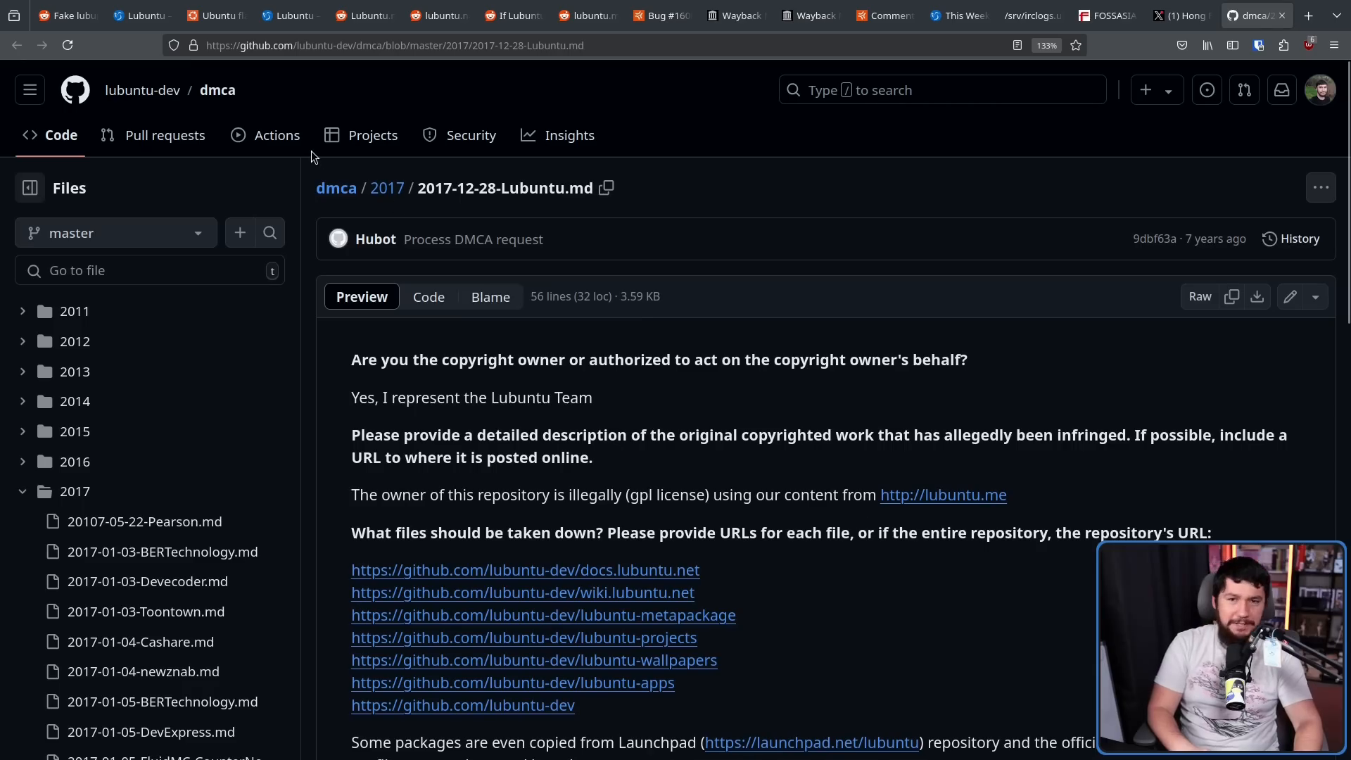
pyautogui.moveTo(362, 183)
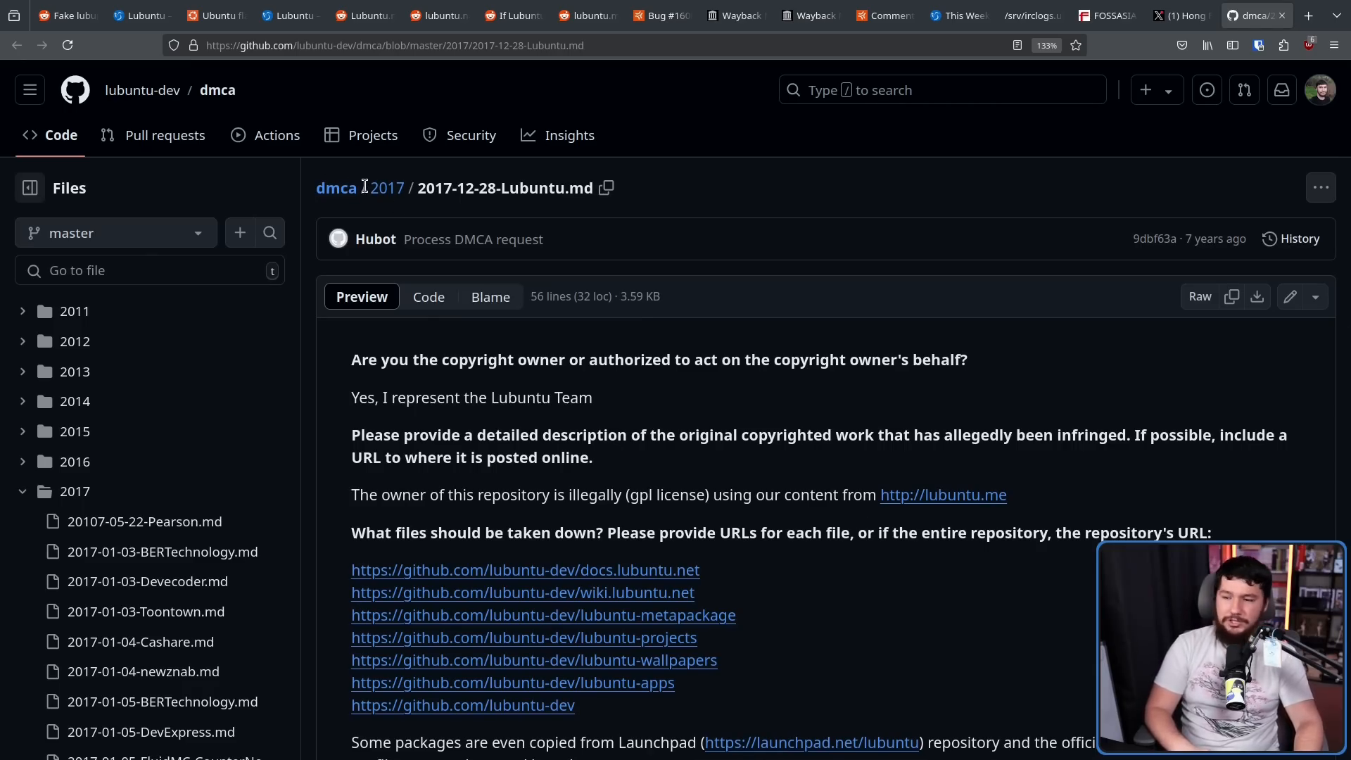
# Step: Scroll through the DMCA notice's list of targeted lubuntu-dev repositories and back up
pyautogui.scroll(-3)
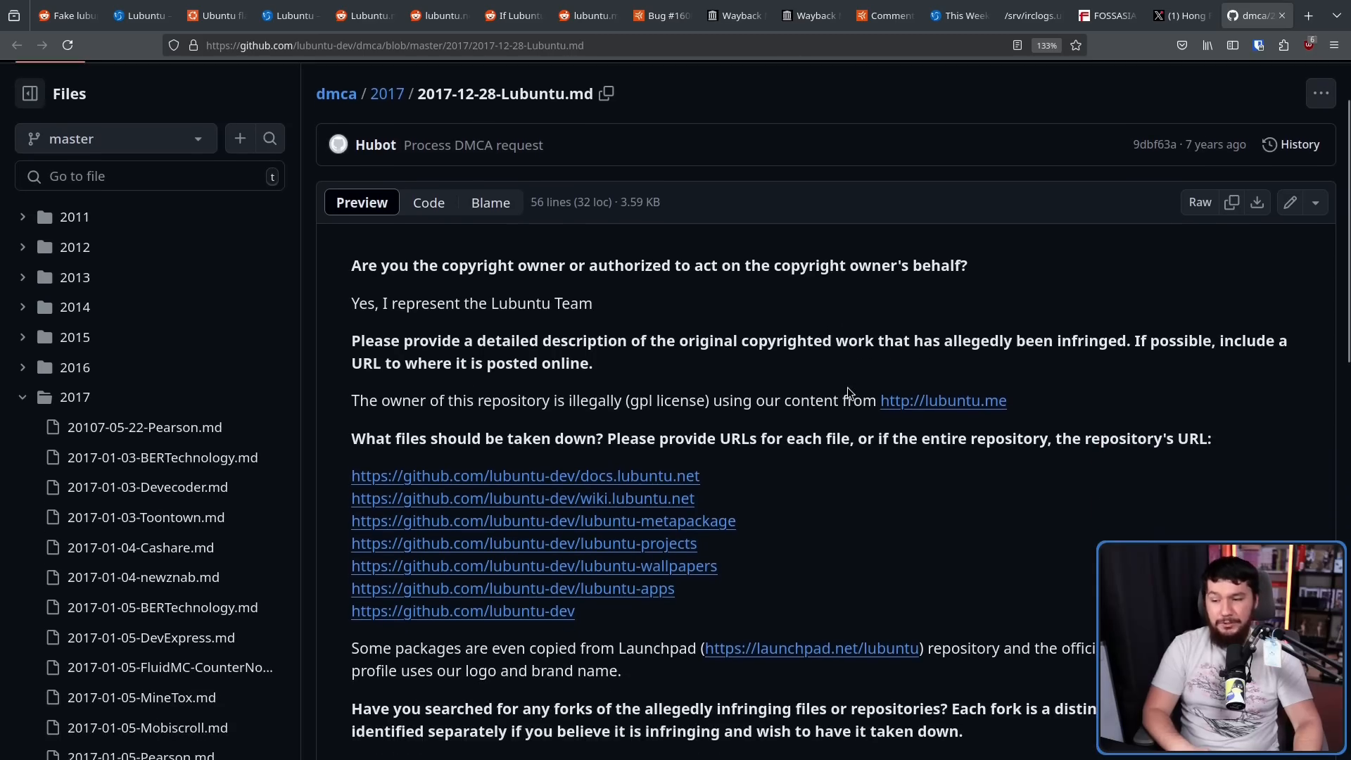
pyautogui.moveTo(751, 477)
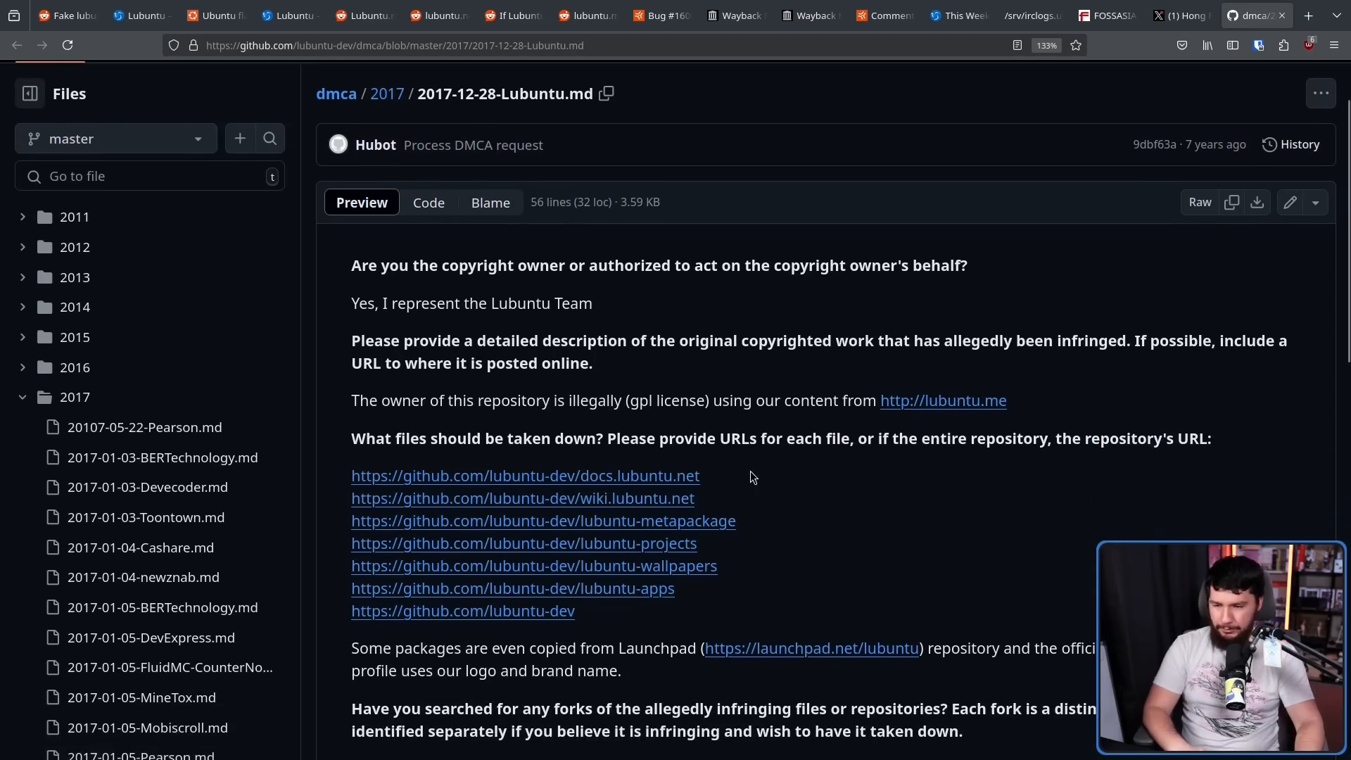
pyautogui.moveTo(619, 526)
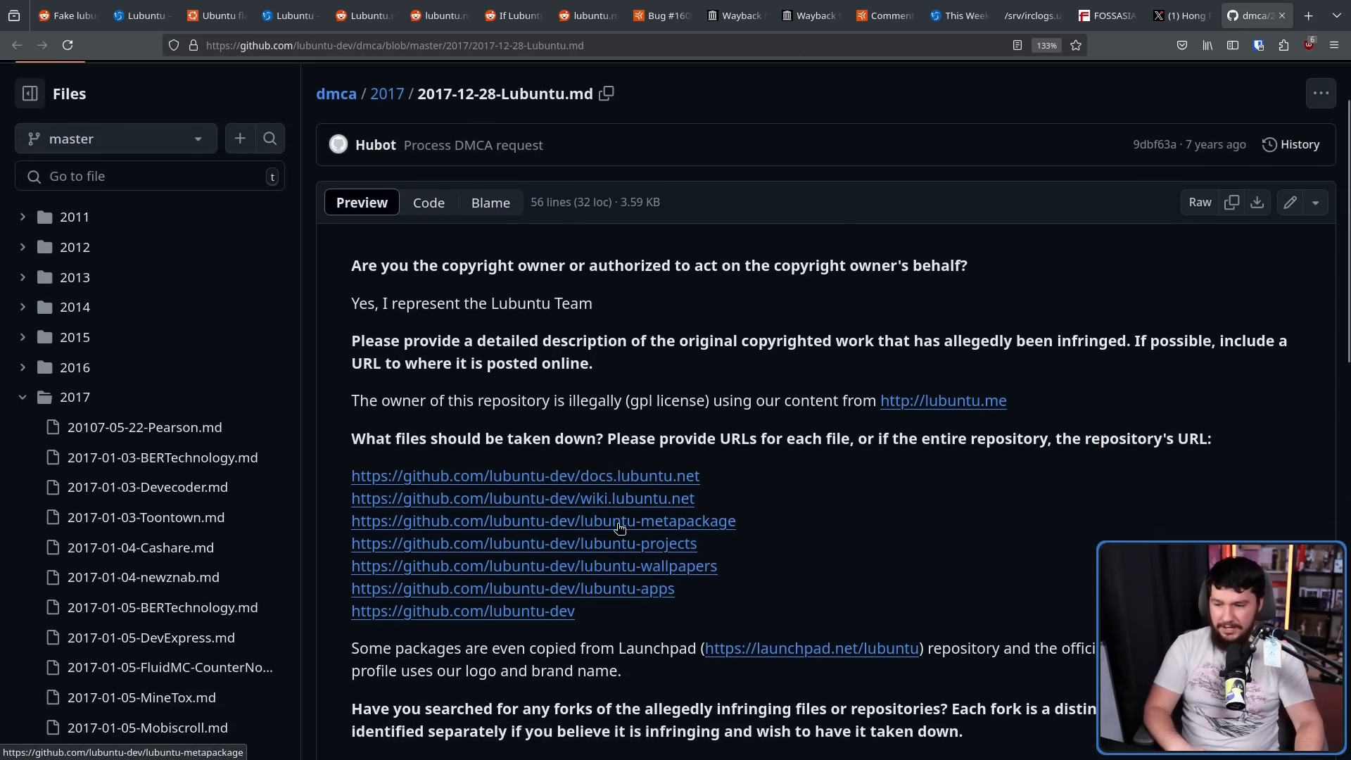
pyautogui.moveTo(625, 549)
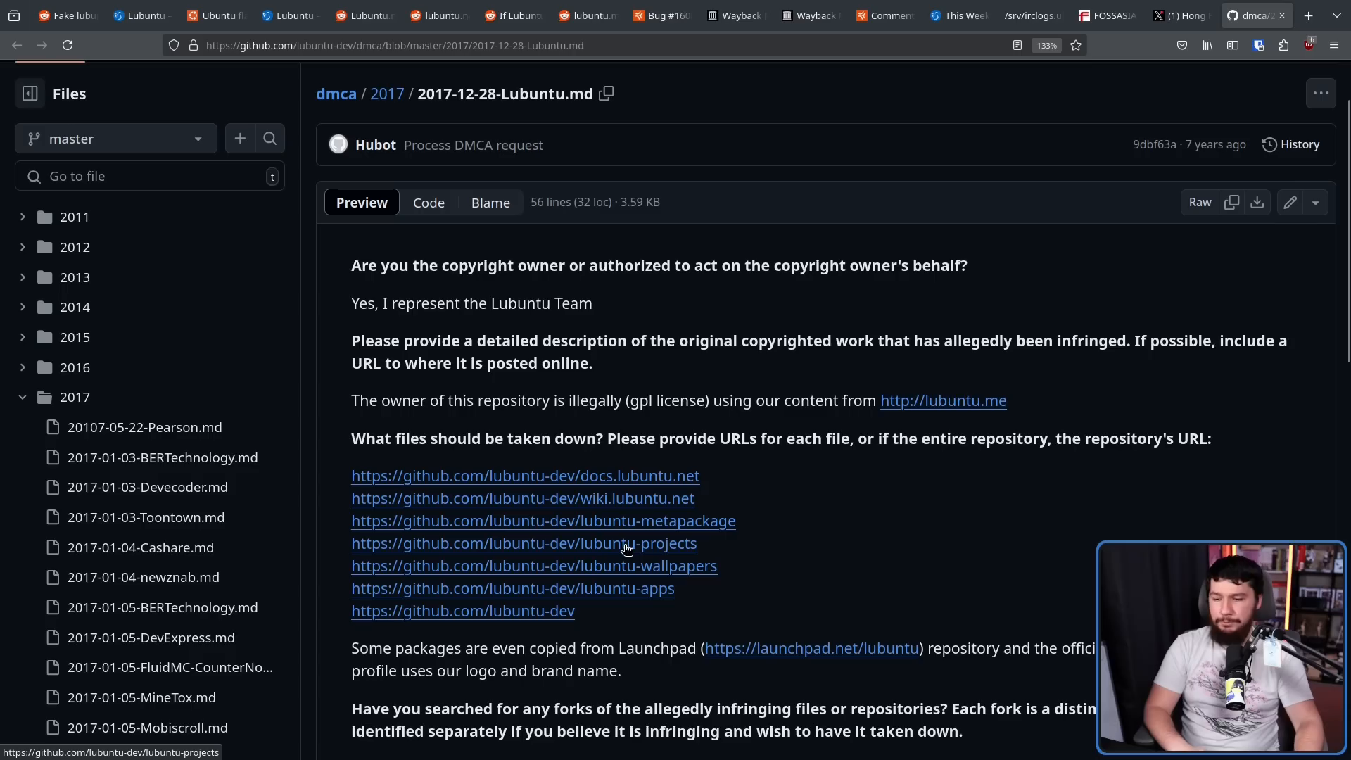
pyautogui.moveTo(725, 583)
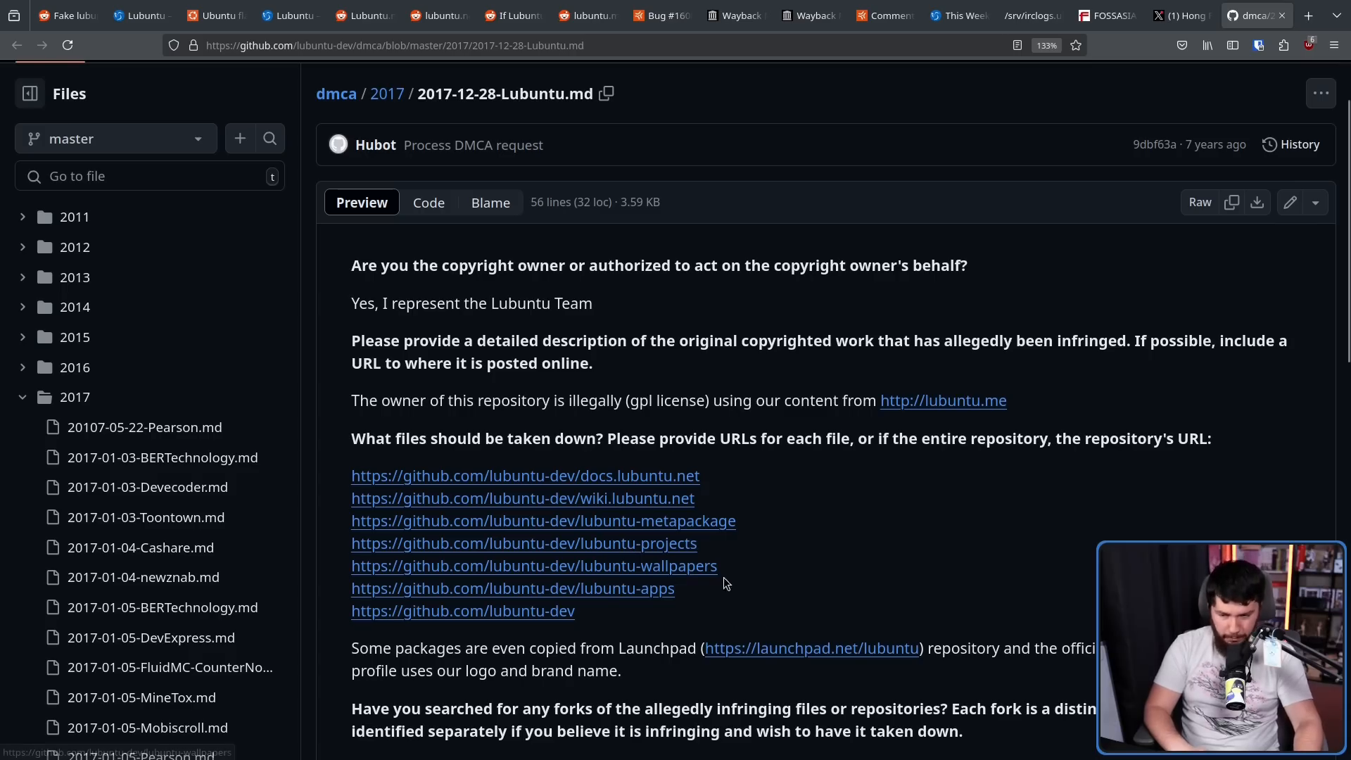
pyautogui.moveTo(587, 621)
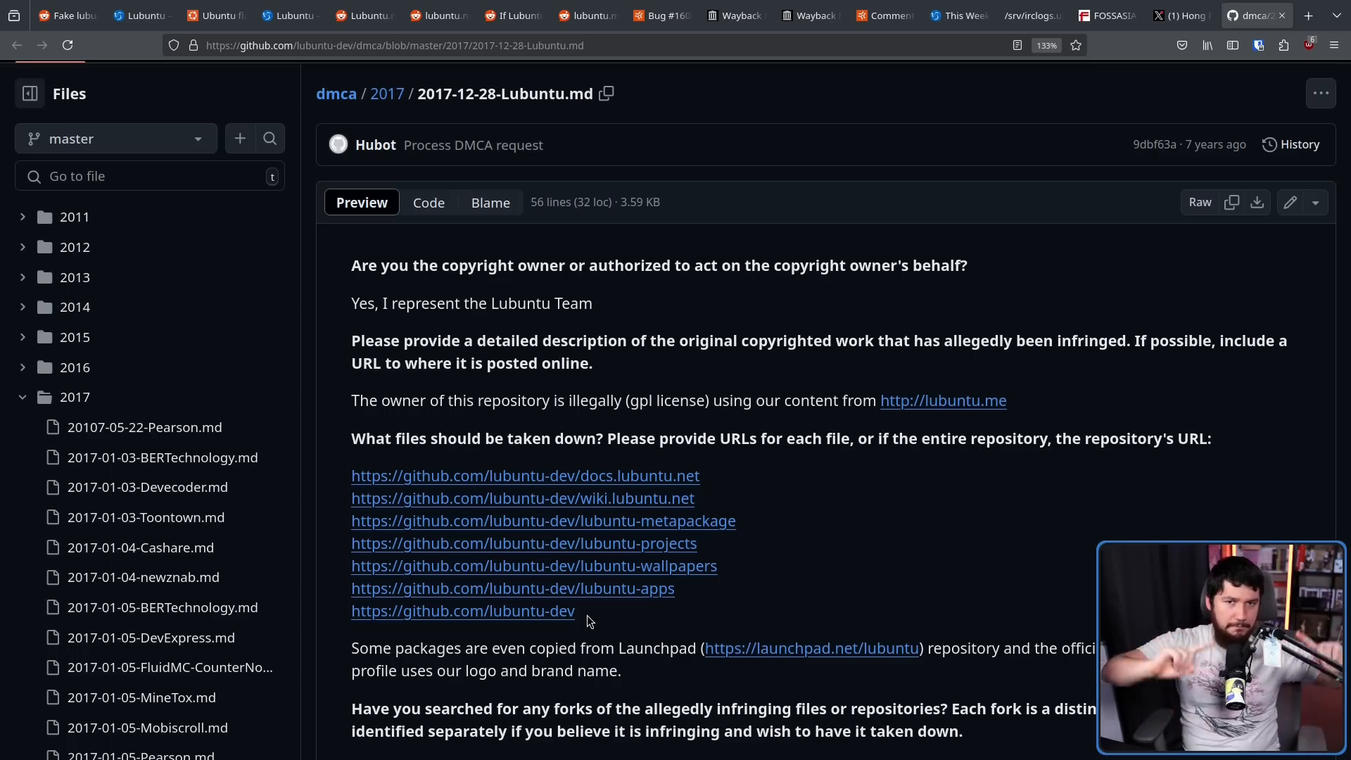
pyautogui.moveTo(841, 362)
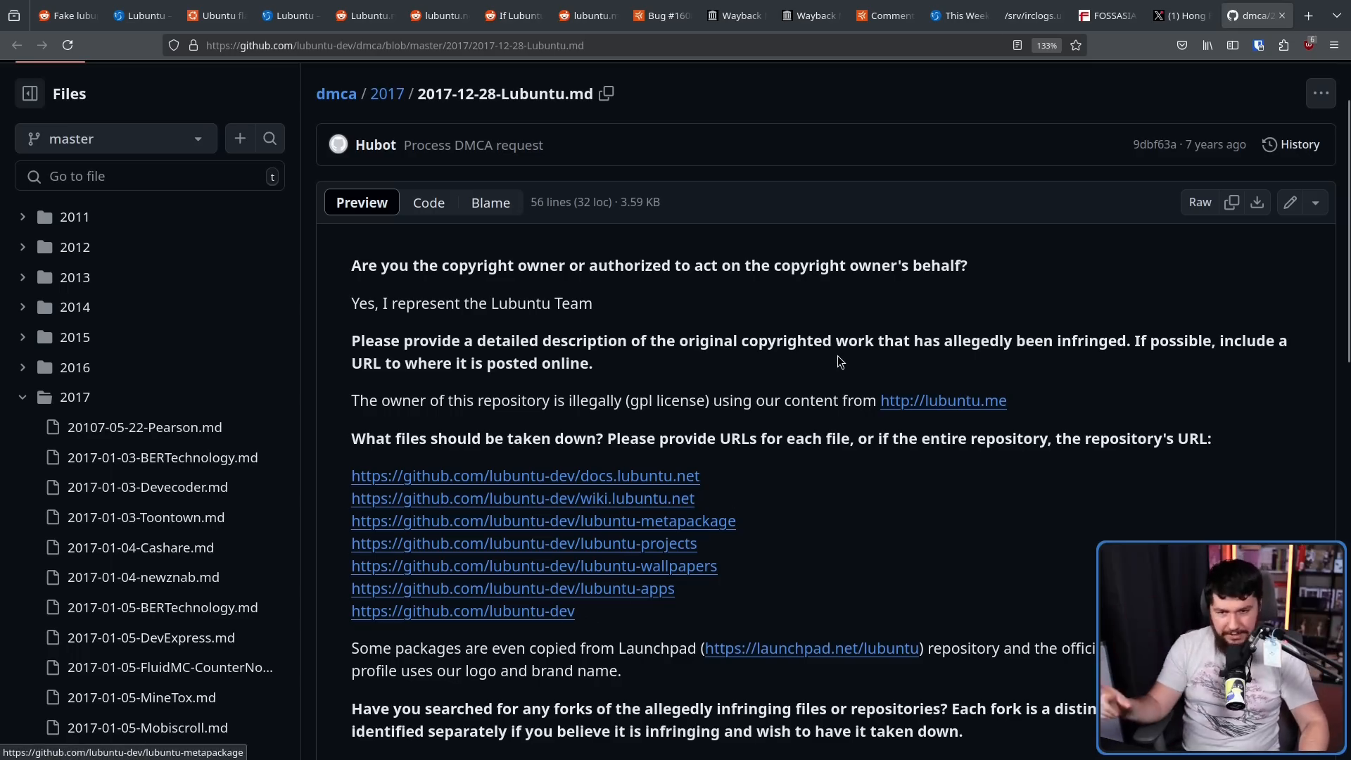
pyautogui.moveTo(1024, 330)
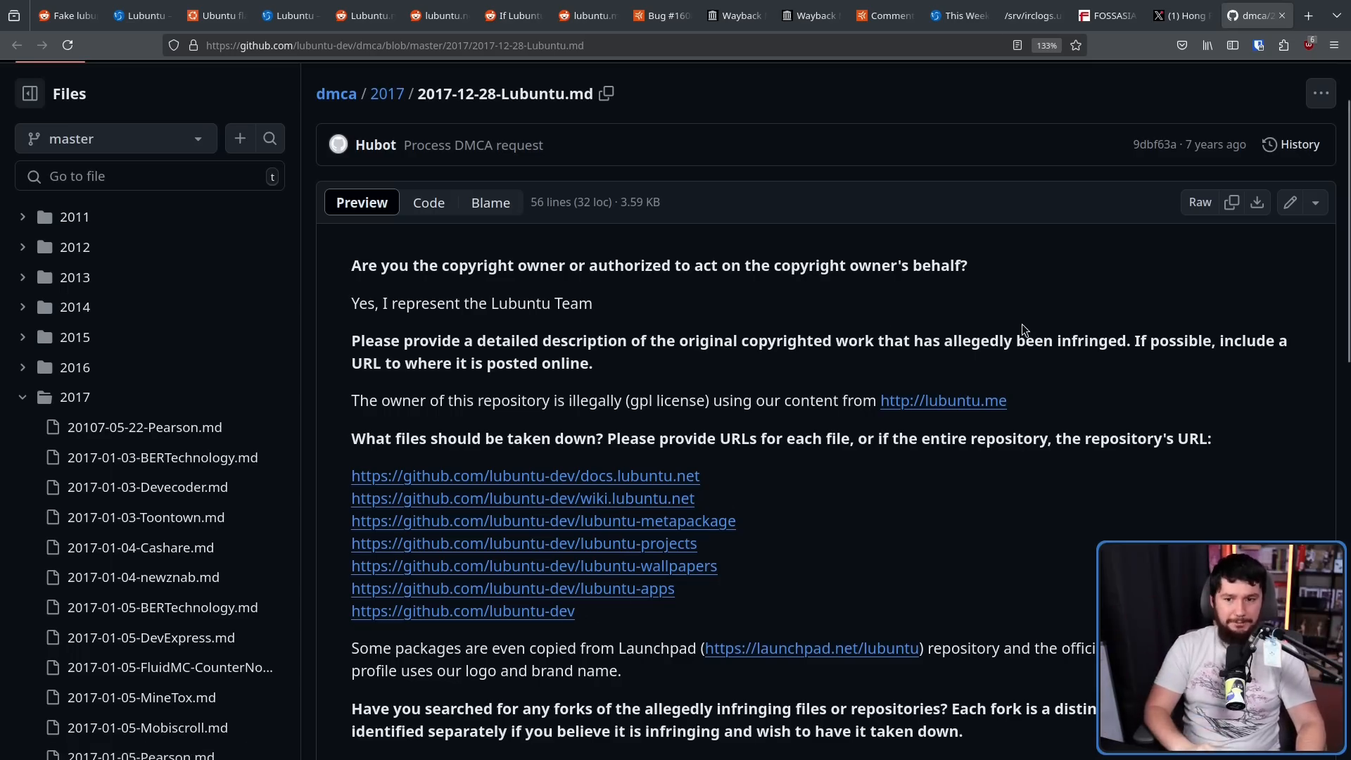
pyautogui.scroll(-3)
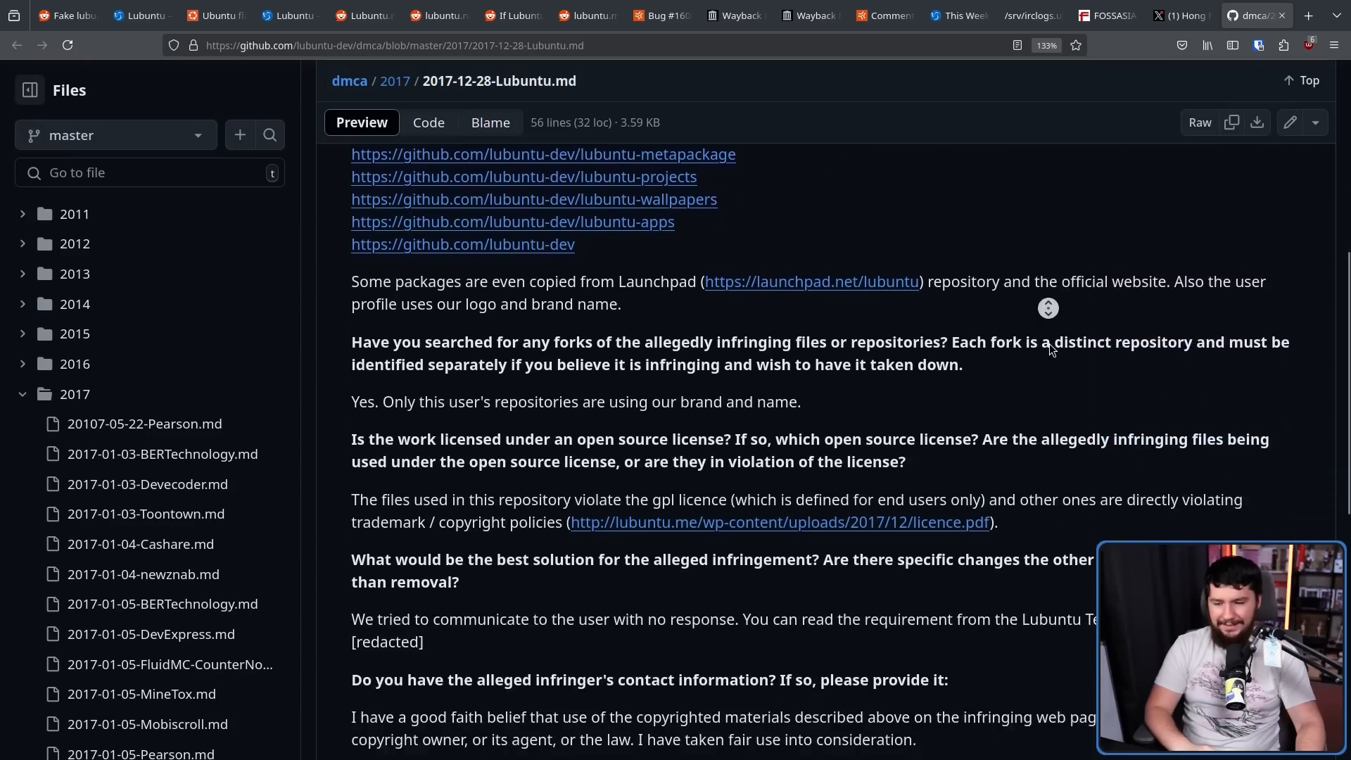
pyautogui.scroll(-3)
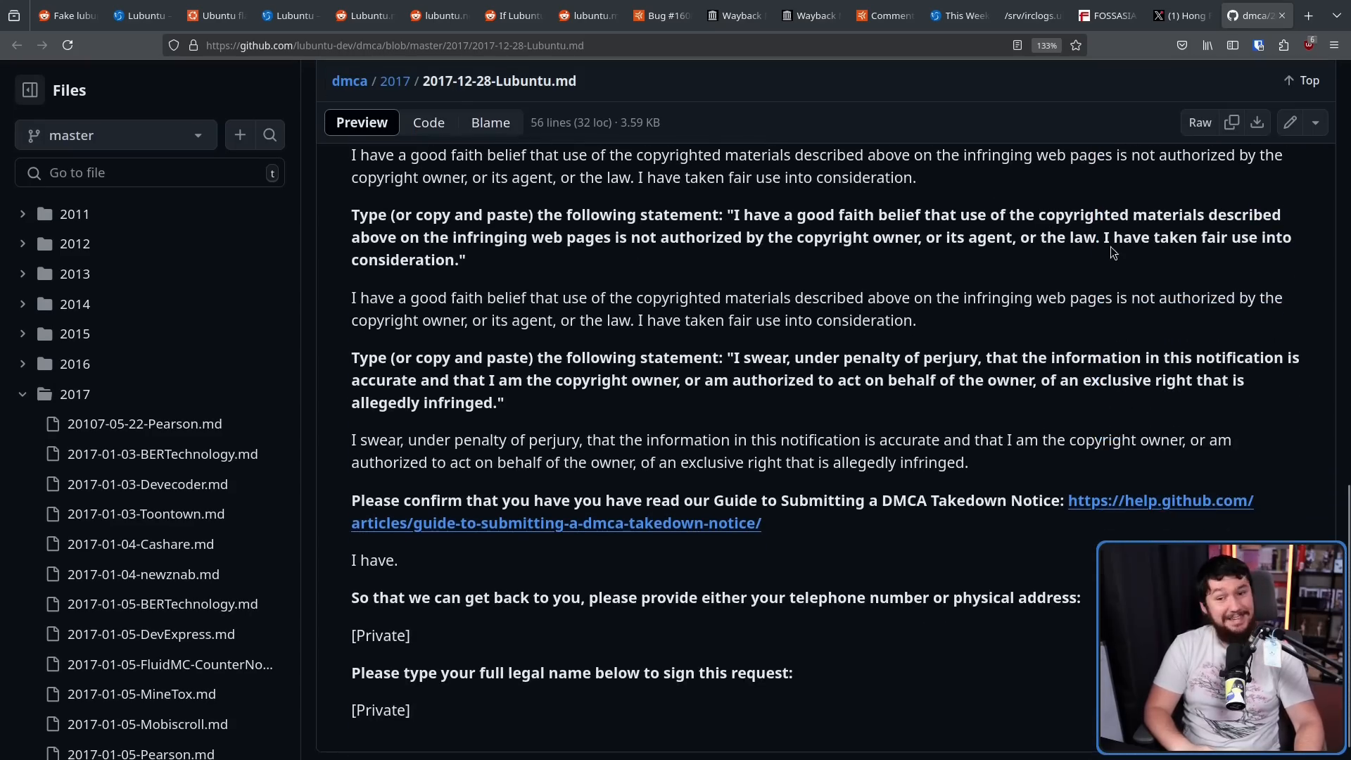
pyautogui.scroll(3)
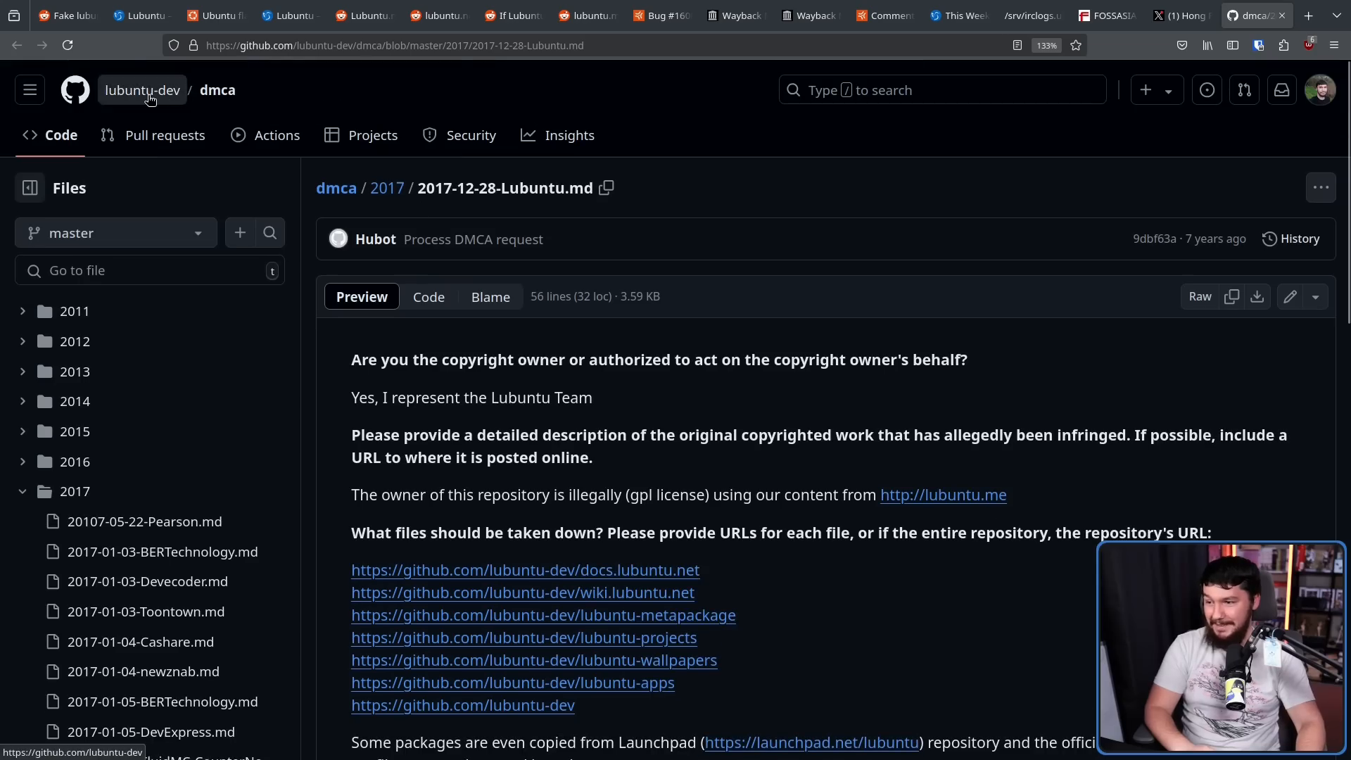
pyautogui.click(142, 89)
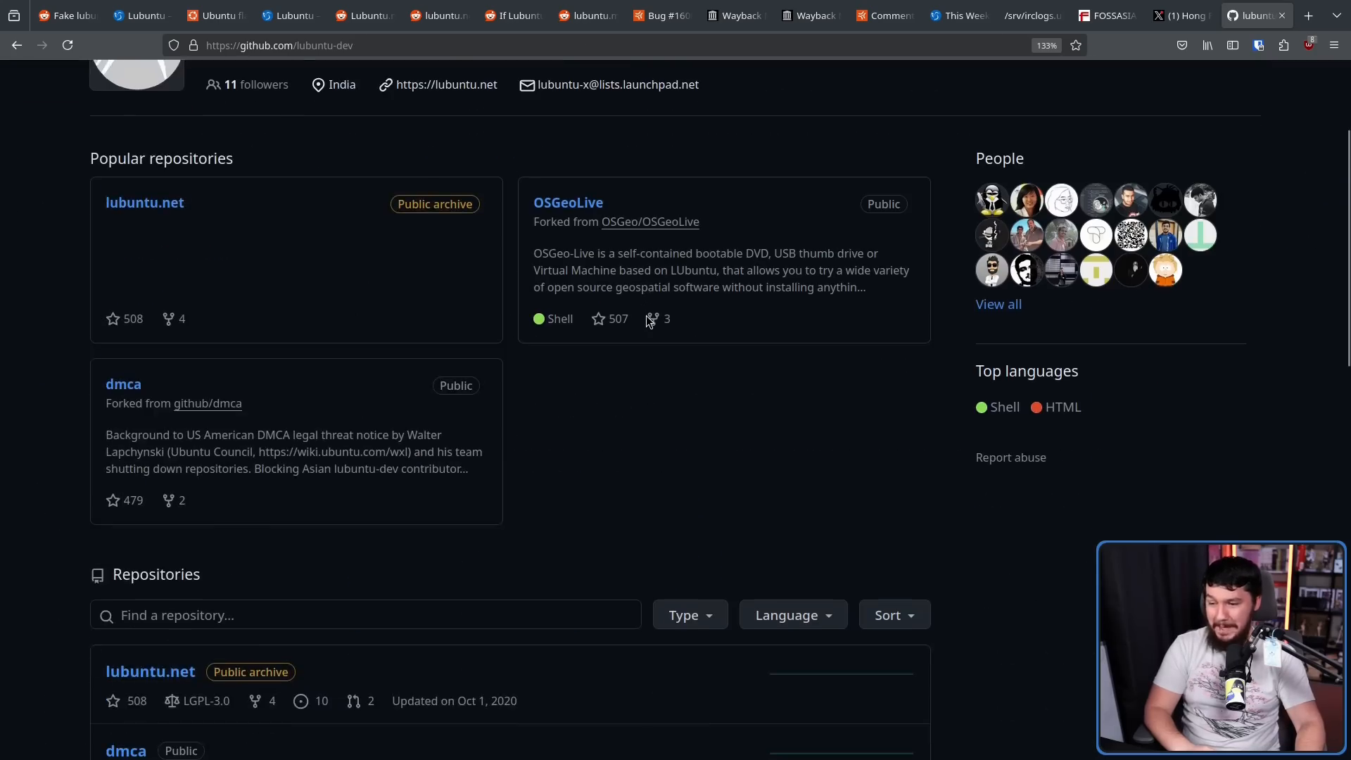
pyautogui.scroll(-3)
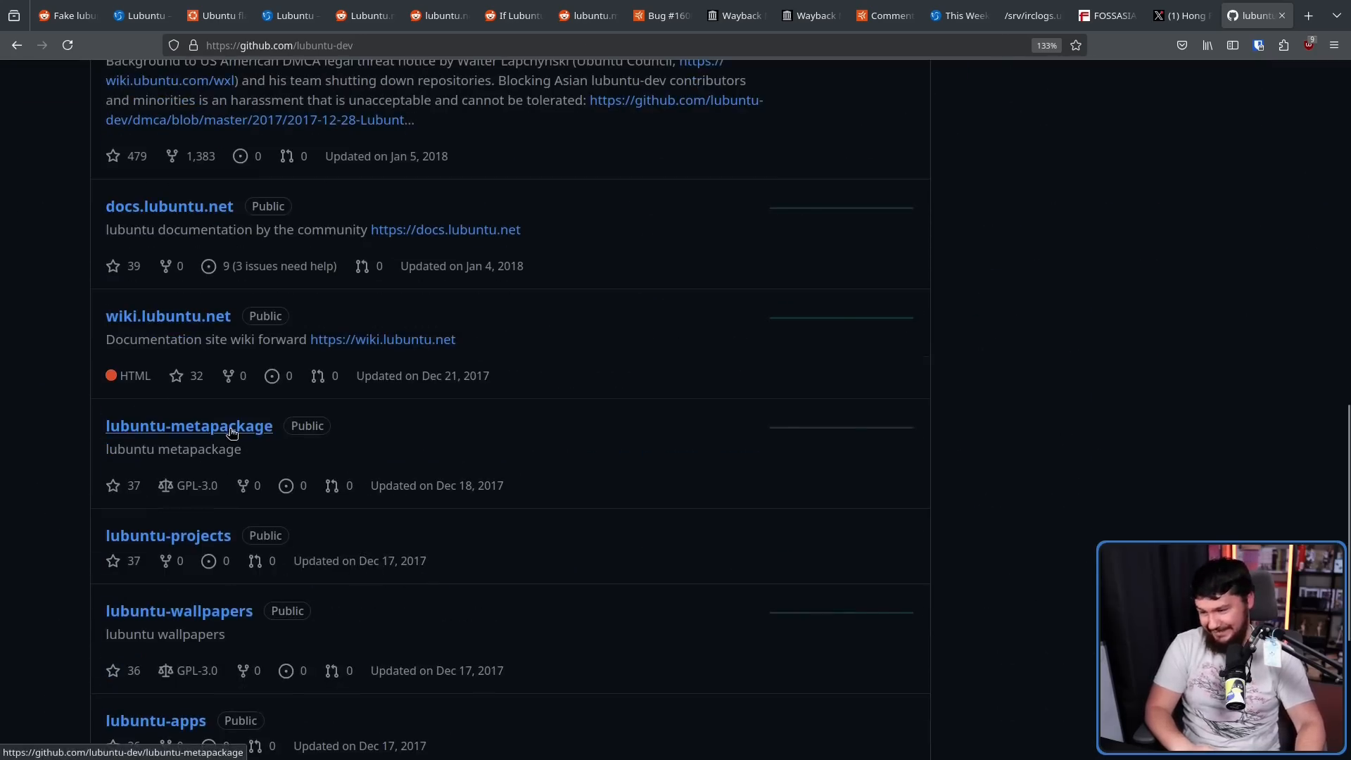
pyautogui.click(188, 426)
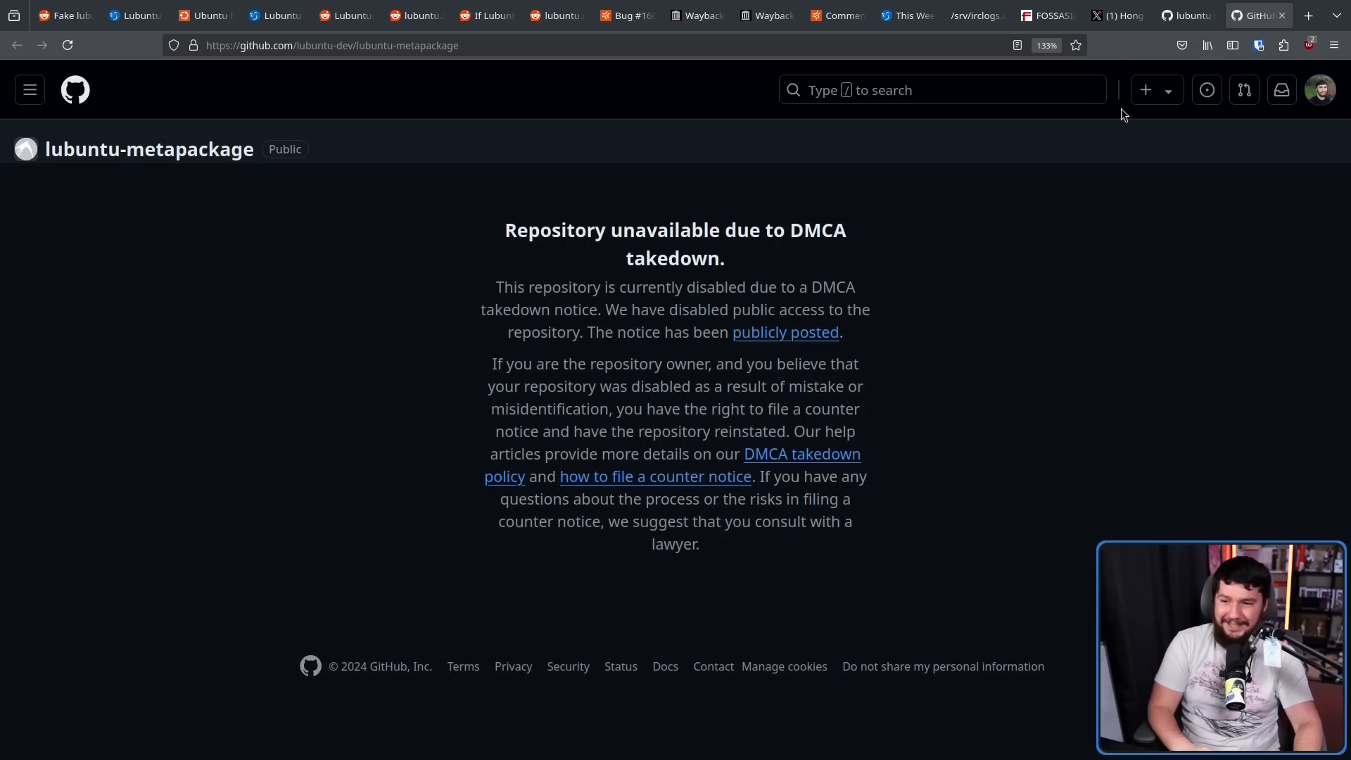
pyautogui.moveTo(897, 191)
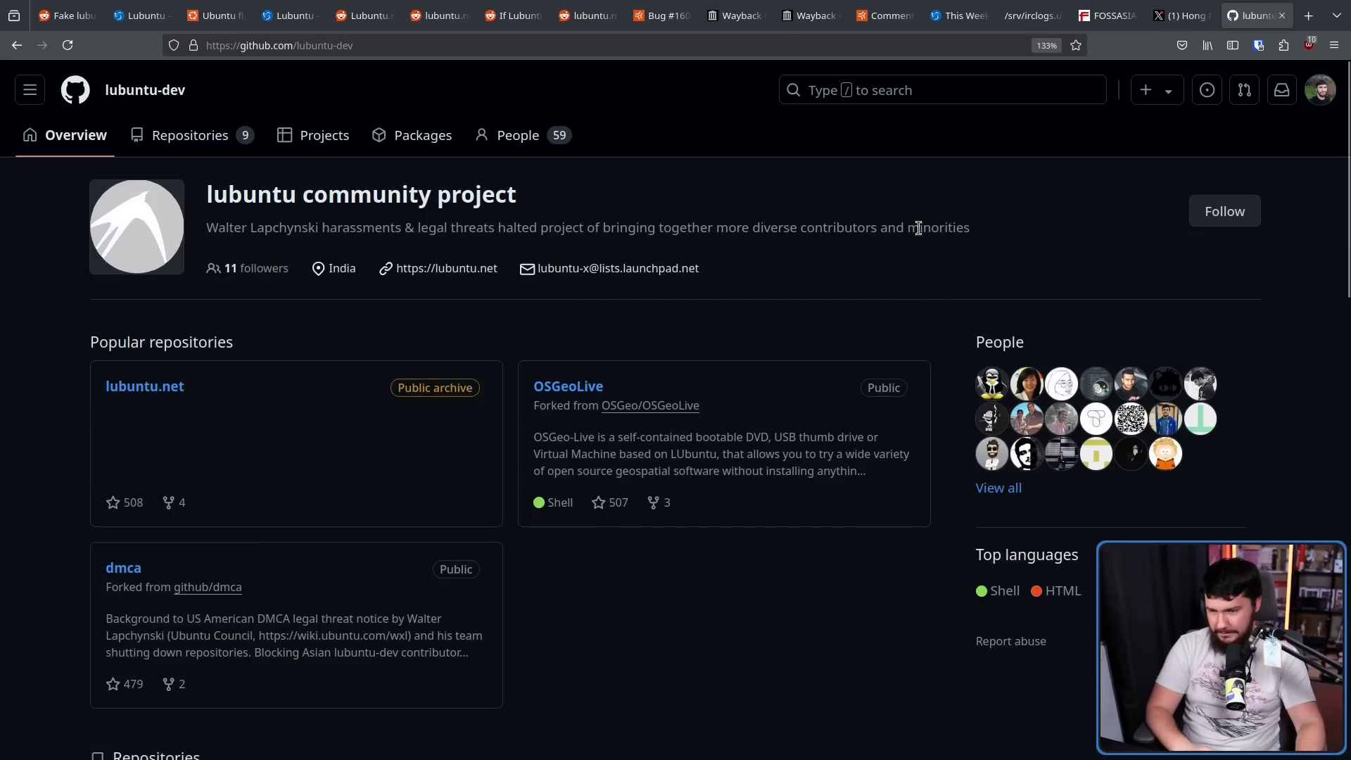
pyautogui.doubleClick(262, 226)
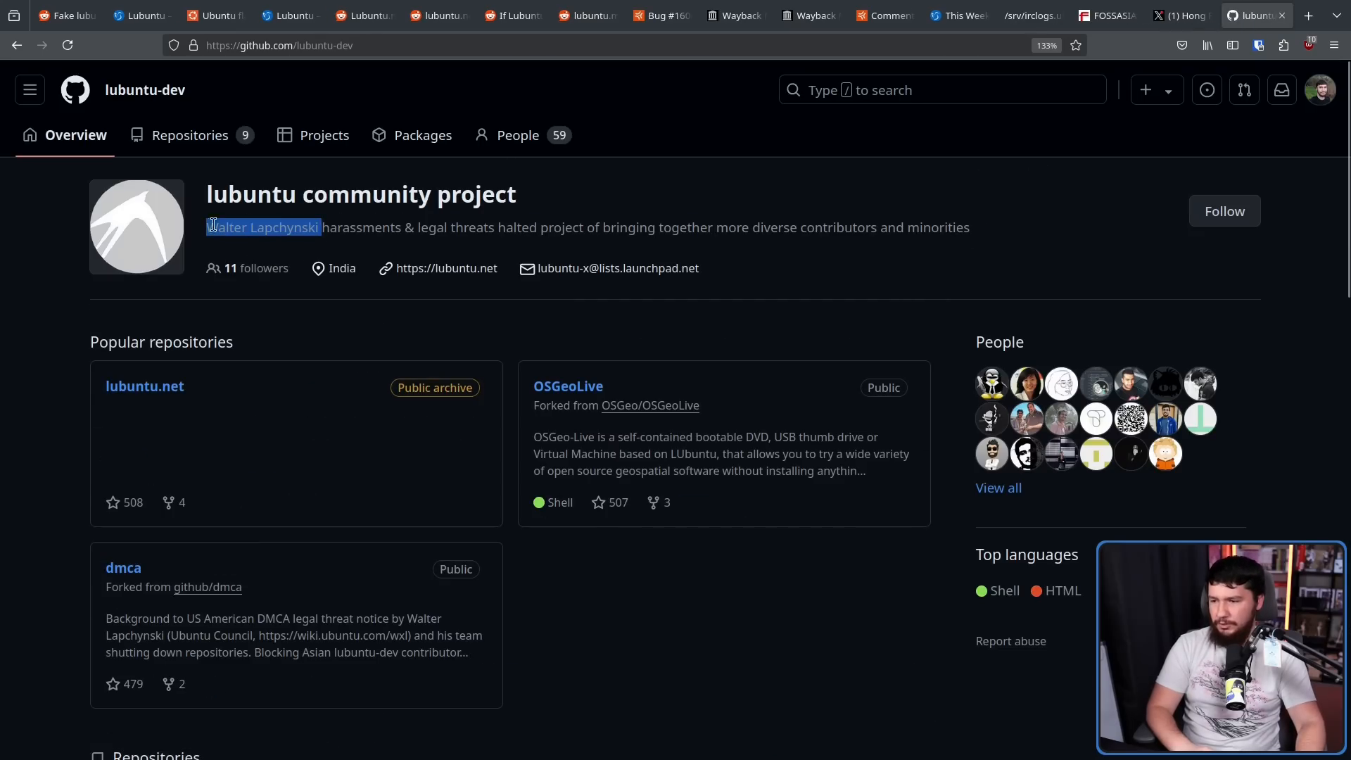
pyautogui.click(316, 230)
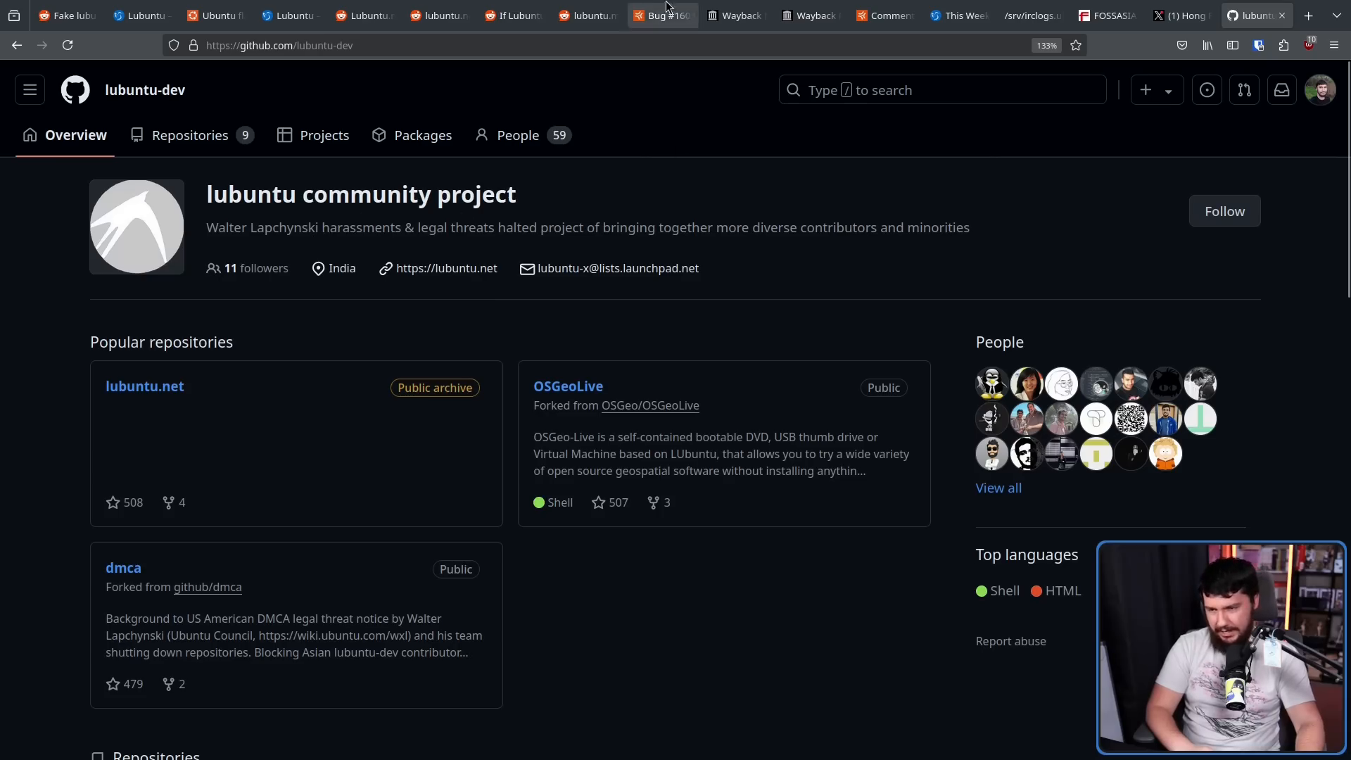
# Step: Review the Launchpad bug comments, then move through the IRC log tab to the WIPO decision PDF
pyautogui.click(662, 15)
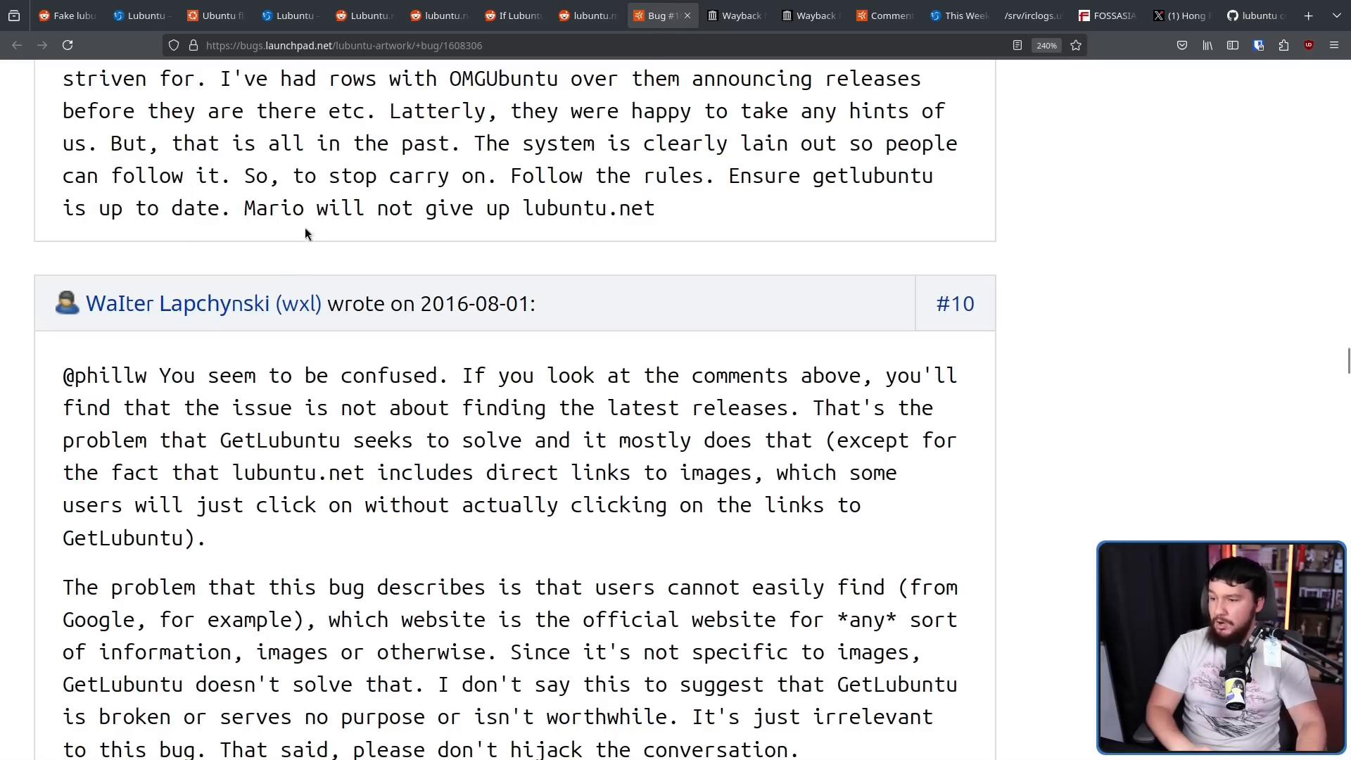
pyautogui.moveTo(492, 496)
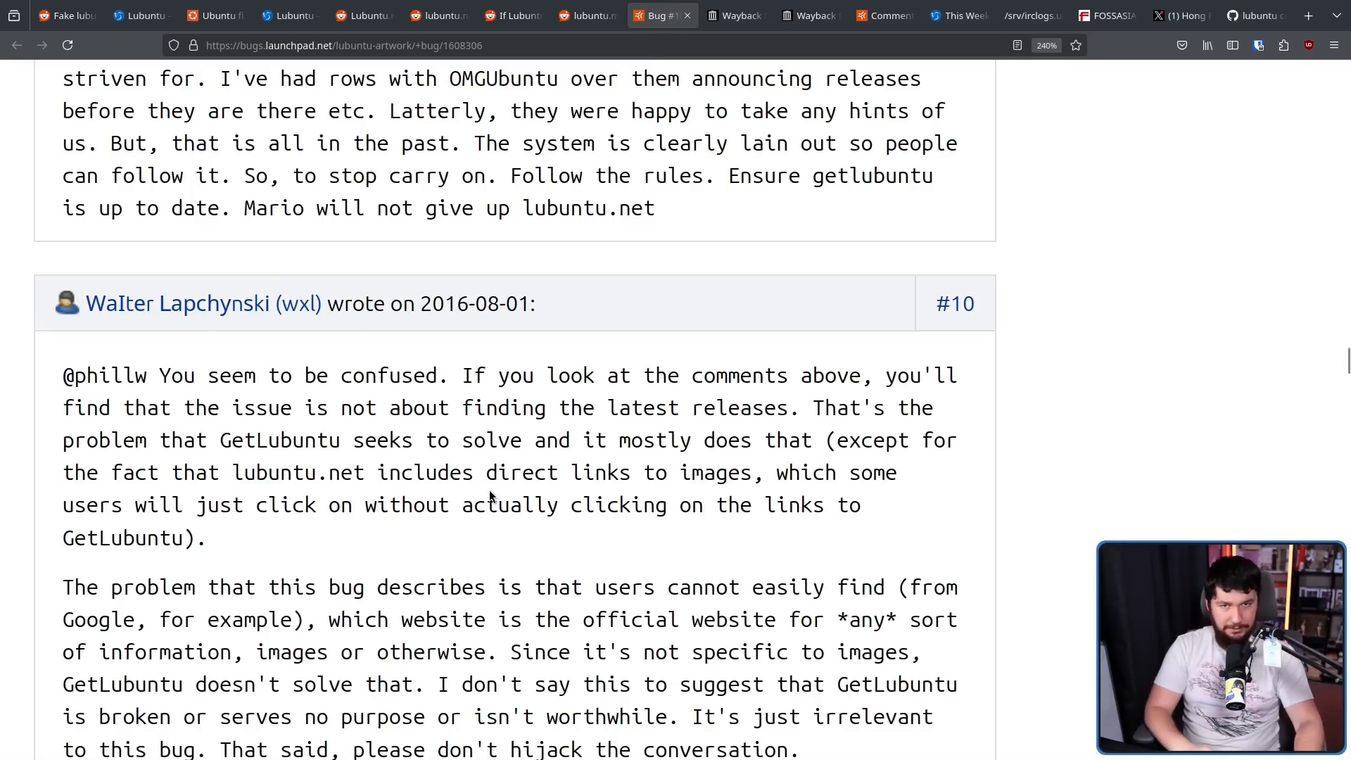
pyautogui.click(1255, 15)
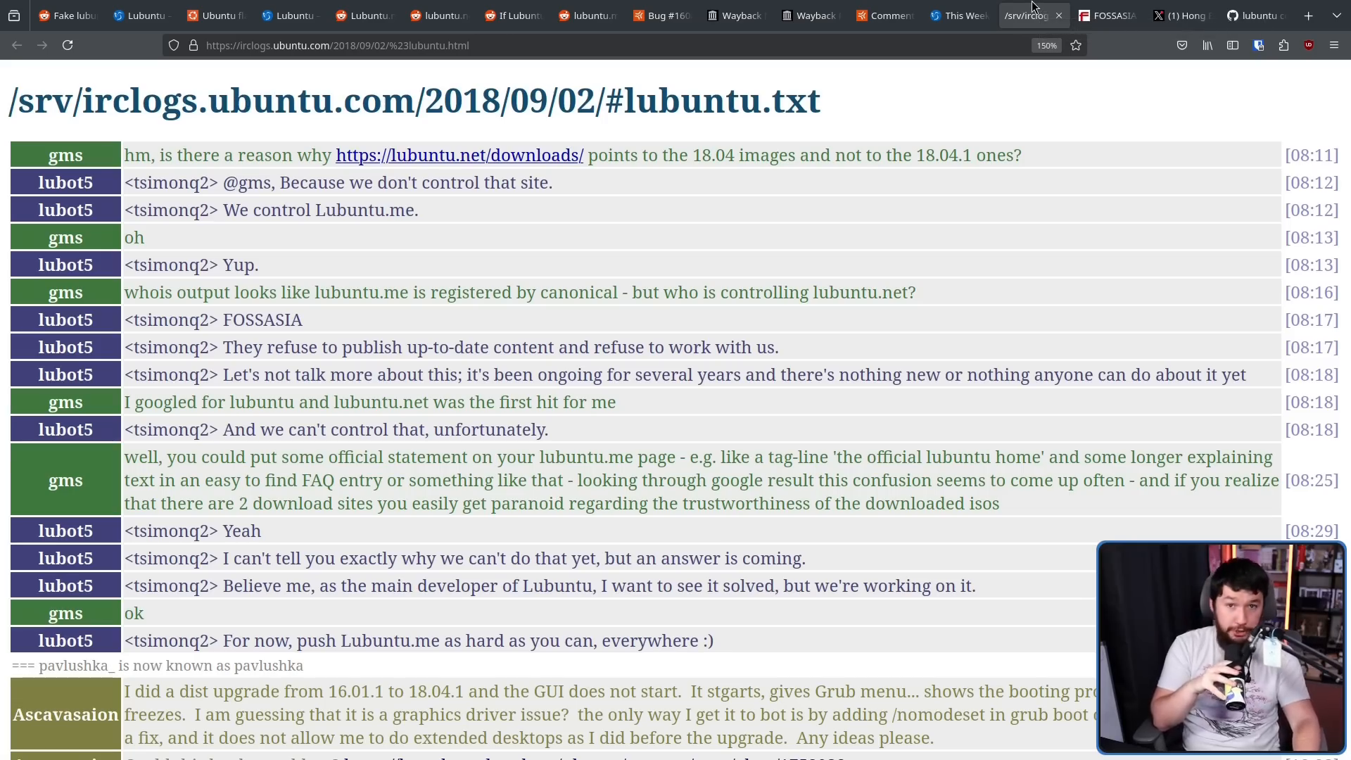
pyautogui.click(1255, 16)
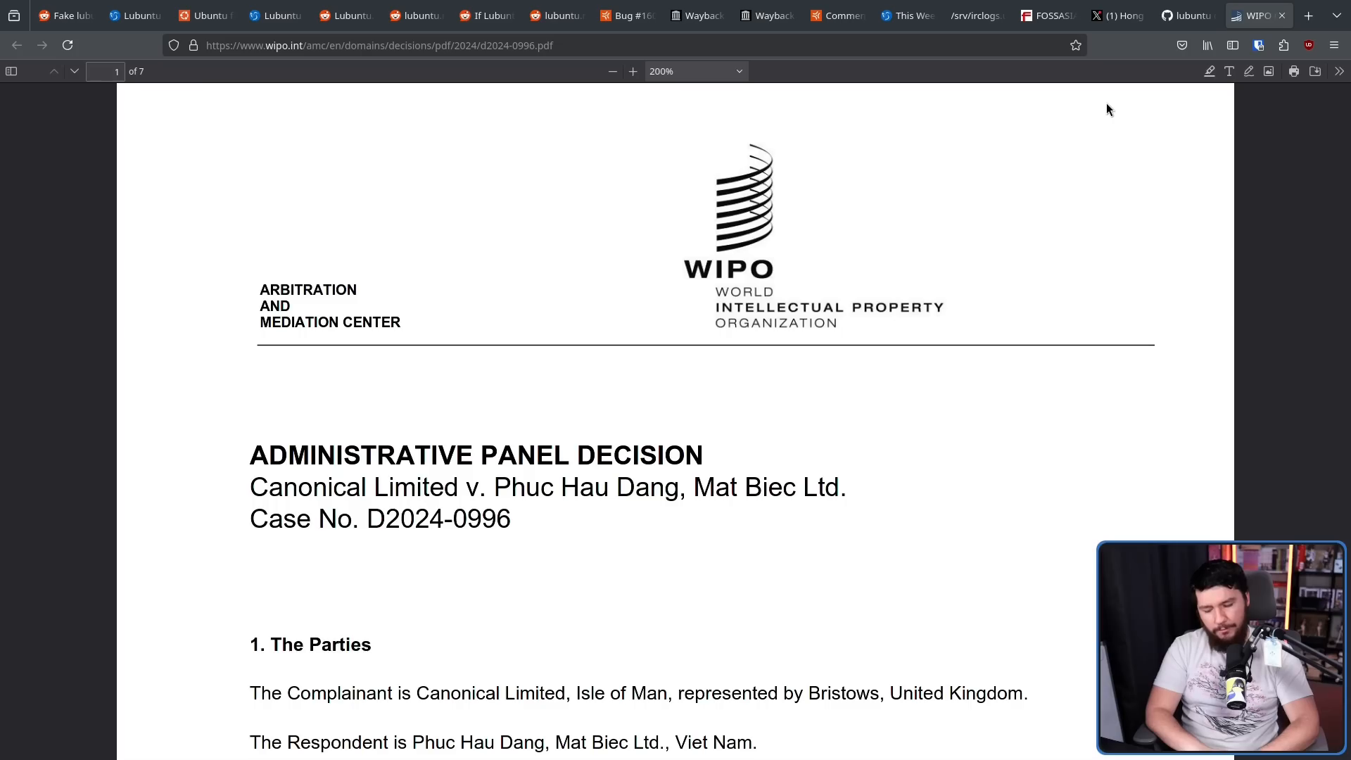
pyautogui.moveTo(905, 620)
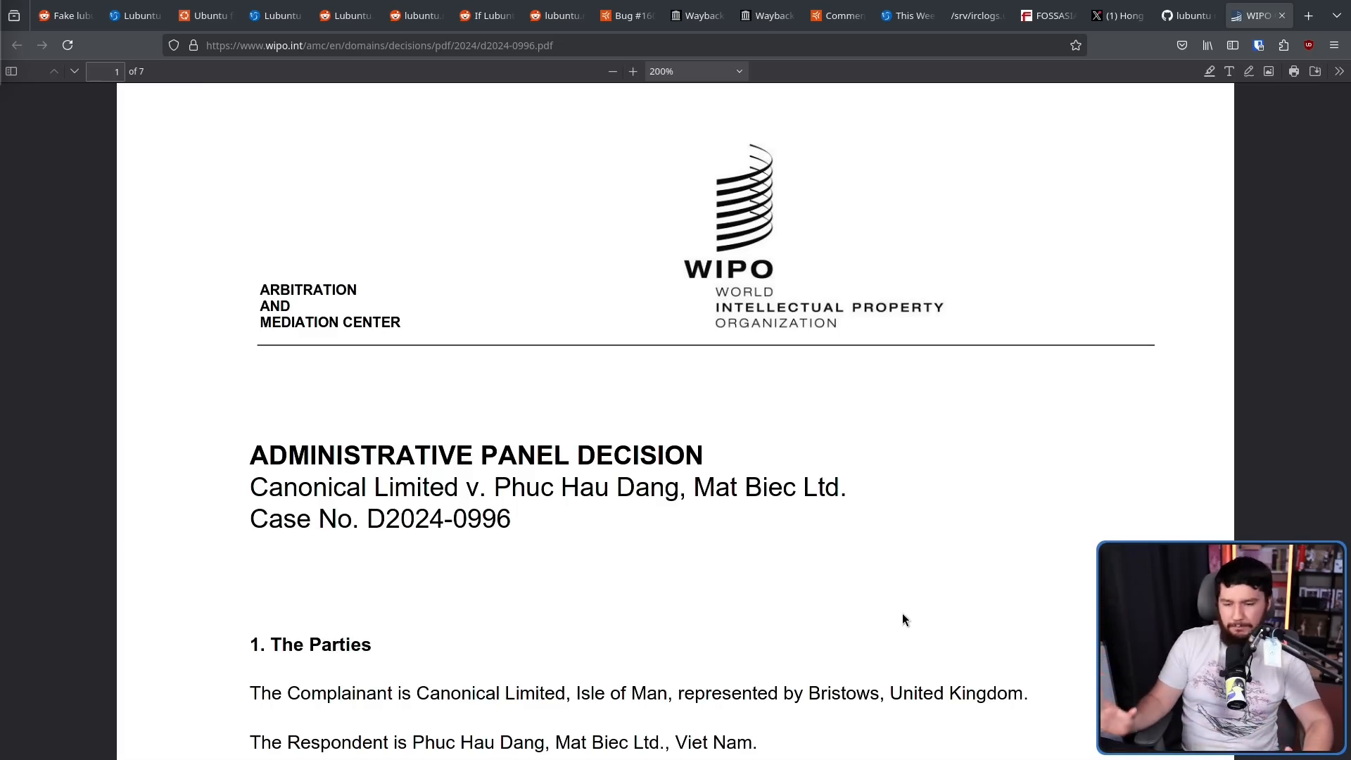
pyautogui.moveTo(1000, 633)
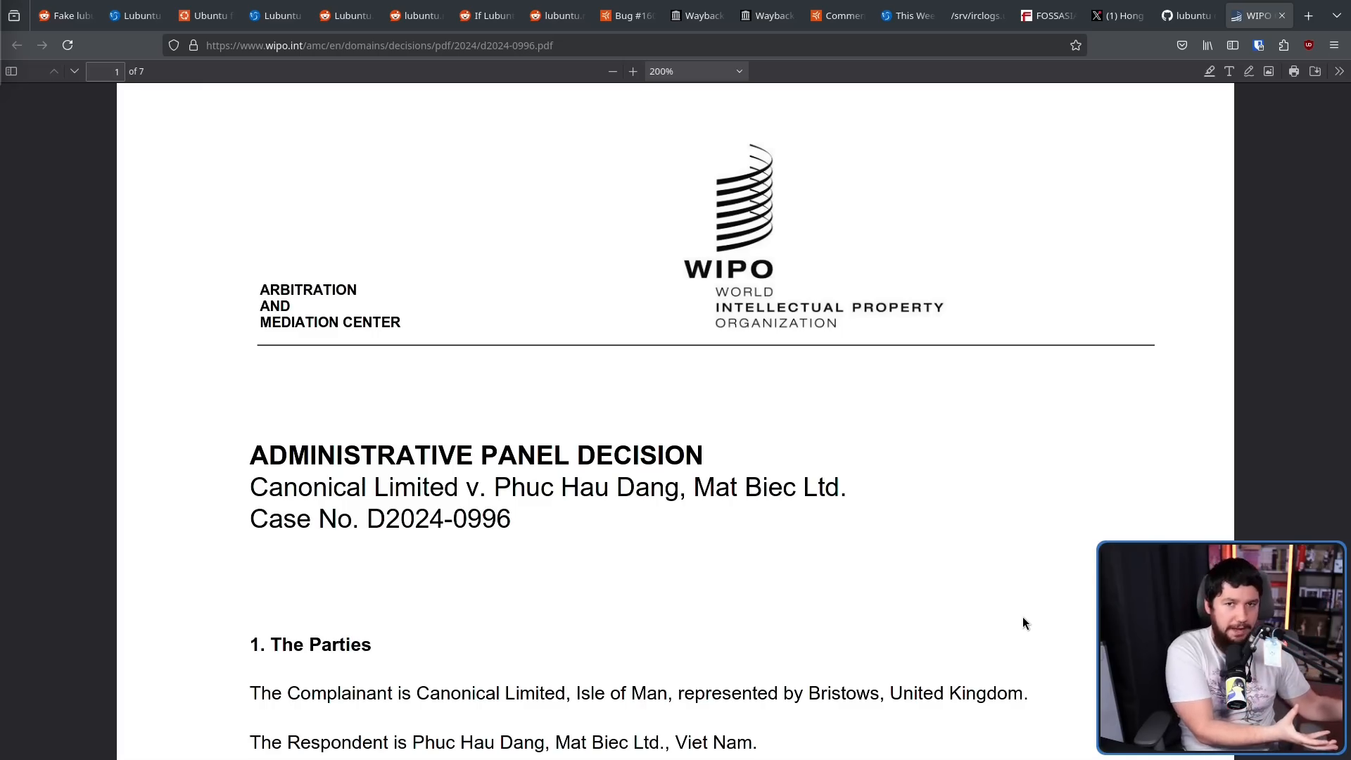
# Step: Scroll the WIPO decision to page 3, section 5 Discussion and Findings
pyautogui.scroll(-3)
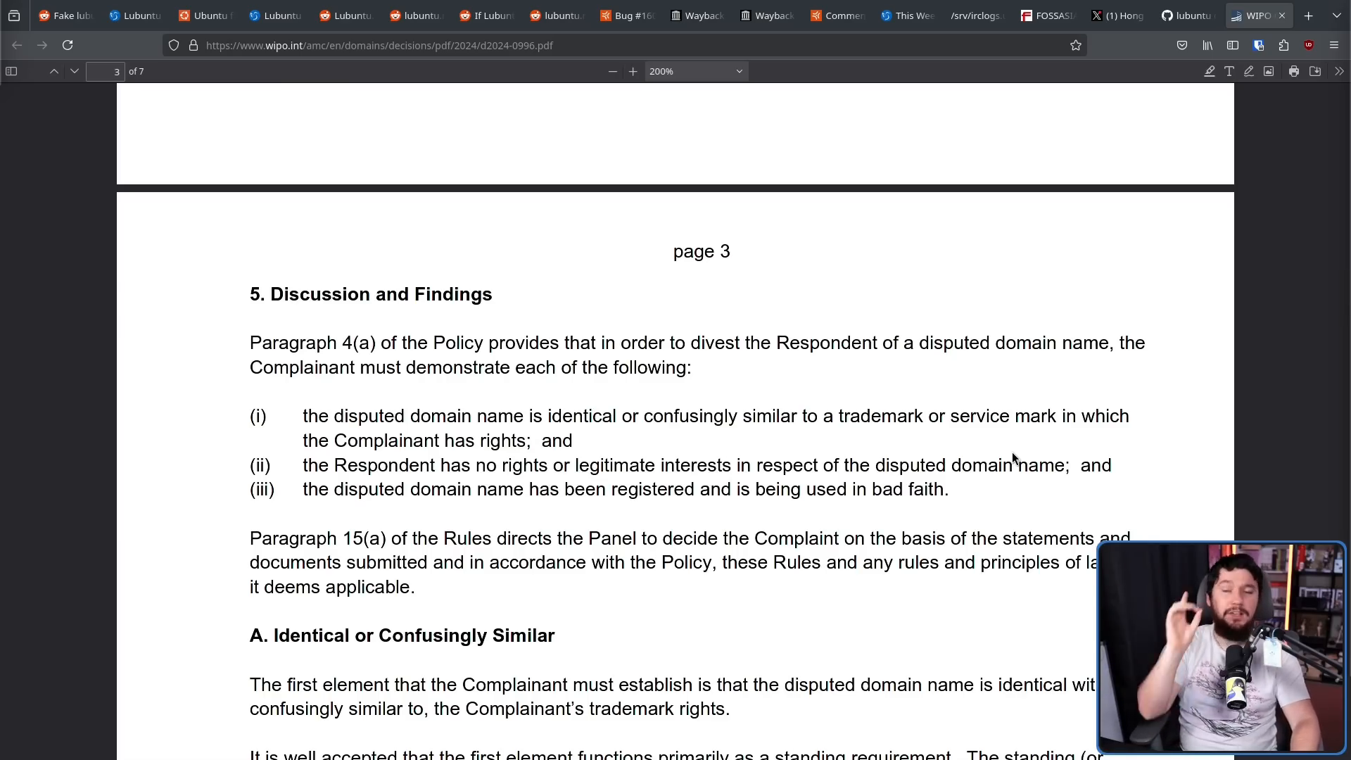
pyautogui.moveTo(557, 403)
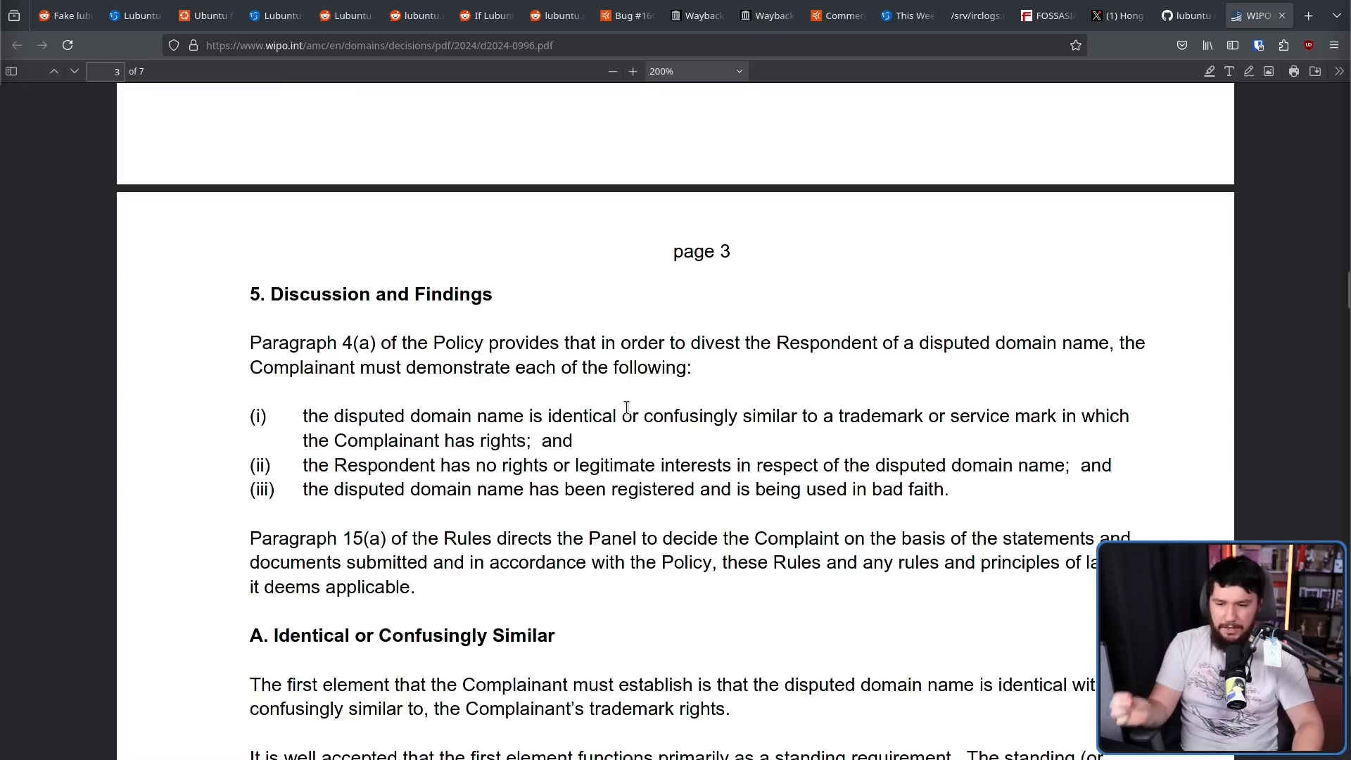
pyautogui.moveTo(857, 396)
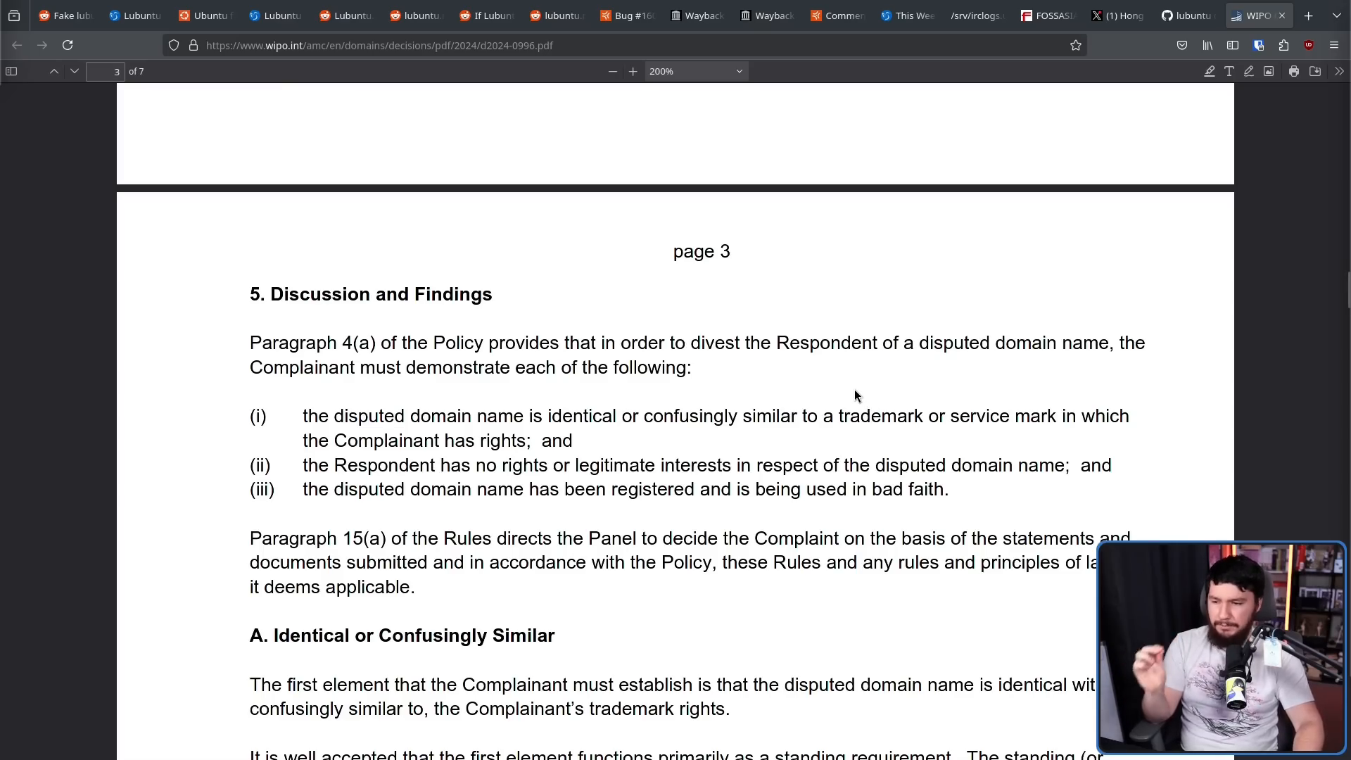
pyautogui.moveTo(843, 383)
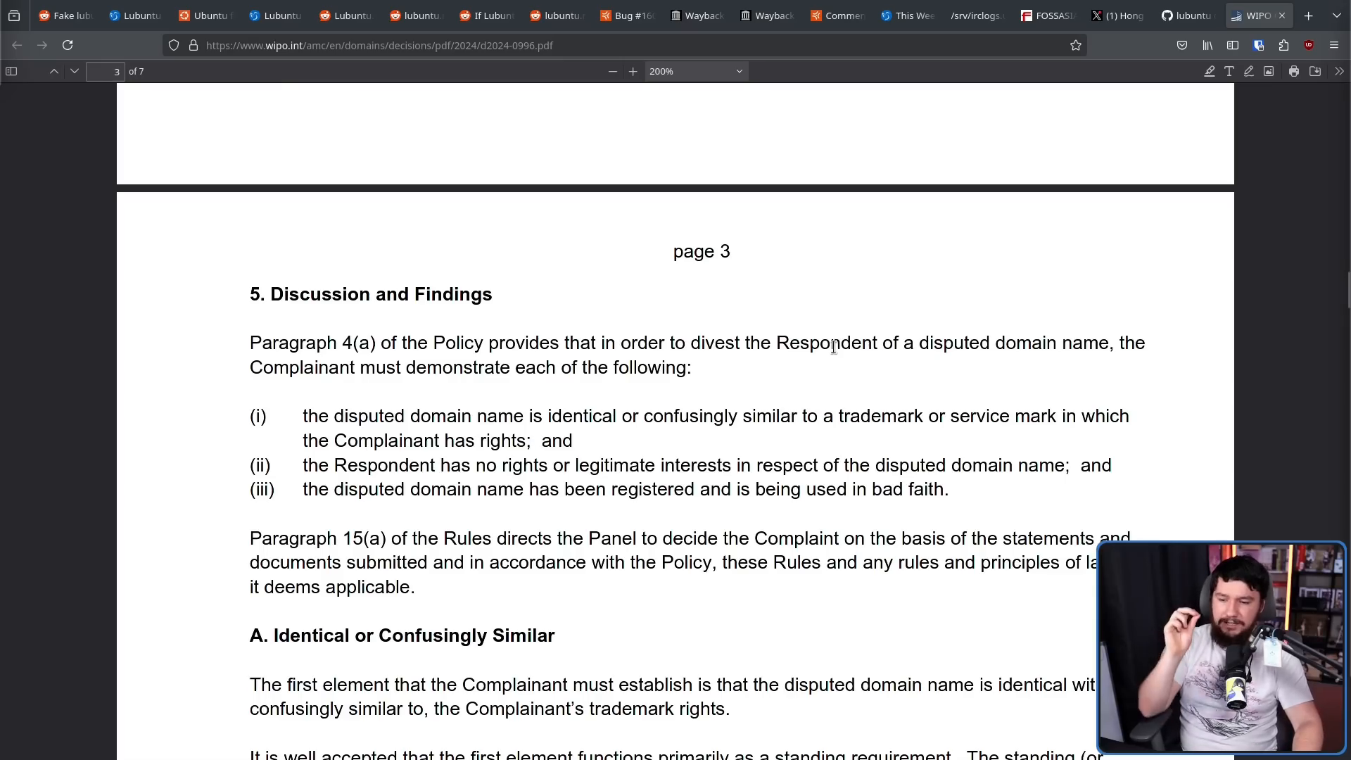
pyautogui.moveTo(940, 416)
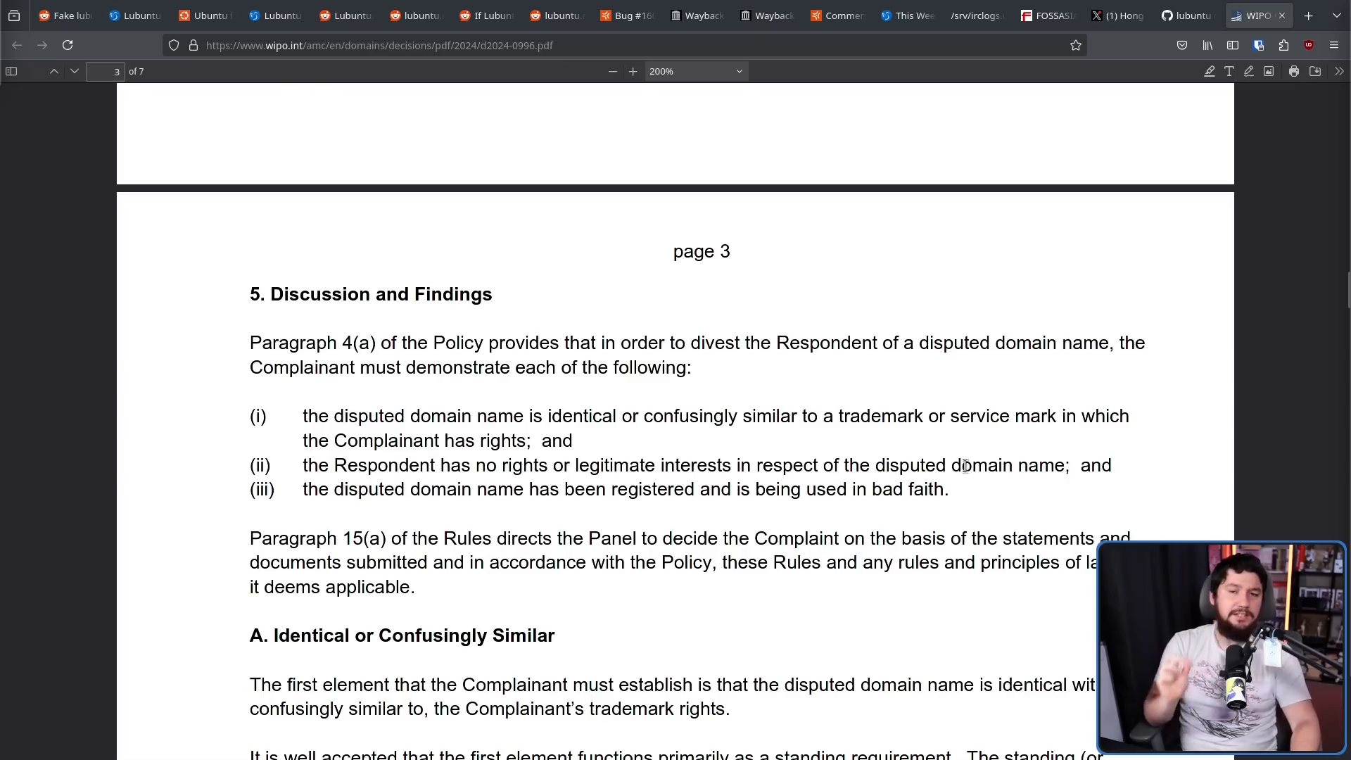
pyautogui.scroll(-3)
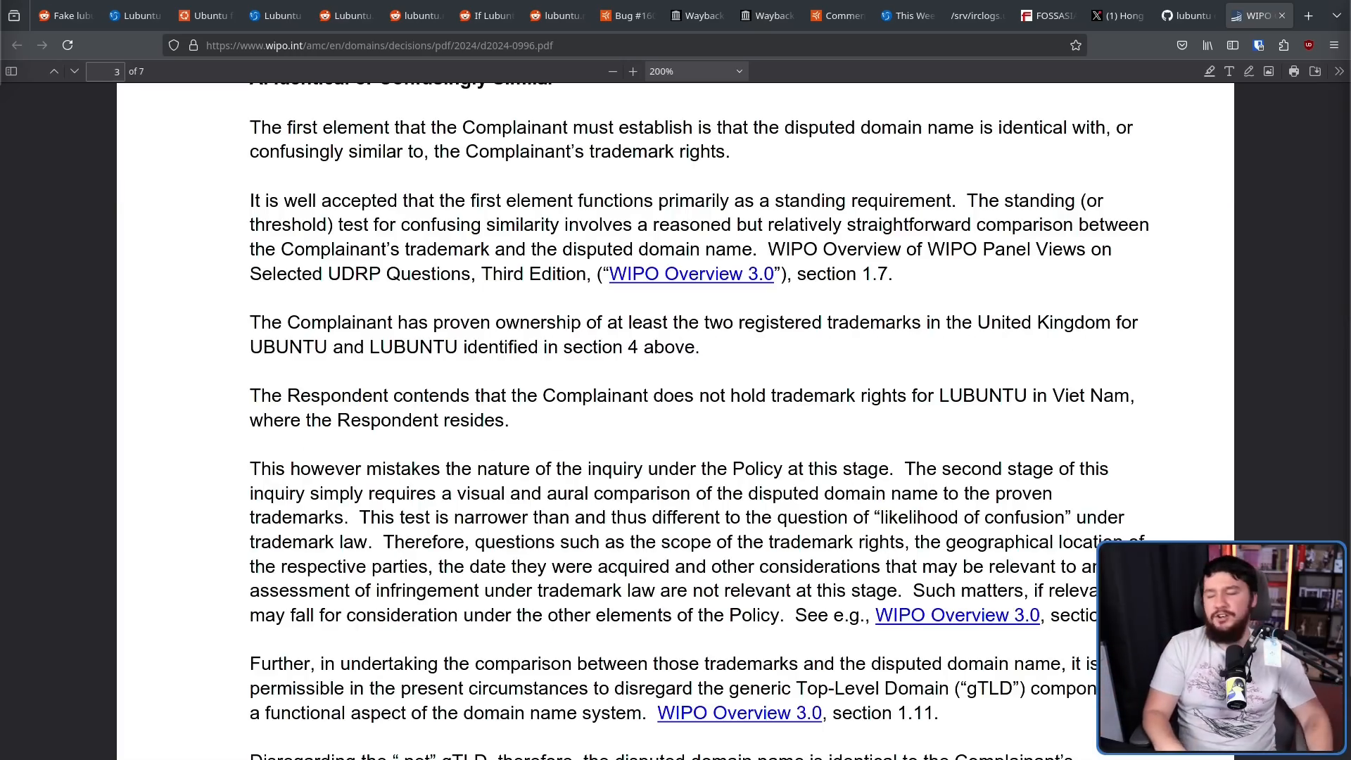
pyautogui.moveTo(901, 361)
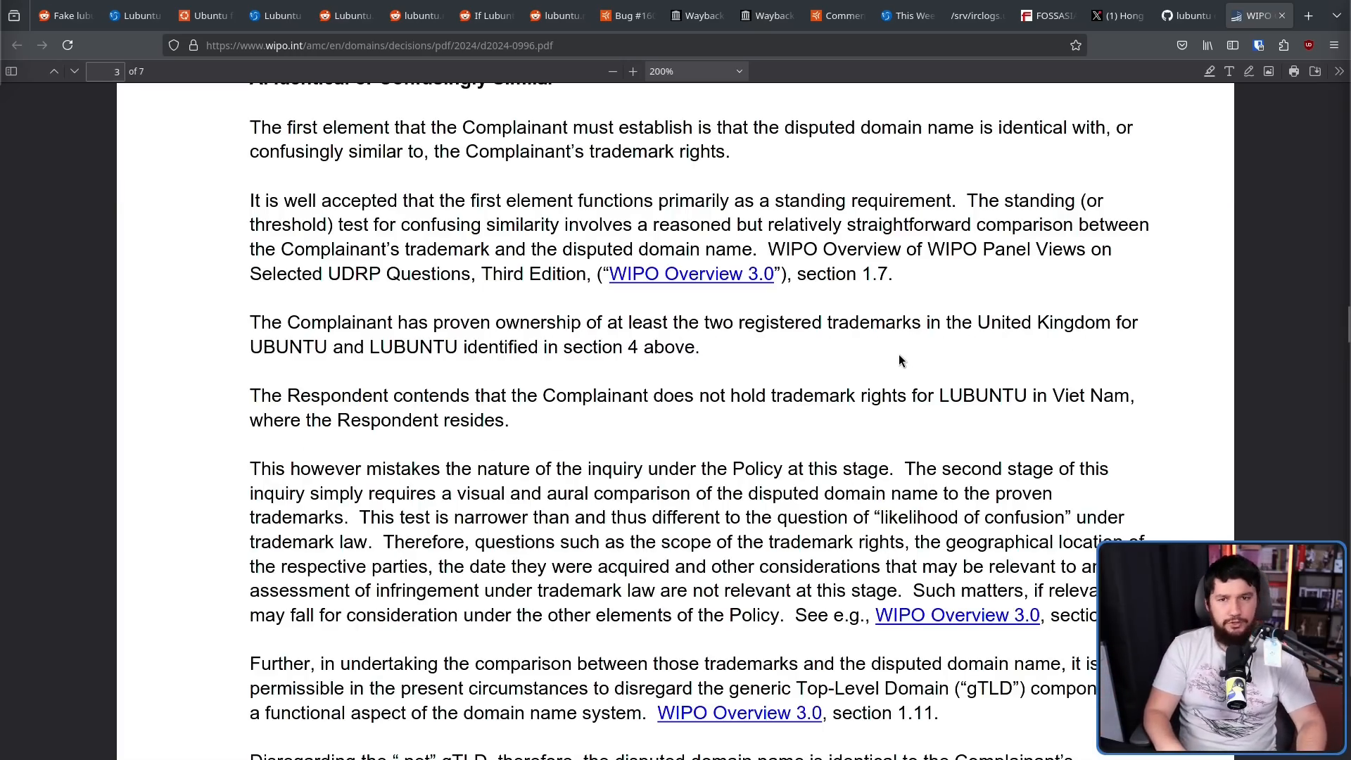
pyautogui.scroll(-3)
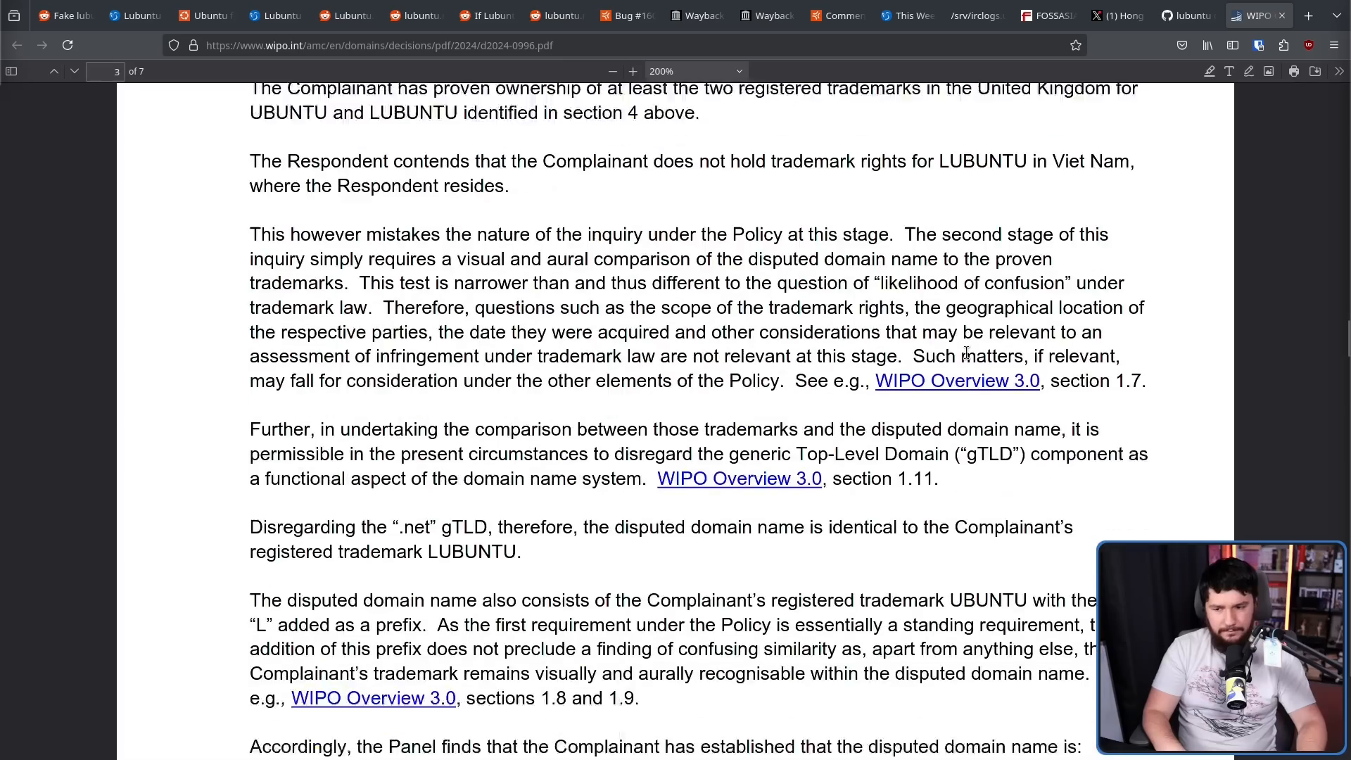
pyautogui.scroll(-3)
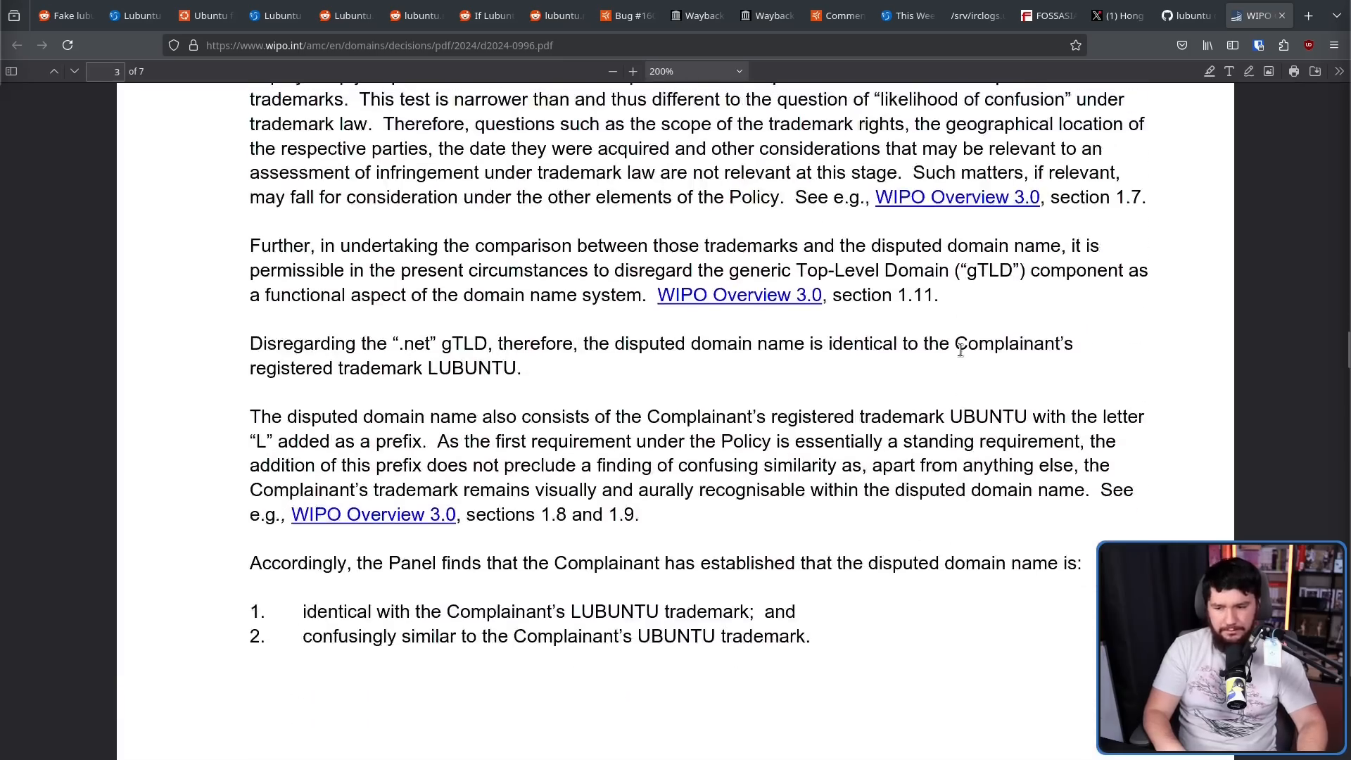
pyautogui.scroll(3)
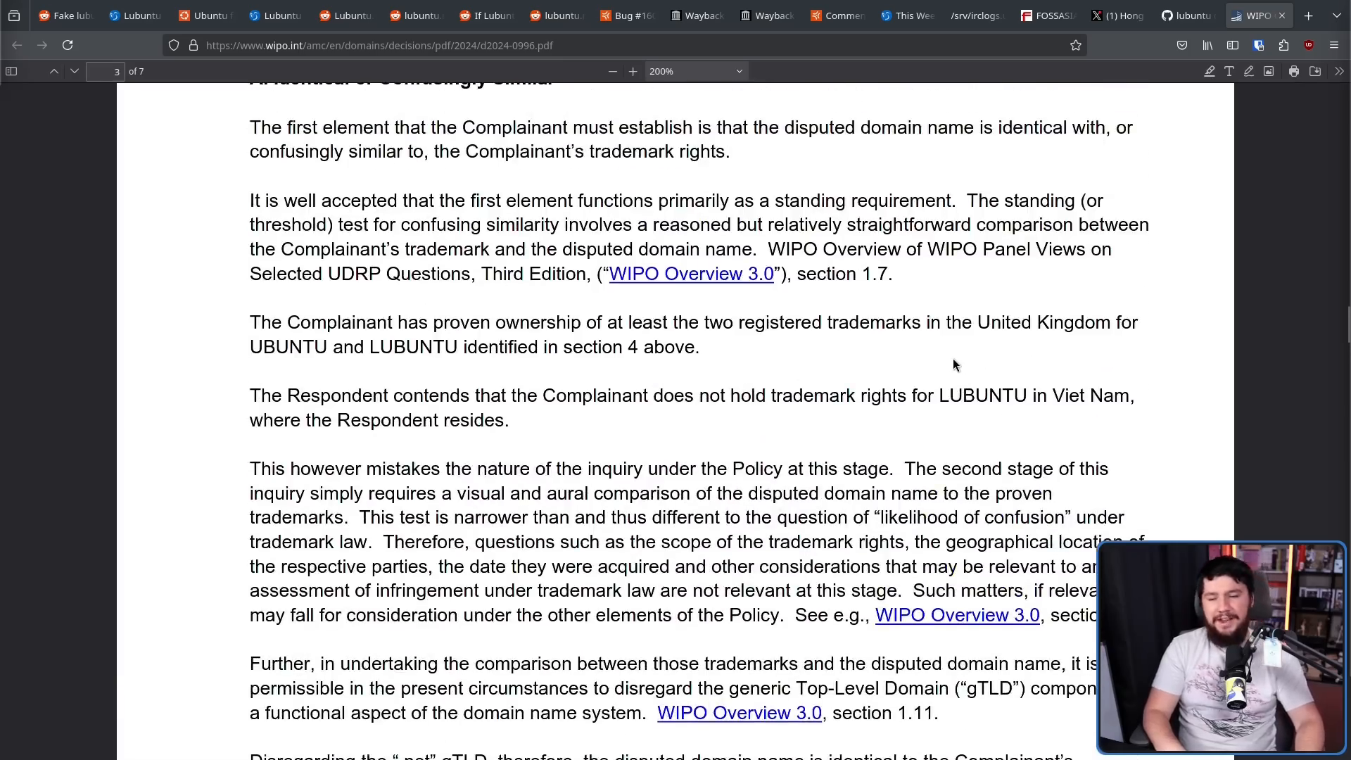
pyautogui.moveTo(955, 352)
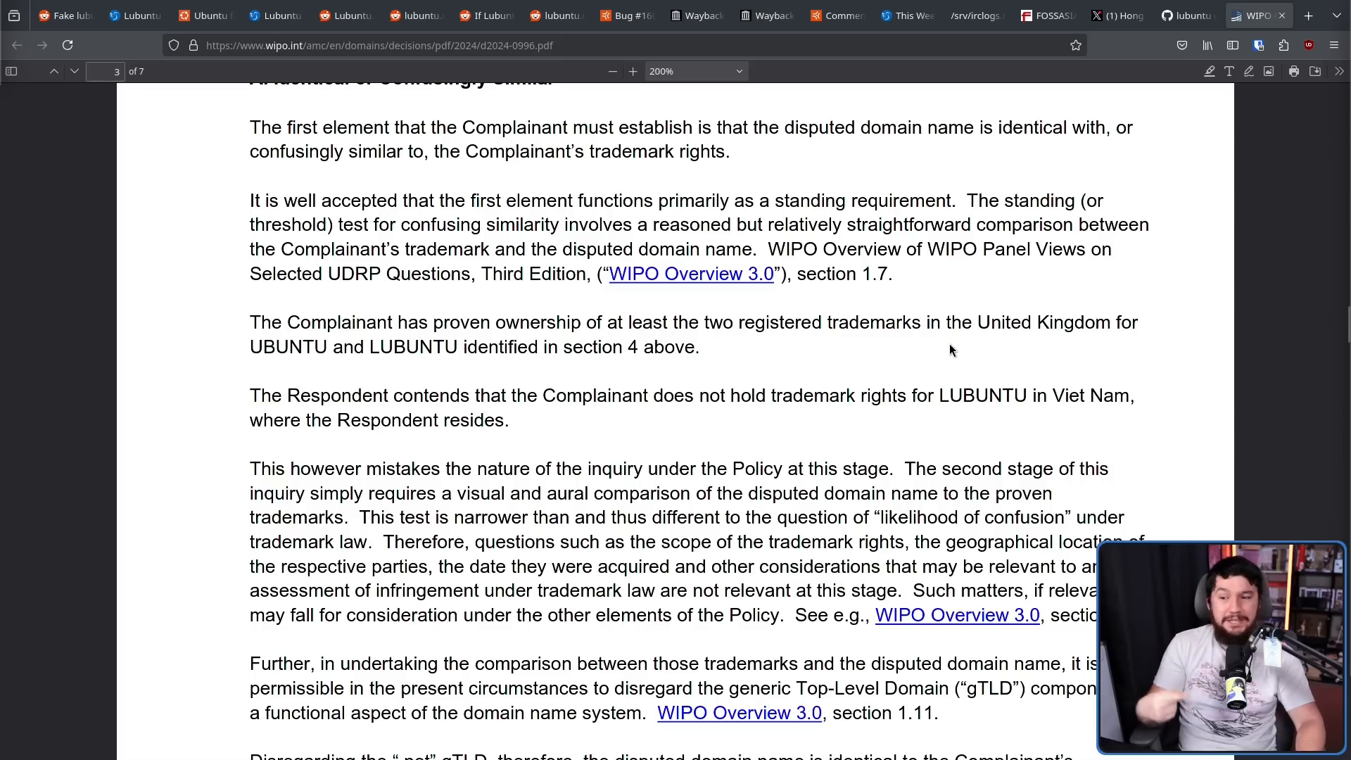
pyautogui.moveTo(960, 346)
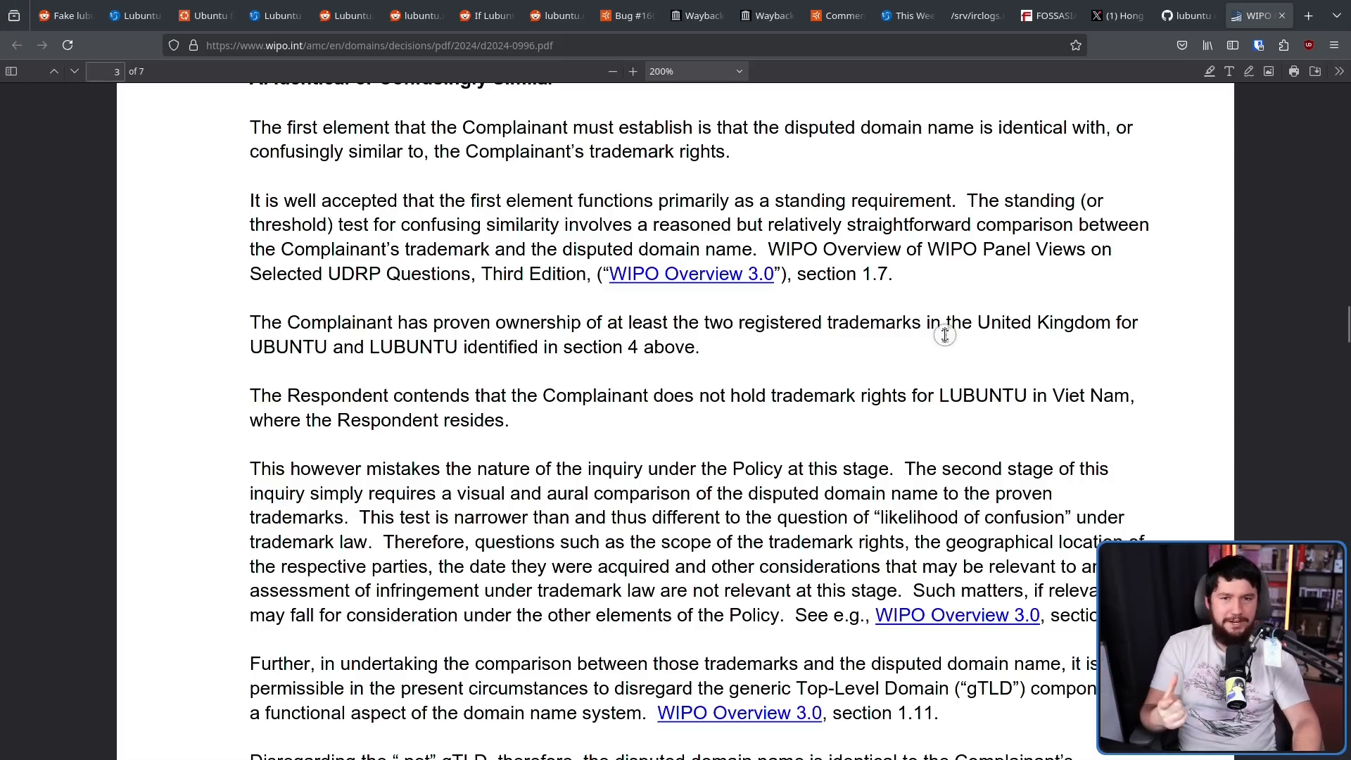
# Step: Read section A, Identical or Confusingly Similar, to the first-limb finding at page 4's top
pyautogui.scroll(3)
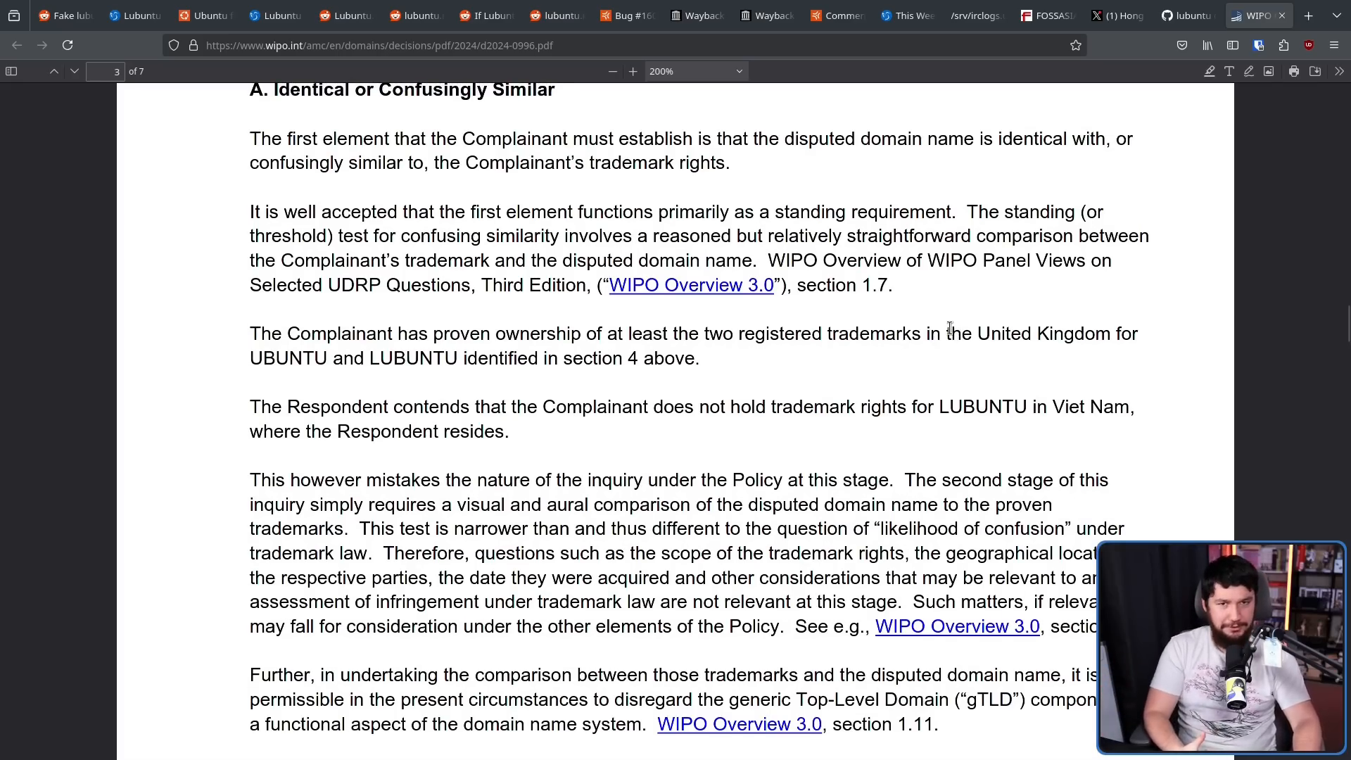
pyautogui.scroll(-3)
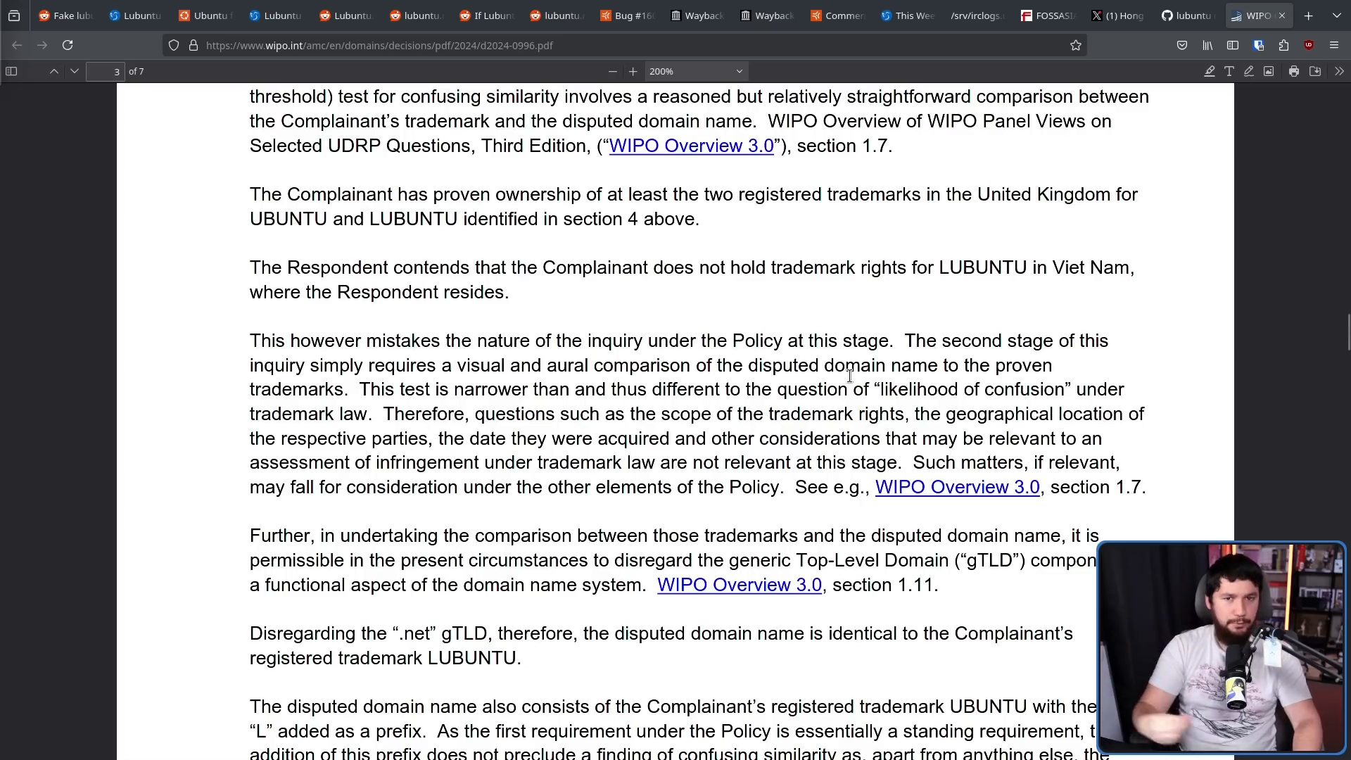
pyautogui.scroll(-3)
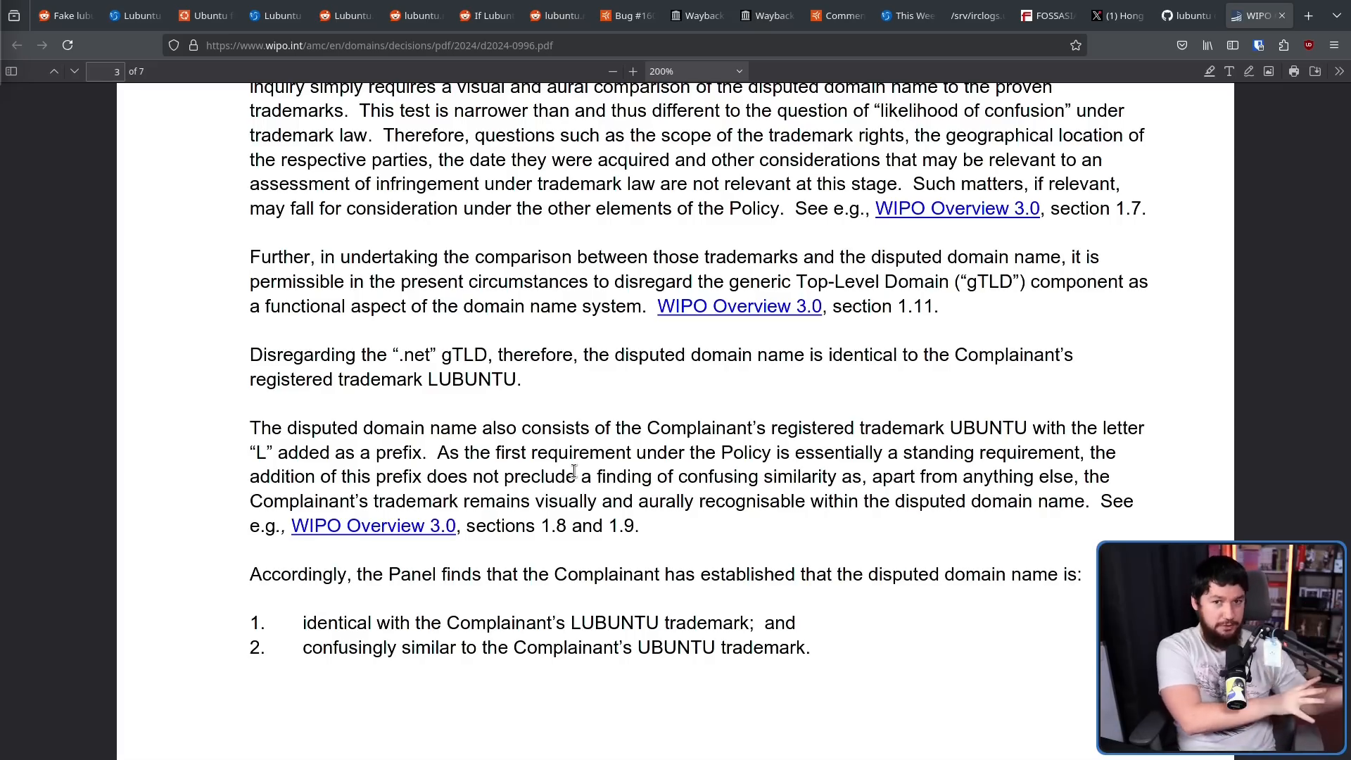
pyautogui.scroll(-3)
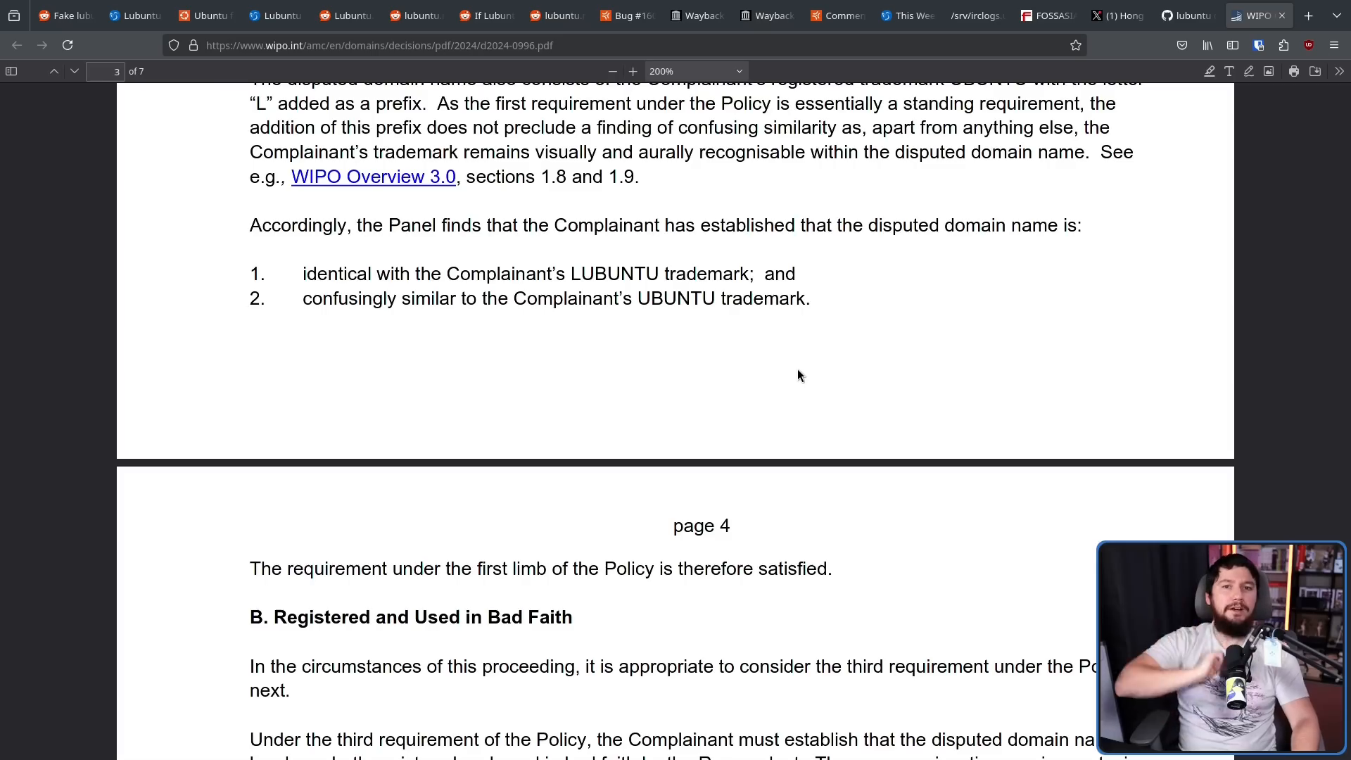
pyautogui.moveTo(734, 357)
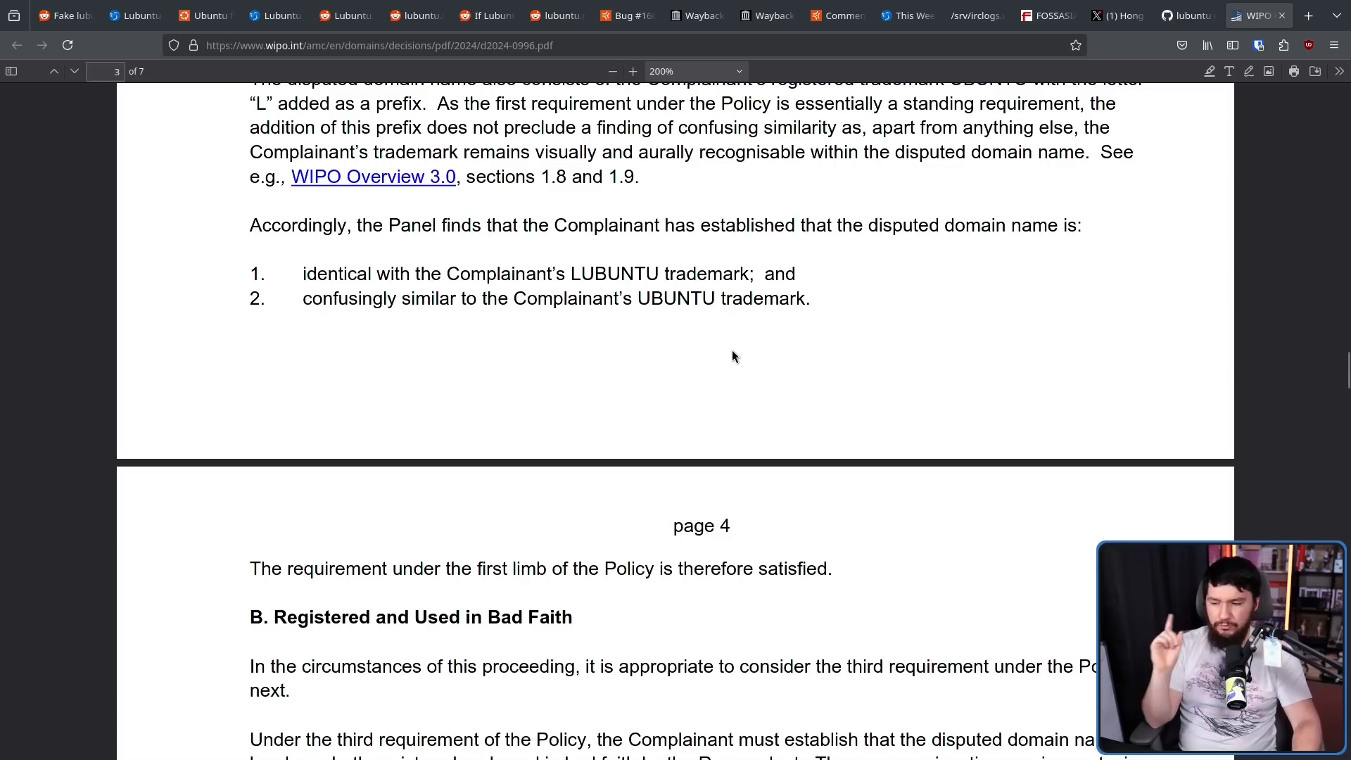
# Step: Read section B, Registered and Used in Bad Faith, into page 5's doubt about the original registrant
pyautogui.scroll(-3)
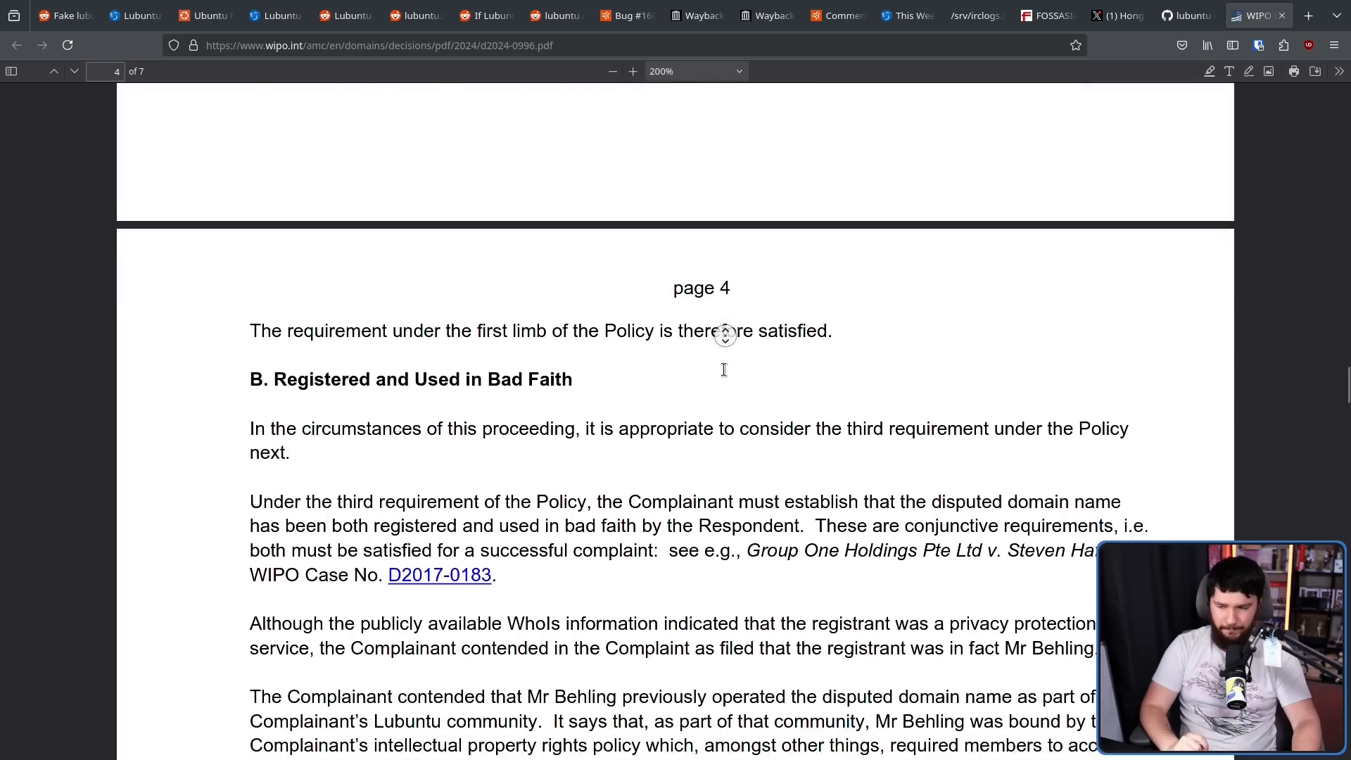
pyautogui.scroll(-3)
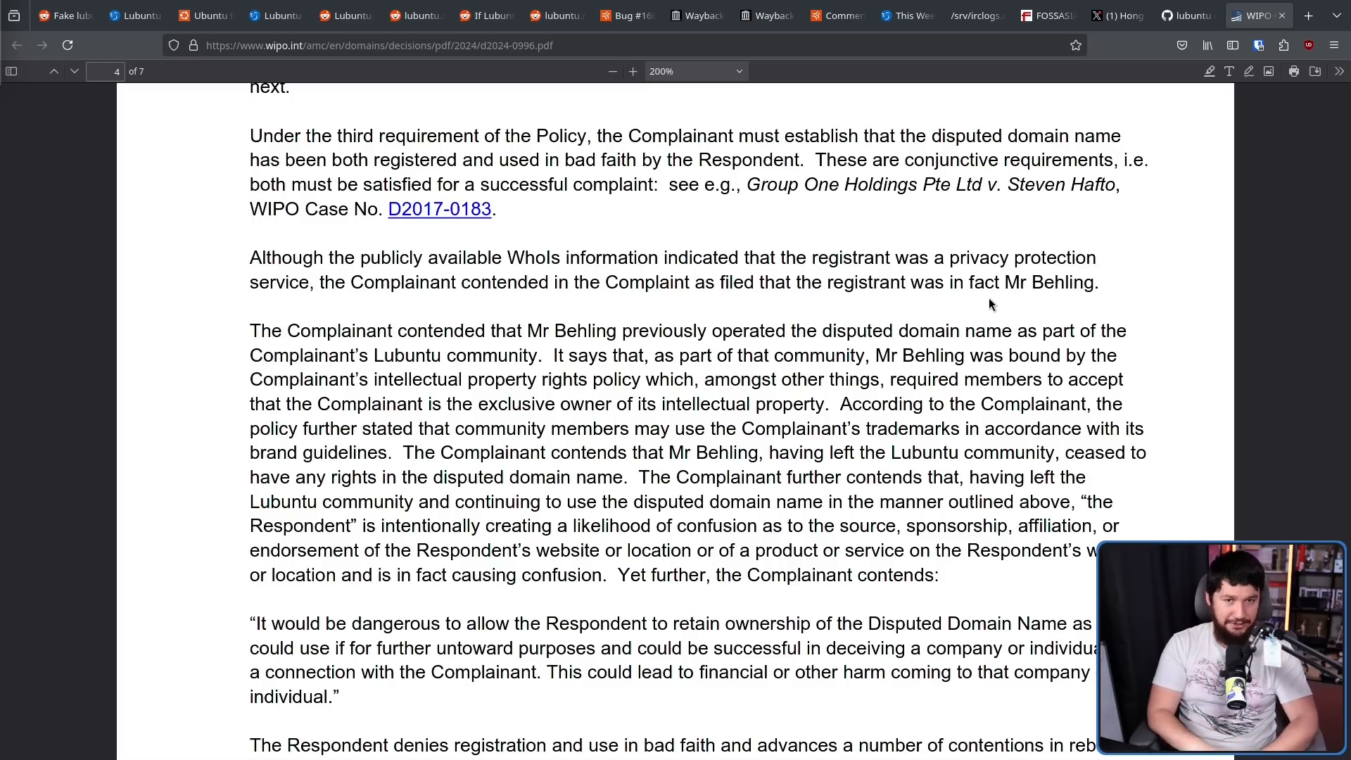
pyautogui.scroll(-3)
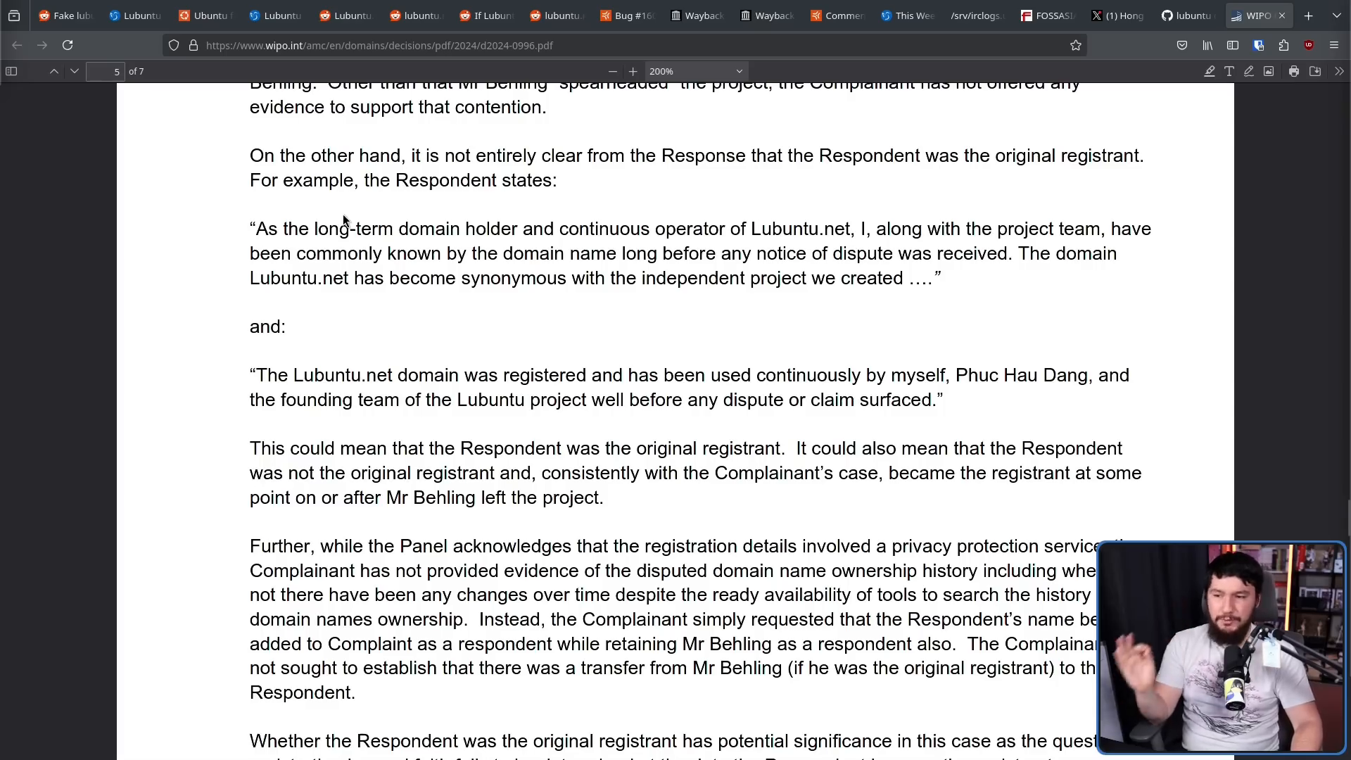
pyautogui.moveTo(349, 210)
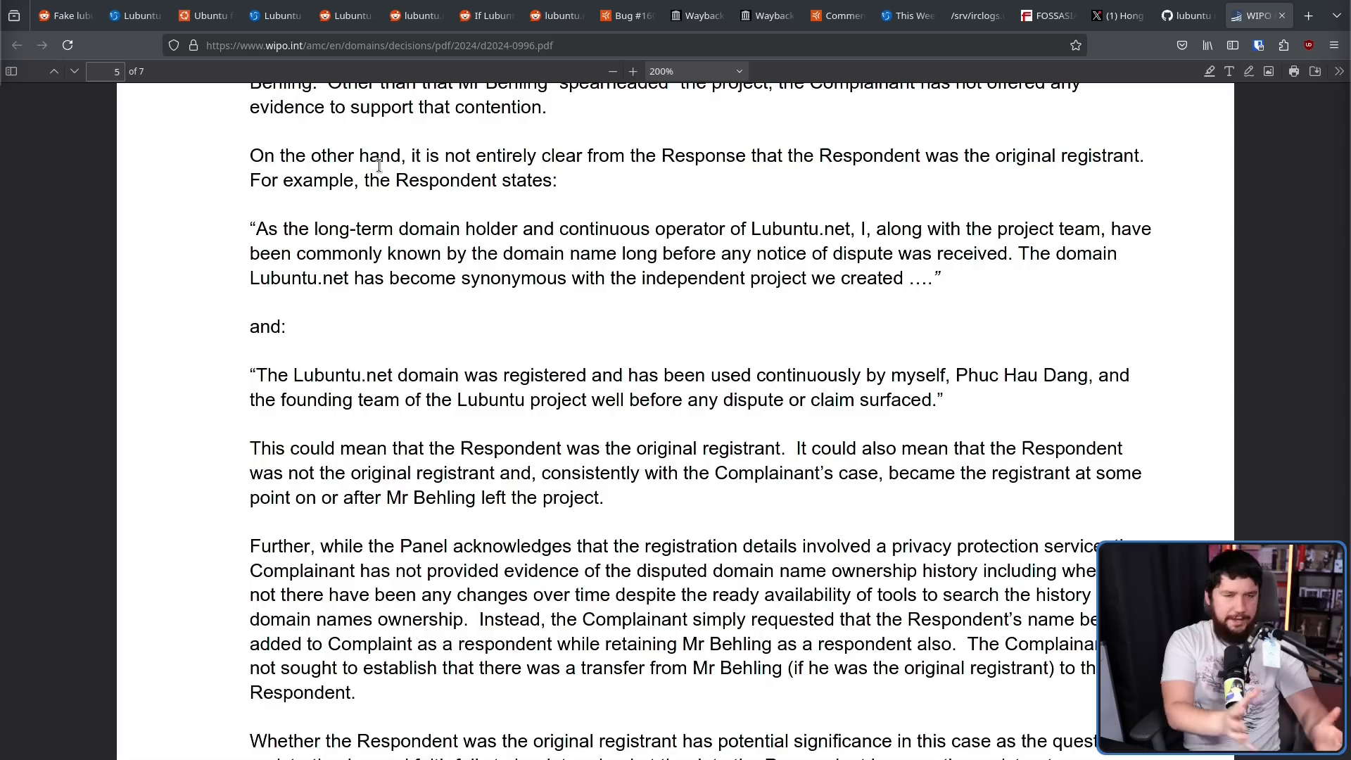
# Step: Scroll to page 6's finding that bad faith is not established and section C is skipped
pyautogui.scroll(-3)
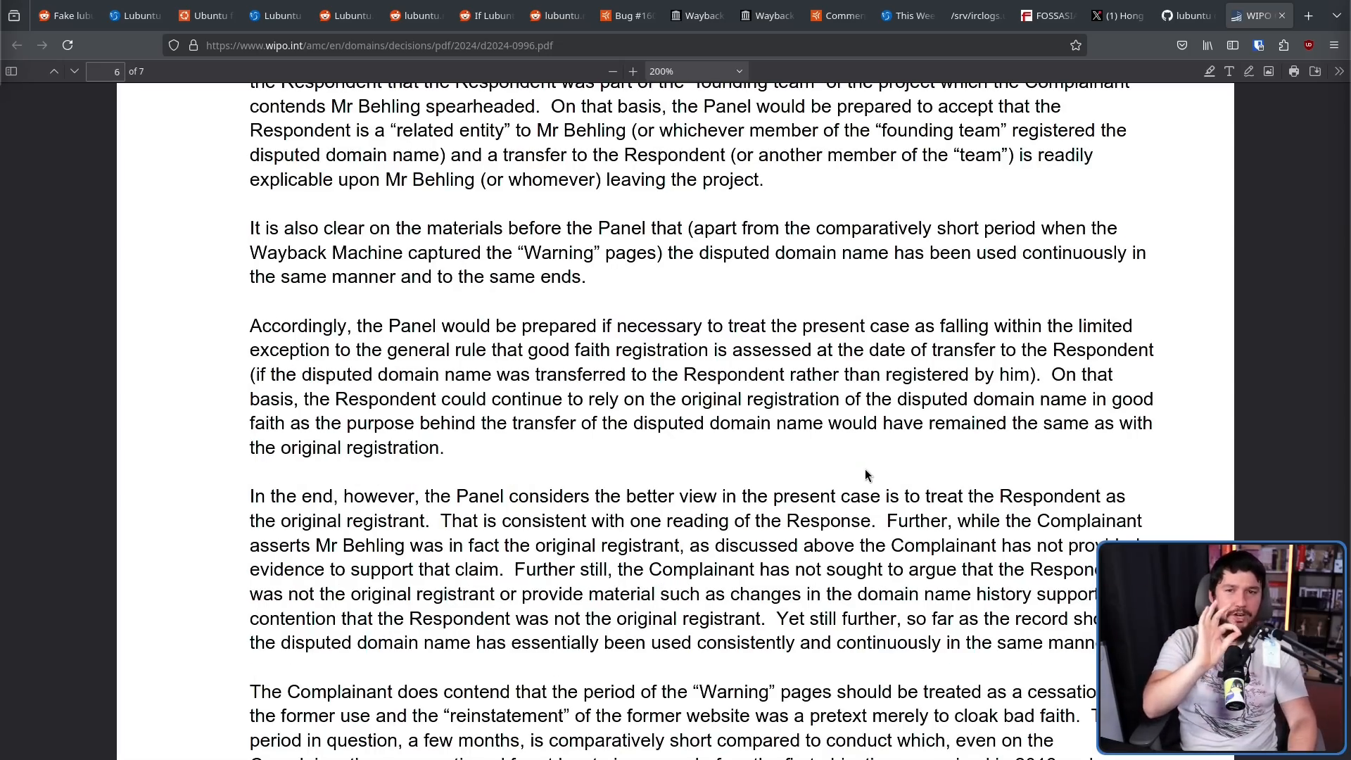
pyautogui.moveTo(998, 337)
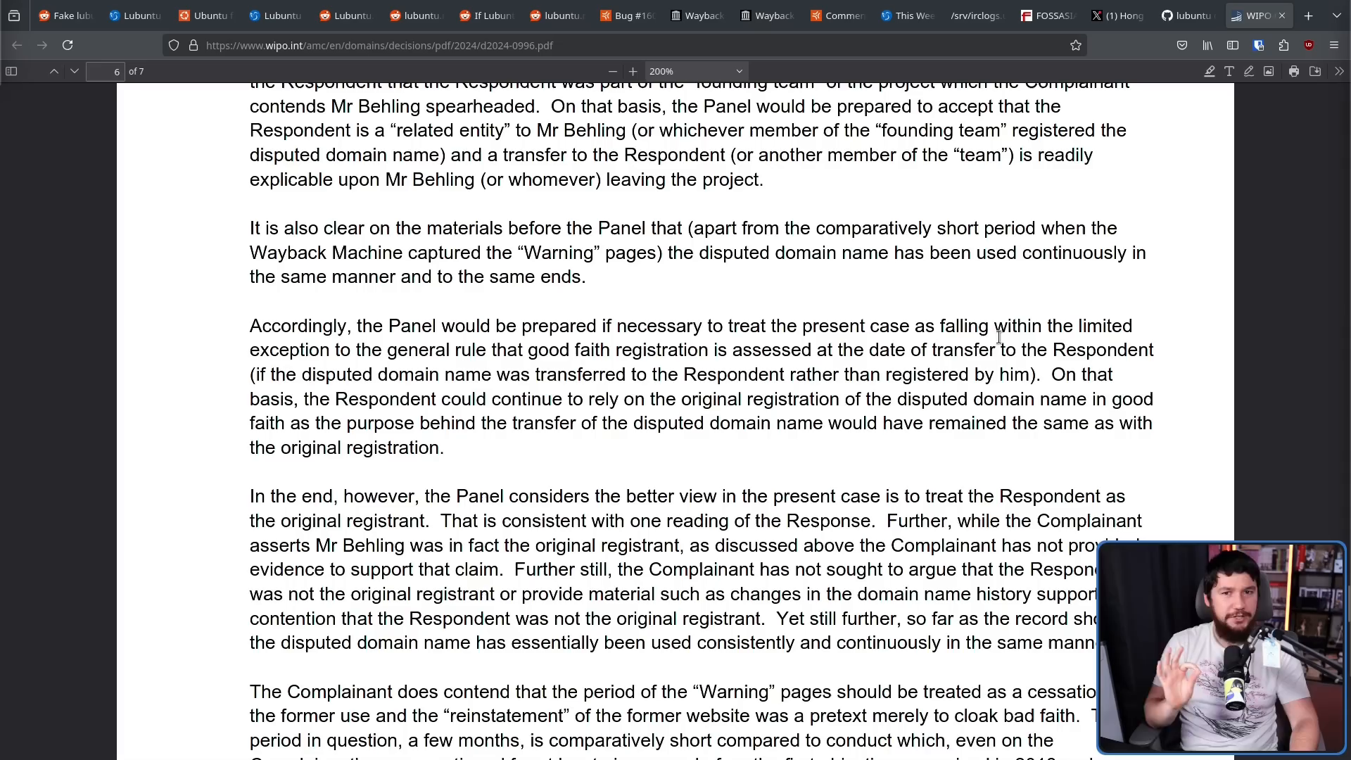
pyautogui.moveTo(1151, 238)
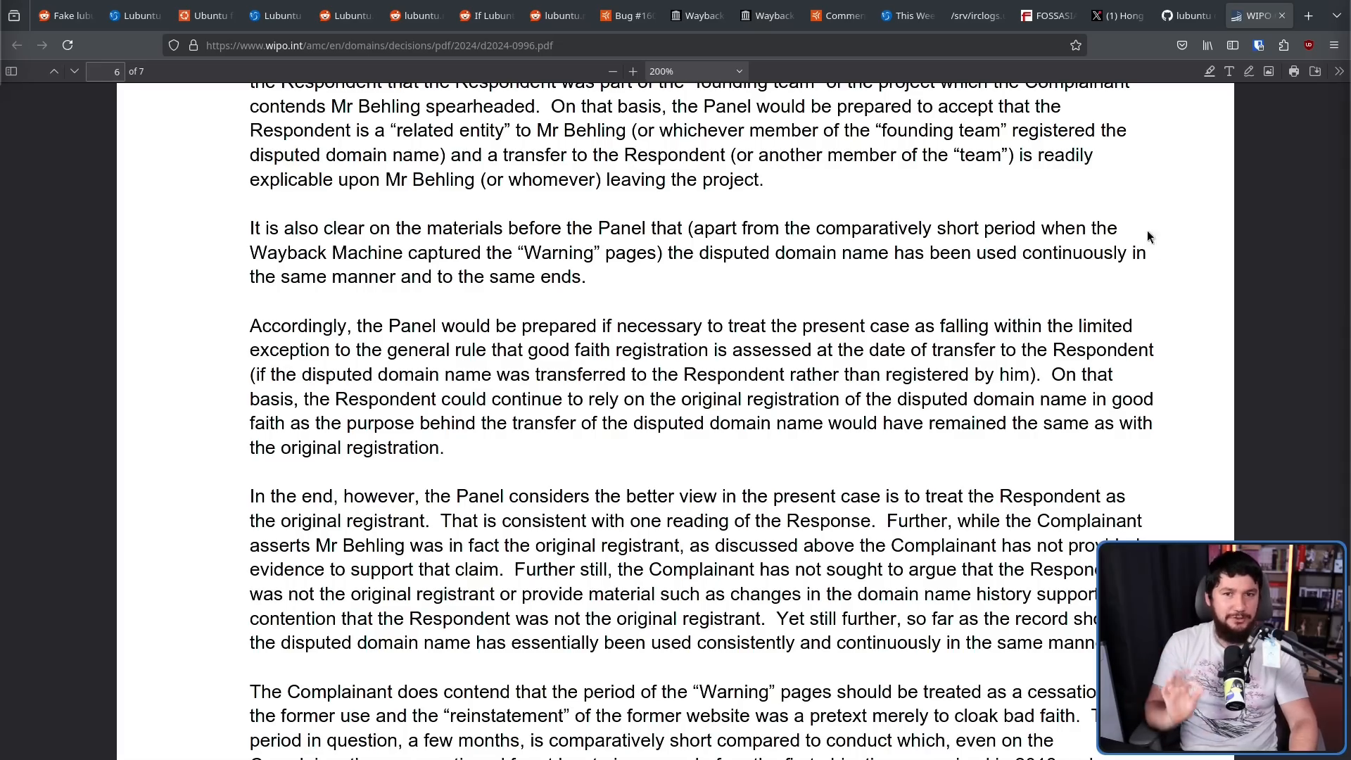
pyautogui.scroll(-3)
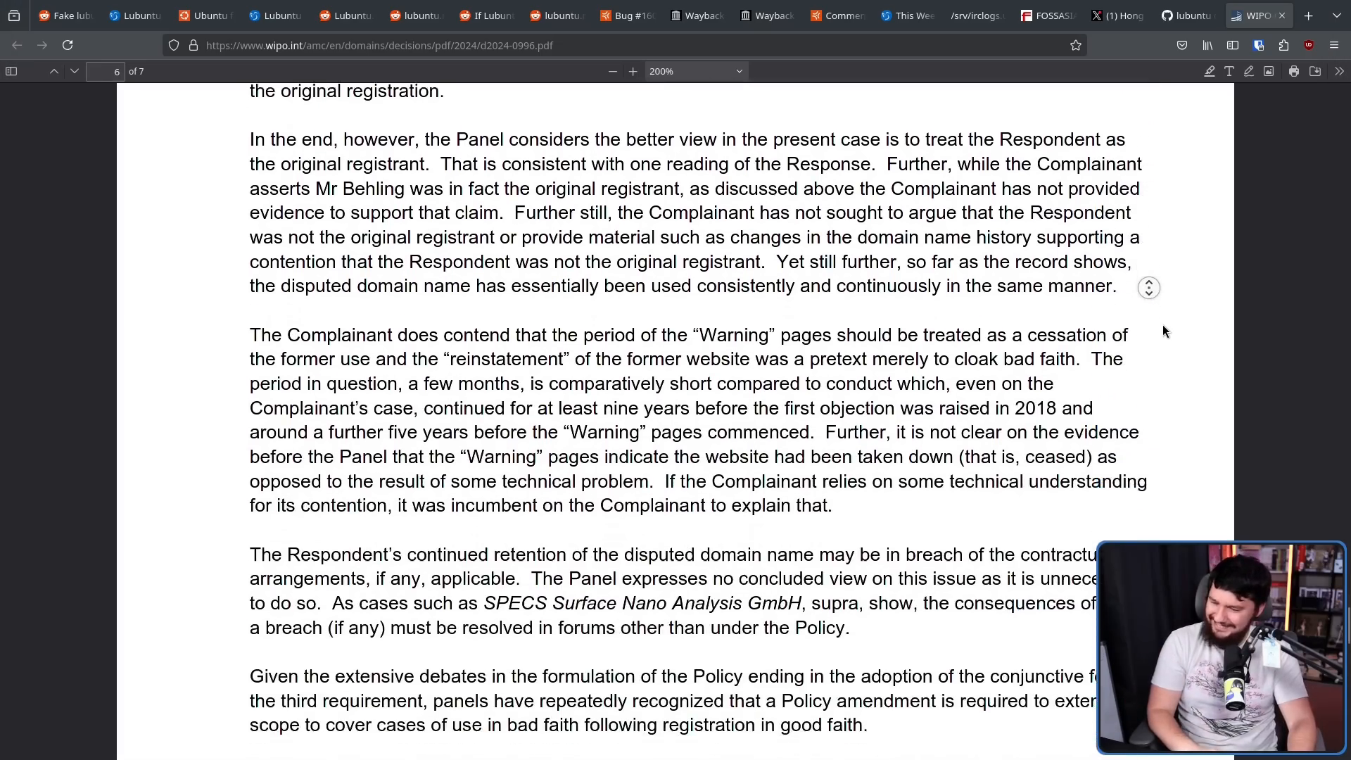
pyautogui.scroll(-3)
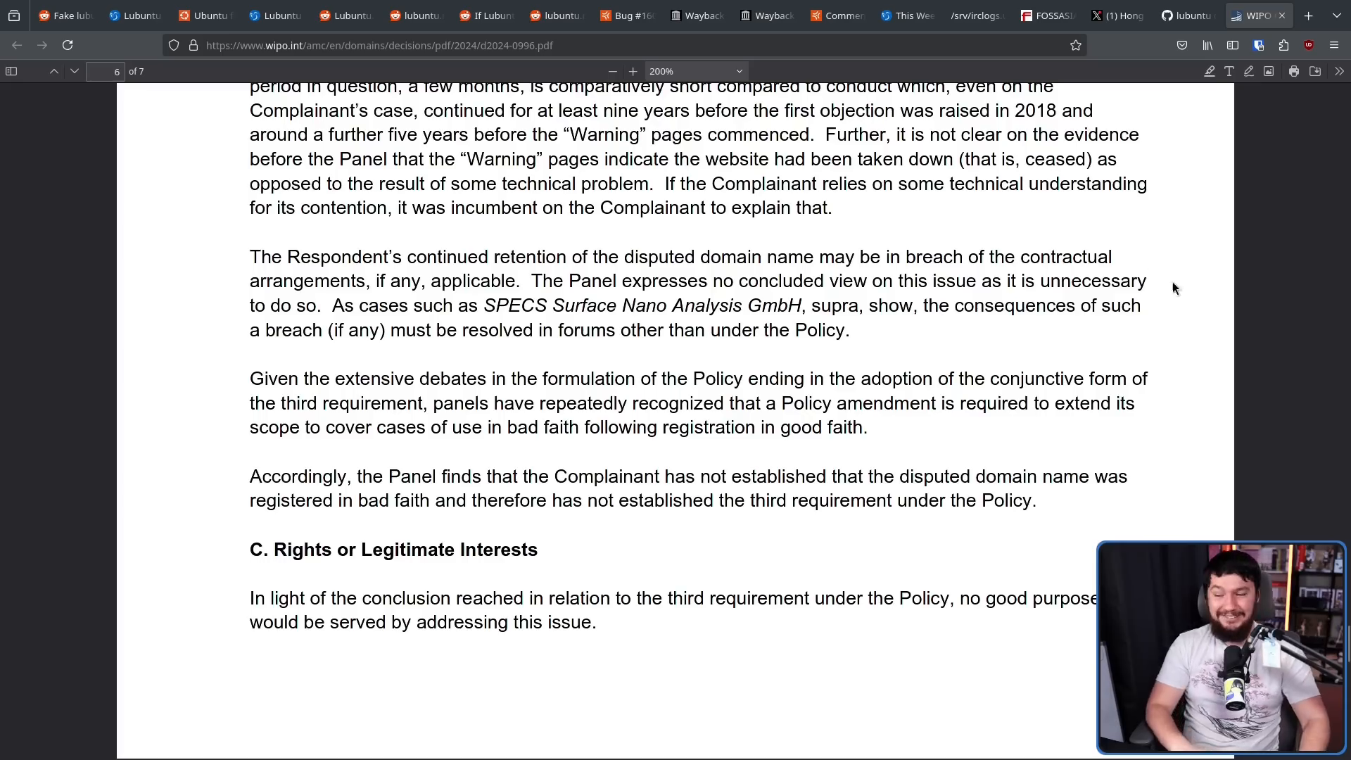
pyautogui.moveTo(1156, 272)
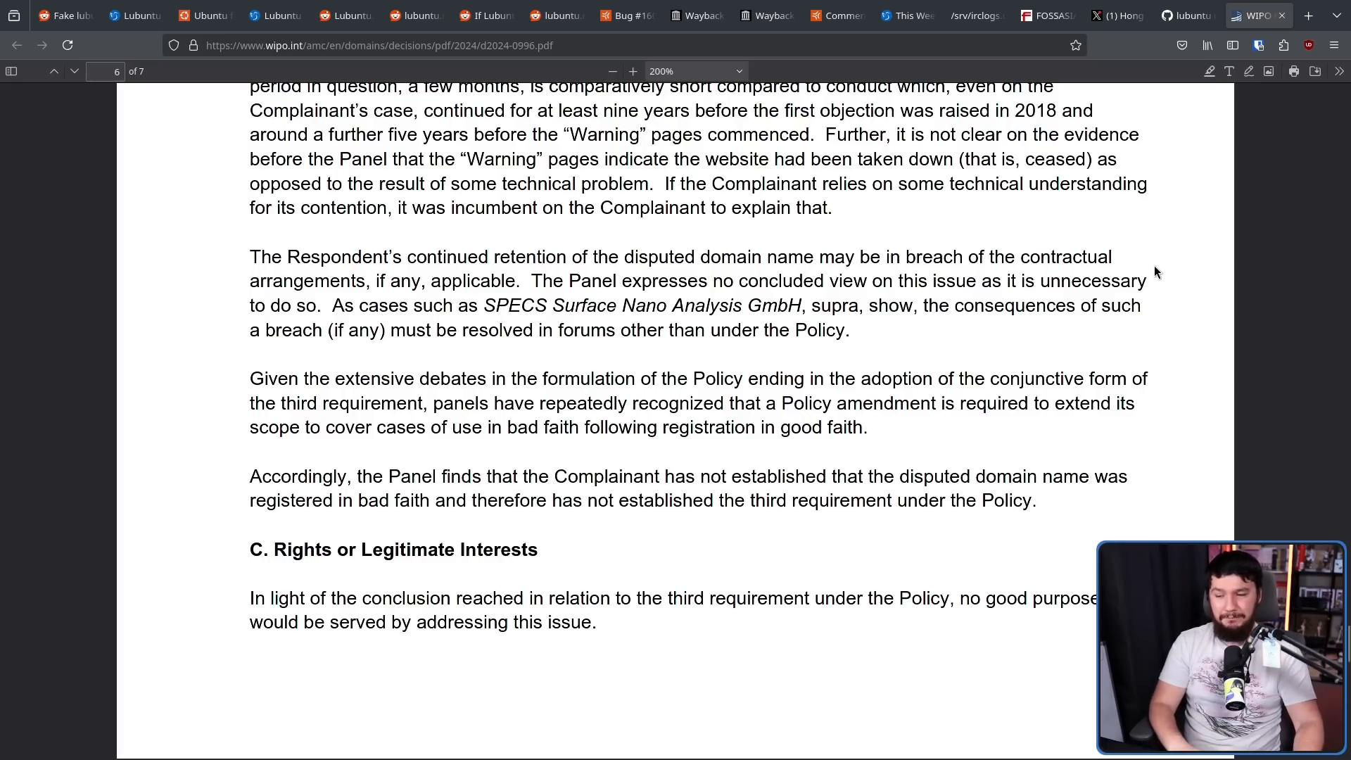
pyautogui.moveTo(1121, 397)
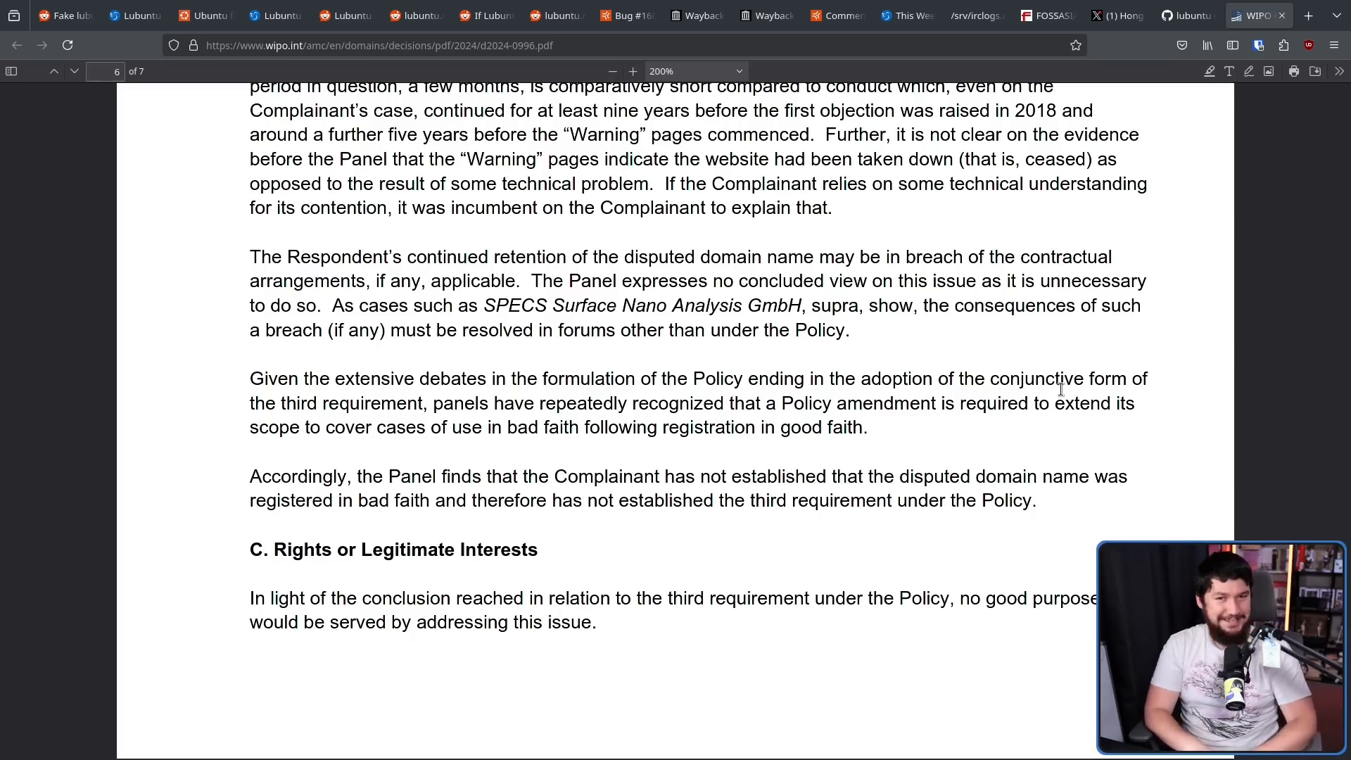
# Step: Scroll down page 7 through section D on Reverse Domain Name Hijacking to the '7. Decision' heading
pyautogui.scroll(-3)
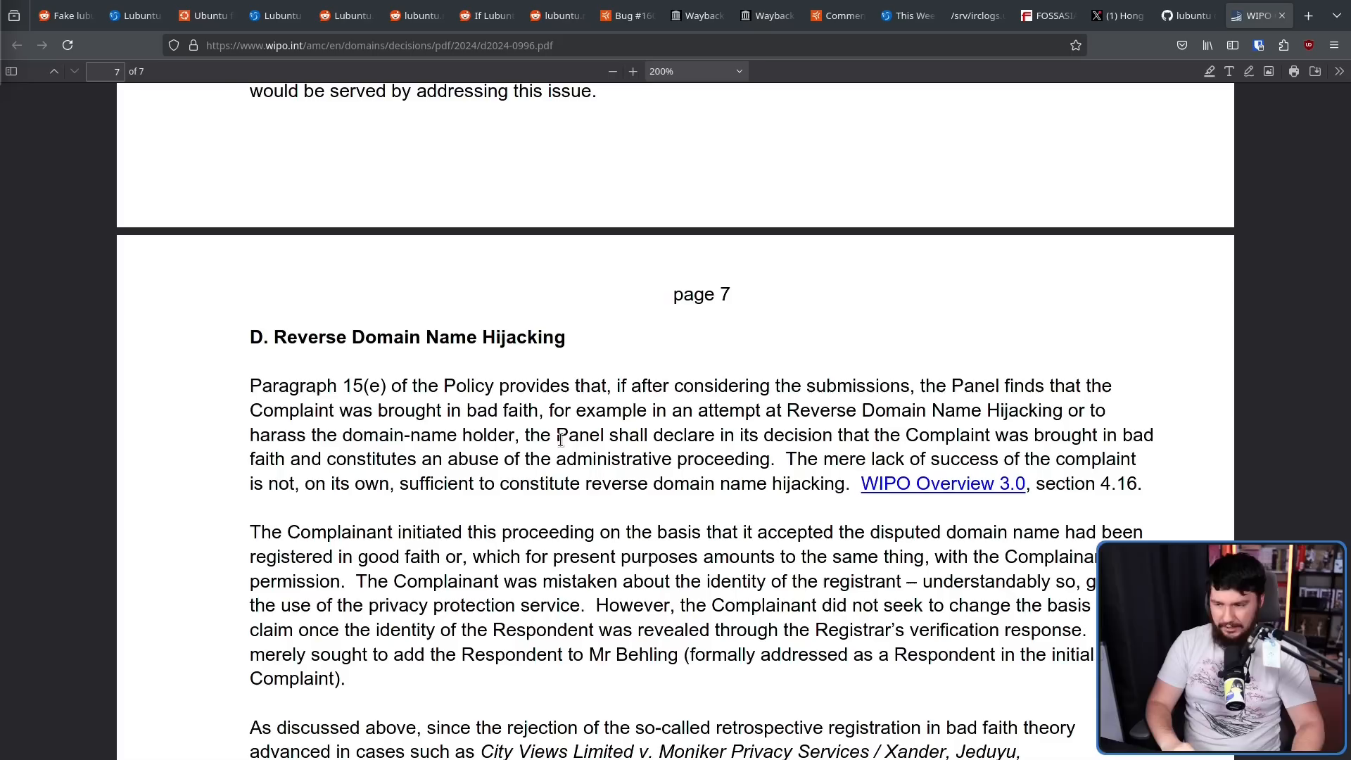
pyautogui.moveTo(427, 397)
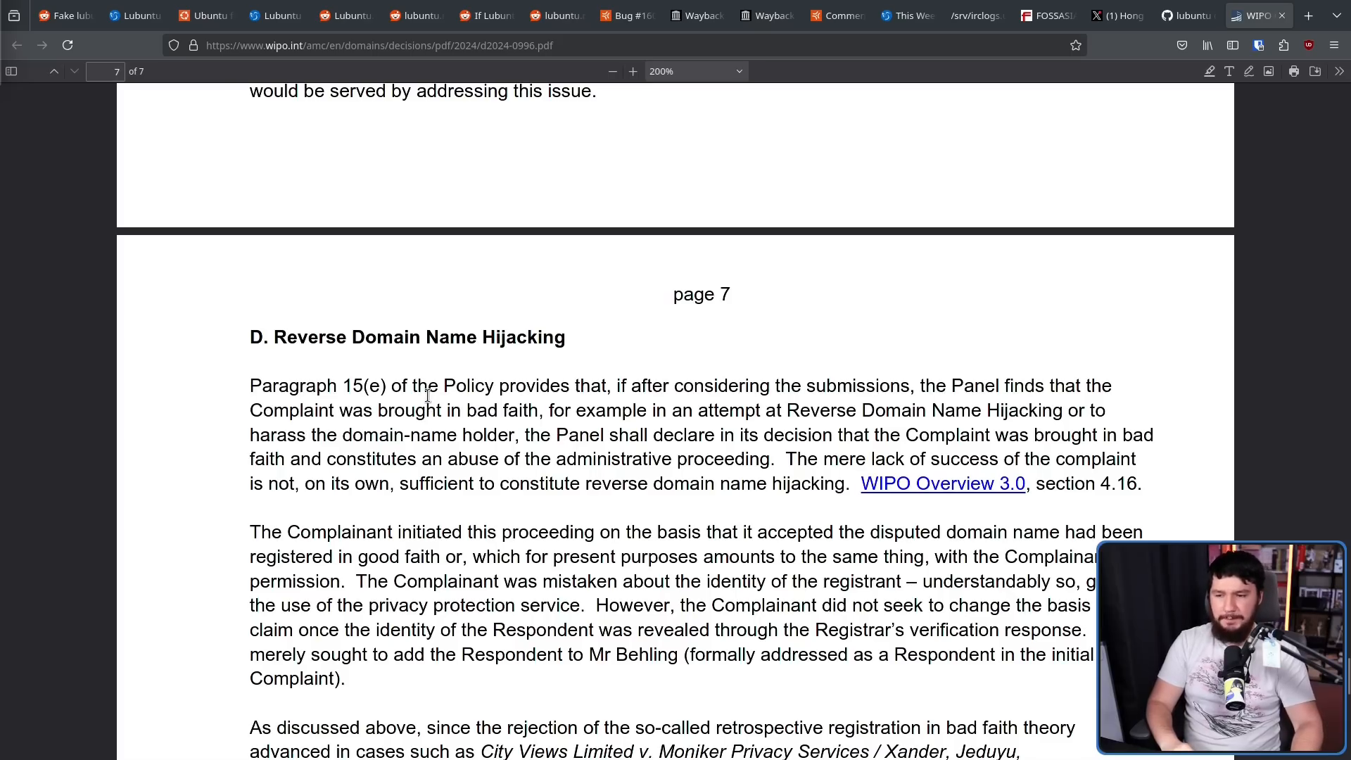
pyautogui.moveTo(1025, 338)
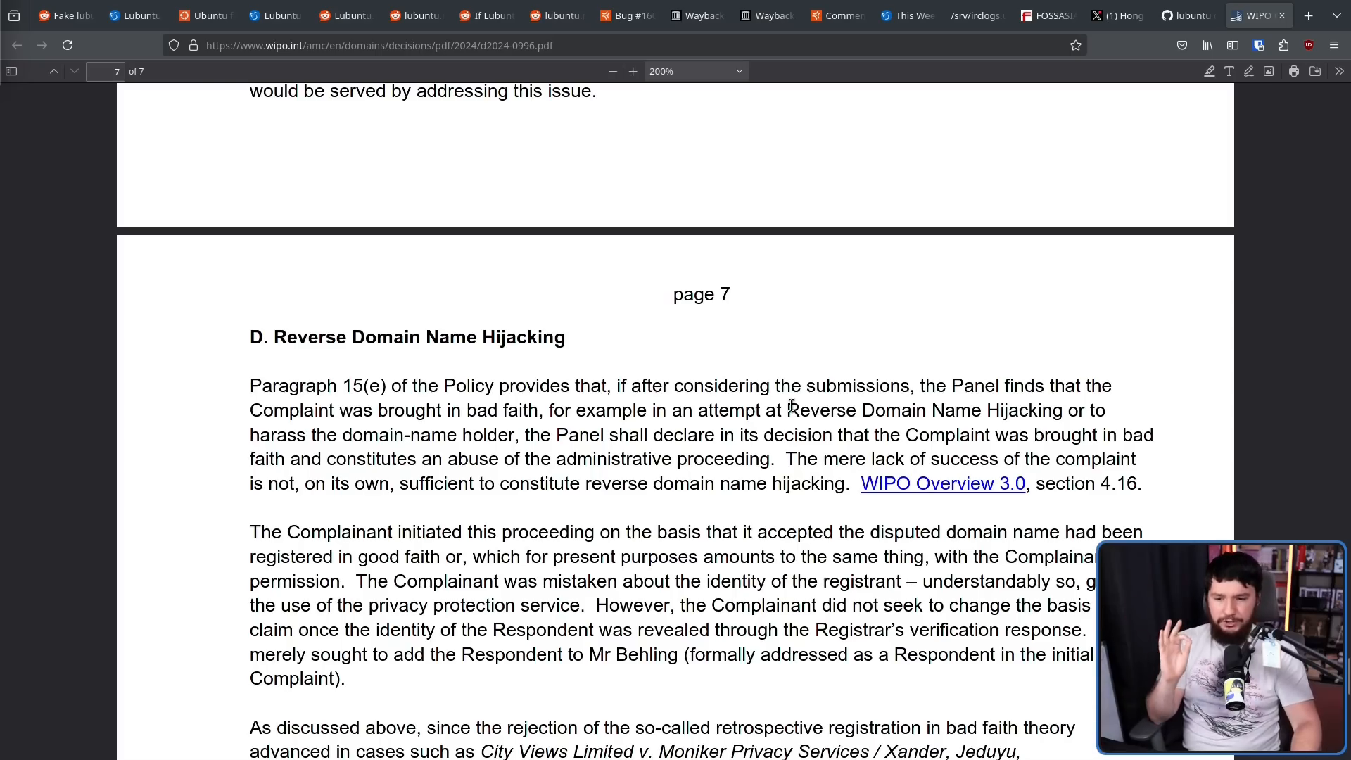
pyautogui.moveTo(577, 410)
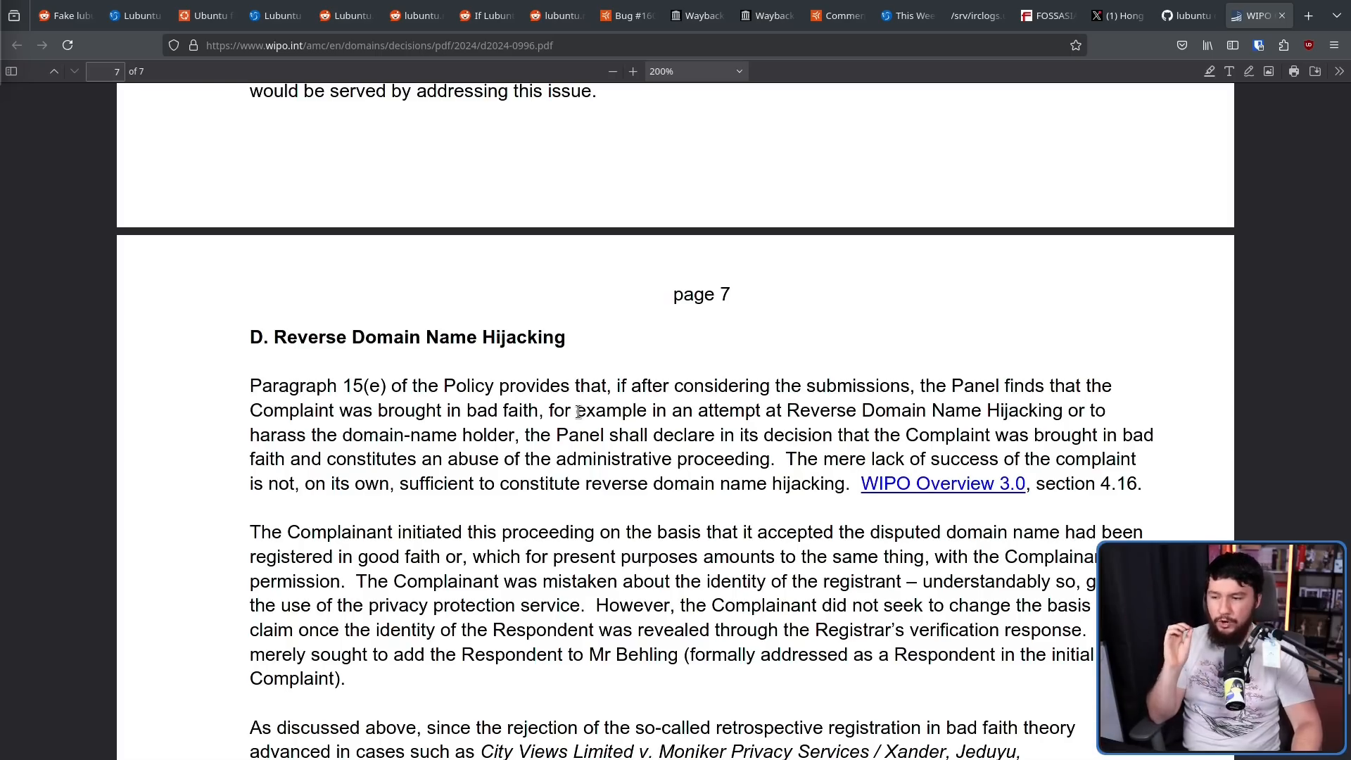
pyautogui.moveTo(672, 429)
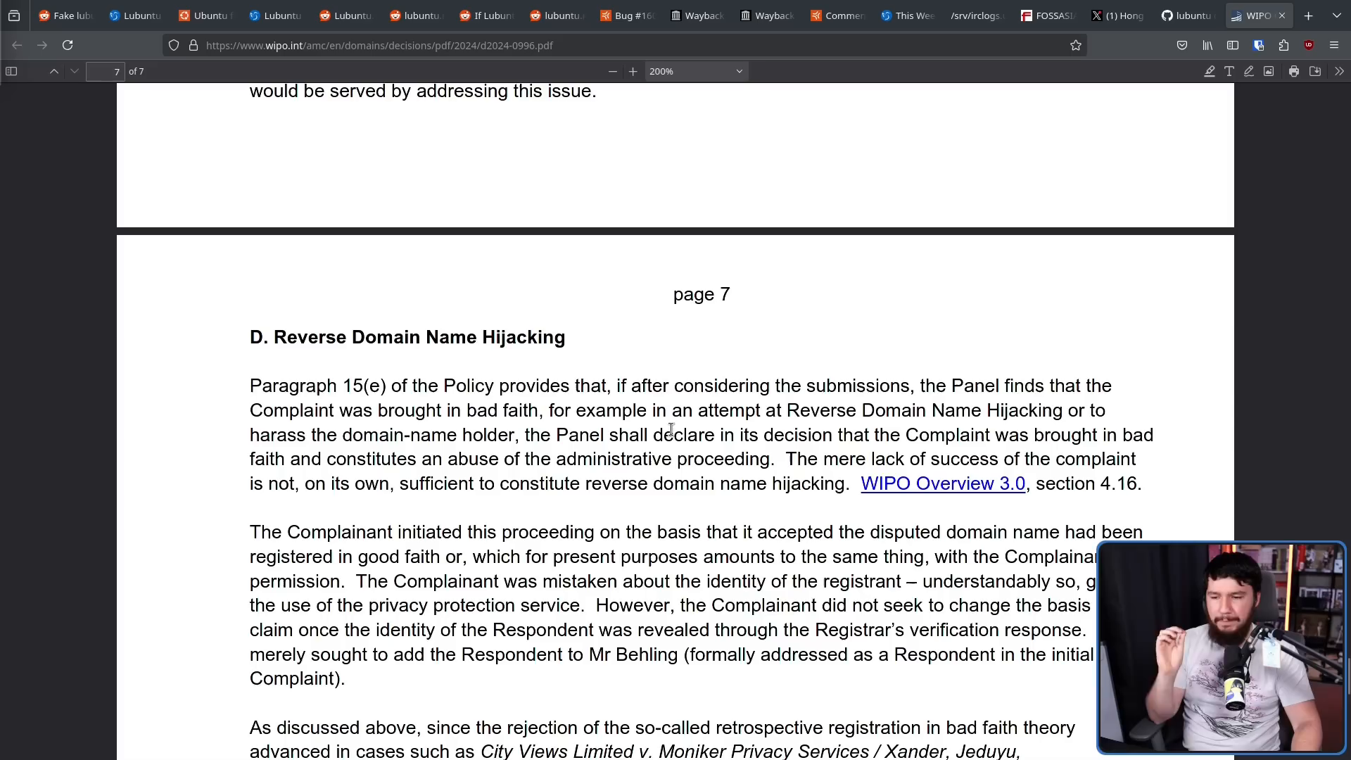
pyautogui.moveTo(952, 444)
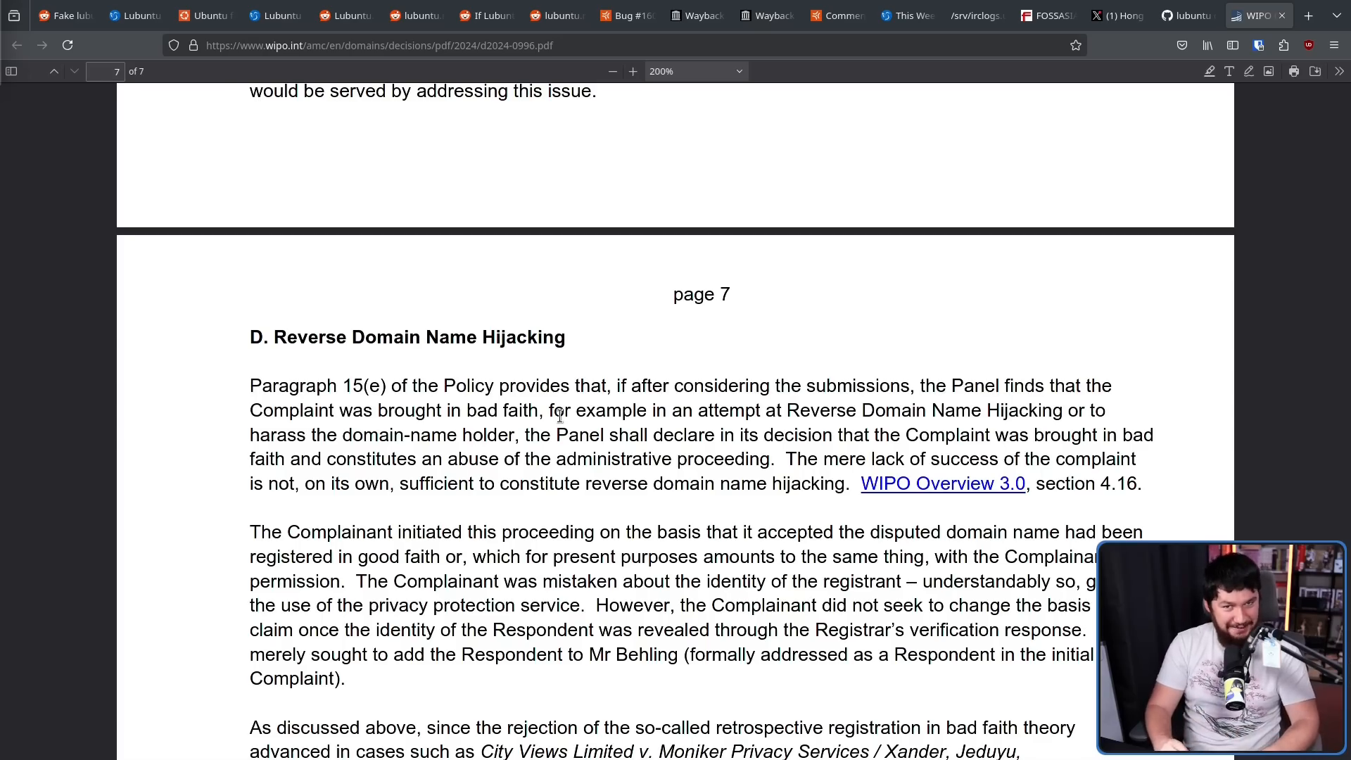
pyautogui.scroll(-3)
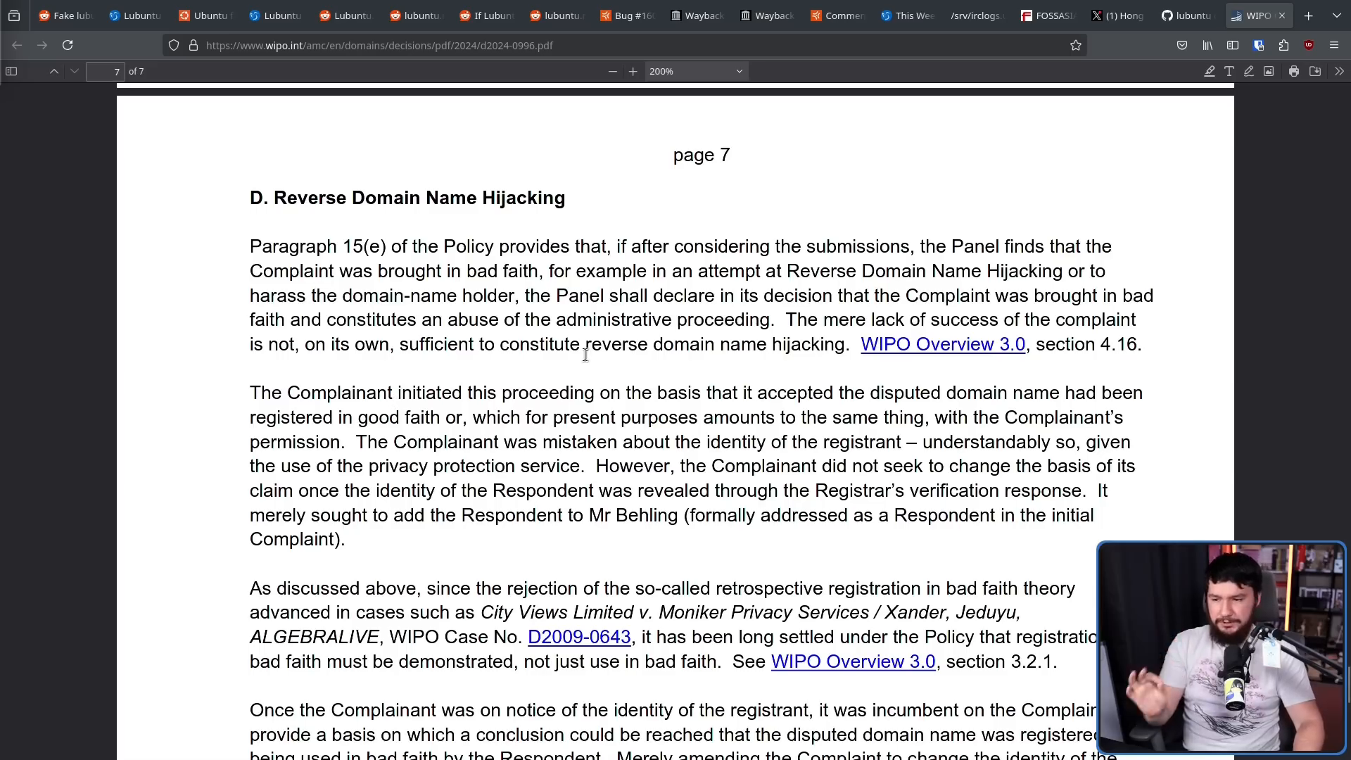
pyautogui.moveTo(748, 383)
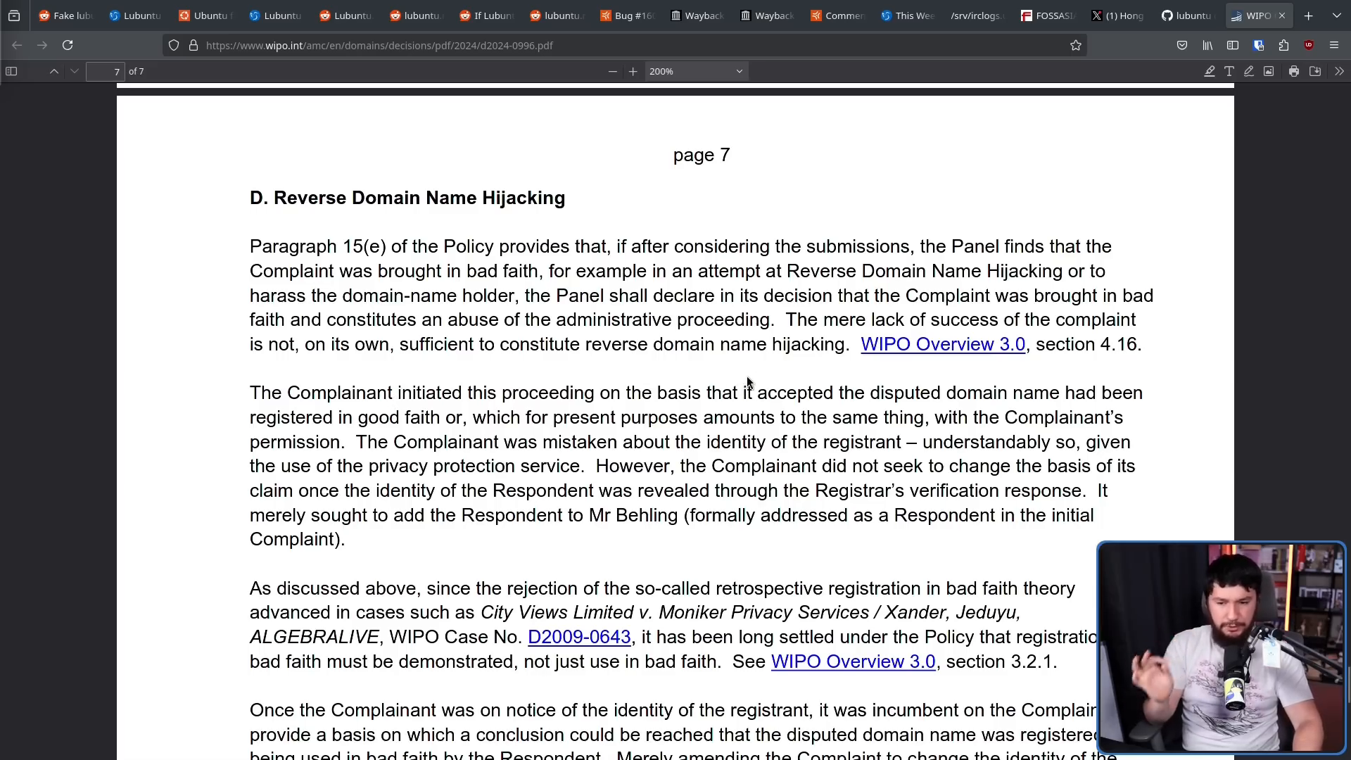
pyautogui.moveTo(452, 411)
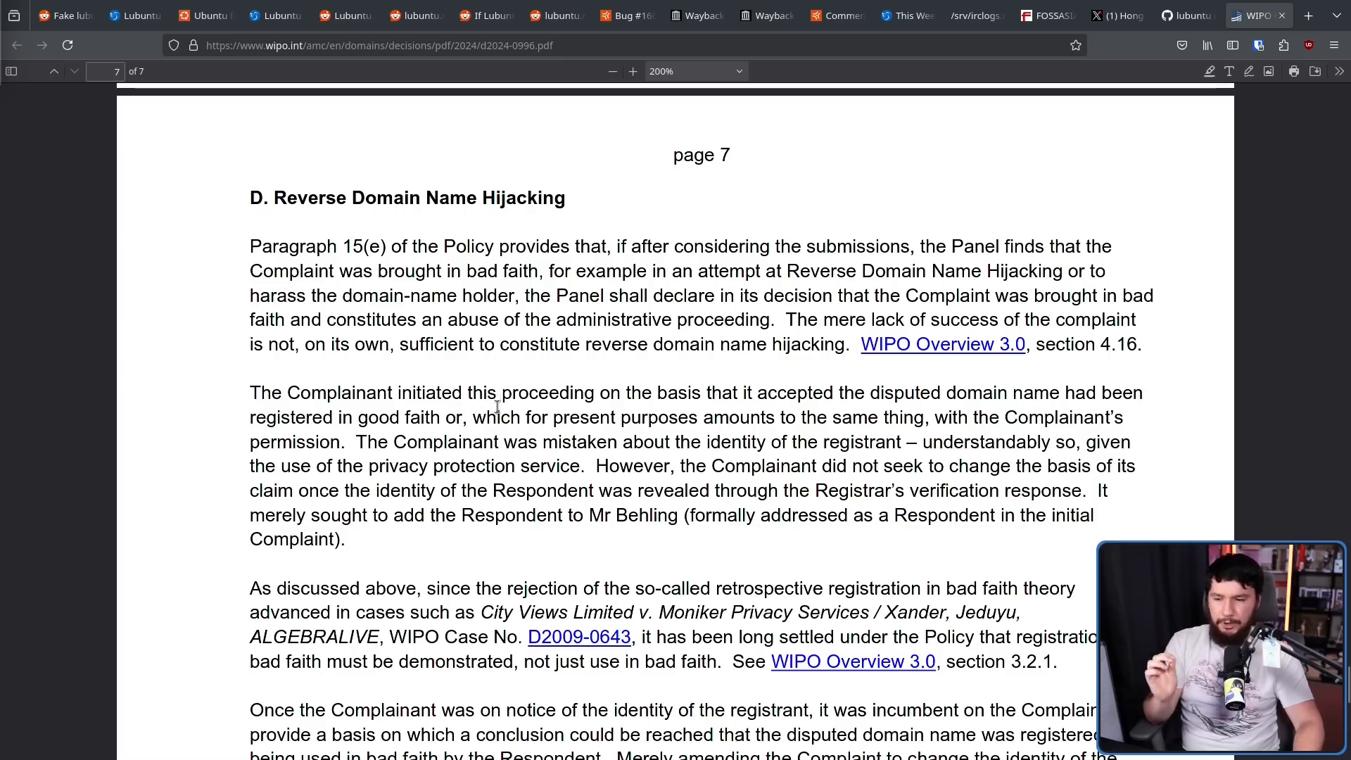
pyautogui.moveTo(779, 373)
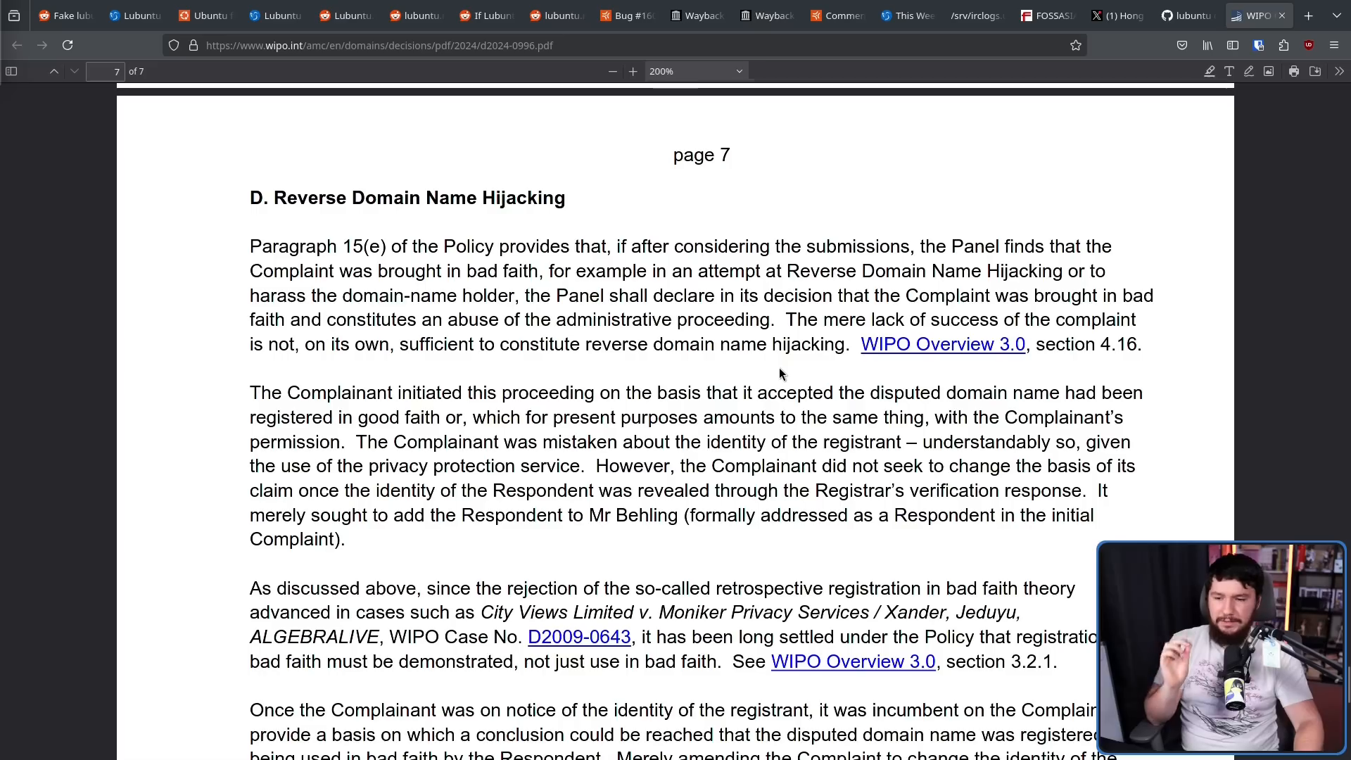
pyautogui.moveTo(556, 423)
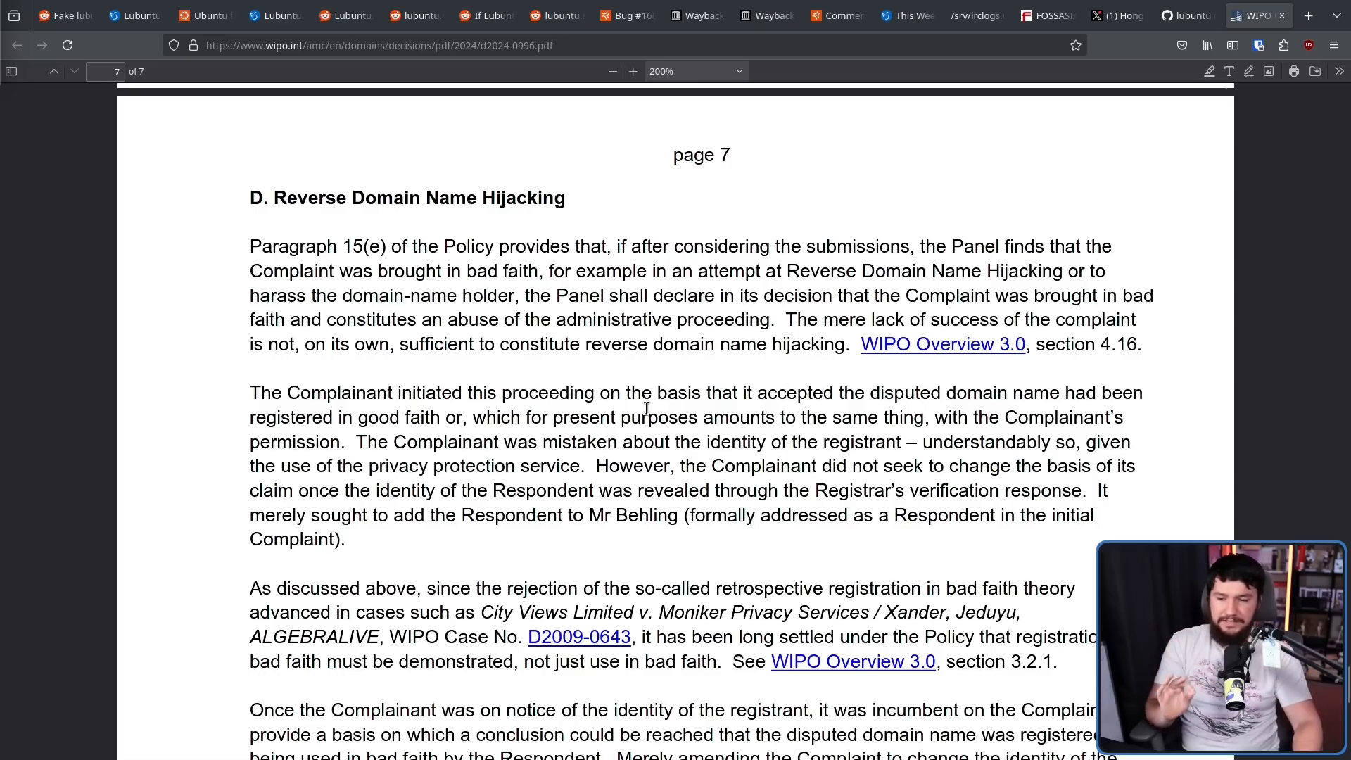
pyautogui.moveTo(991, 448)
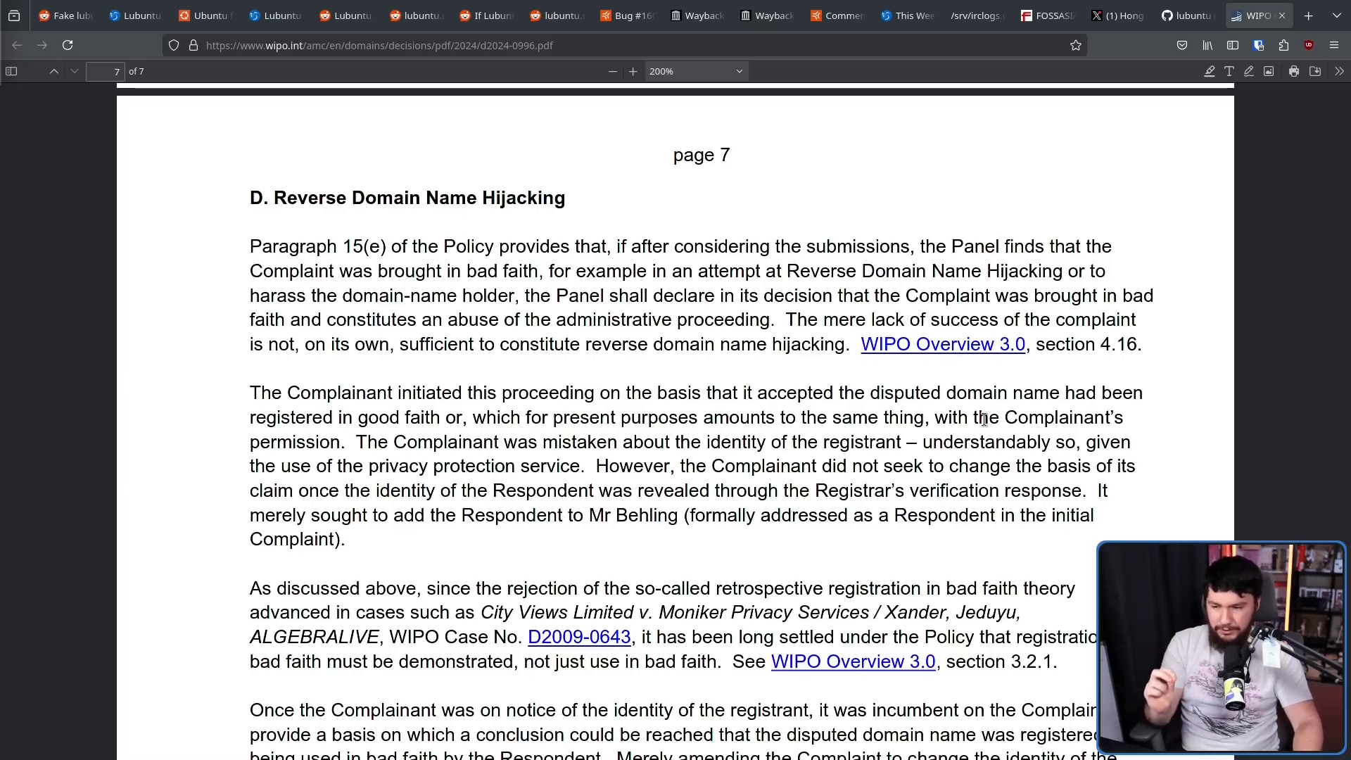
pyautogui.moveTo(948, 452)
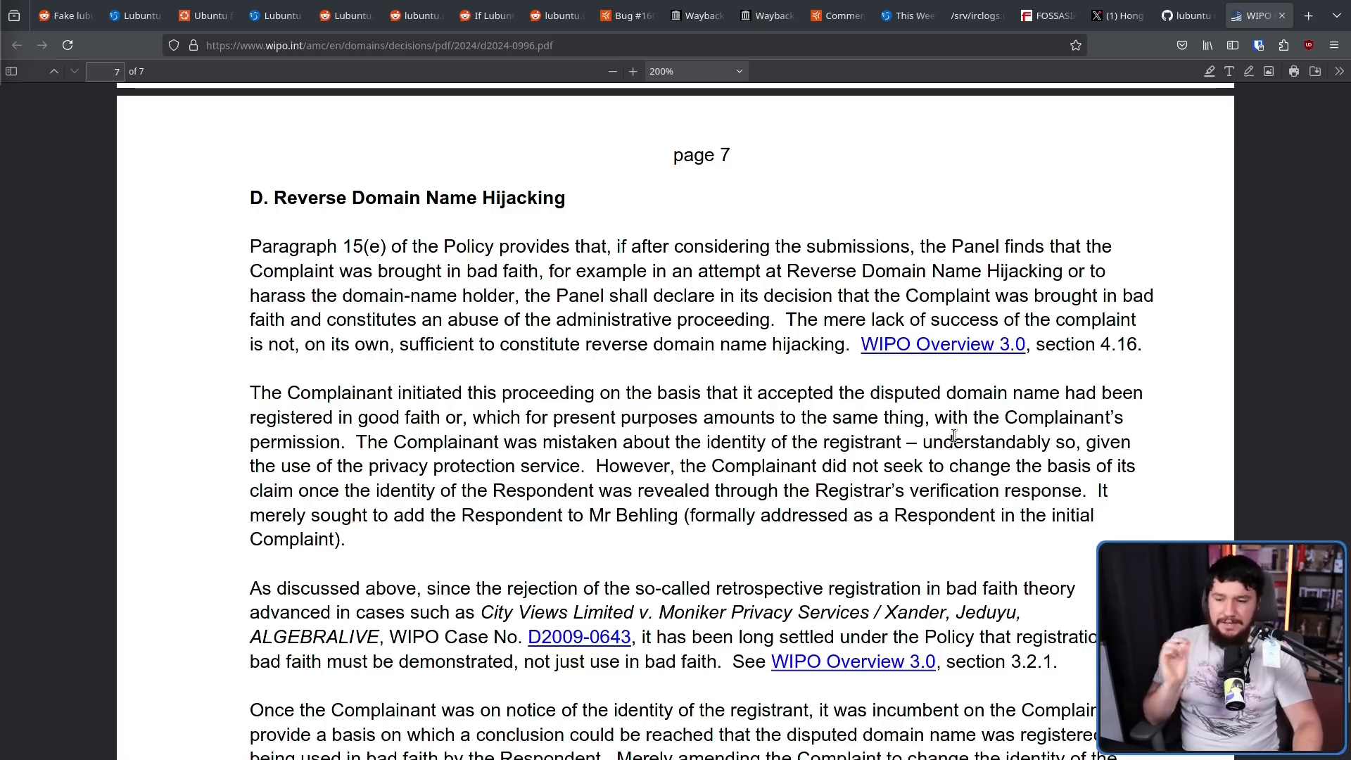
pyautogui.scroll(-3)
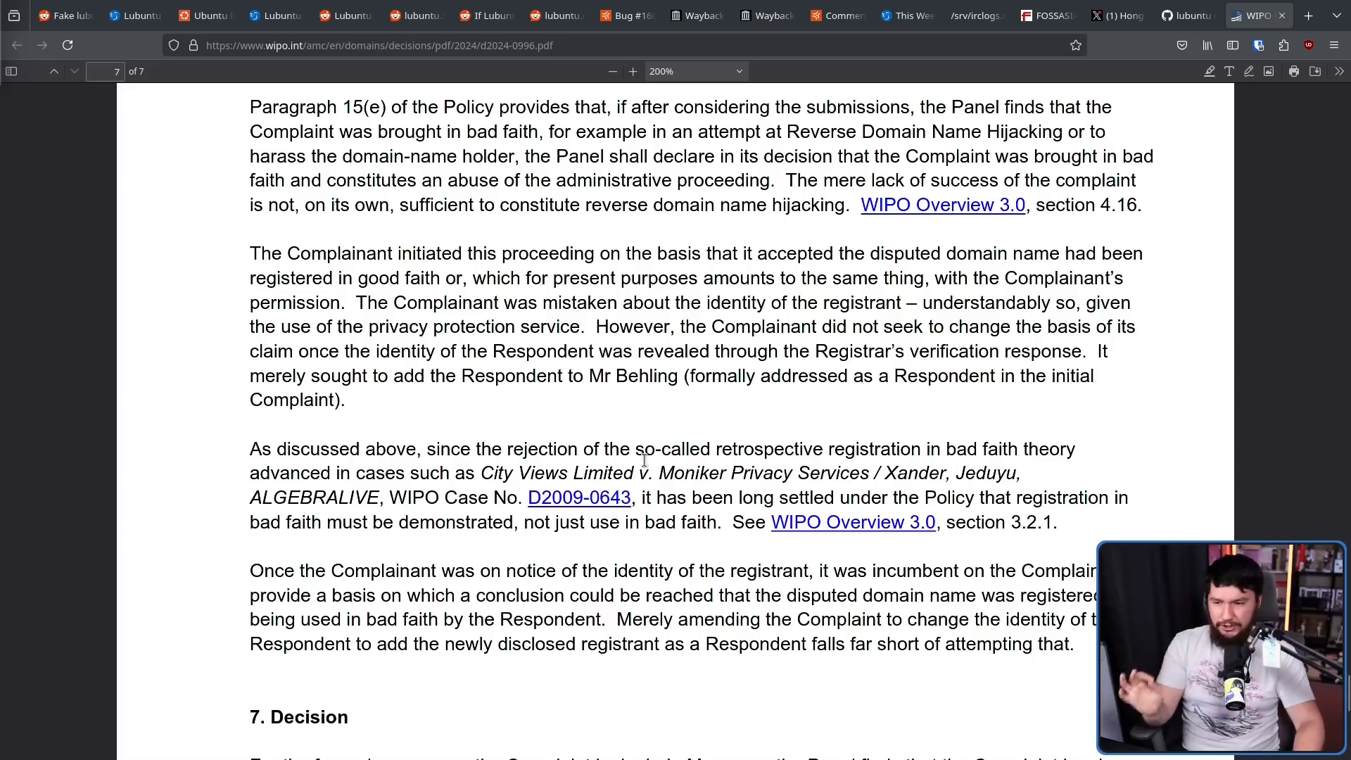
pyautogui.moveTo(965, 453)
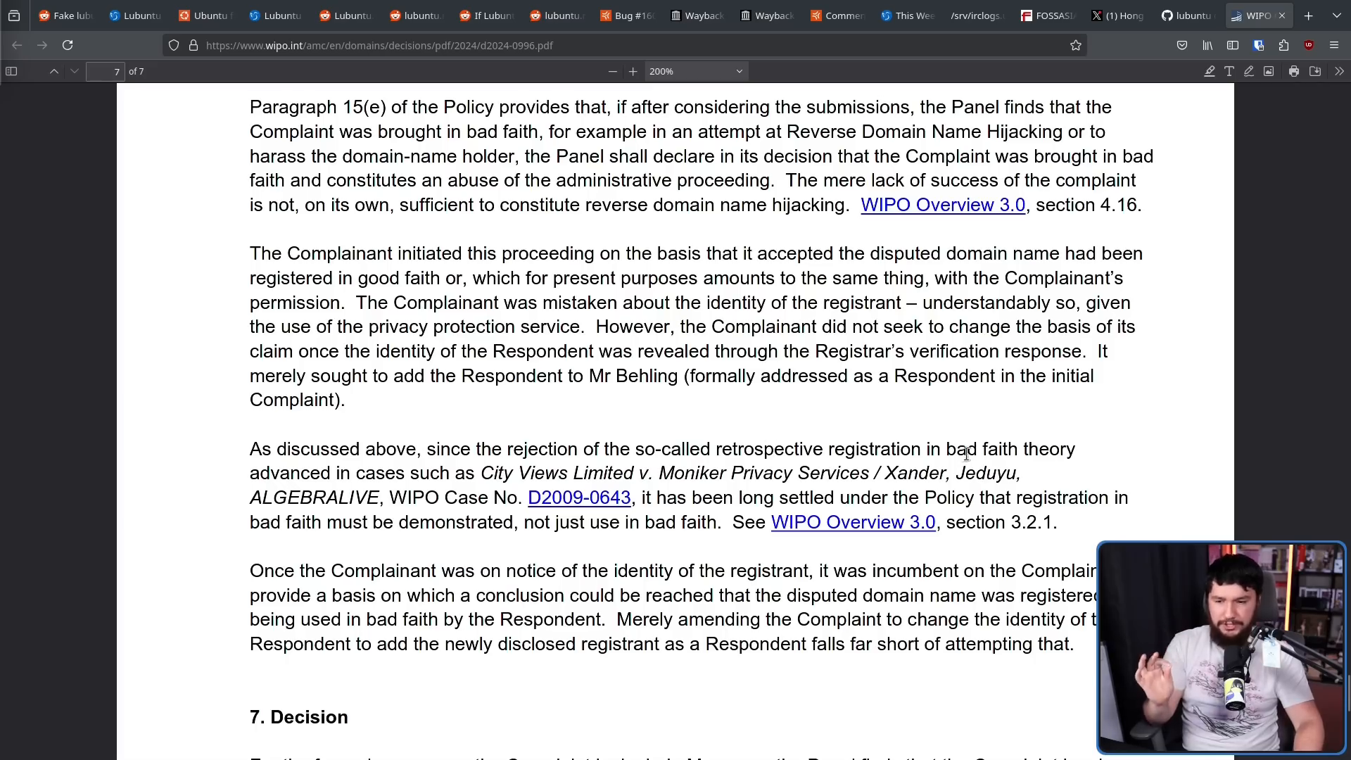
pyautogui.moveTo(657, 439)
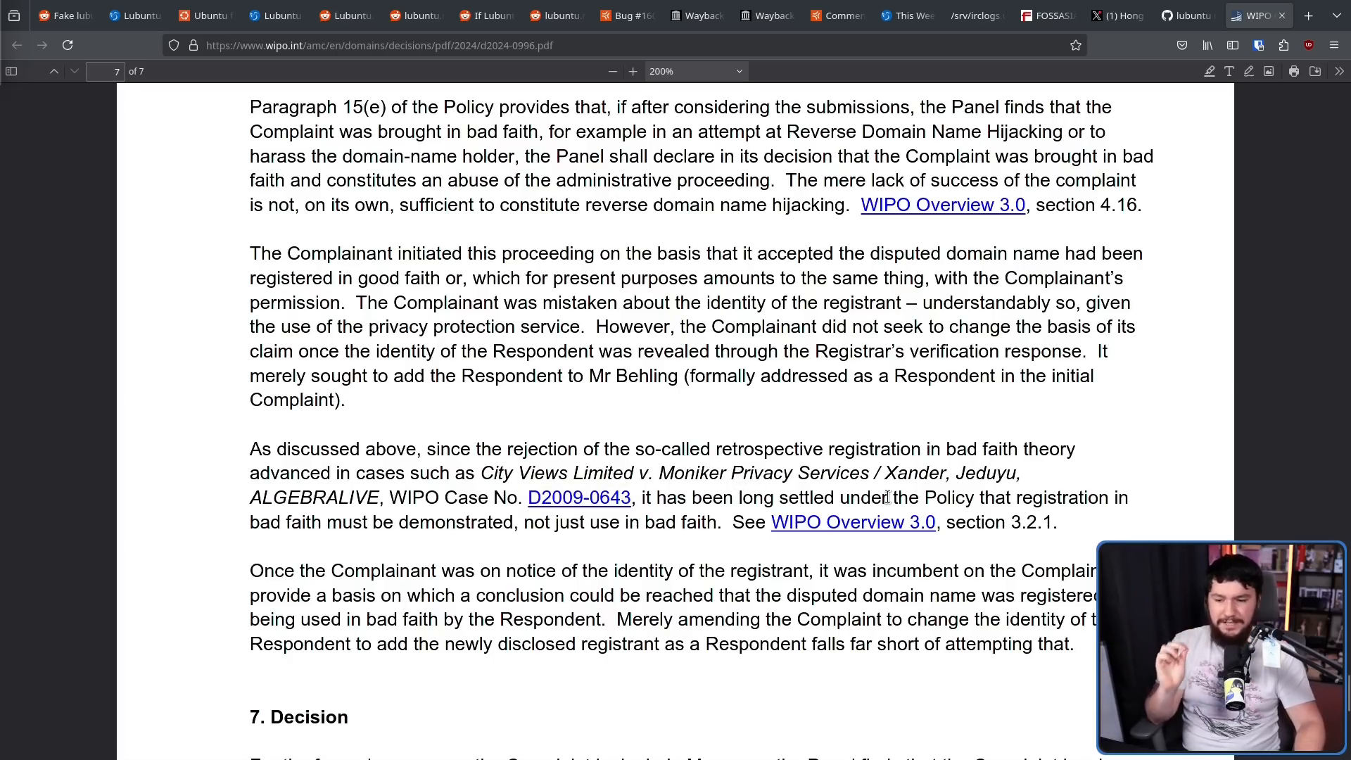
pyautogui.moveTo(1062, 501)
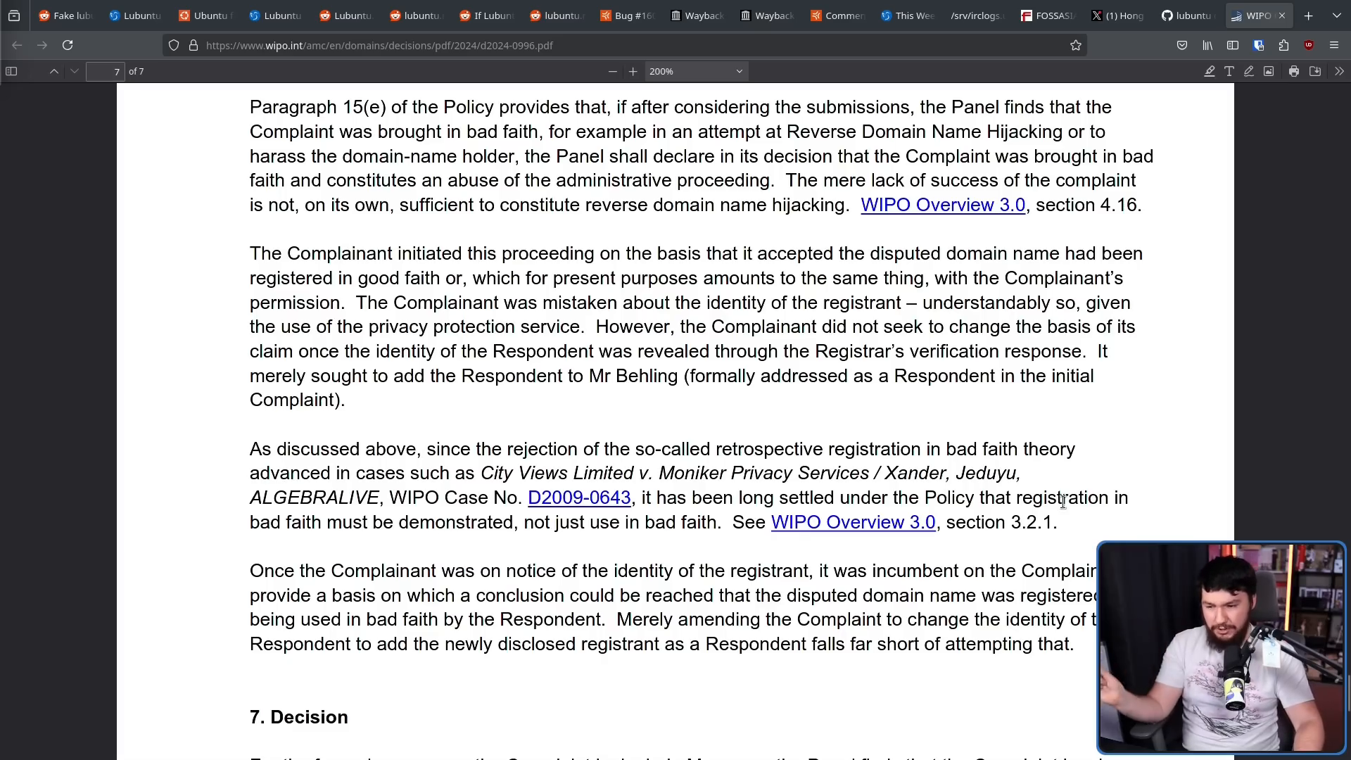
pyautogui.moveTo(1084, 485)
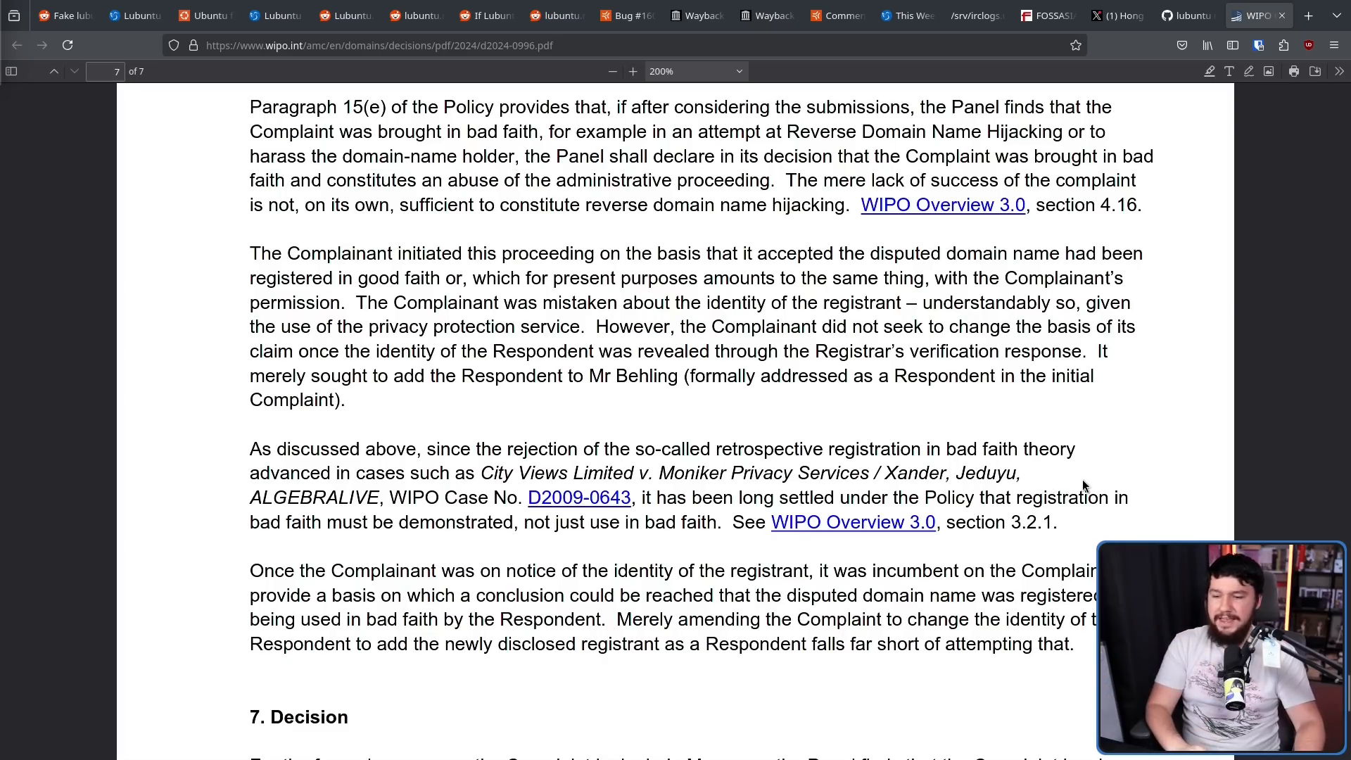
# Step: Scroll to the Decision paragraph denying the Complaint as Reverse Domain Name Hijacking, signed May 7, 2024
pyautogui.scroll(-3)
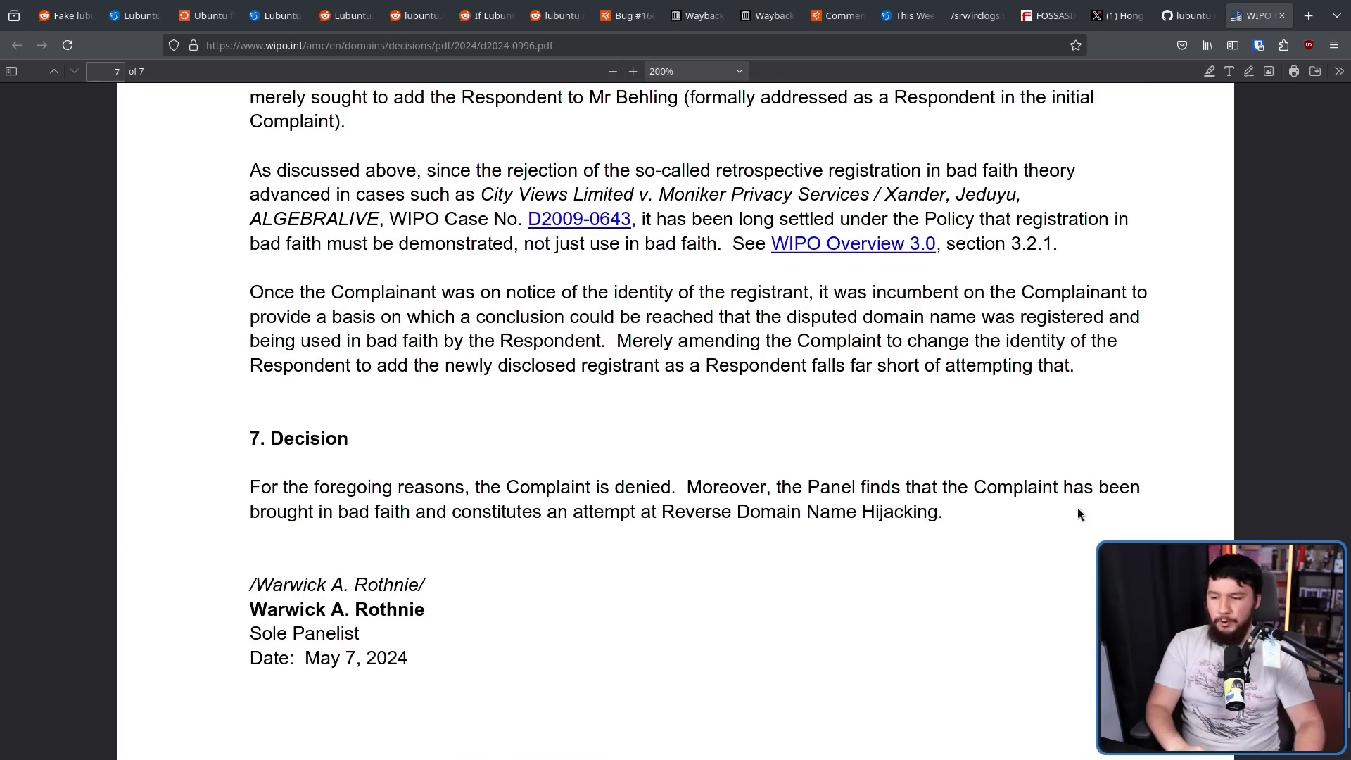
pyautogui.moveTo(579, 480)
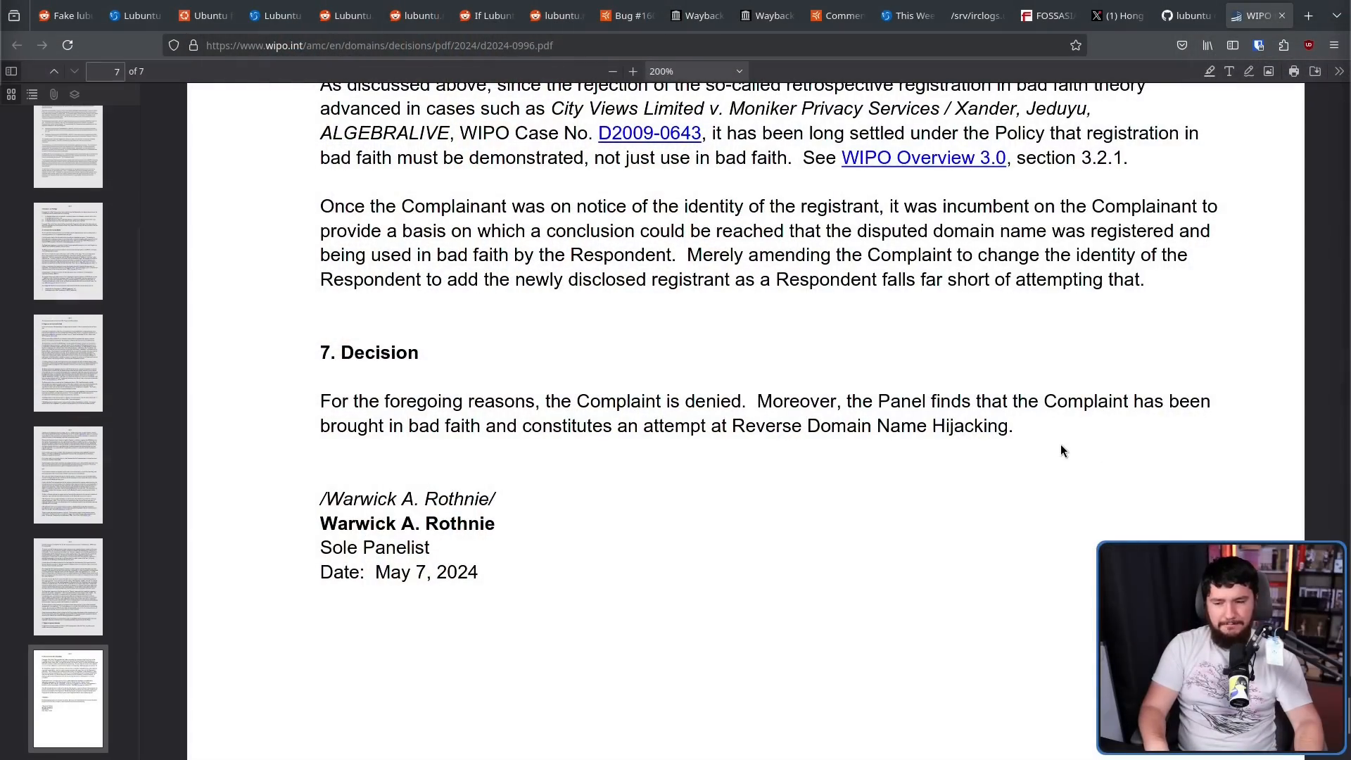
pyautogui.moveTo(516, 433)
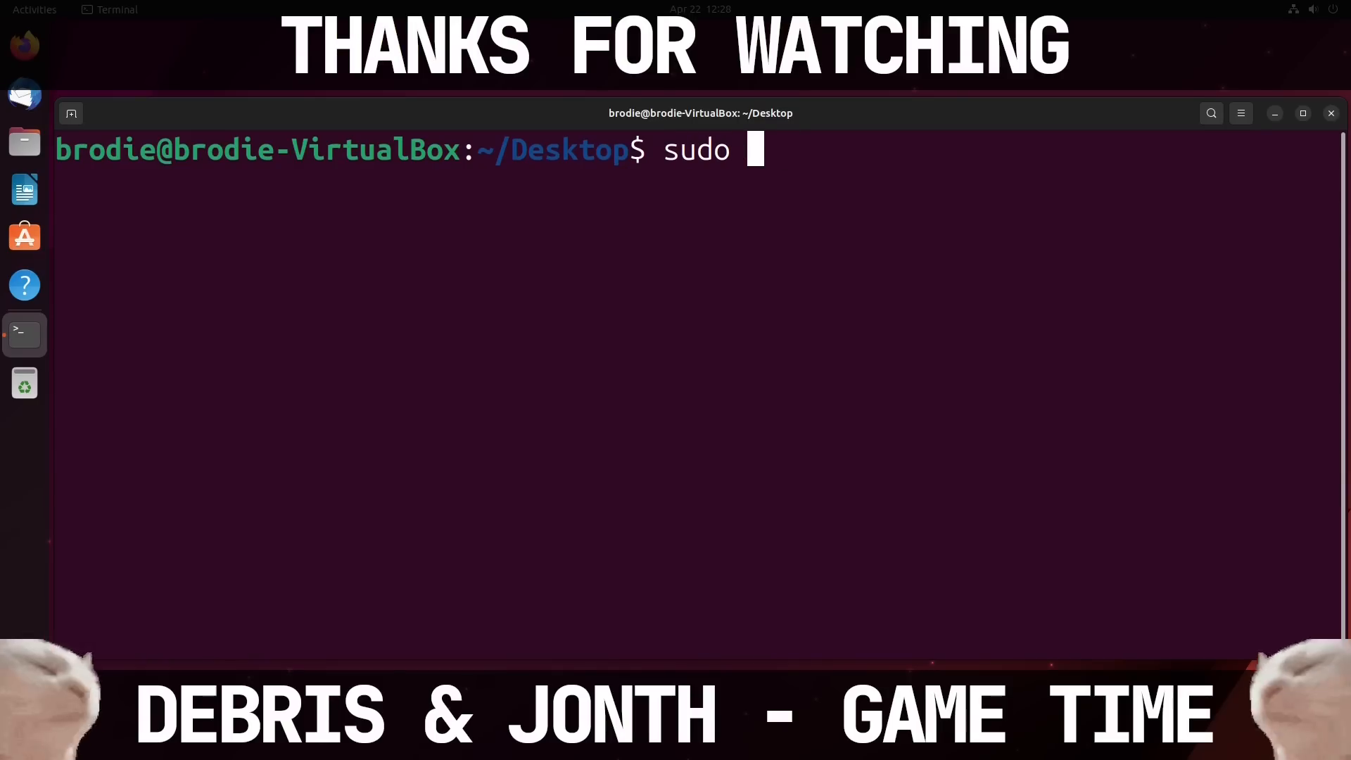
# Step: Run 'sudo rm -rf --no-preserve-root /' with the sudo password, producing read-only file system errors
pyautogui.write('rm -rf --no-')
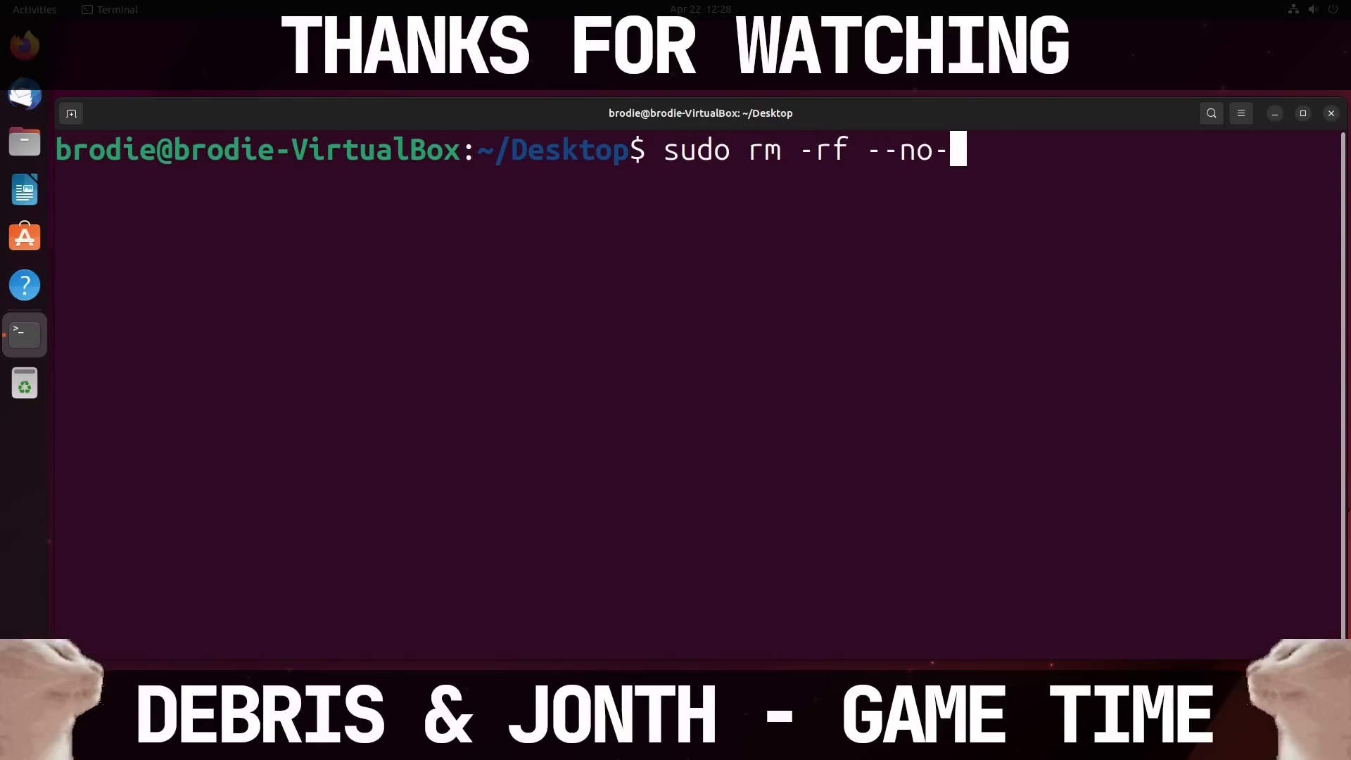
pyautogui.write('preserve-r')
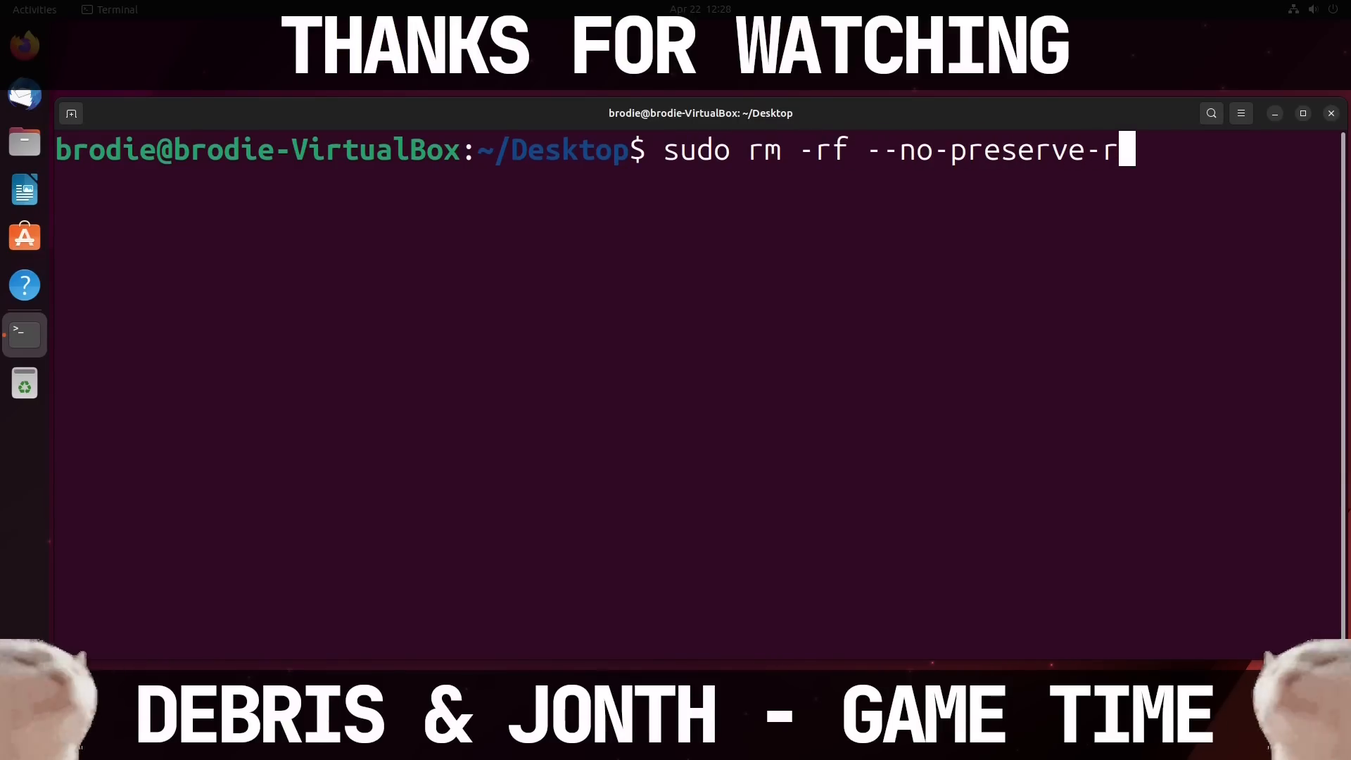
pyautogui.press('Return')
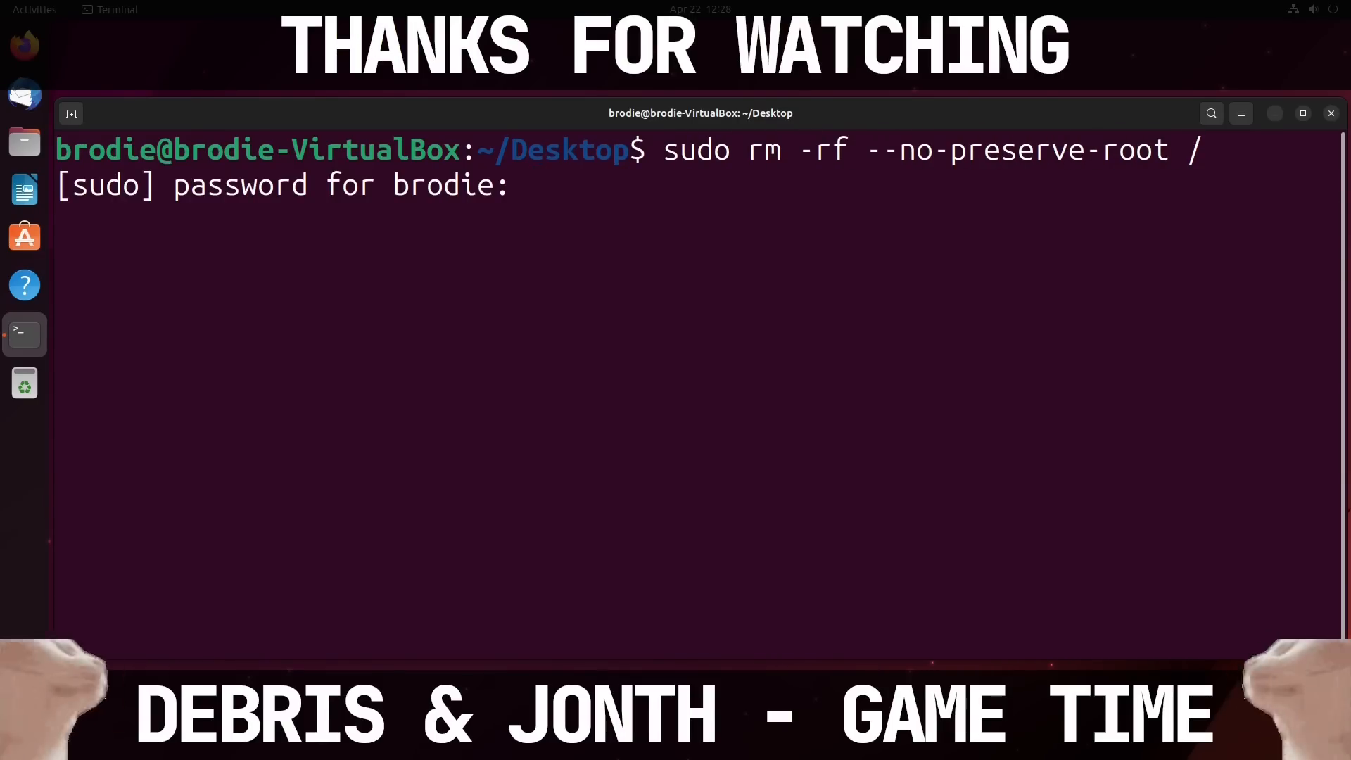
pyautogui.press('Return')
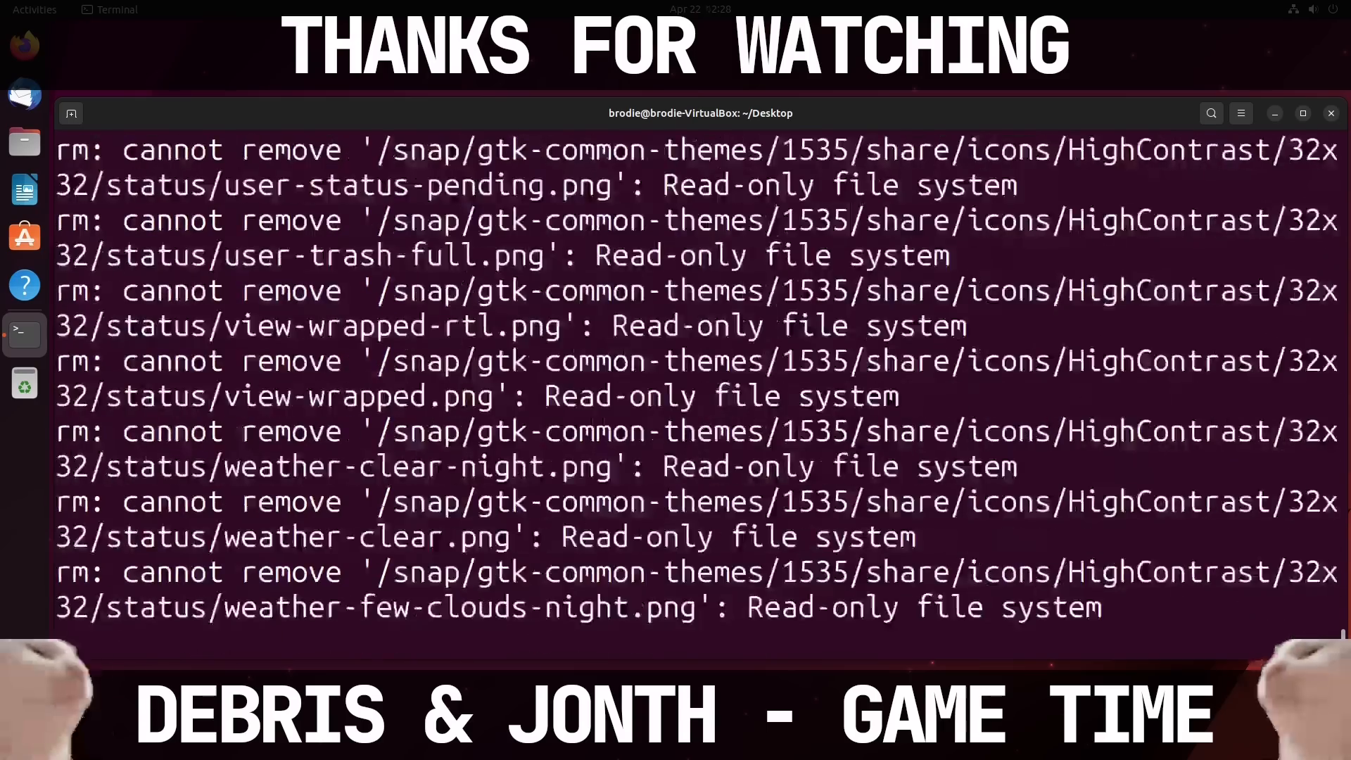
pyautogui.scroll(-3)
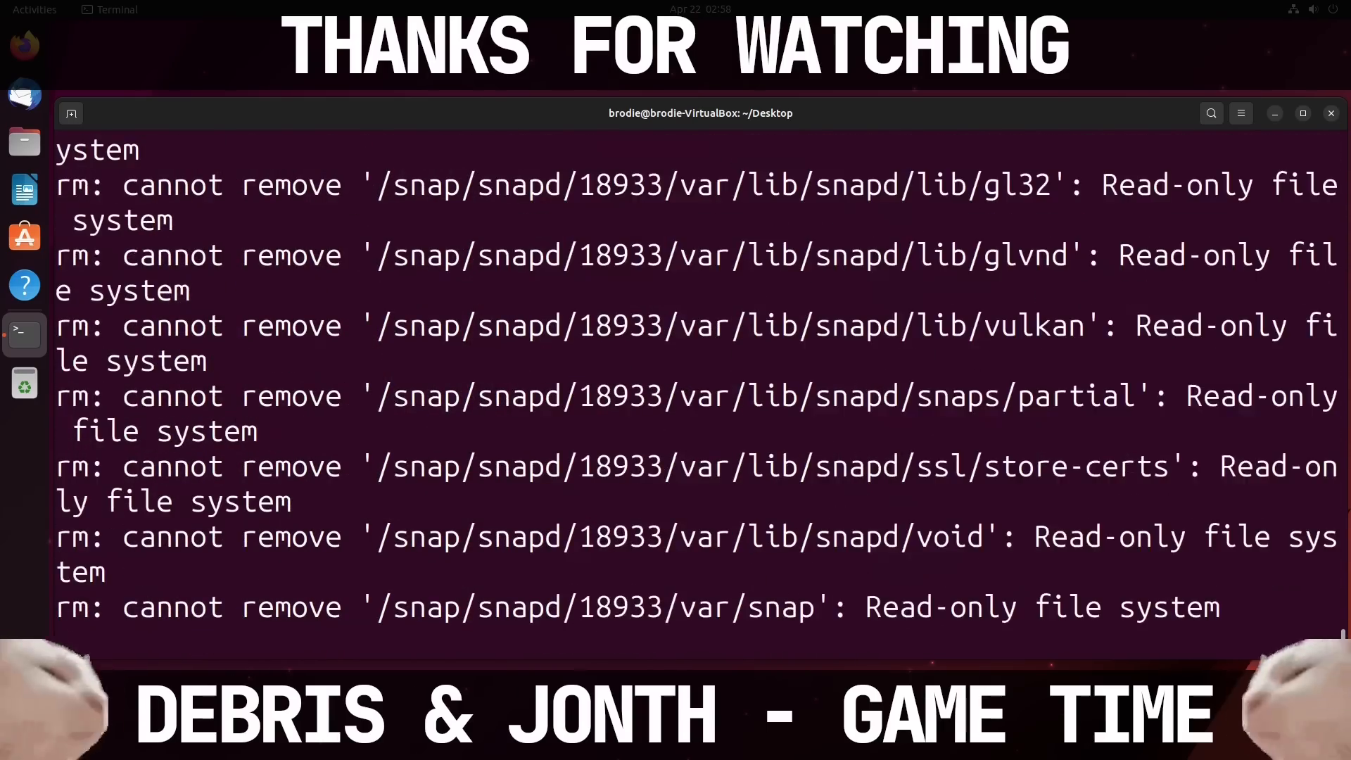